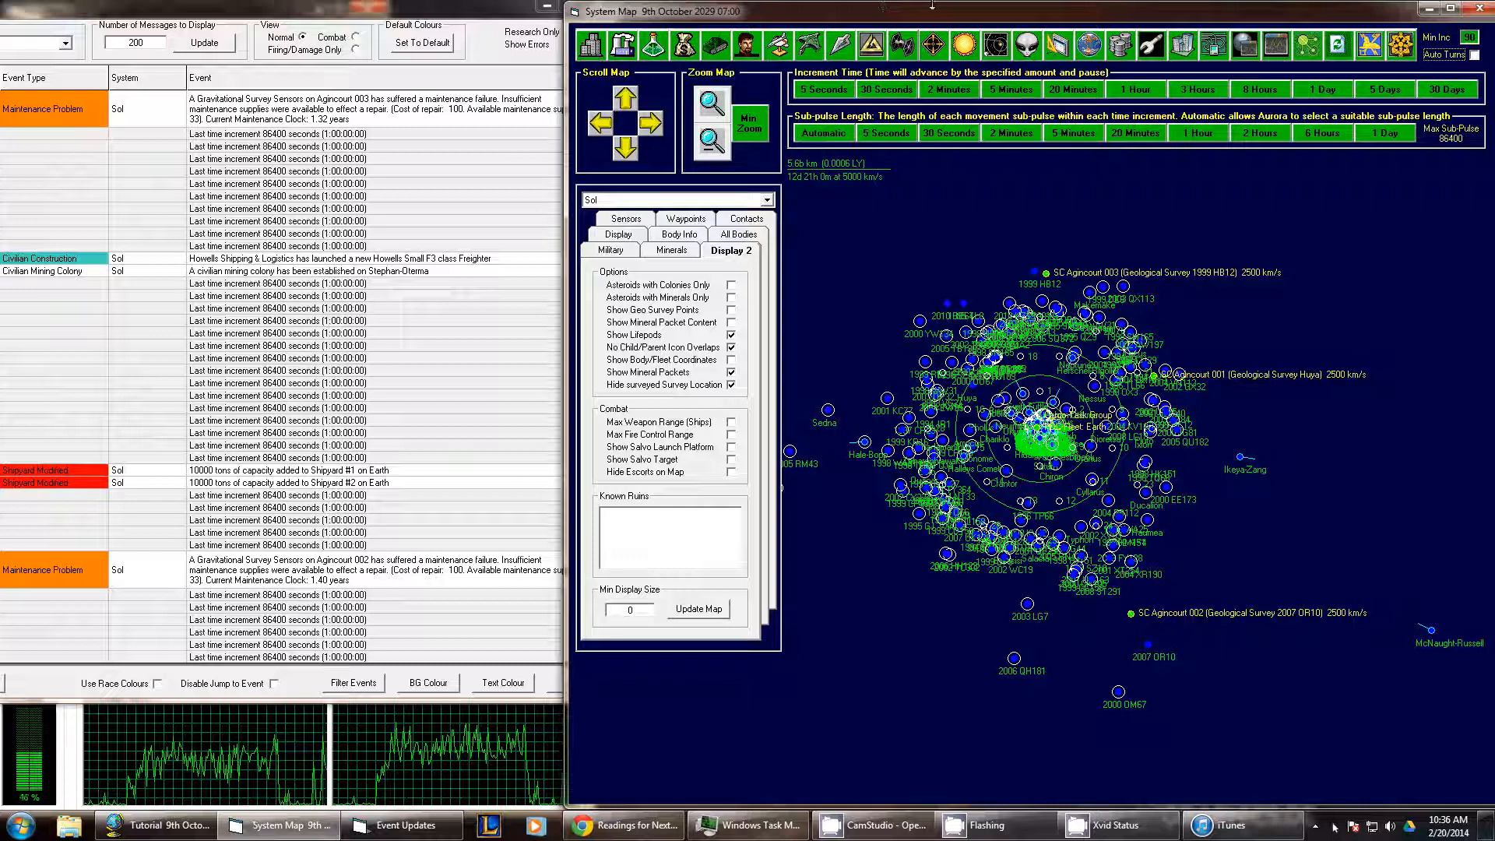
{"action": "mouse_move", "coordinate": [1175, 250]}
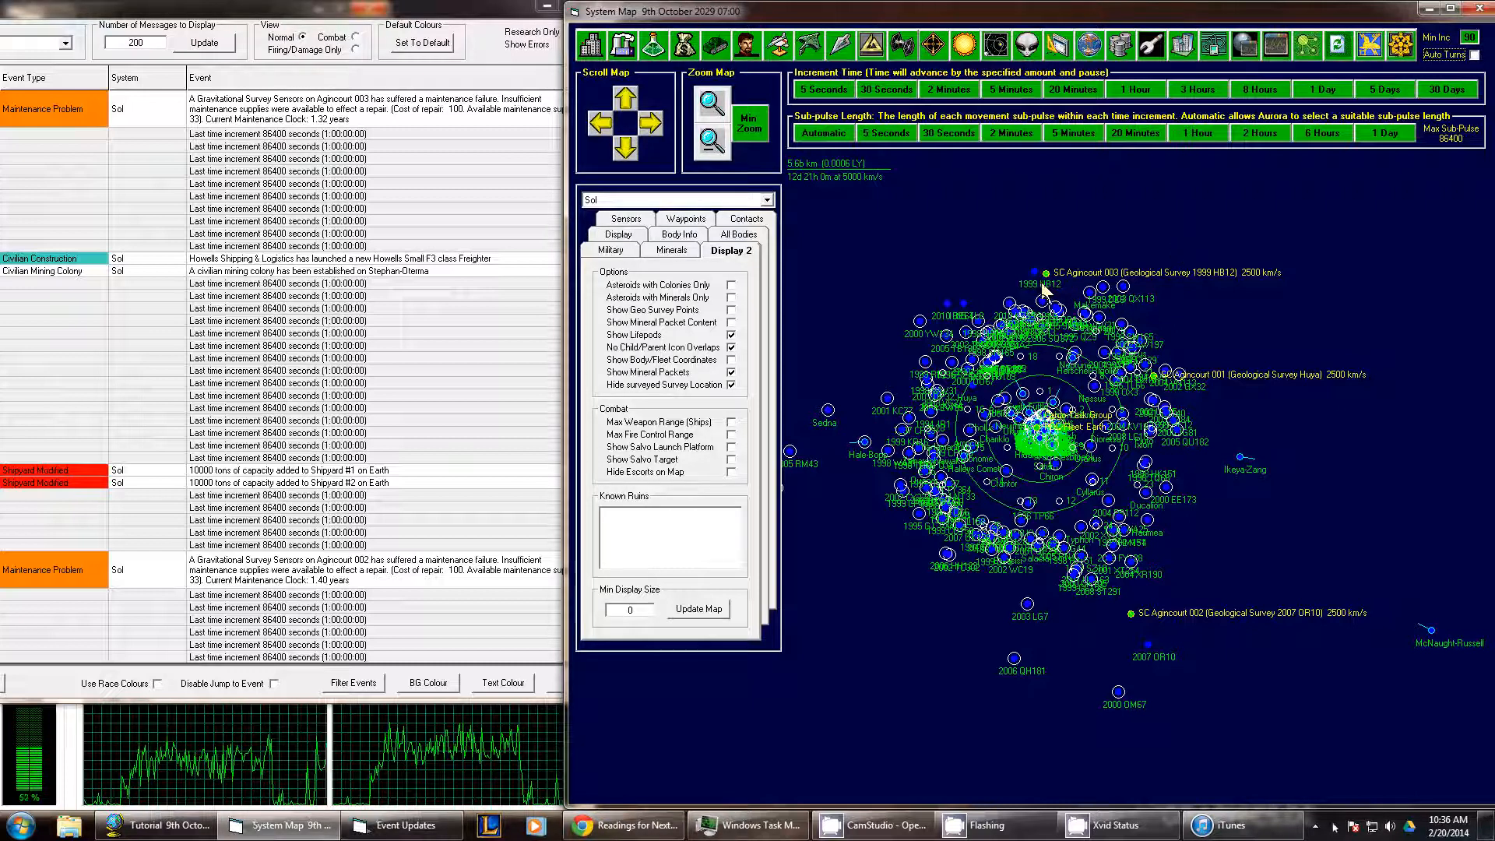
{"action": "mouse_move", "coordinate": [1096, 306]}
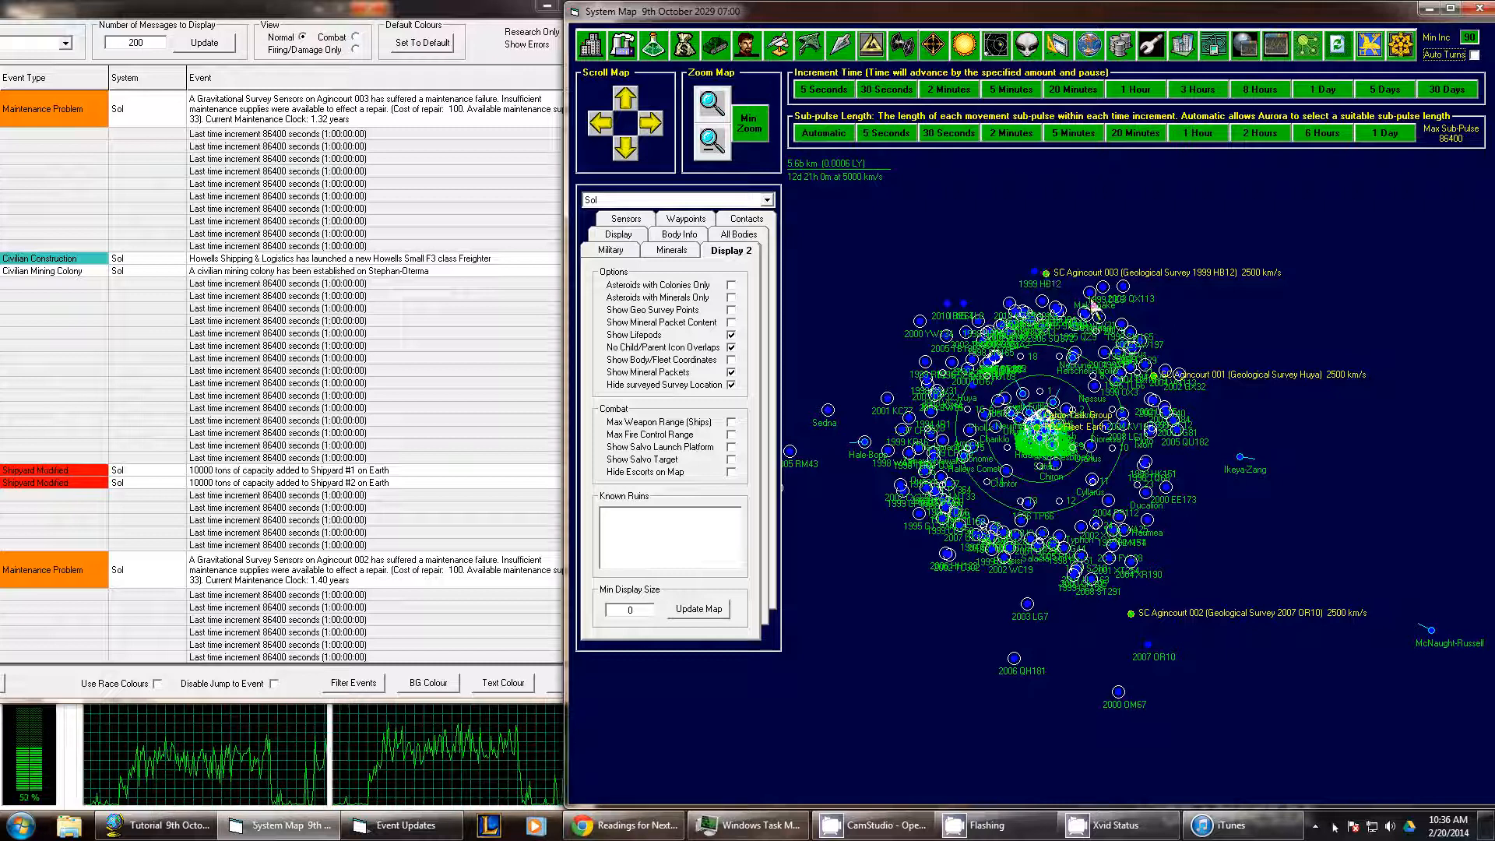
{"action": "mouse_move", "coordinate": [1120, 472]}
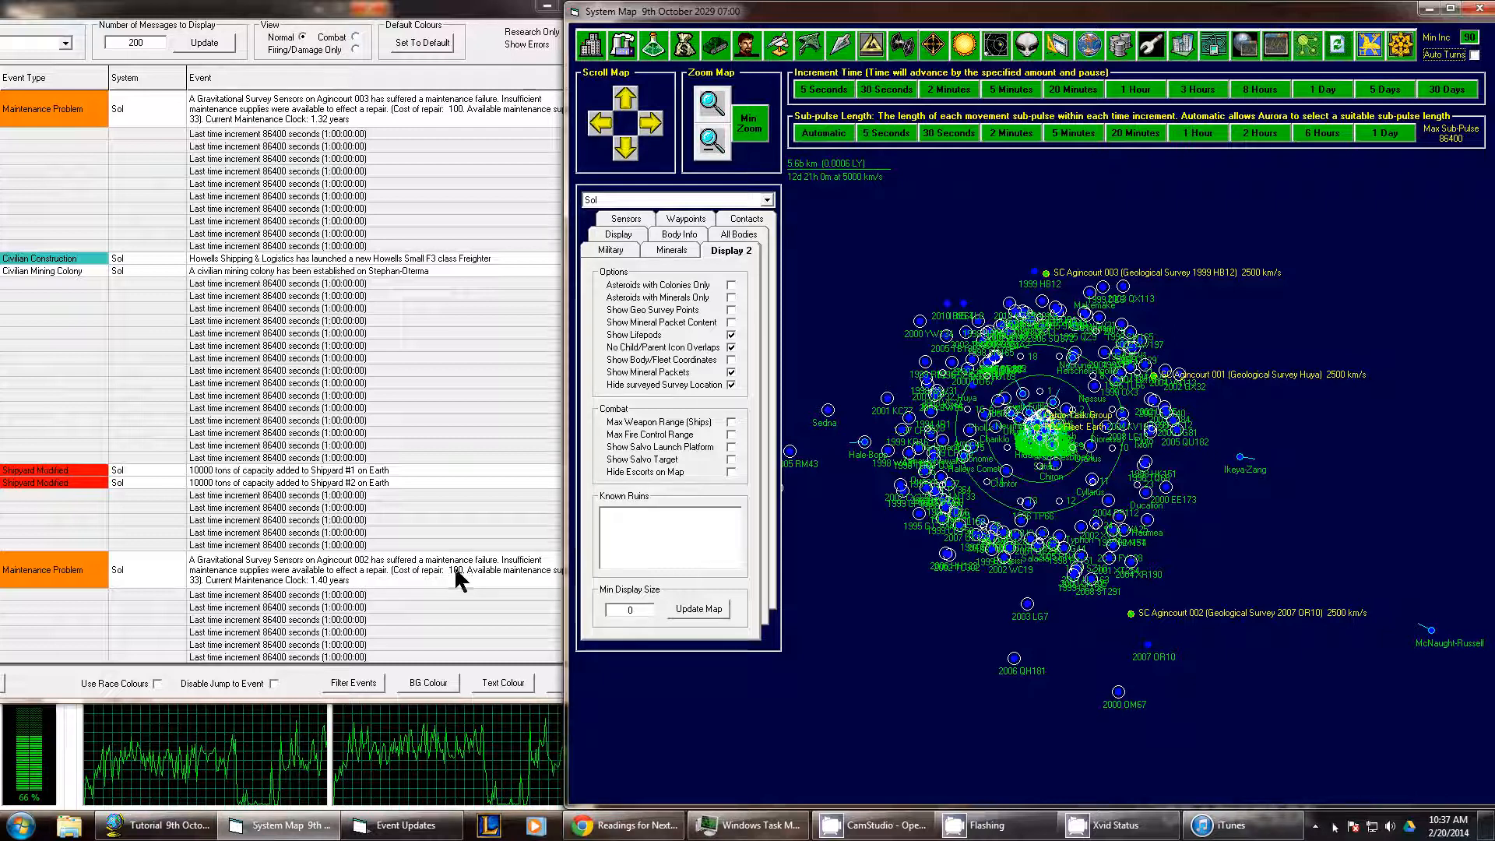
{"action": "mouse_move", "coordinate": [534, 569]}
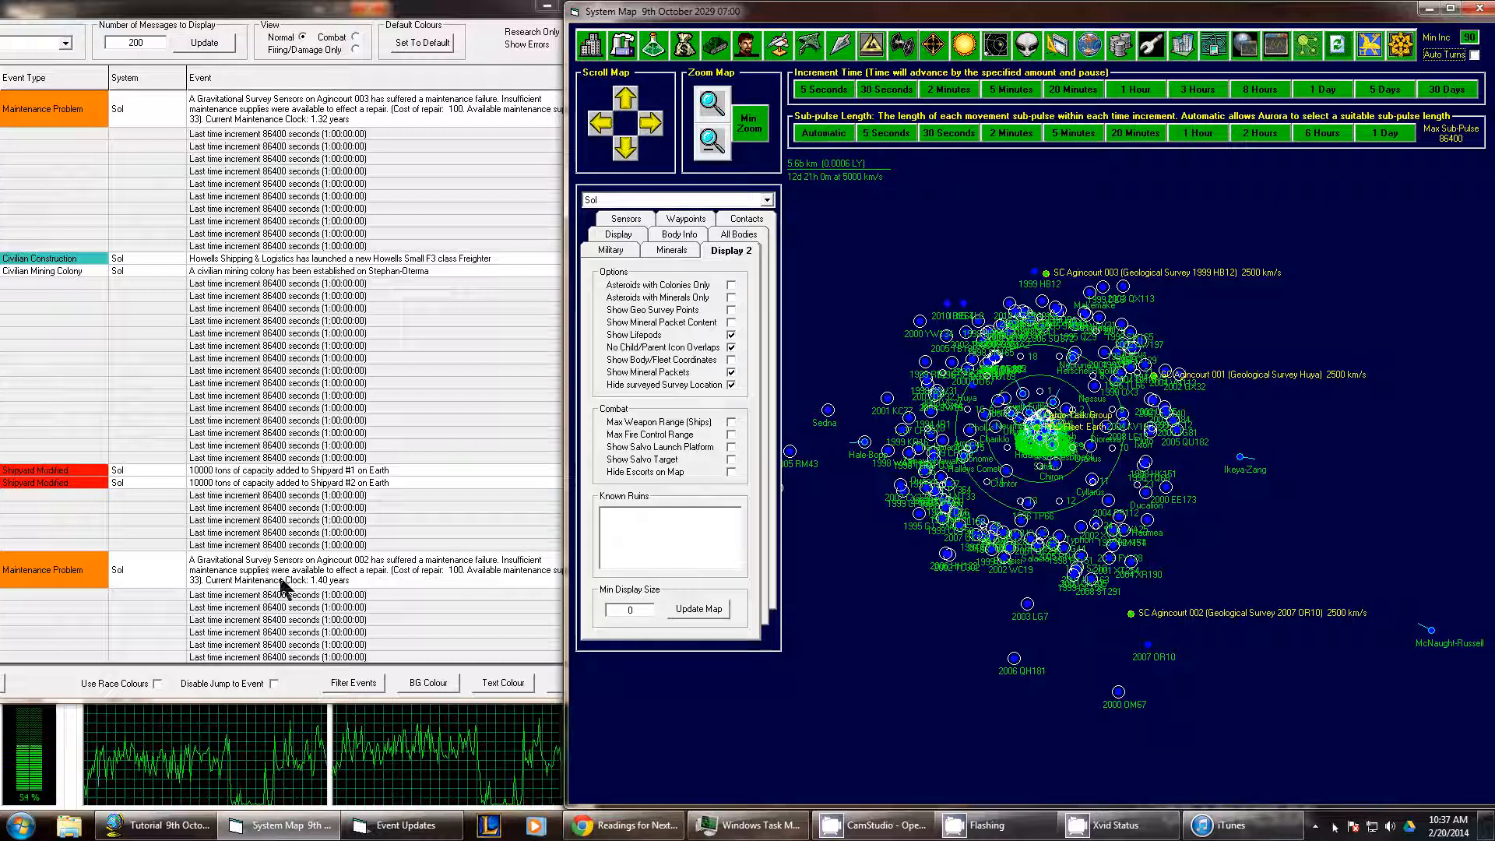
{"action": "mouse_move", "coordinate": [875, 246]}
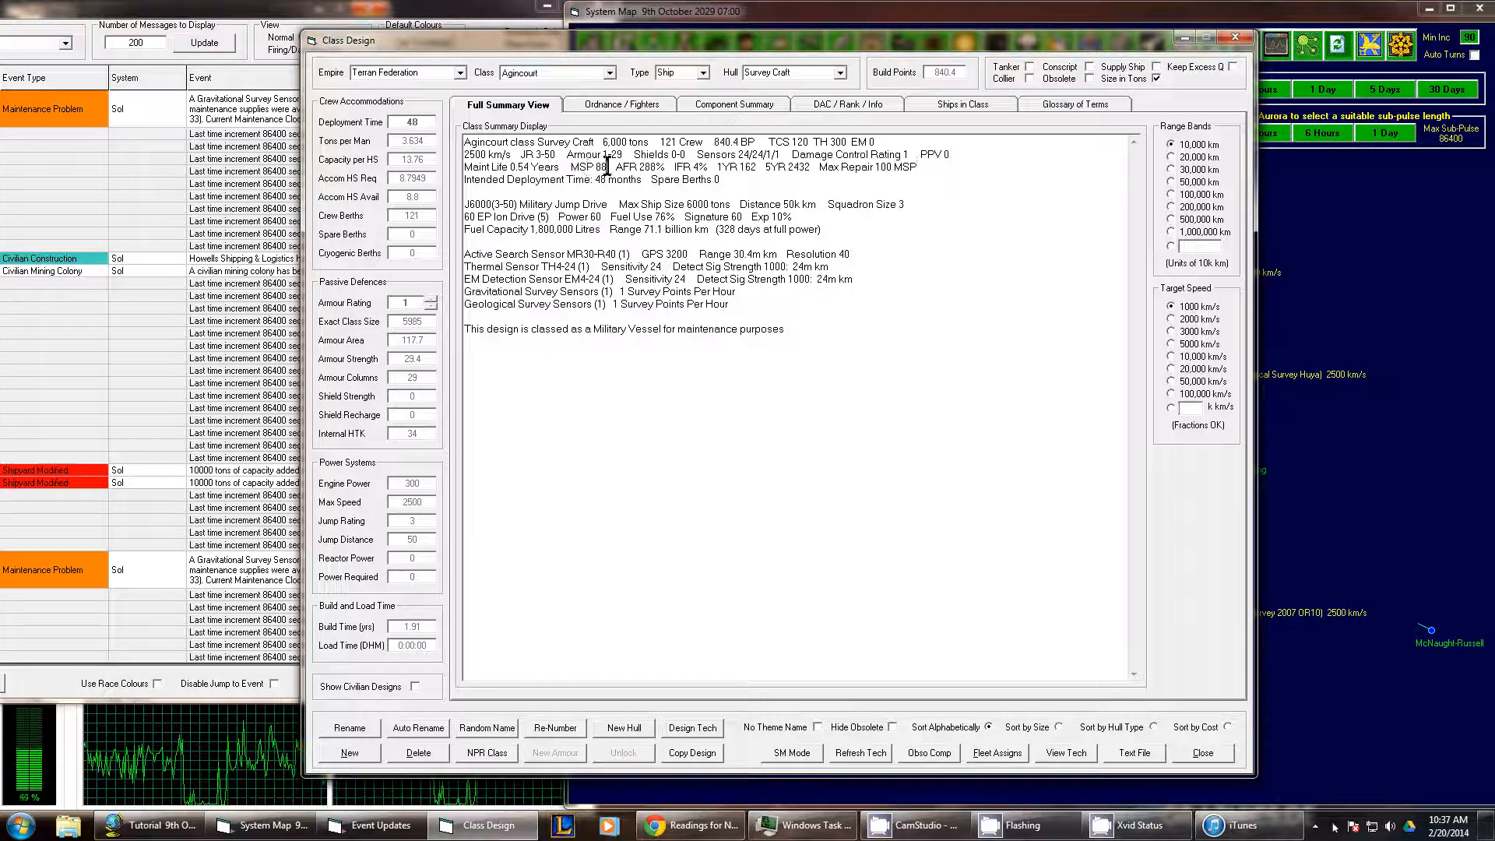
{"action": "double_click", "coordinate": [590, 166]}
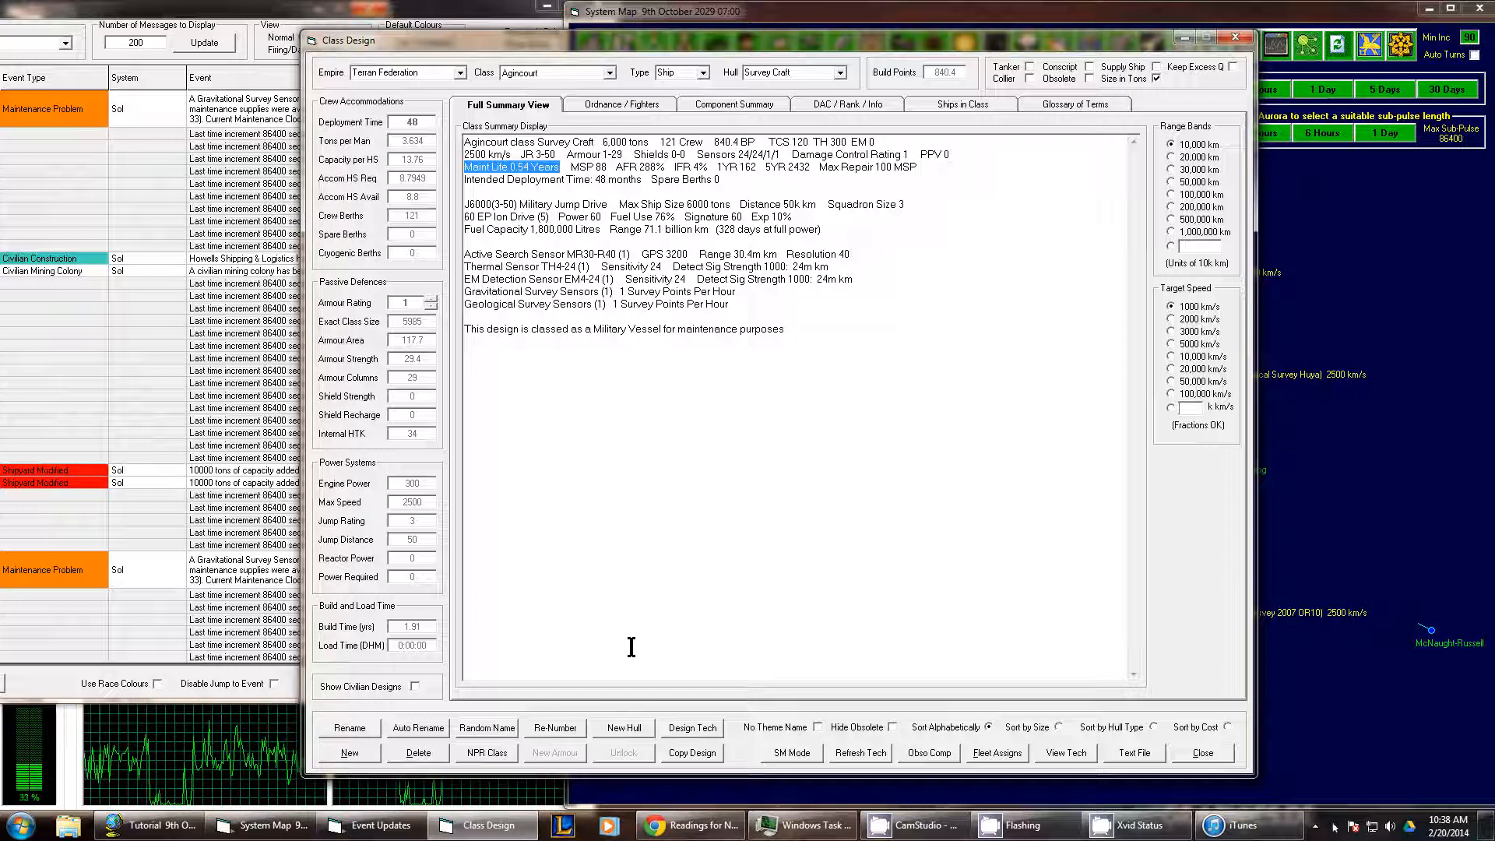
{"action": "mouse_move", "coordinate": [672, 689]}
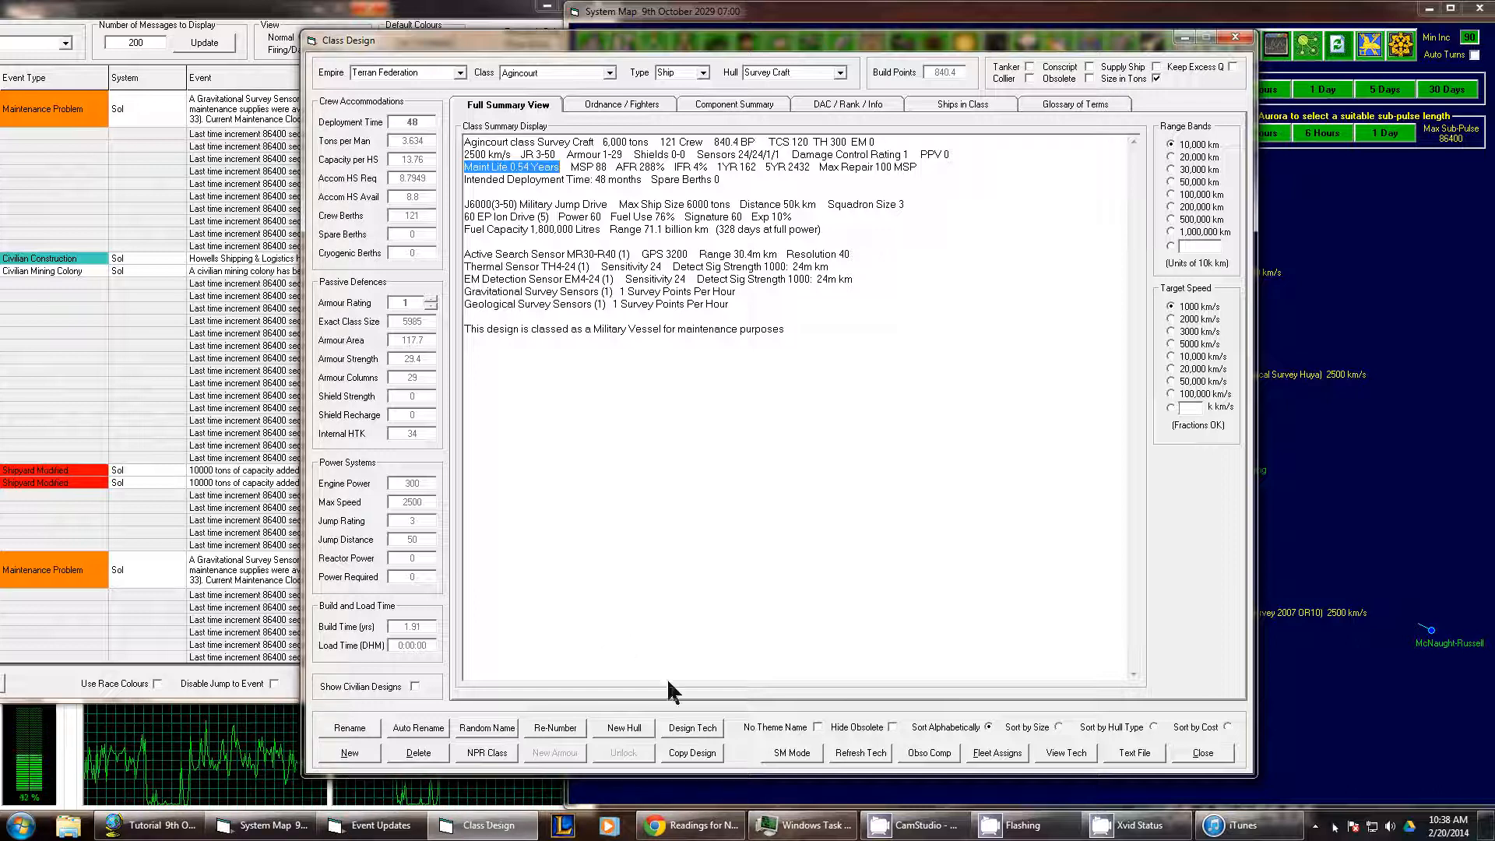
{"action": "mouse_move", "coordinate": [691, 752]}
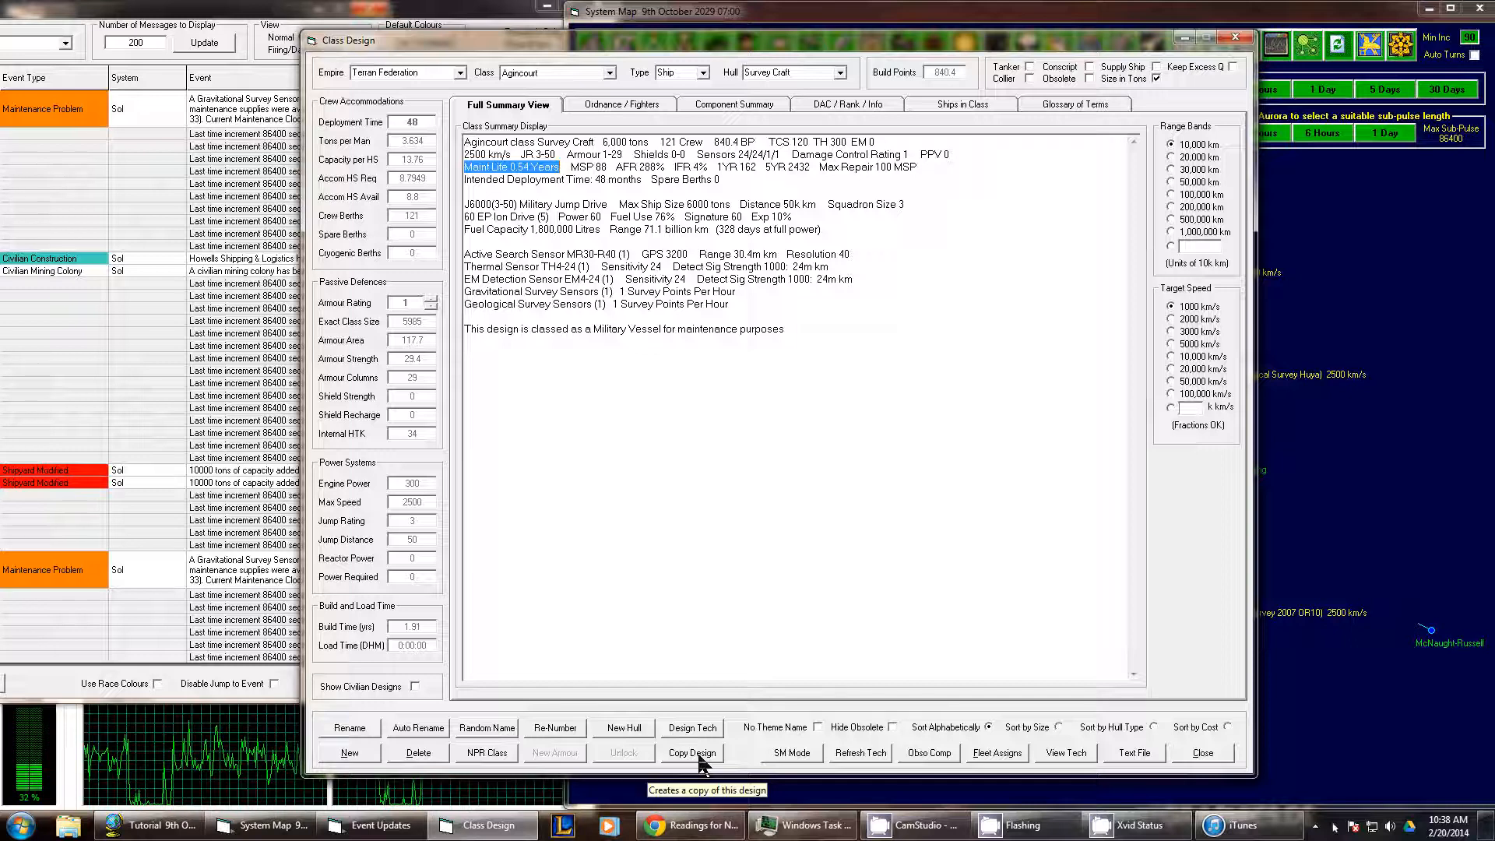
- Copy the Agincourt design as 'Agincourt Mk.II' and view its component layout in Design View
{"action": "left_click", "coordinate": [690, 752]}
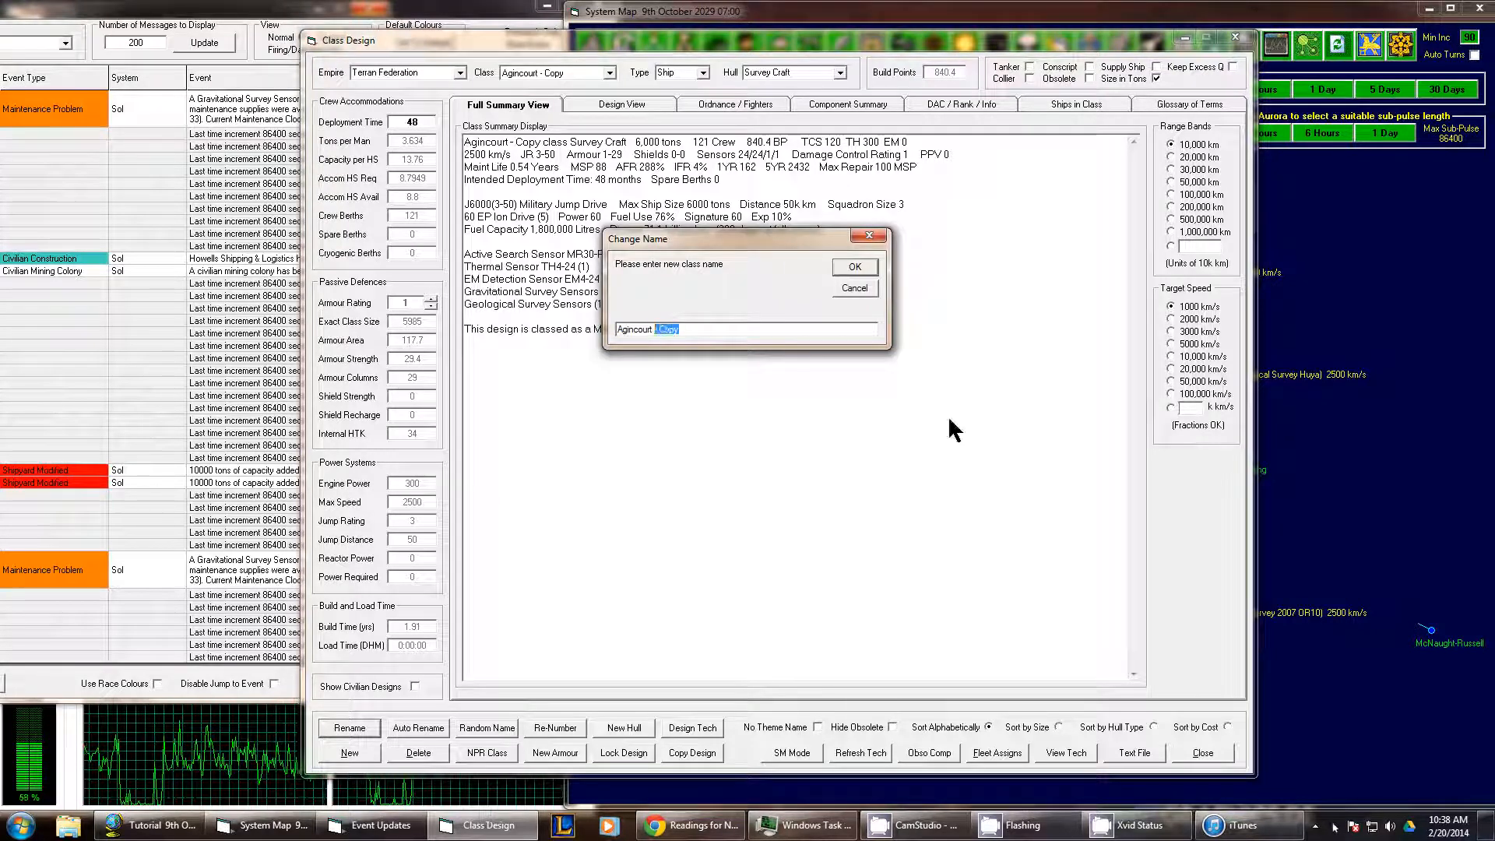
{"action": "type", "text": "Agincourt Mk.II"}
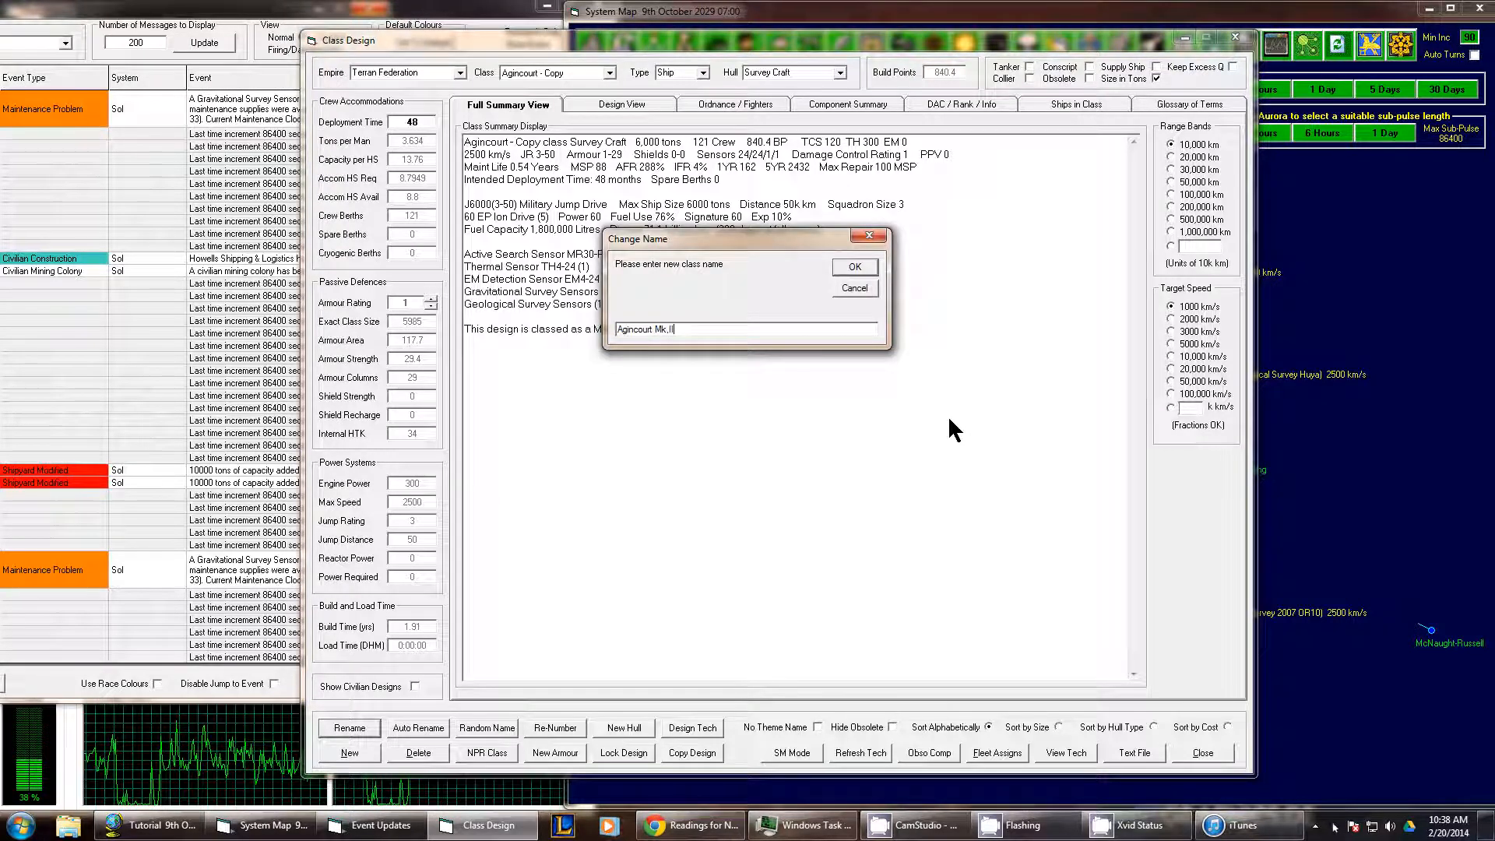
{"action": "left_click", "coordinate": [852, 267]}
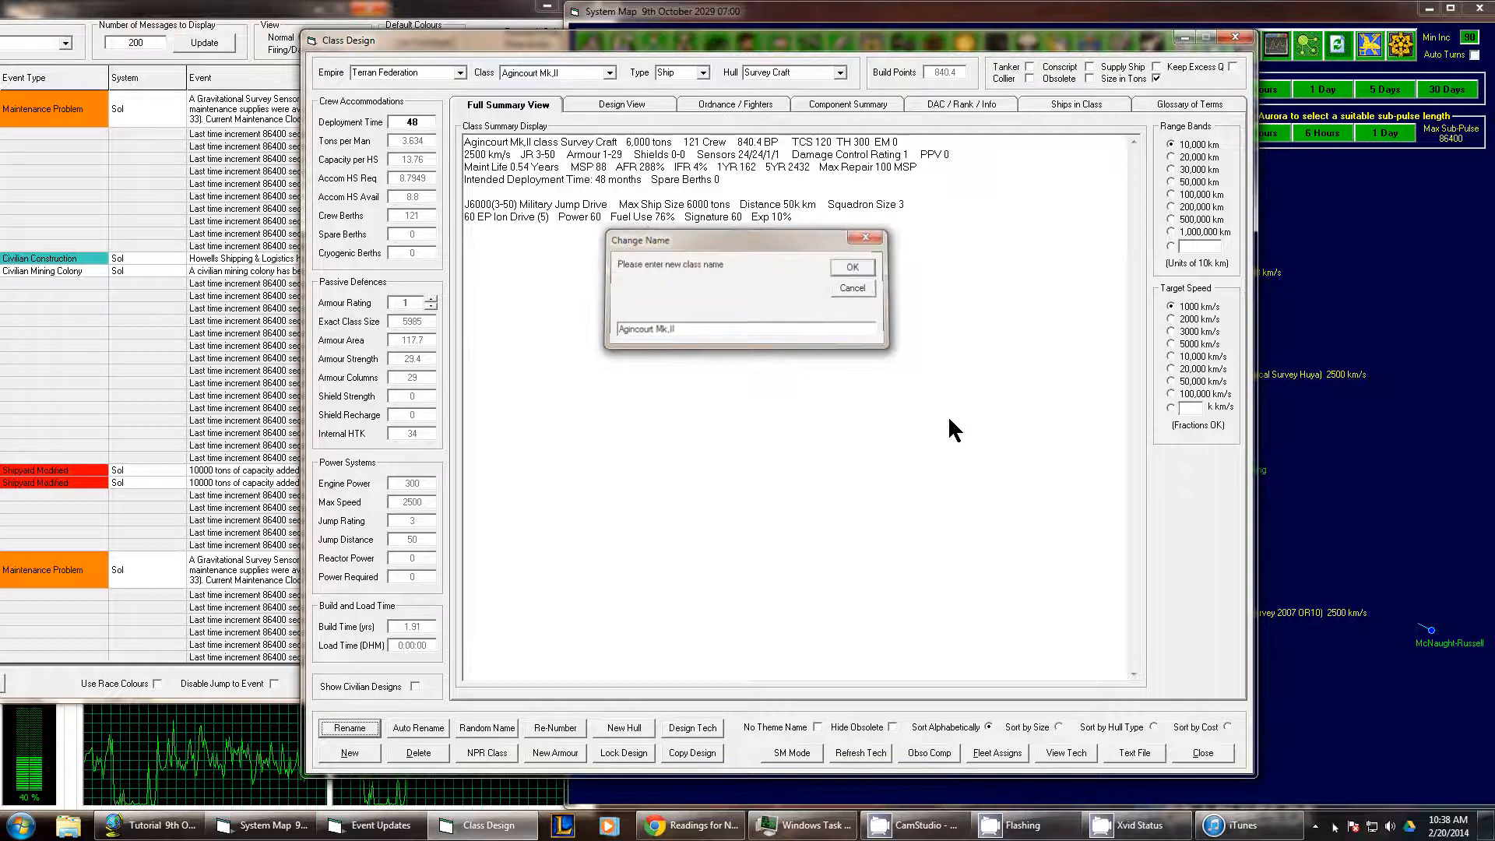
{"action": "left_click", "coordinate": [850, 288]}
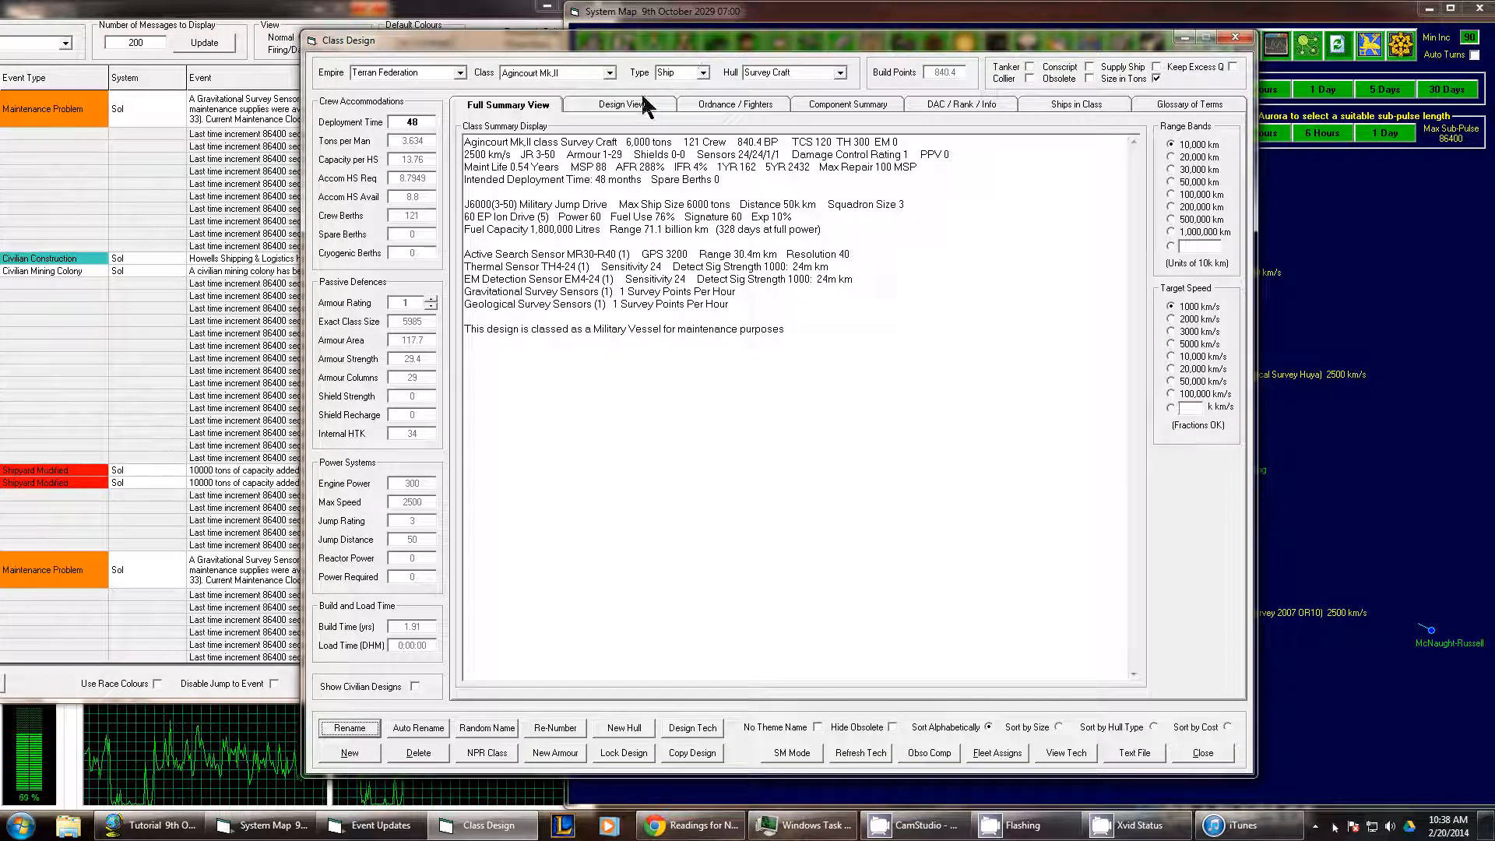
{"action": "left_click", "coordinate": [621, 104]}
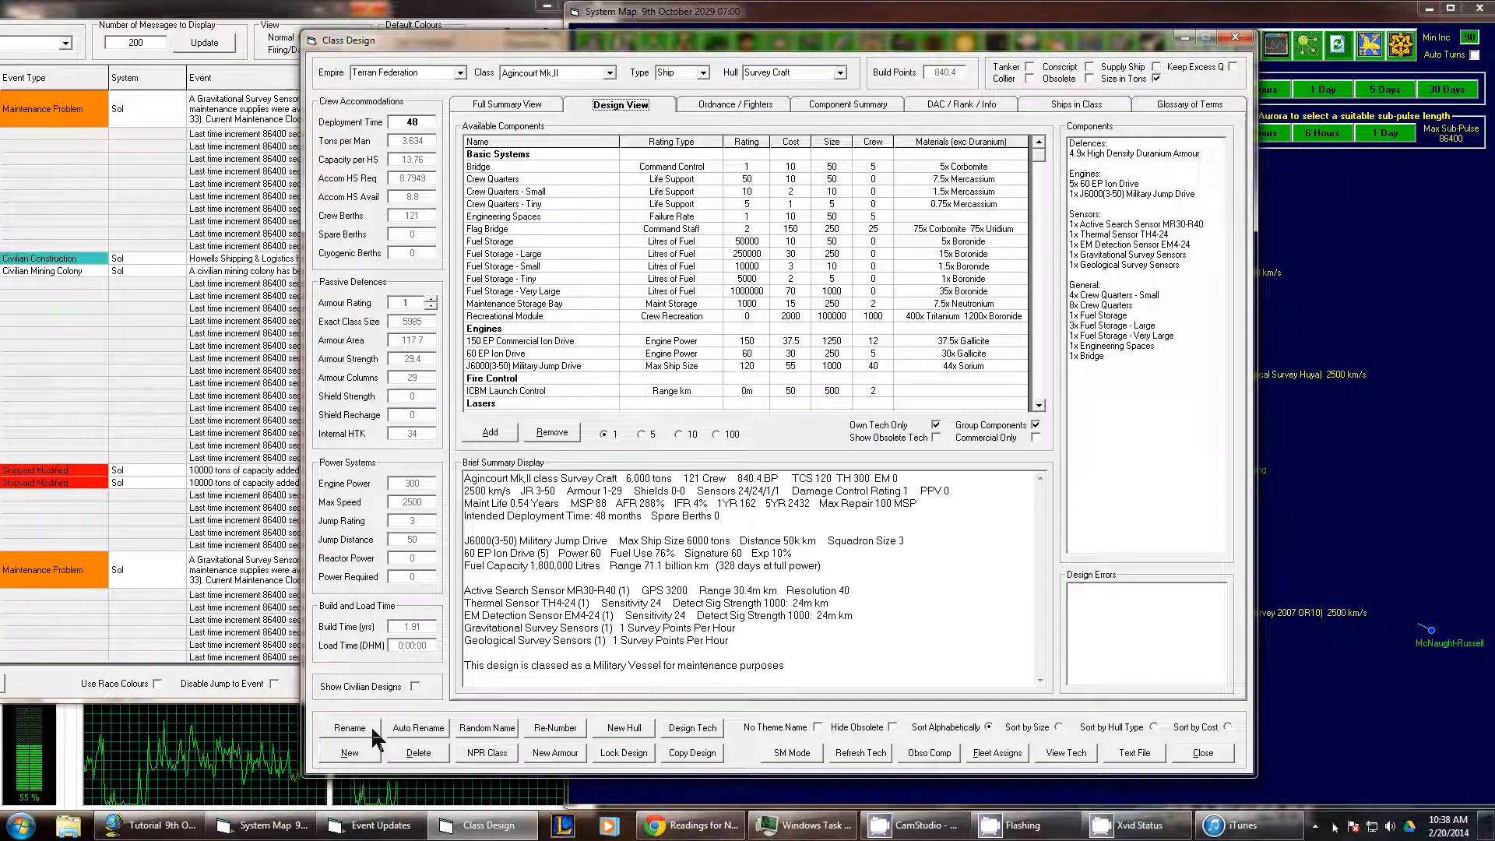
- Rename the copied class to 'Agincourt Mk. II' and select its J6000 jump drive
{"action": "left_click", "coordinate": [349, 727]}
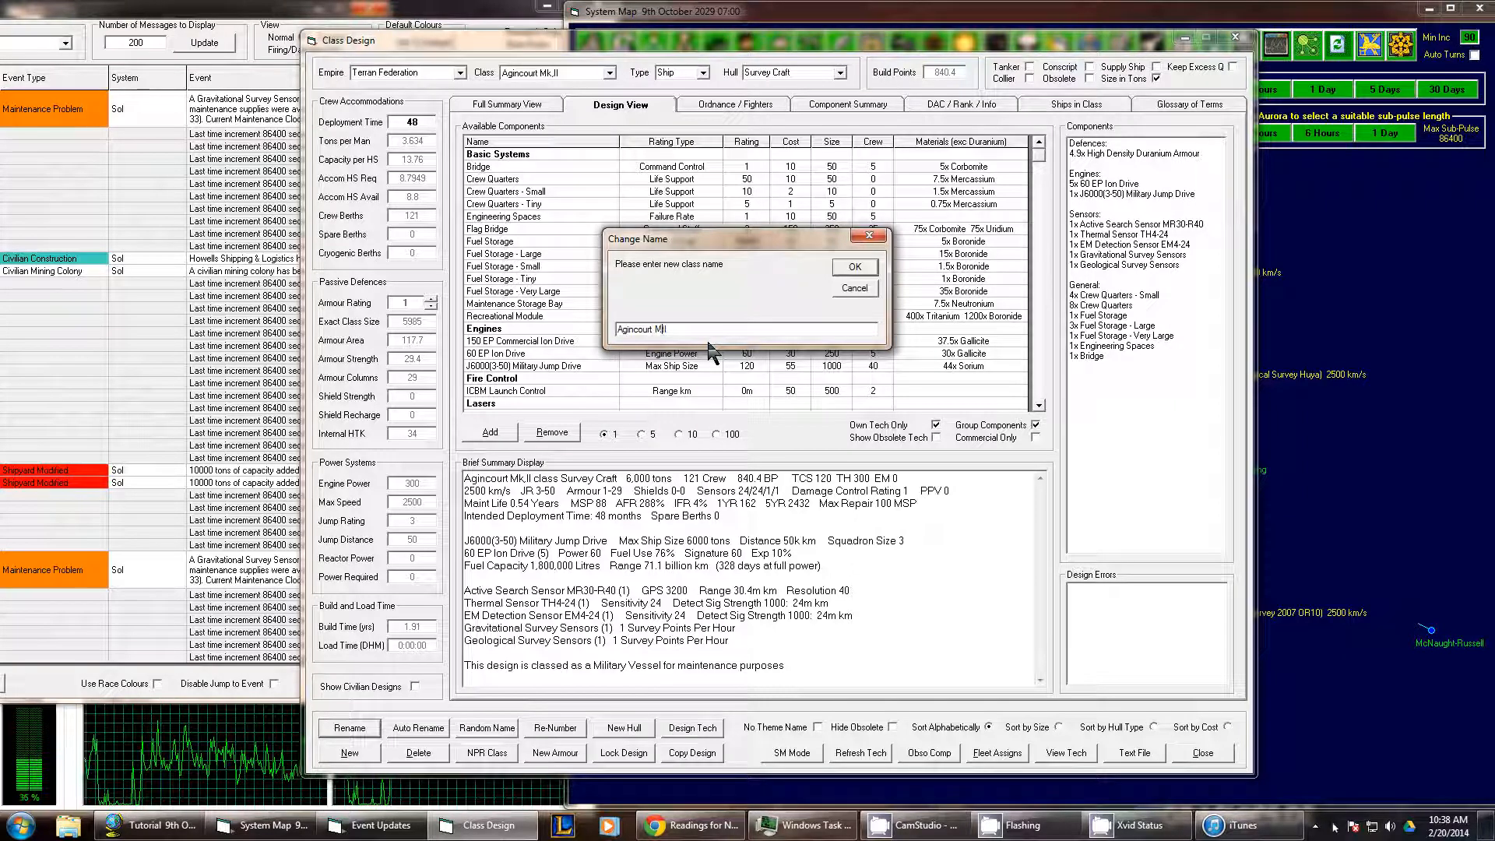
{"action": "type", "text": "Agincourt Mk. II"}
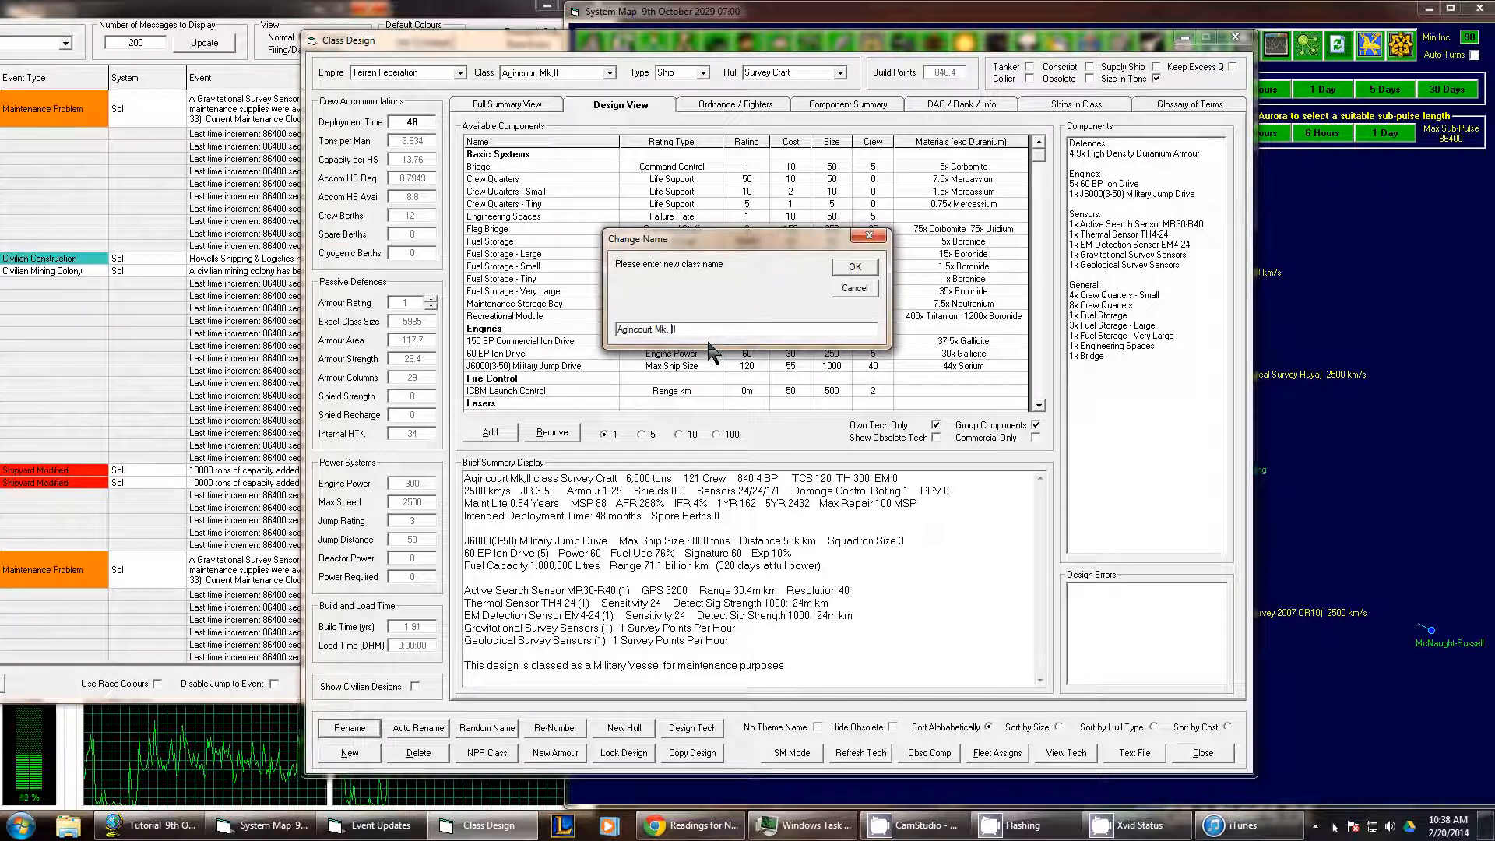
{"action": "left_click", "coordinate": [852, 267]}
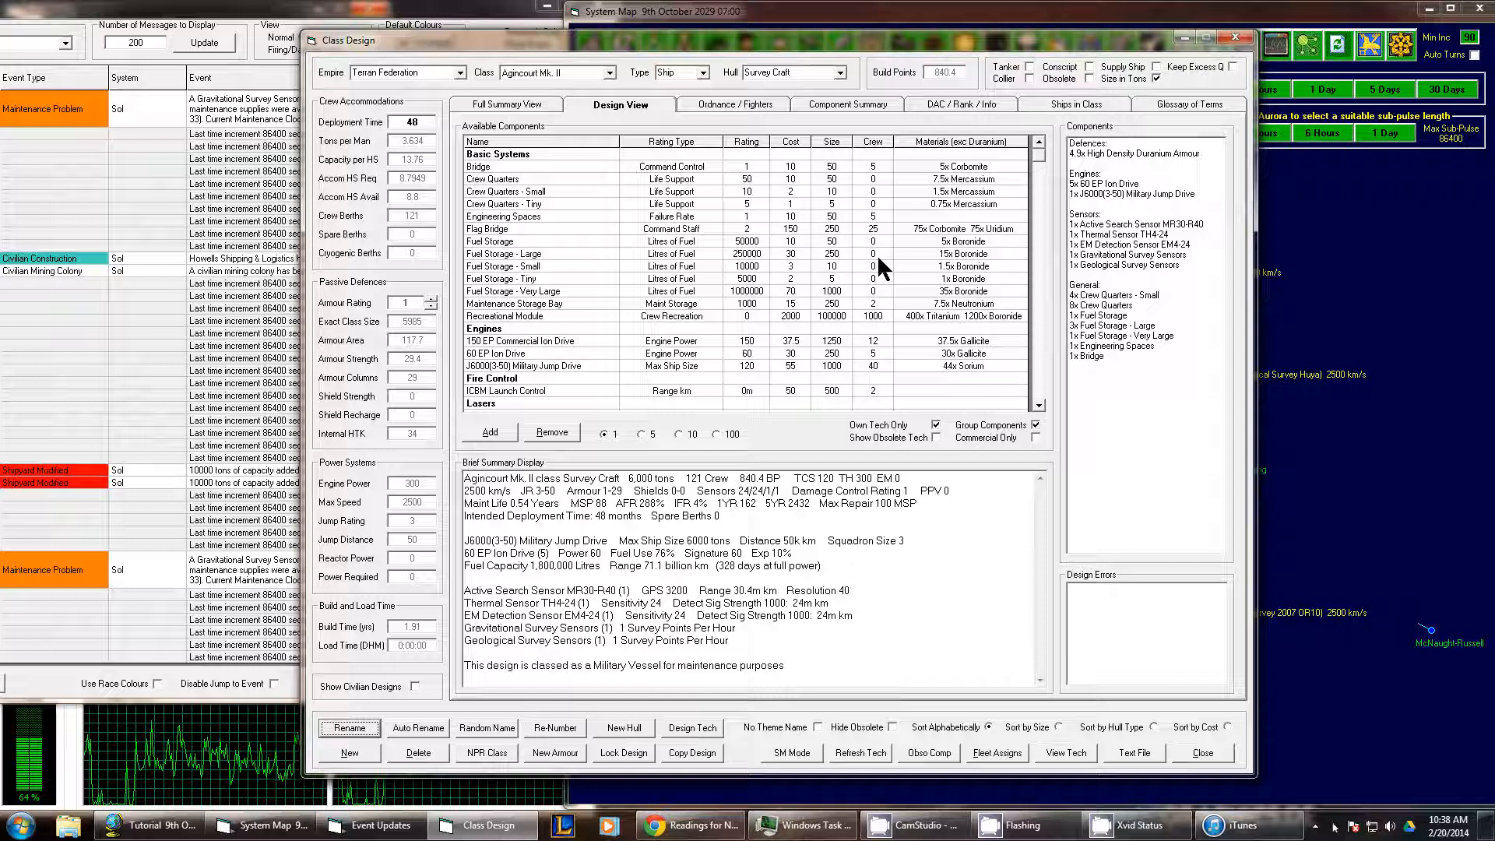
{"action": "mouse_move", "coordinate": [682, 191]}
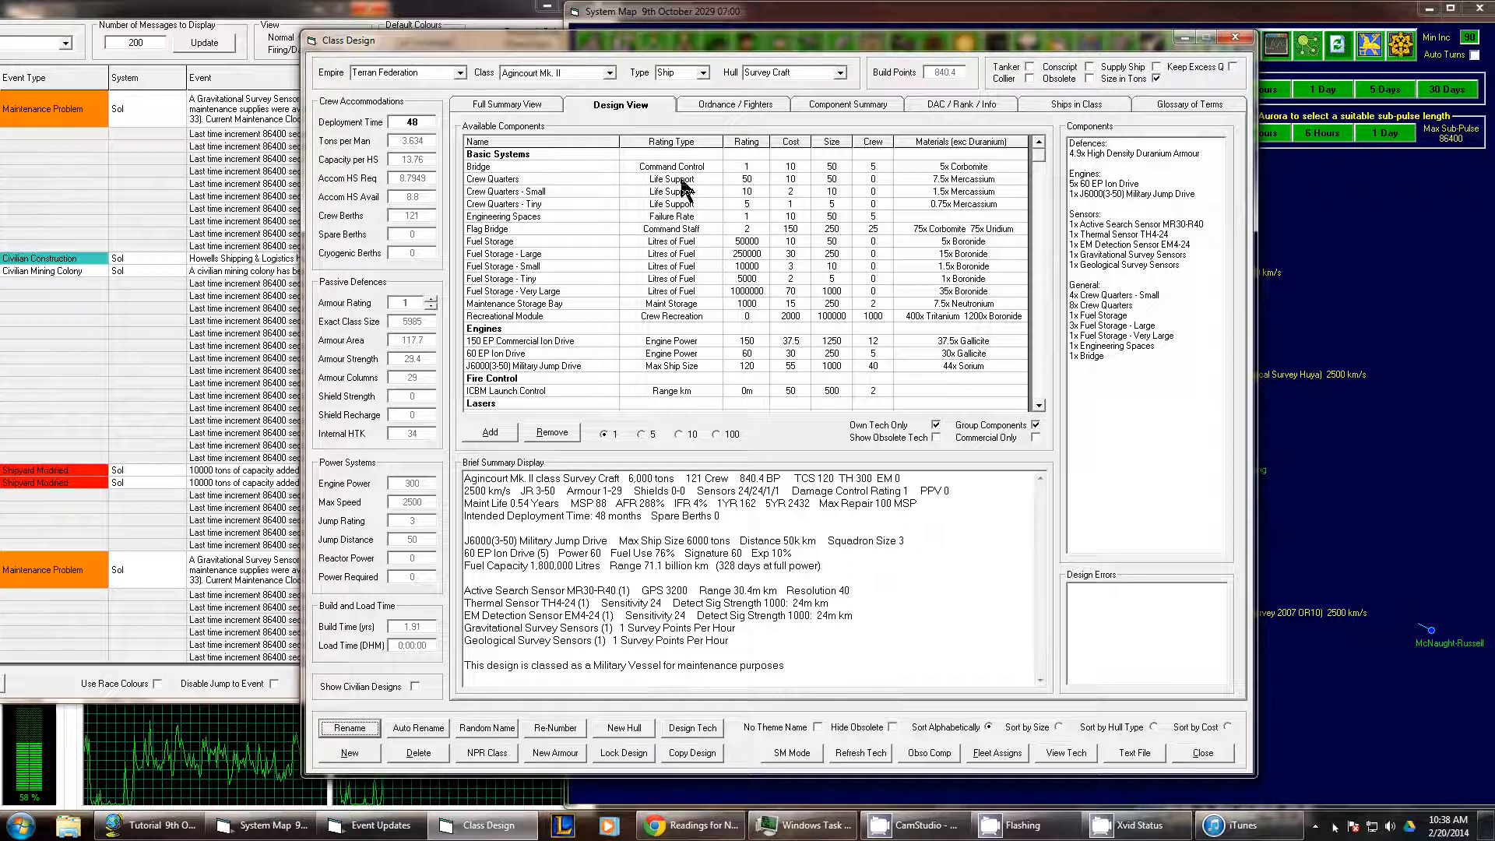
{"action": "mouse_move", "coordinate": [1114, 218]}
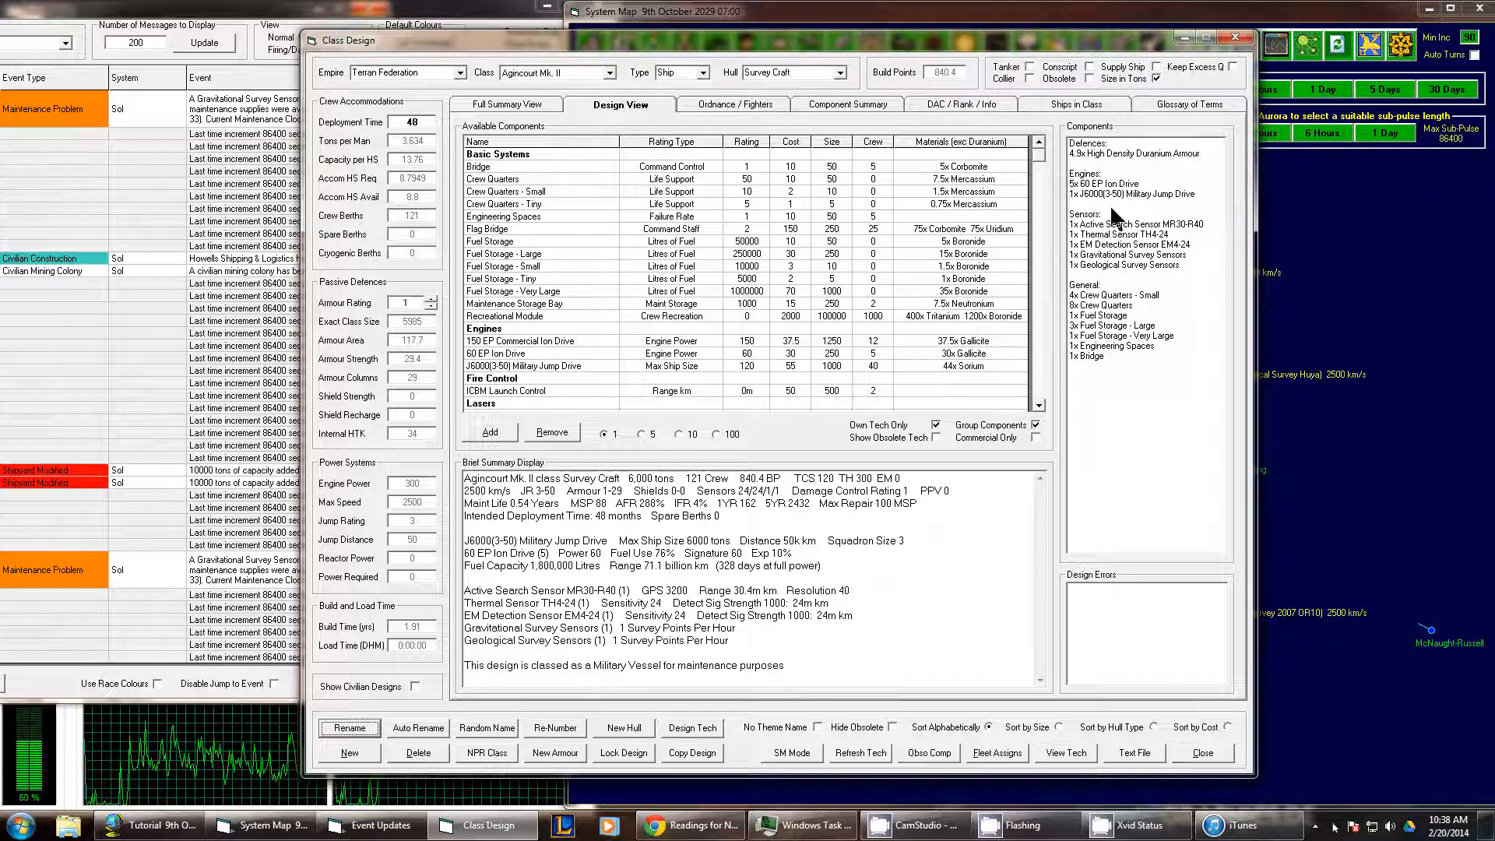
{"action": "mouse_move", "coordinate": [1125, 207]}
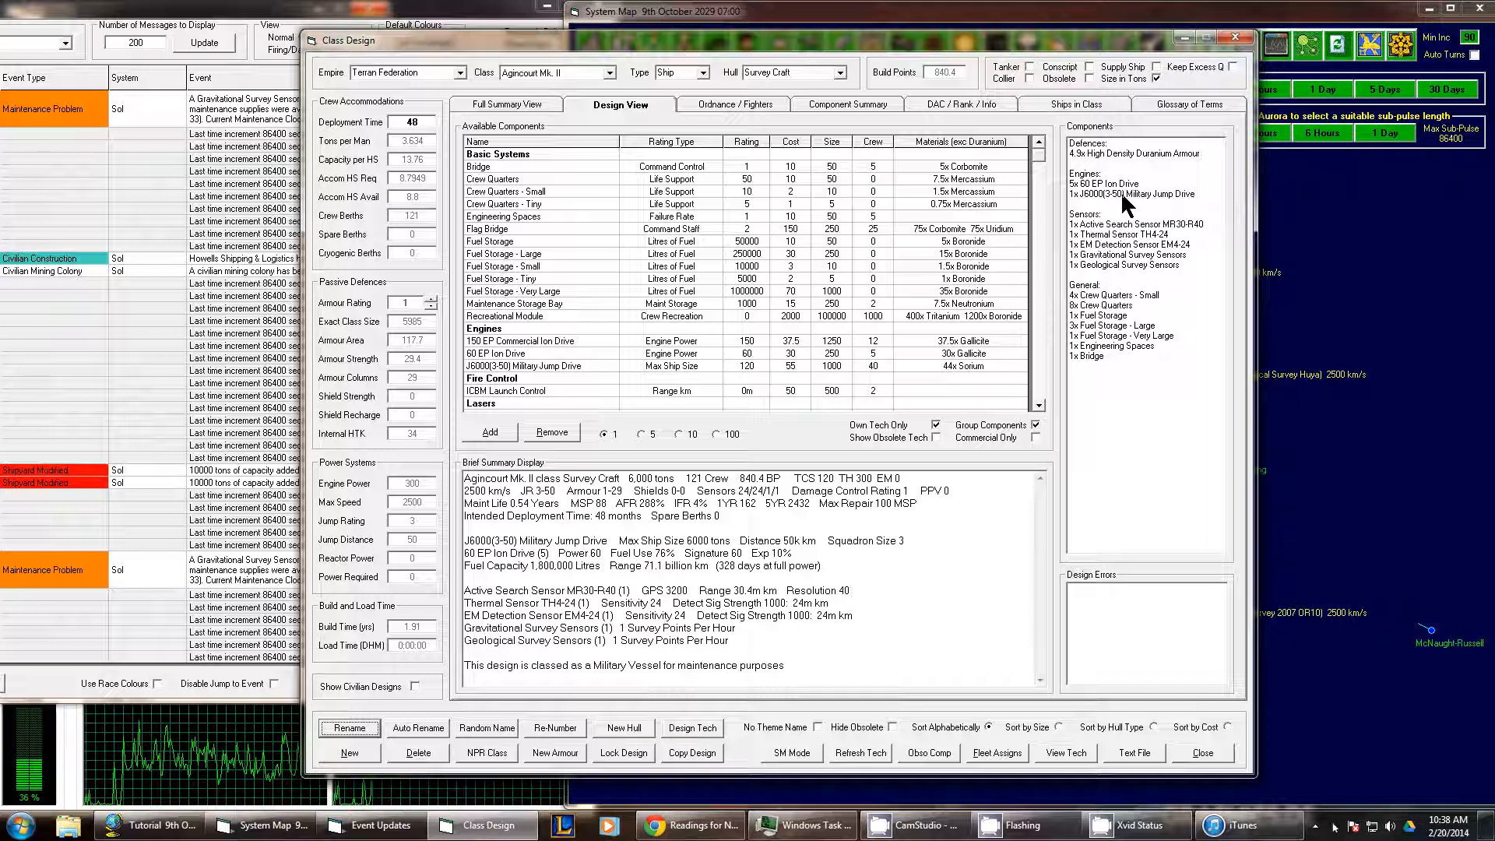
{"action": "left_click", "coordinate": [1134, 194]}
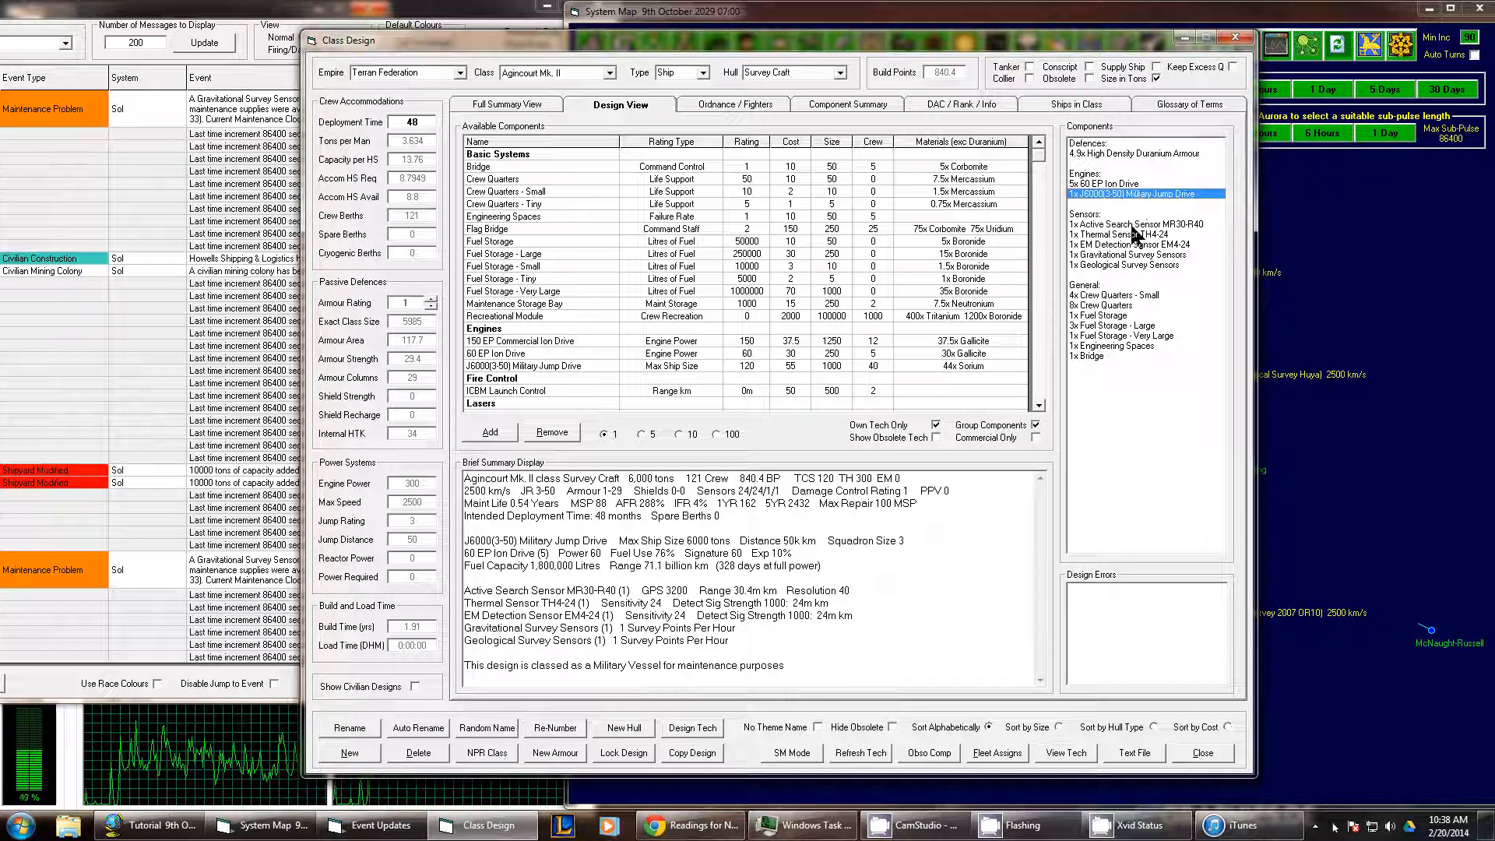
{"action": "mouse_move", "coordinate": [1113, 212]}
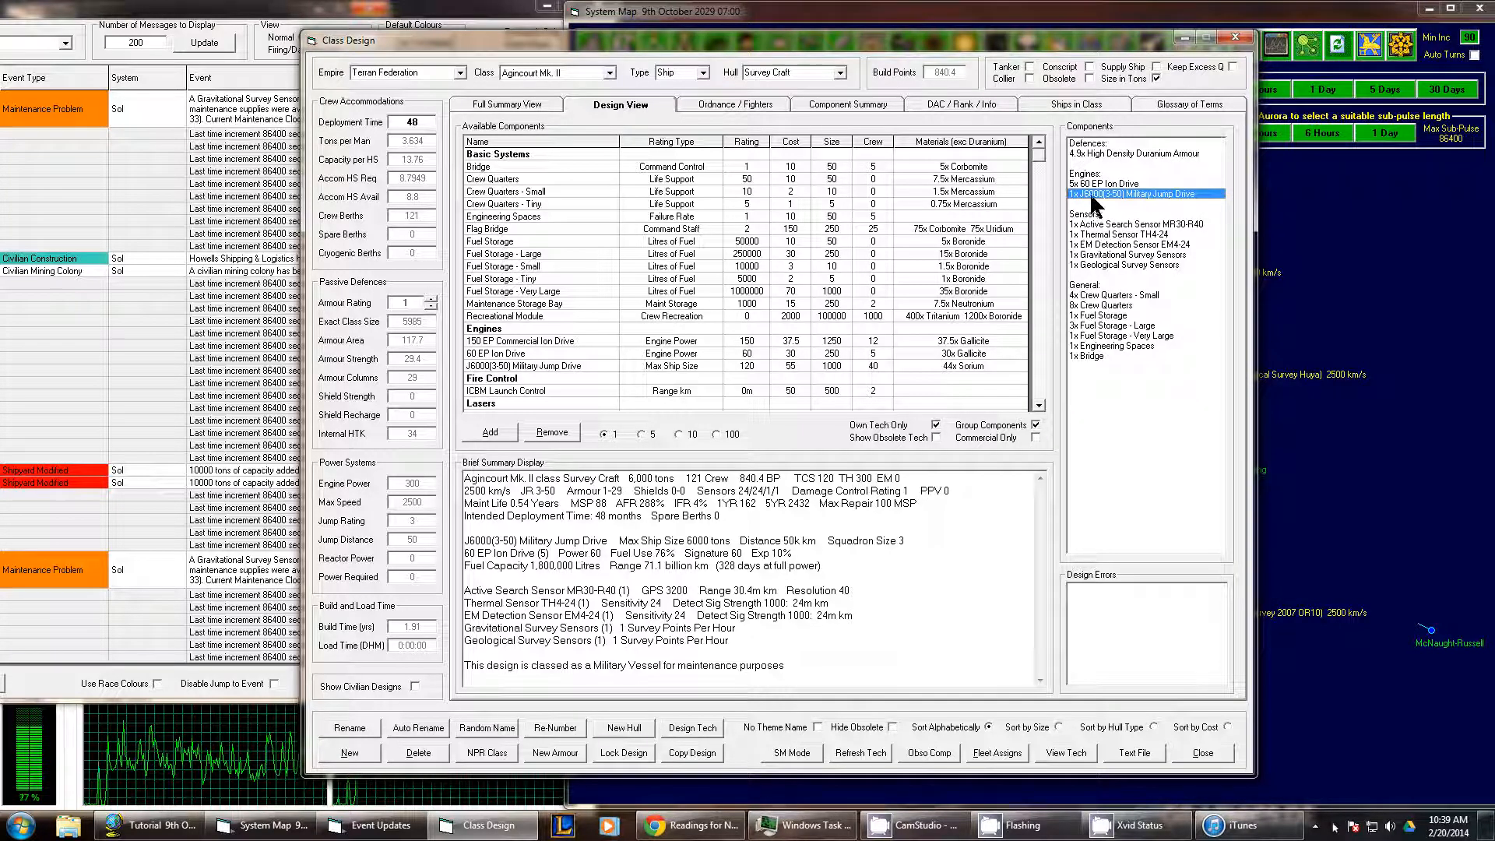
{"action": "mouse_move", "coordinate": [629, 489]}
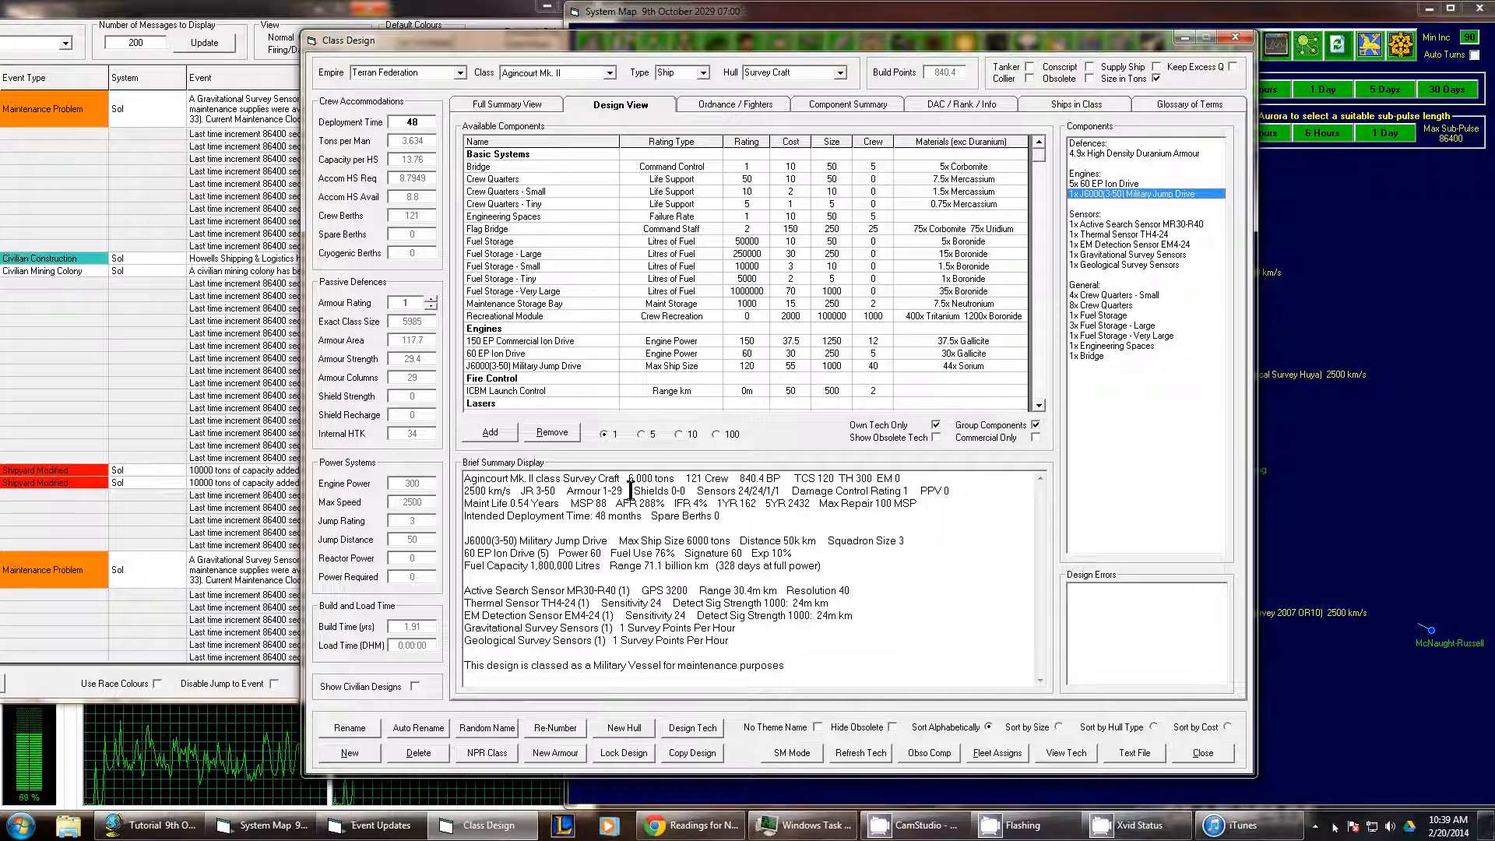
{"action": "mouse_move", "coordinate": [1105, 243]}
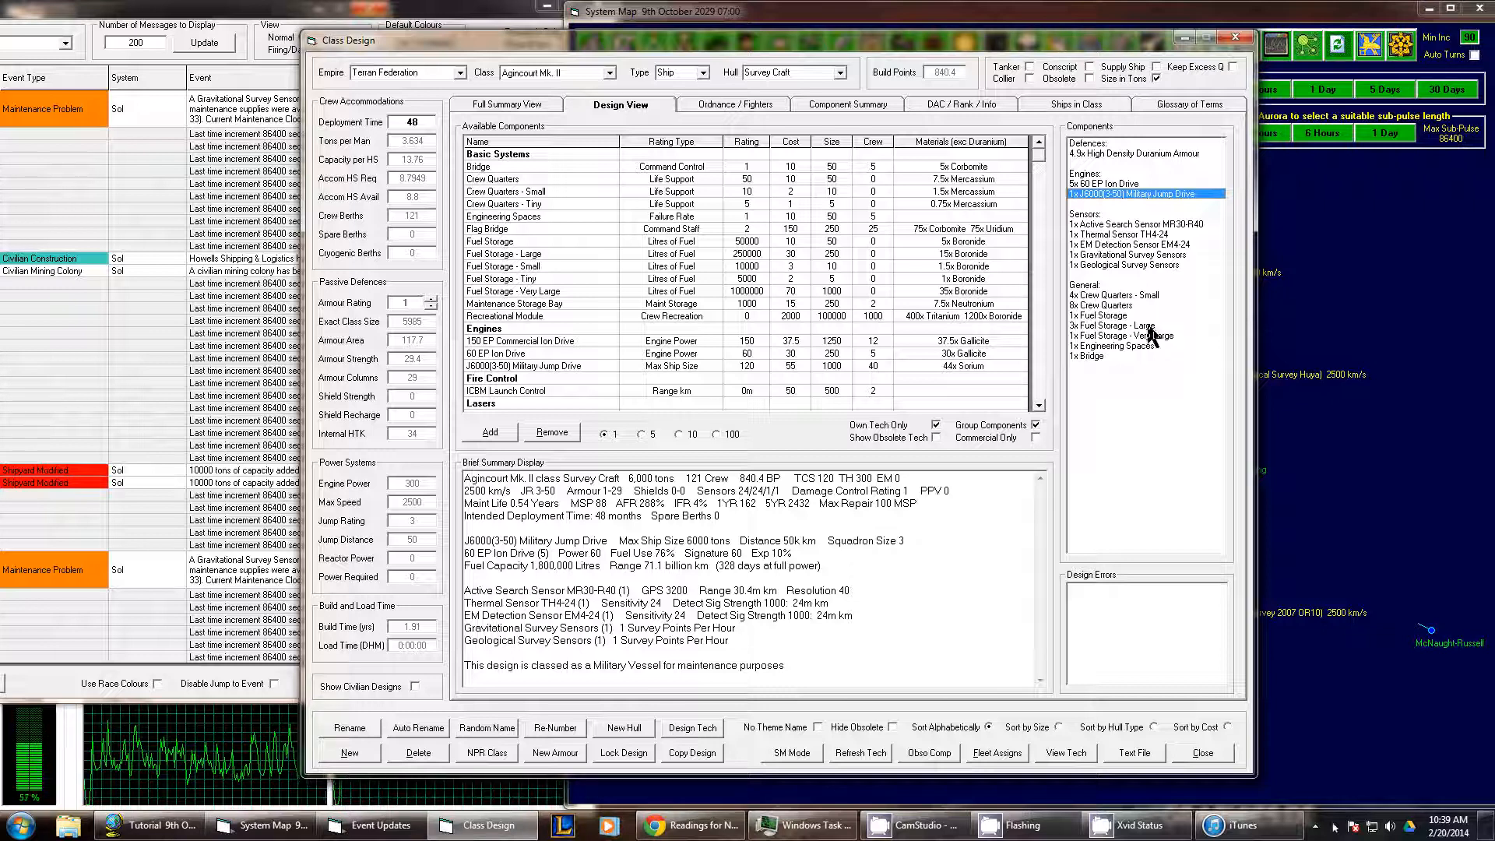
{"action": "mouse_move", "coordinate": [867, 332]}
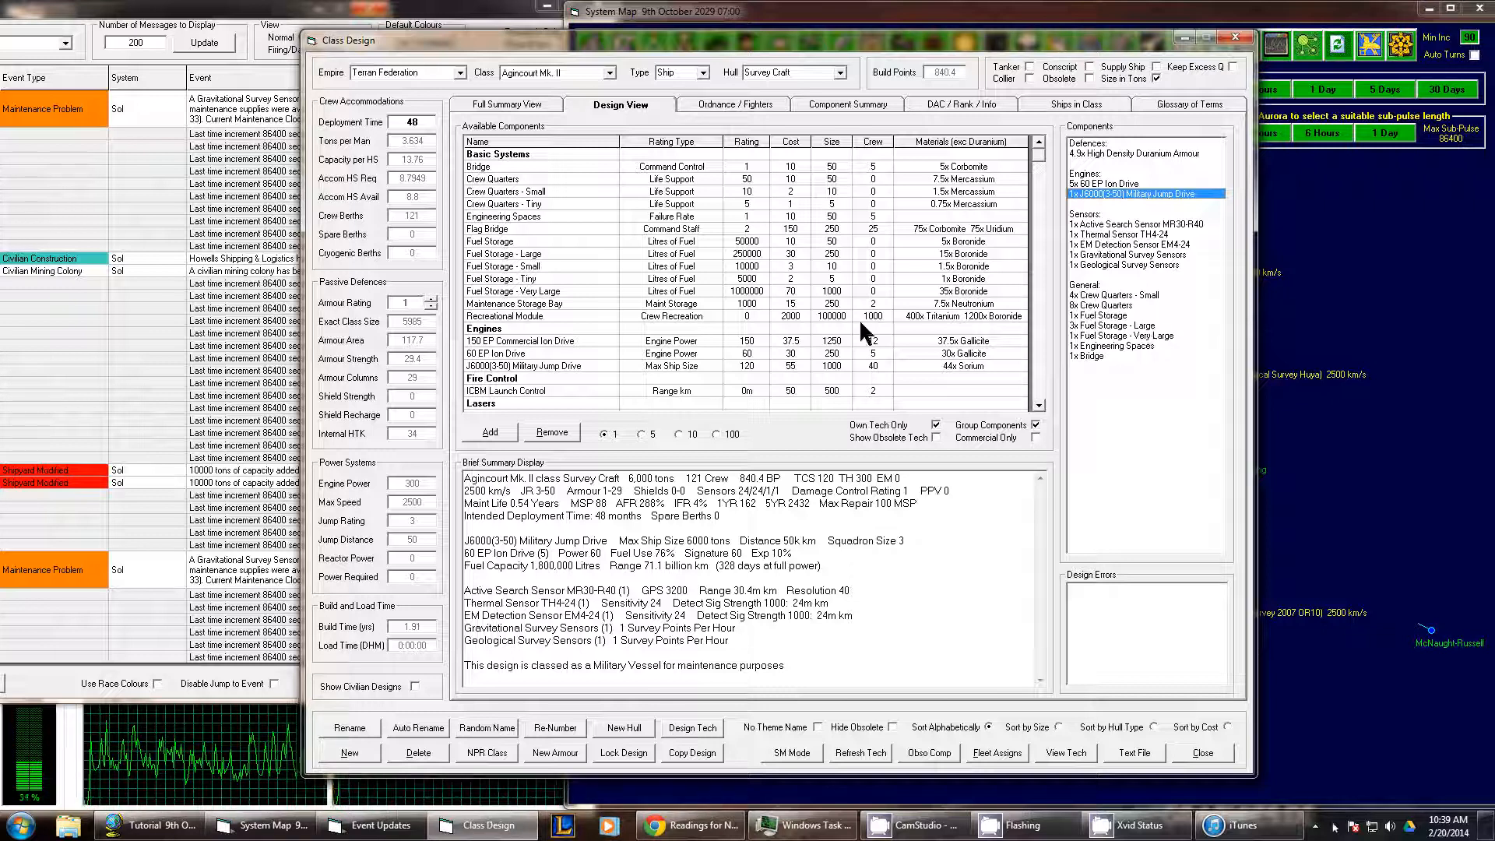
{"action": "mouse_move", "coordinate": [515, 238]}
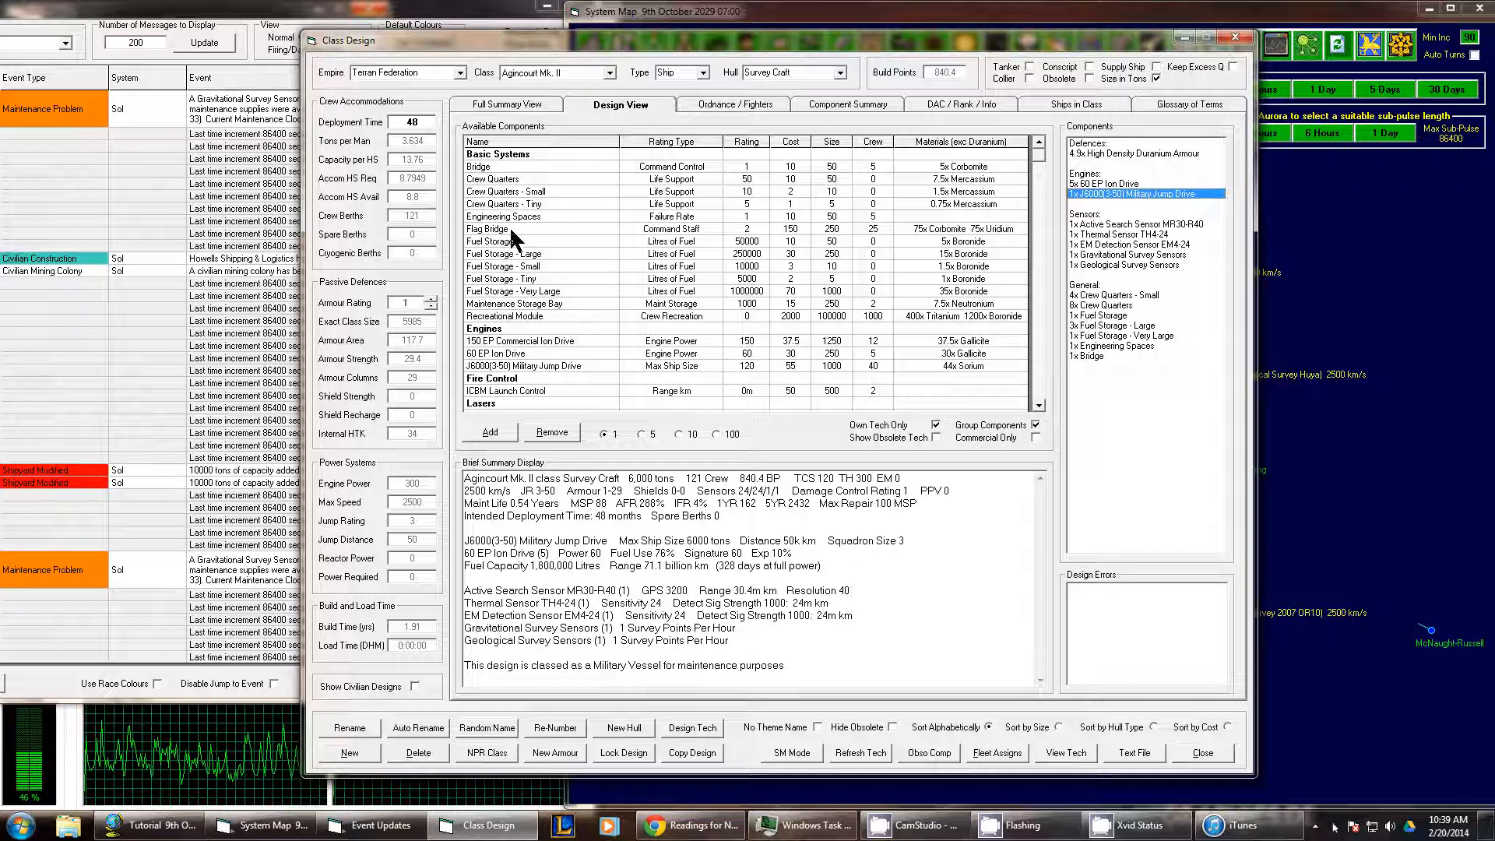
{"action": "mouse_move", "coordinate": [523, 232]}
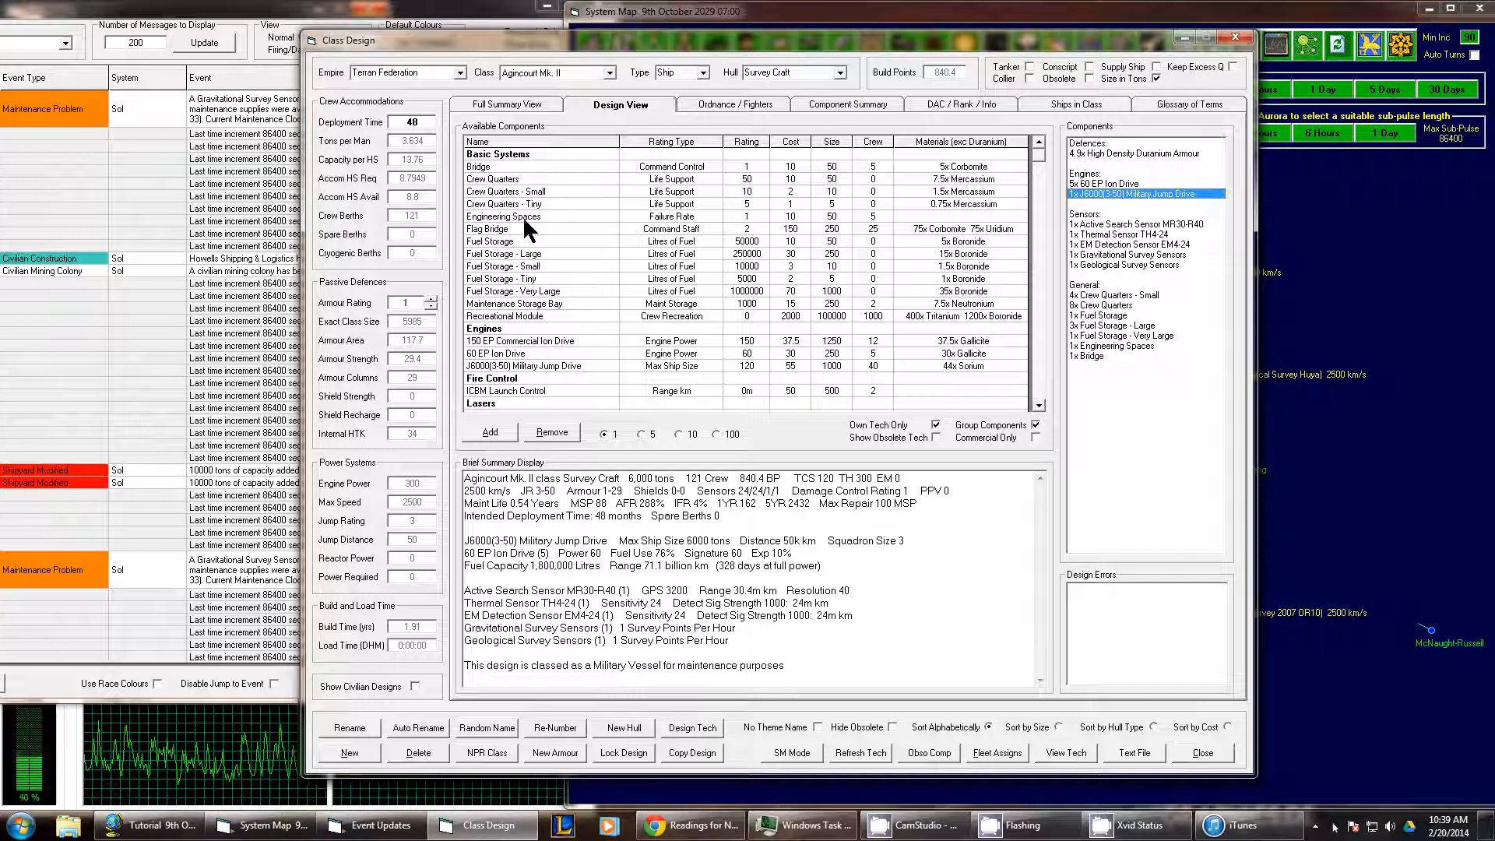
{"action": "left_click", "coordinate": [489, 432]}
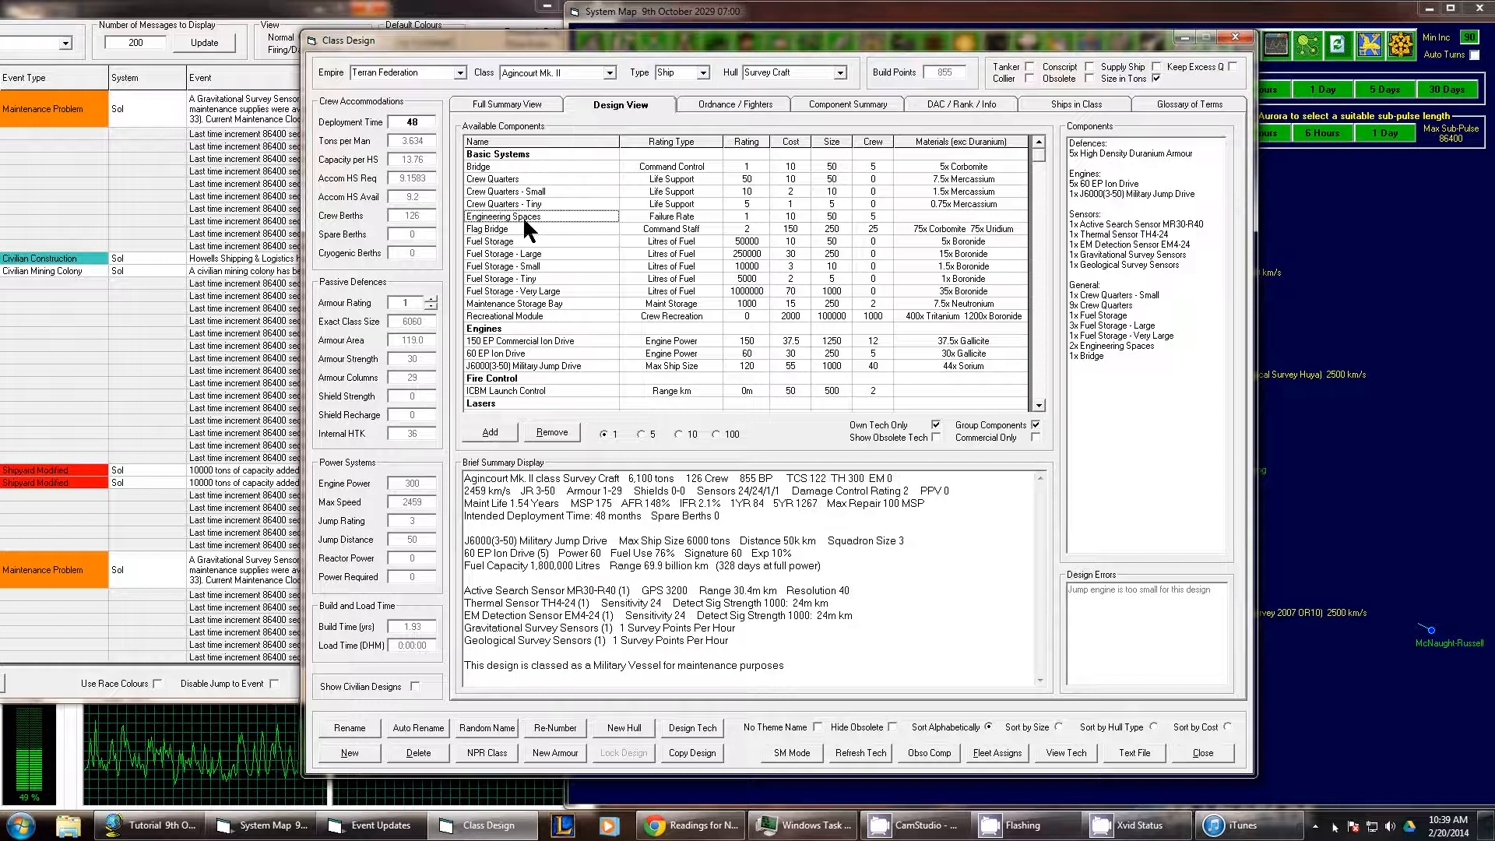
{"action": "left_click", "coordinate": [489, 432]}
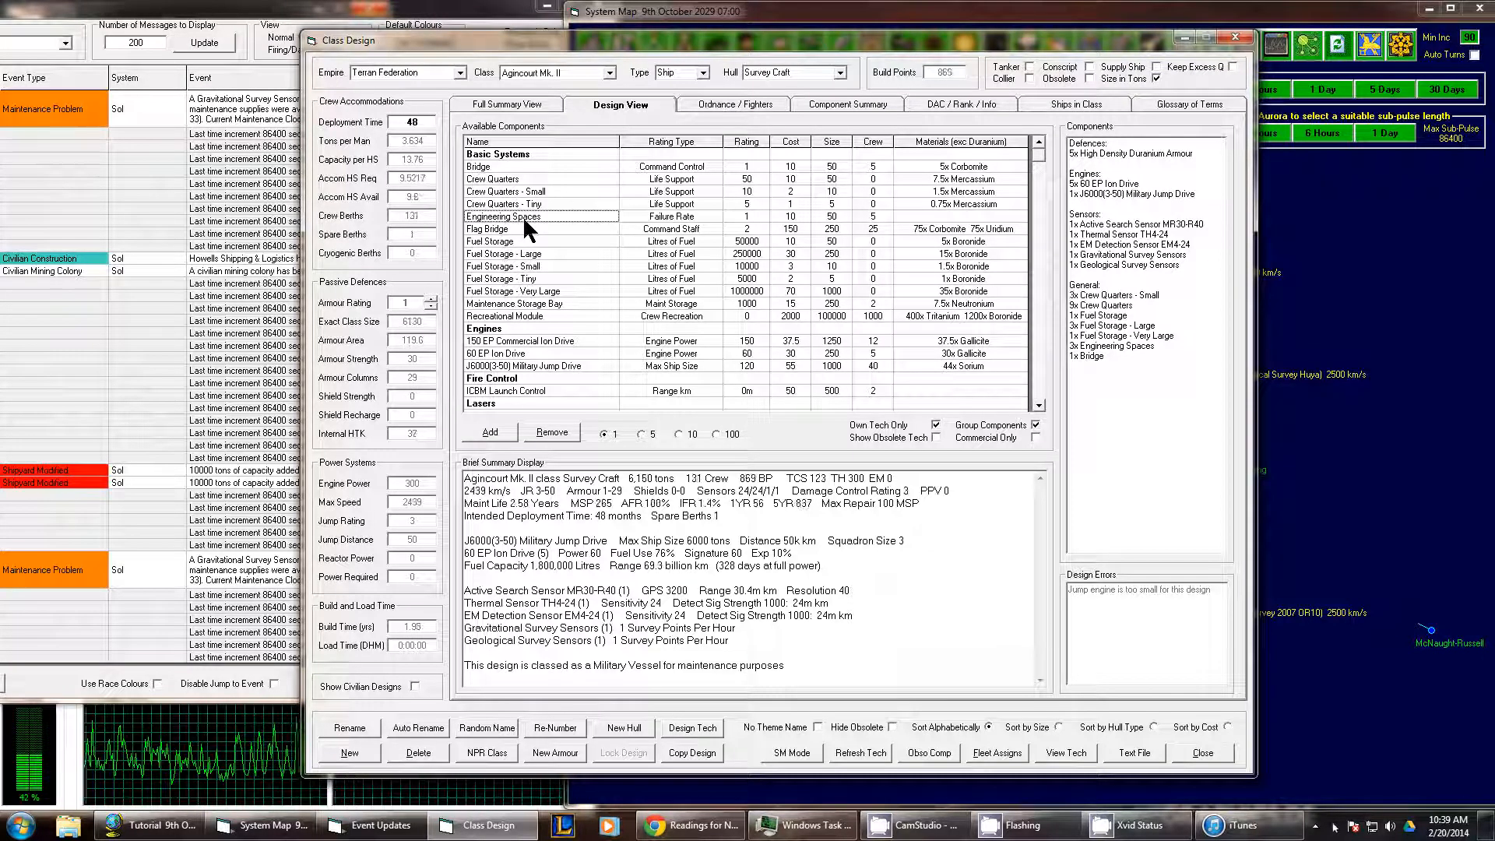
{"action": "left_click", "coordinate": [489, 432]}
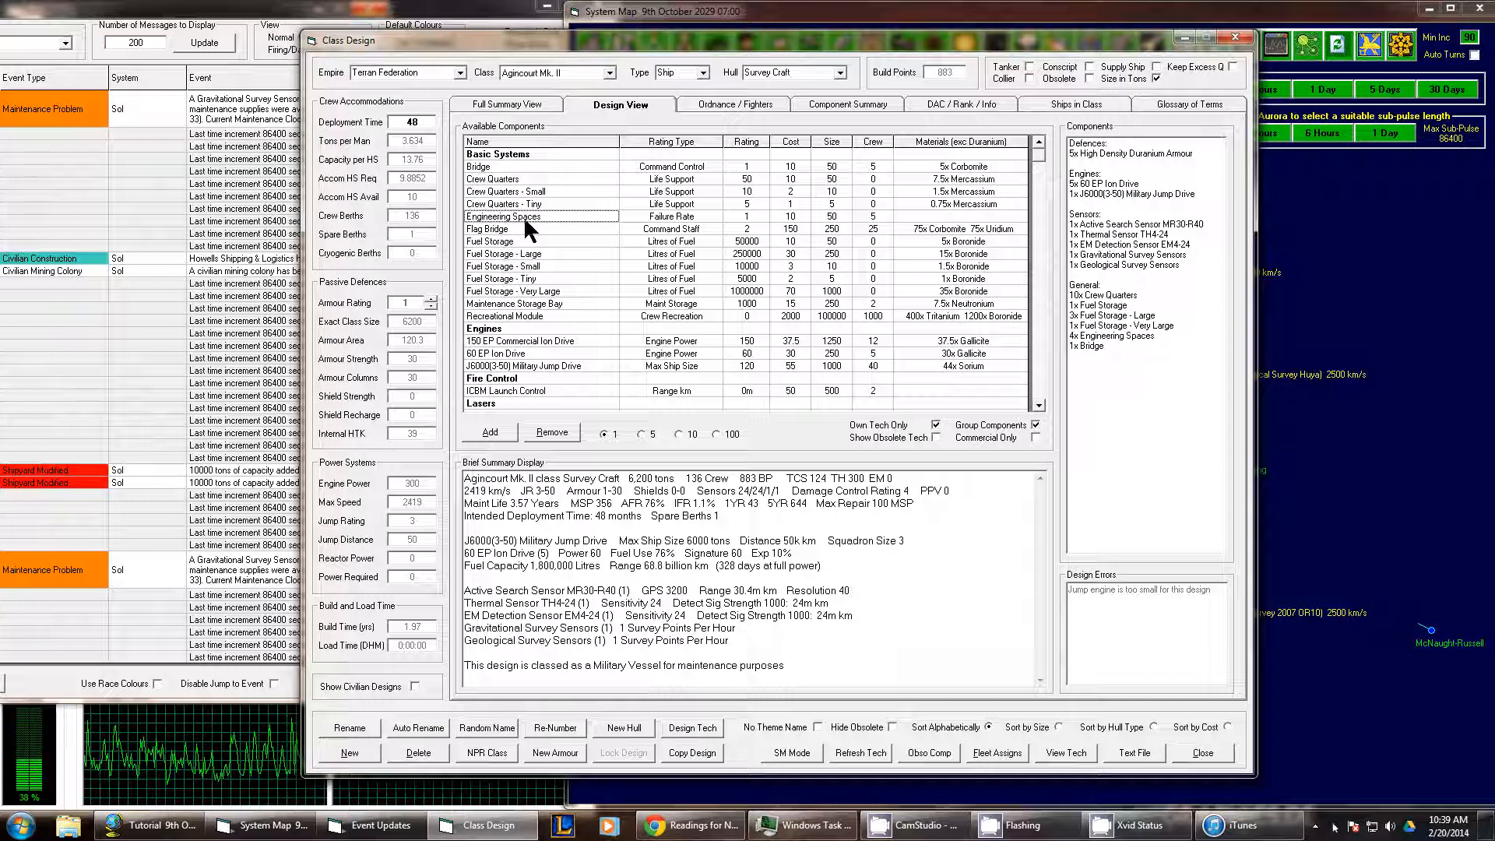
{"action": "mouse_move", "coordinate": [501, 507]}
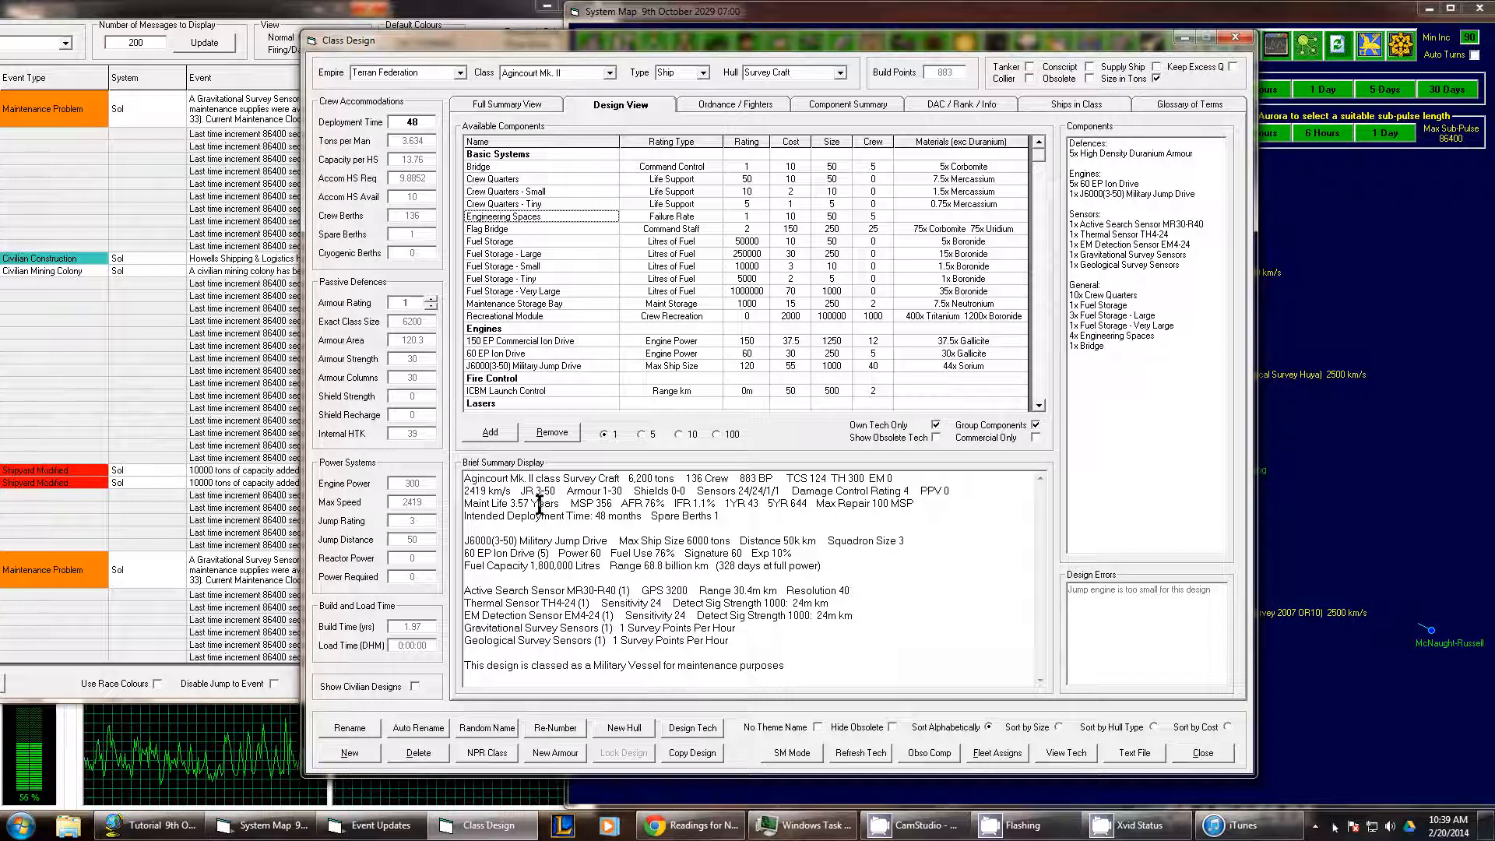
{"action": "mouse_move", "coordinate": [566, 225]}
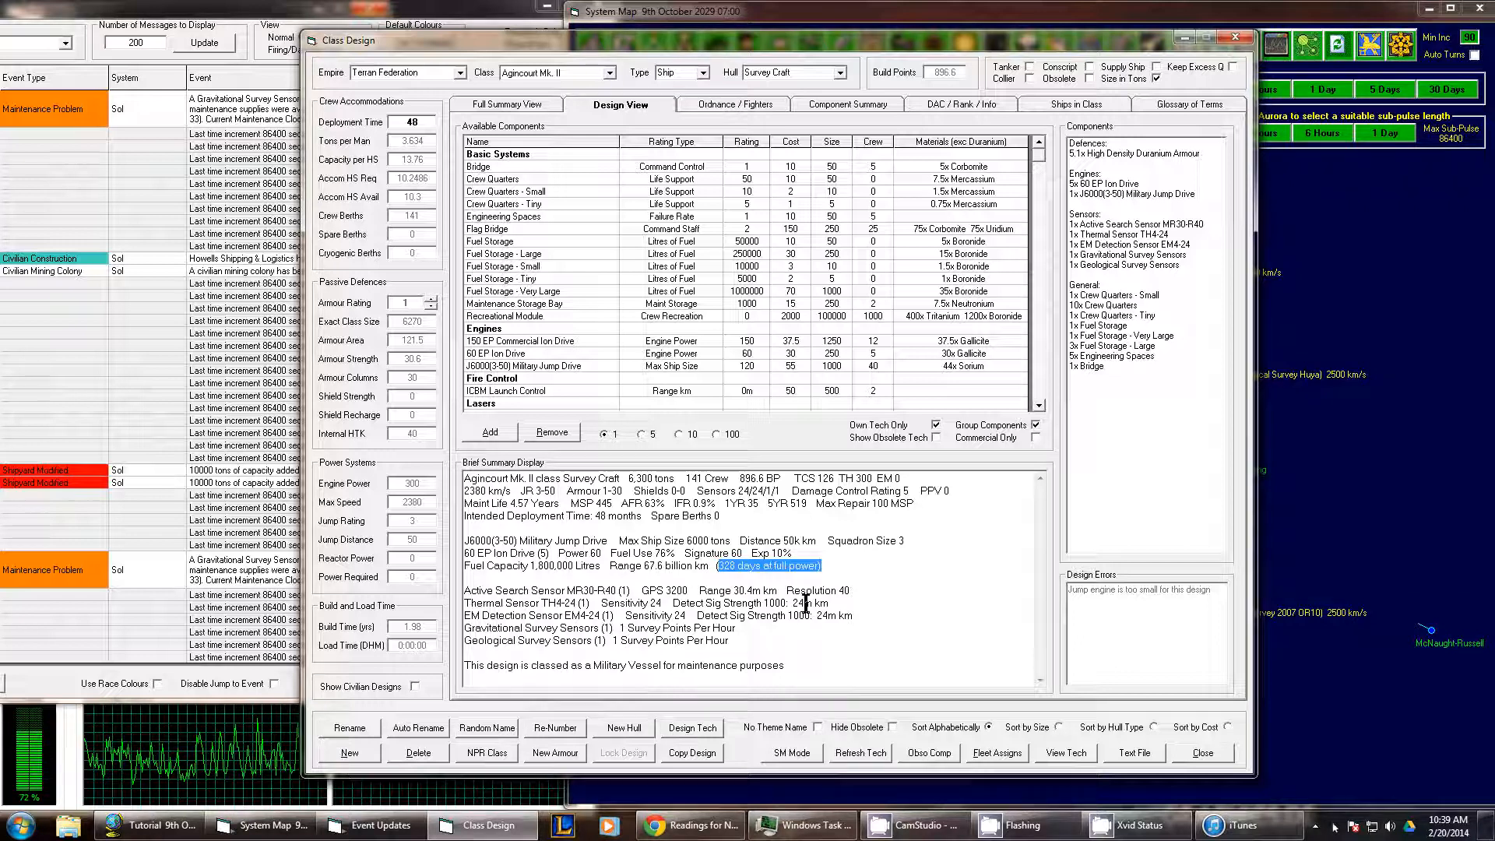
{"action": "mouse_move", "coordinate": [726, 562]}
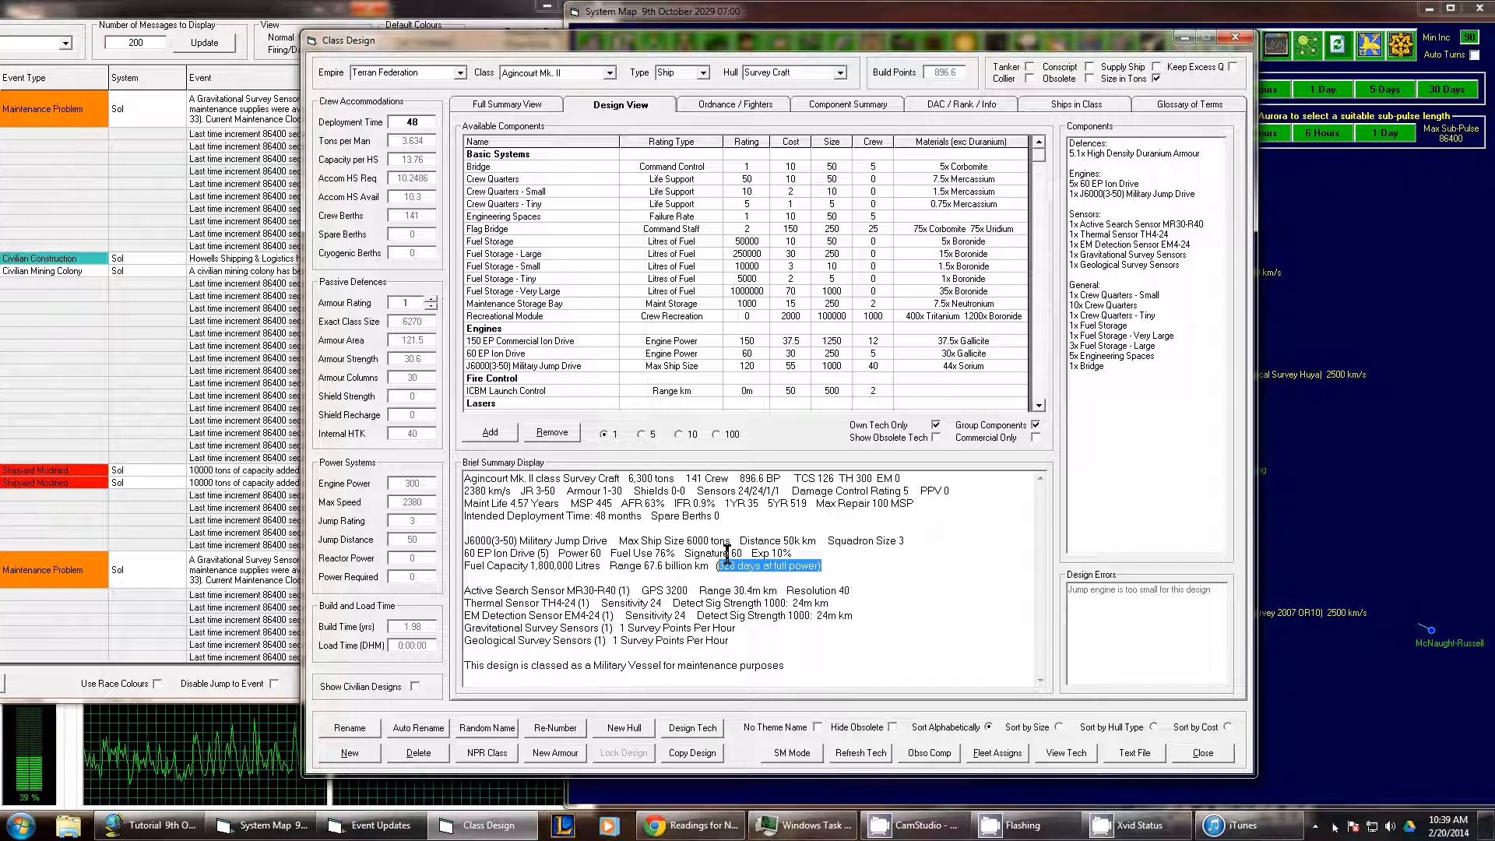
{"action": "mouse_move", "coordinate": [1173, 182]}
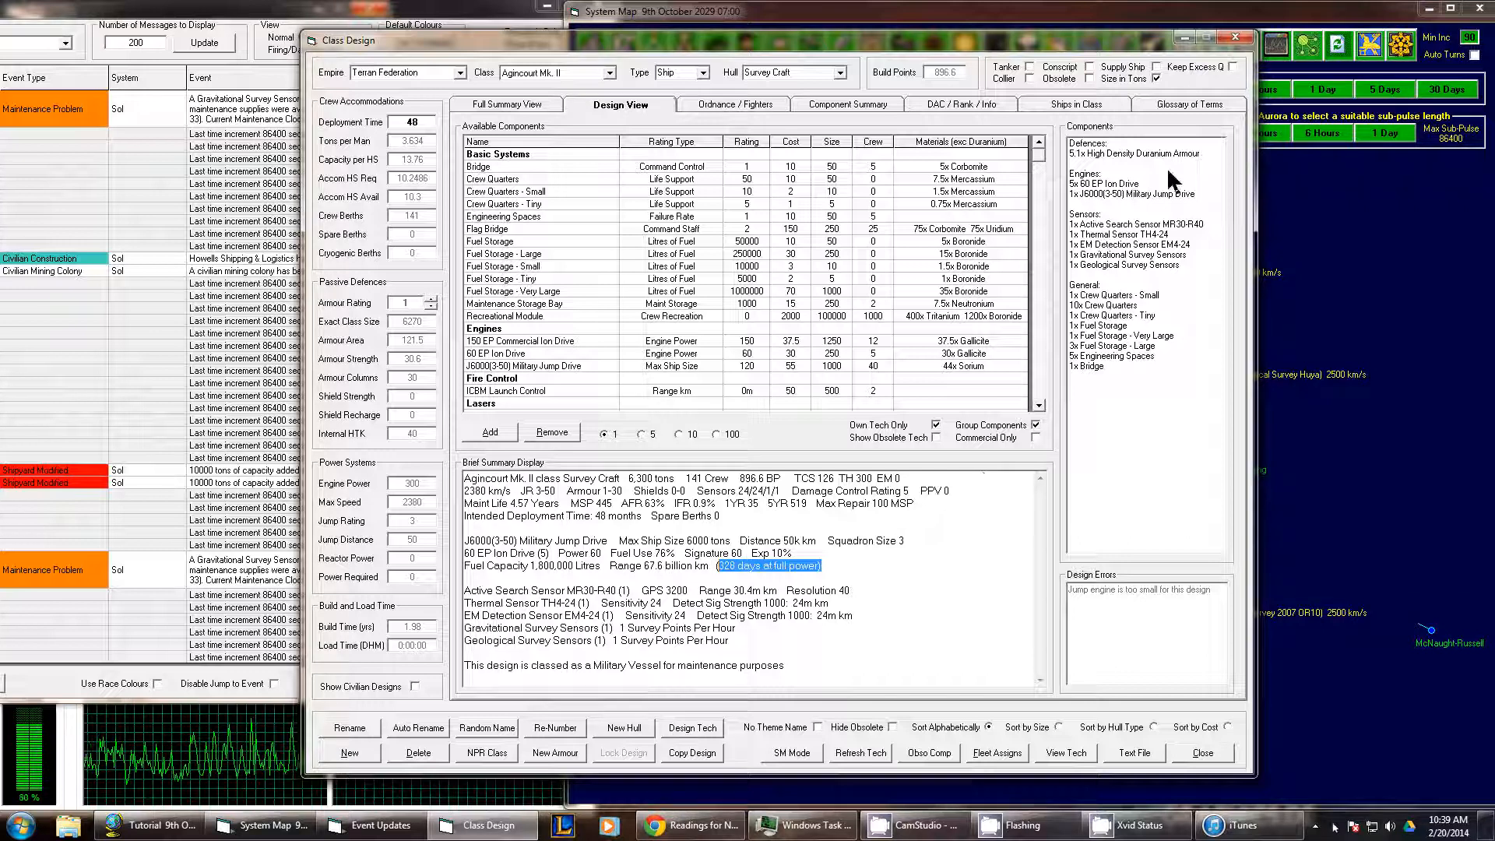
{"action": "mouse_move", "coordinate": [562, 315]}
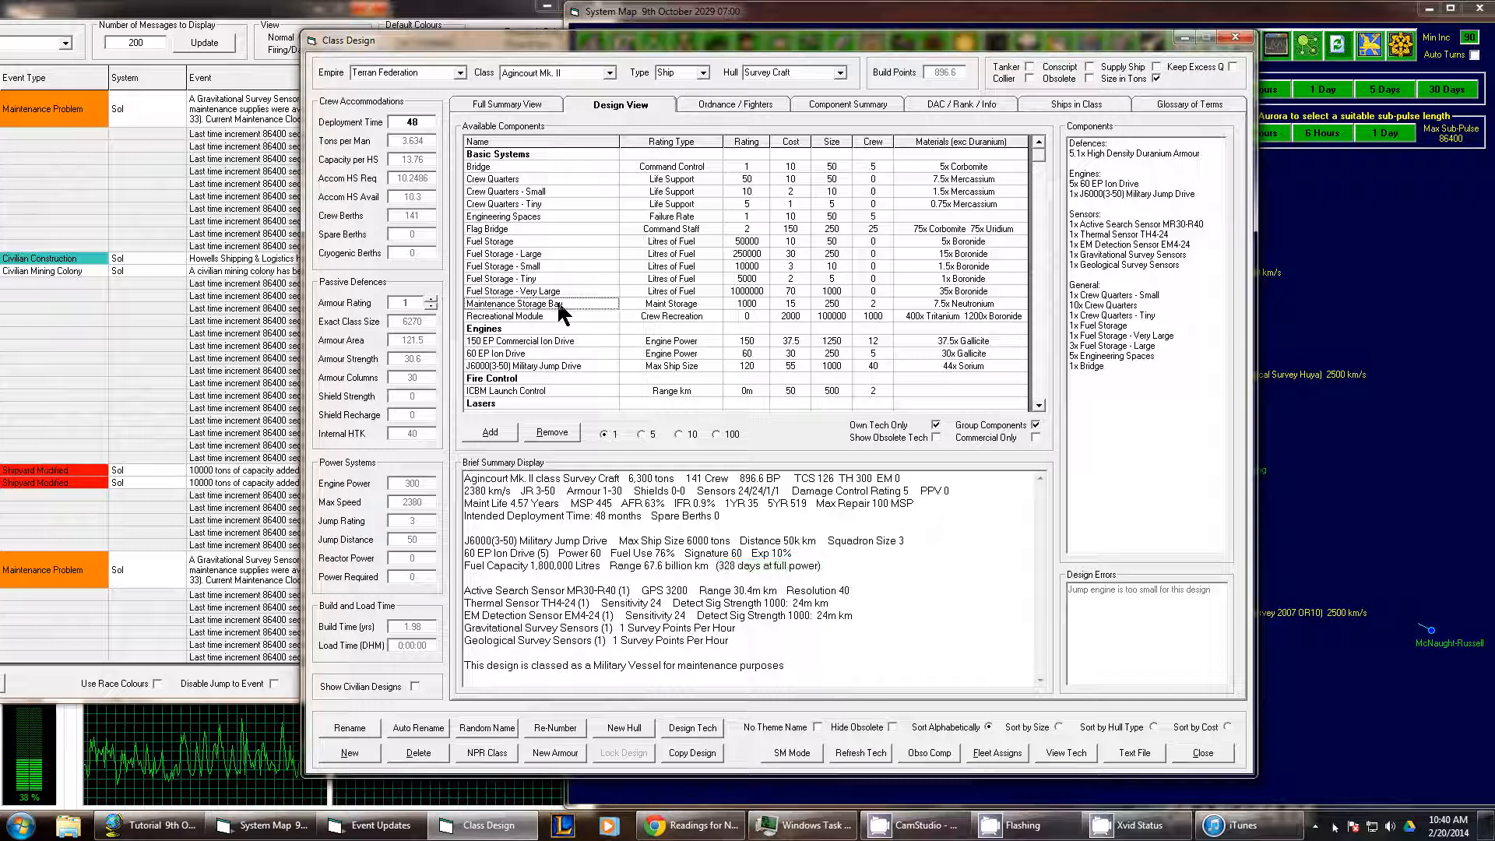
- Add a Maintenance Storage Bay to Agincourt Mk. II, raising maintenance life to 8.13 years
{"action": "left_click", "coordinate": [488, 430]}
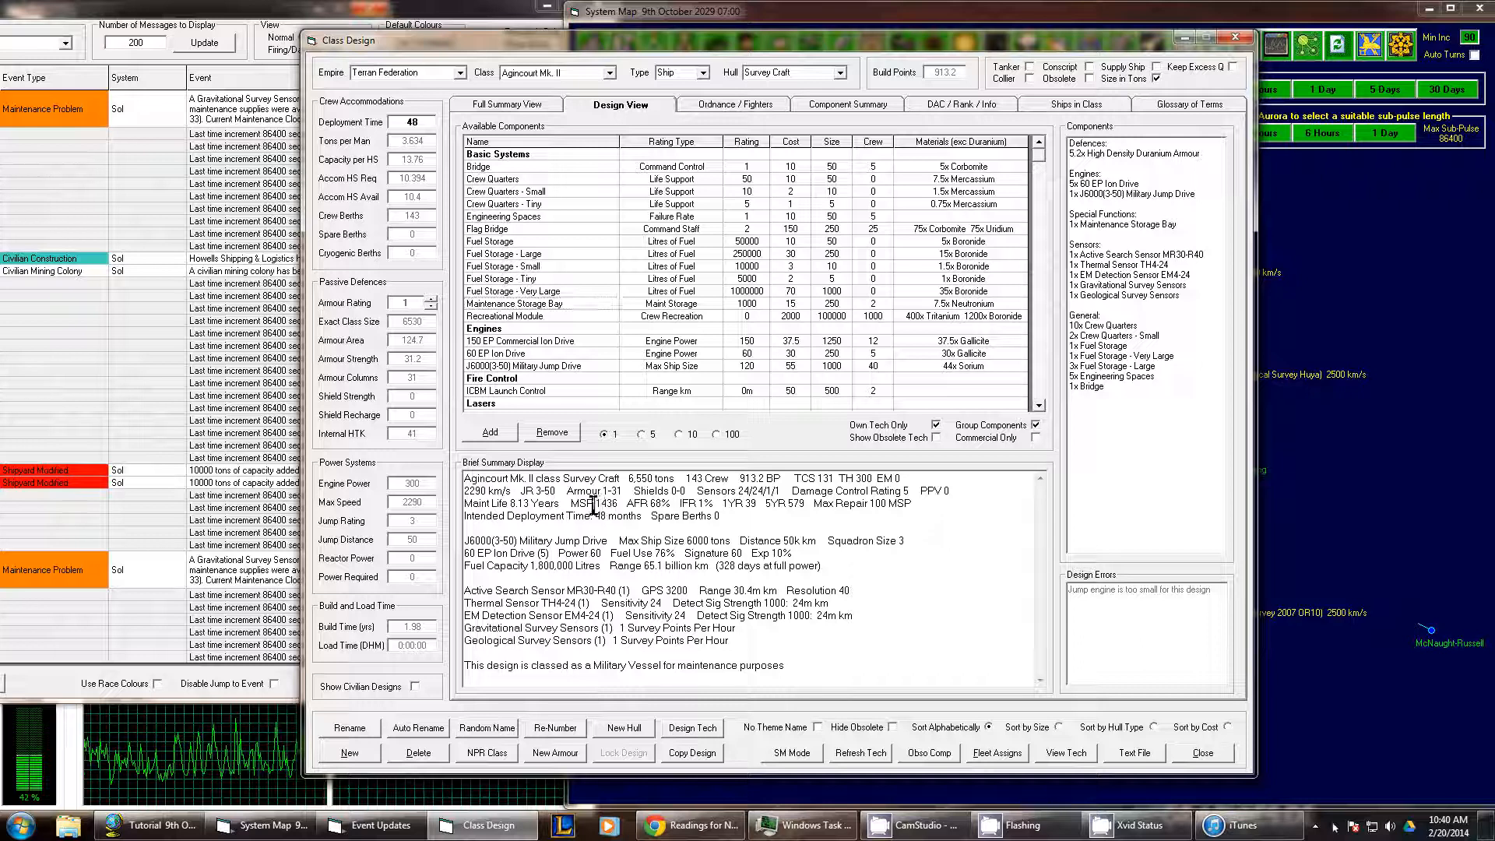
{"action": "double_click", "coordinate": [603, 503]}
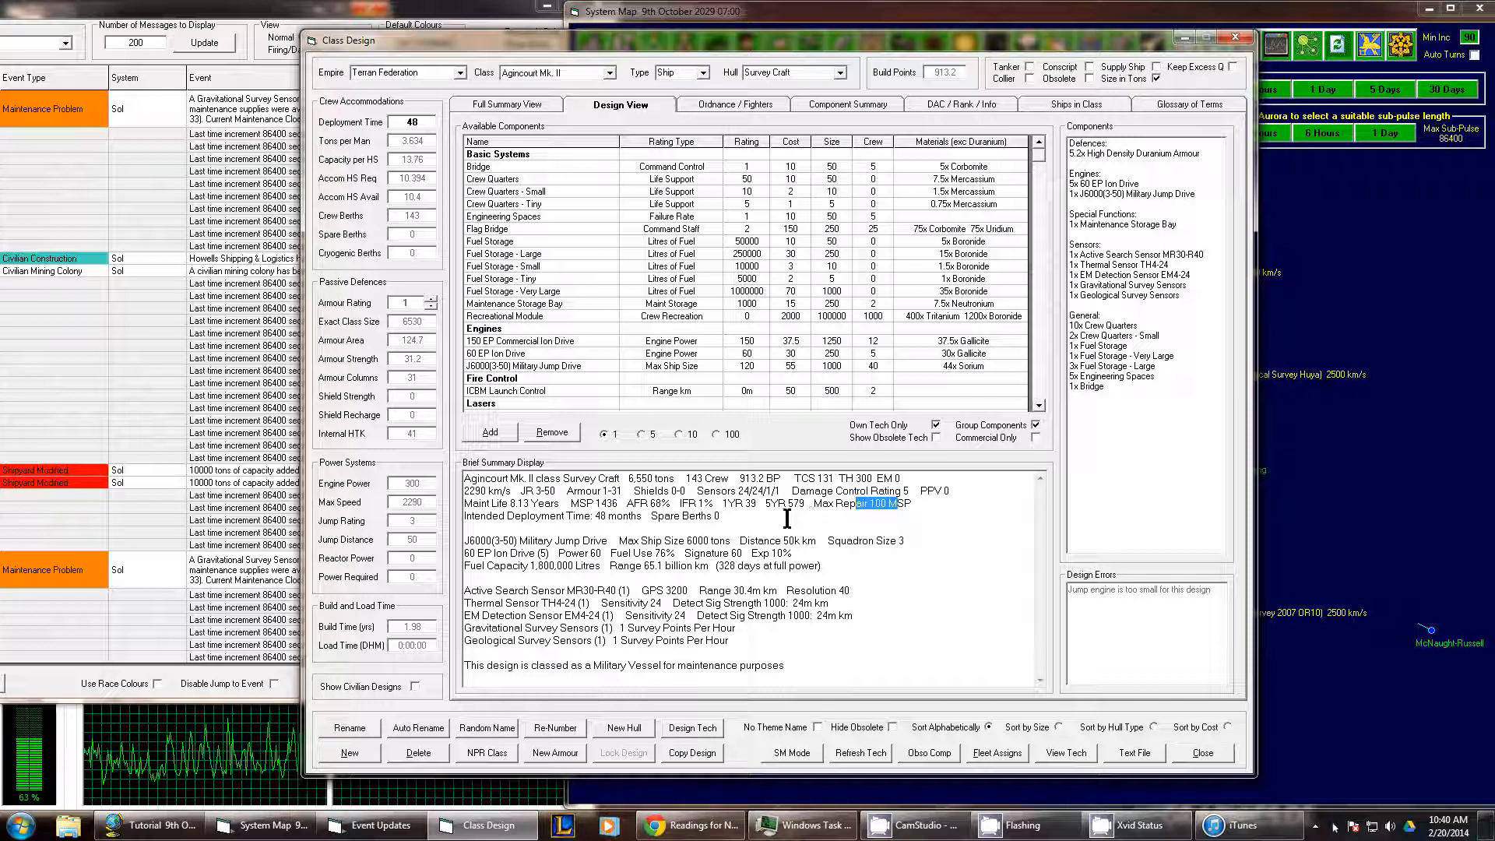
{"action": "mouse_move", "coordinate": [1118, 195]}
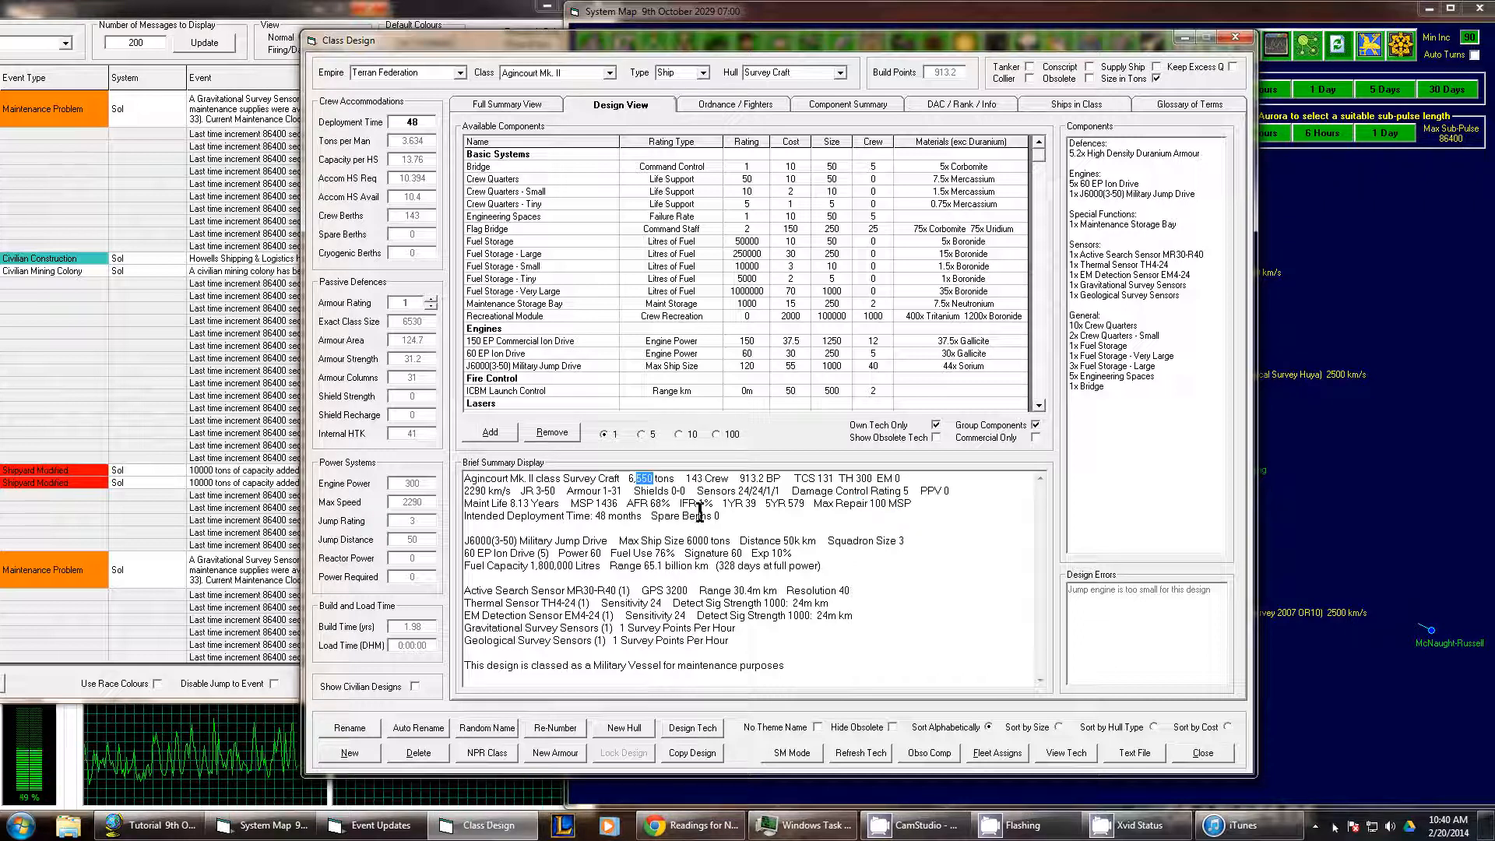
{"action": "left_click", "coordinate": [734, 103]}
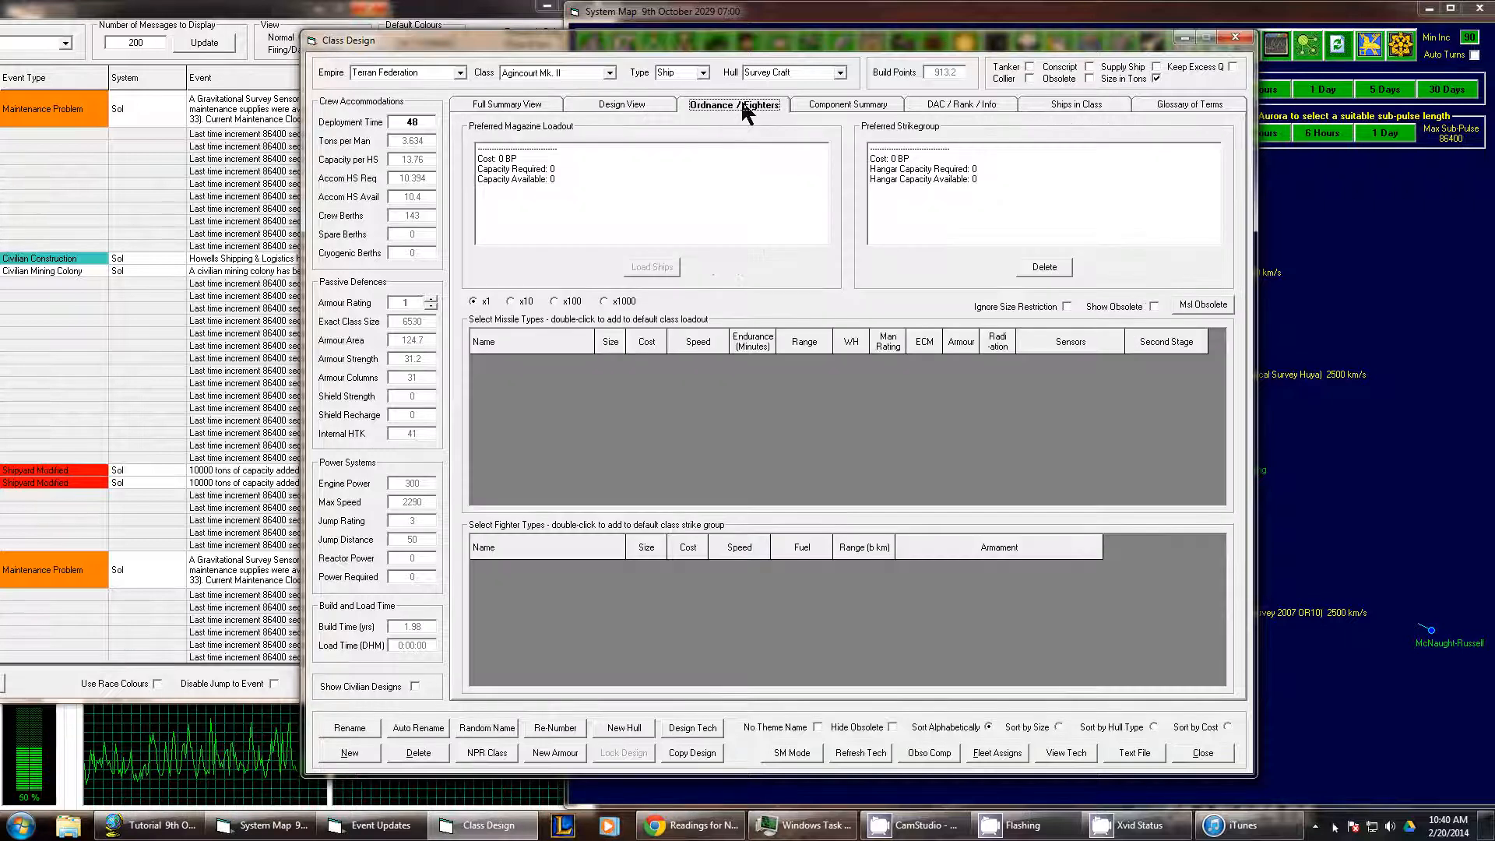
- Show the Component Summary table of each part's size, cost, crew and HTK
{"action": "left_click", "coordinate": [846, 104]}
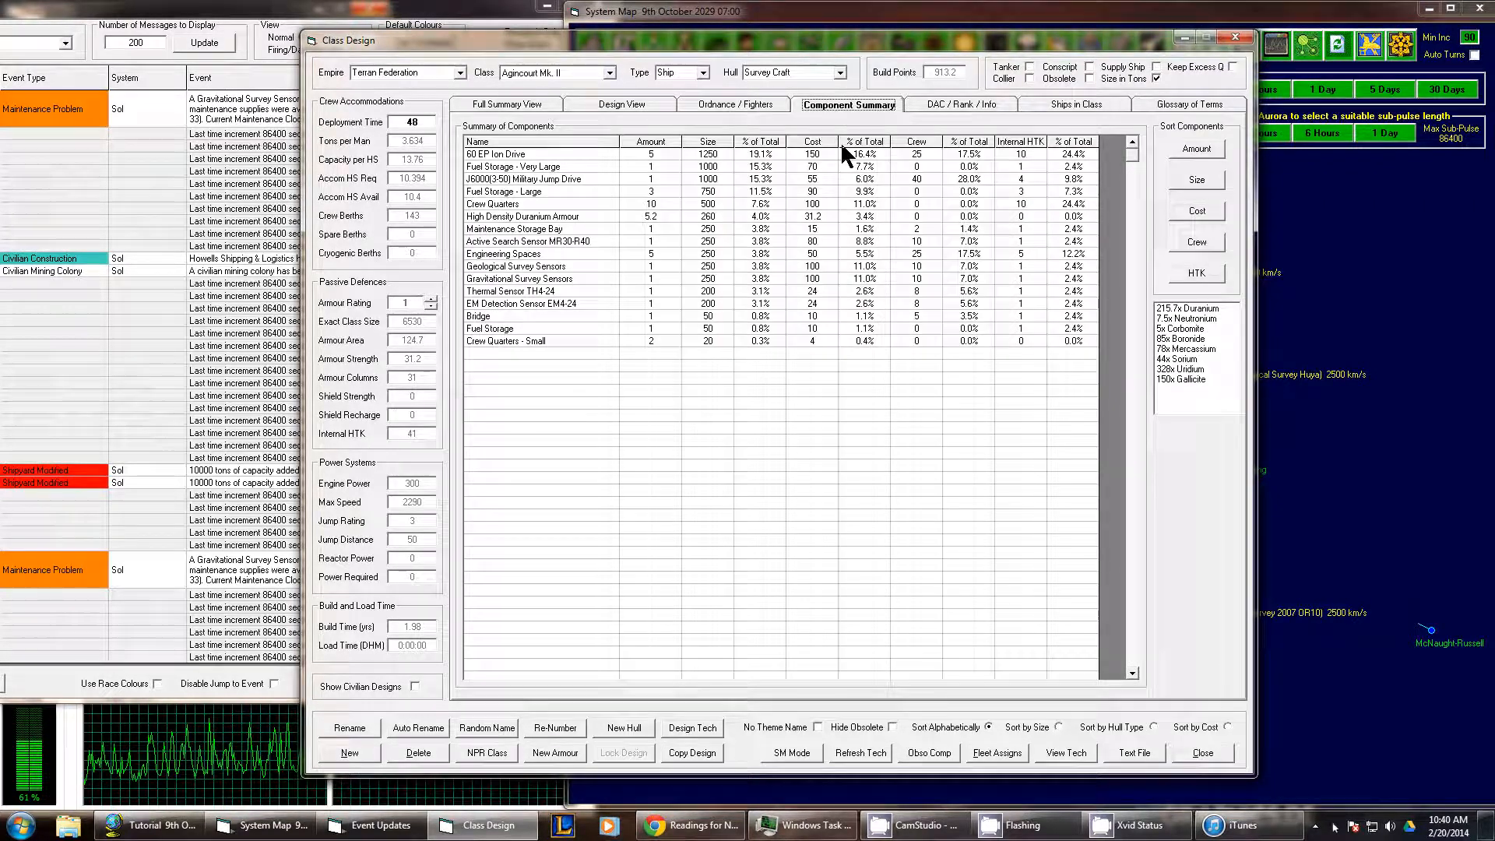
{"action": "mouse_move", "coordinate": [780, 164]}
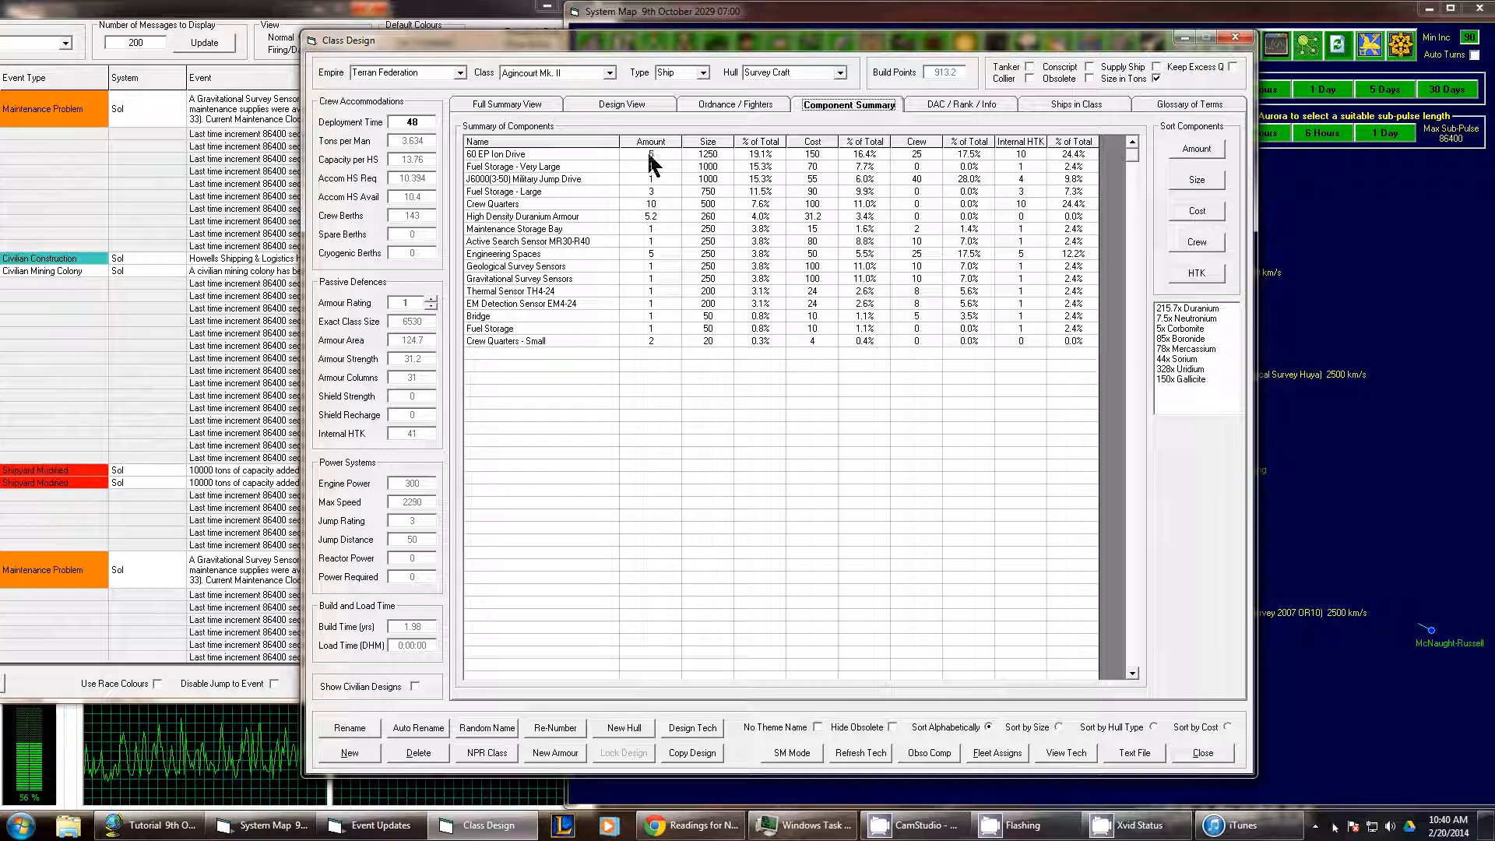
{"action": "mouse_move", "coordinate": [710, 165]}
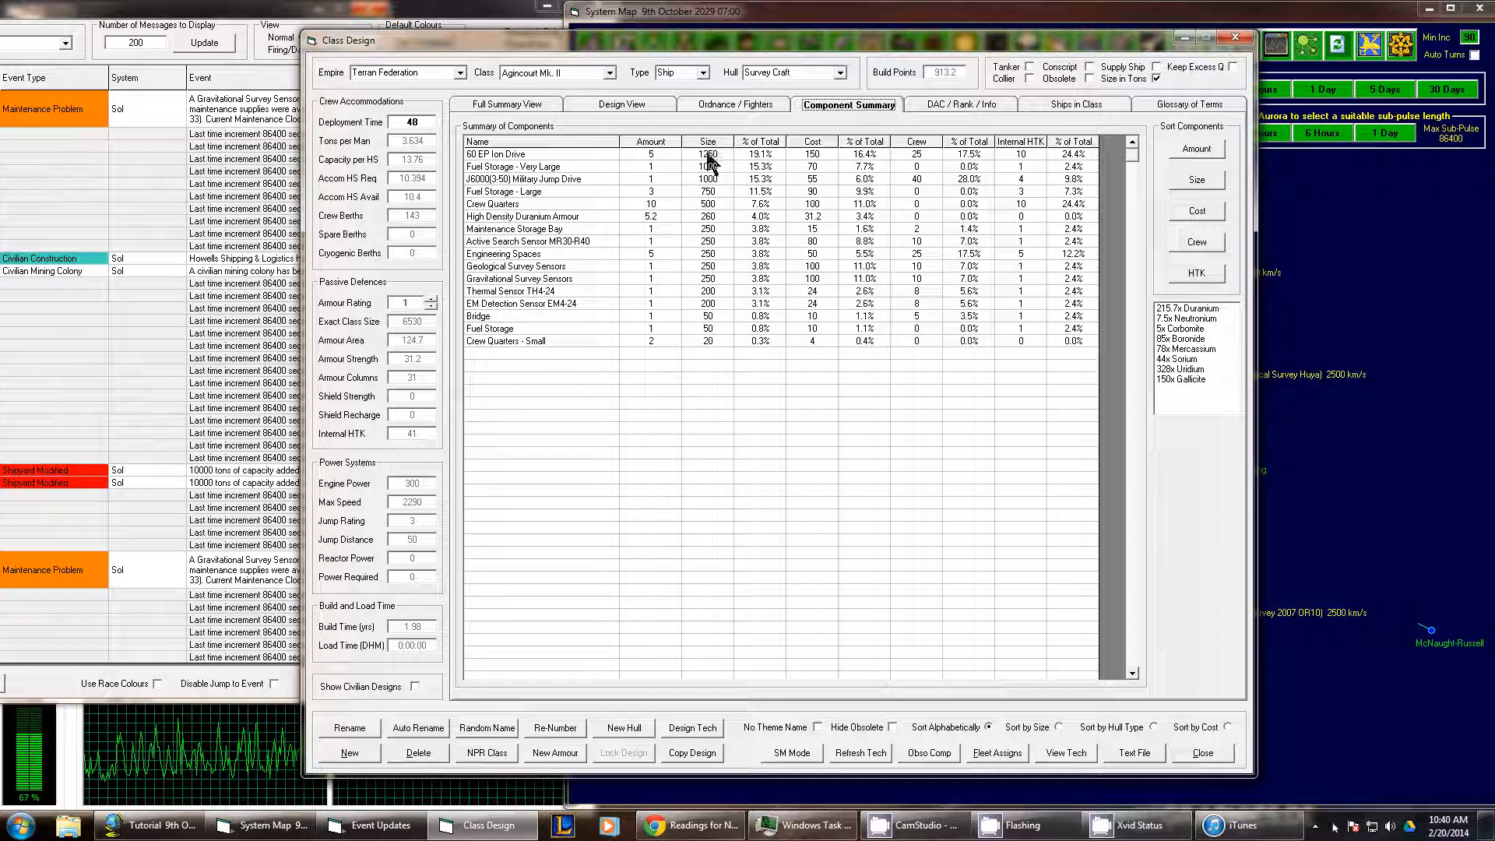
{"action": "mouse_move", "coordinate": [763, 169]}
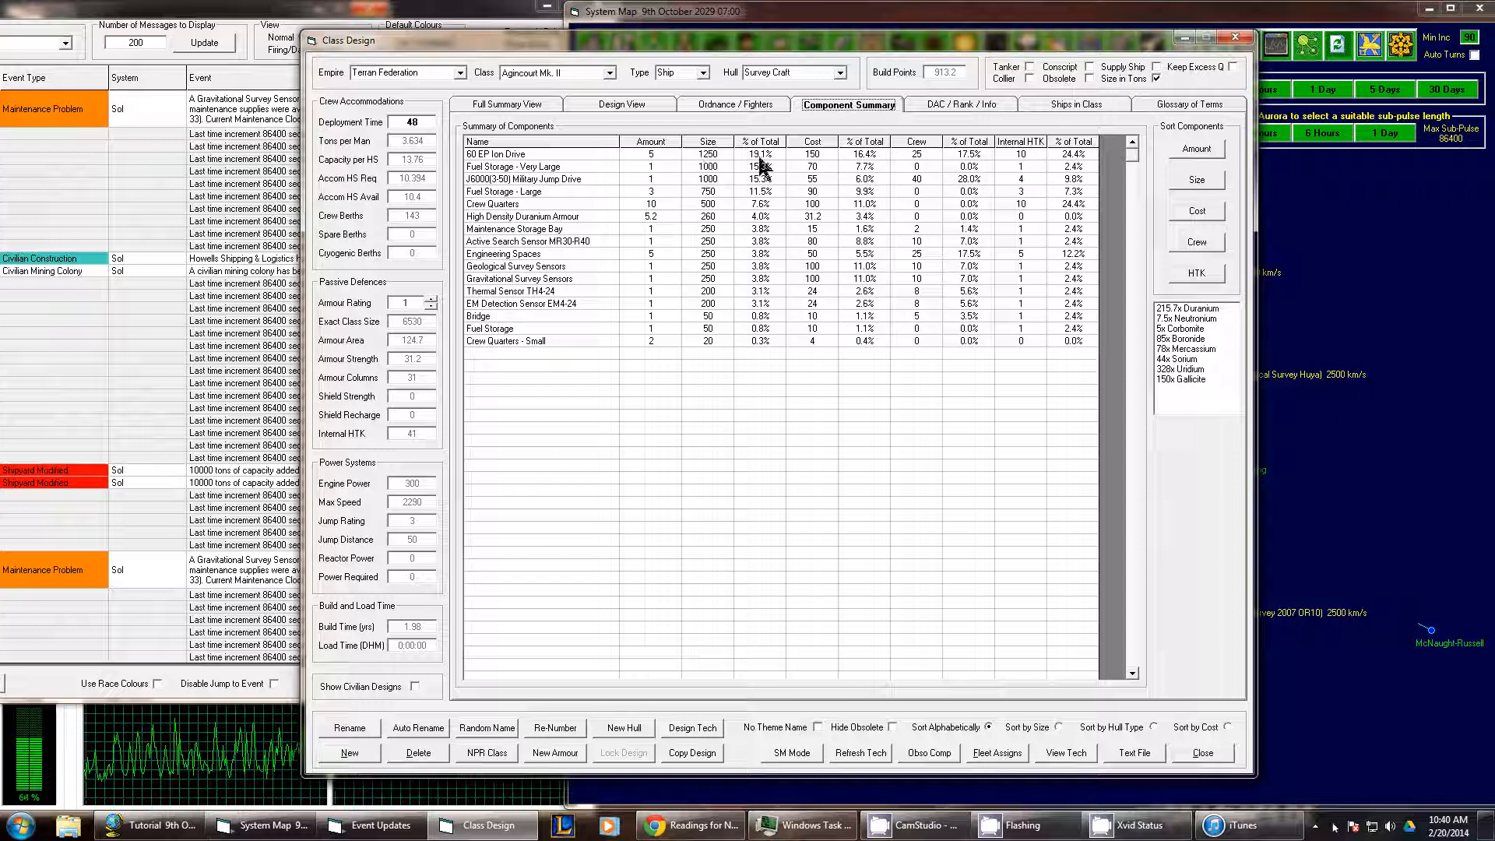
{"action": "mouse_move", "coordinate": [767, 169]}
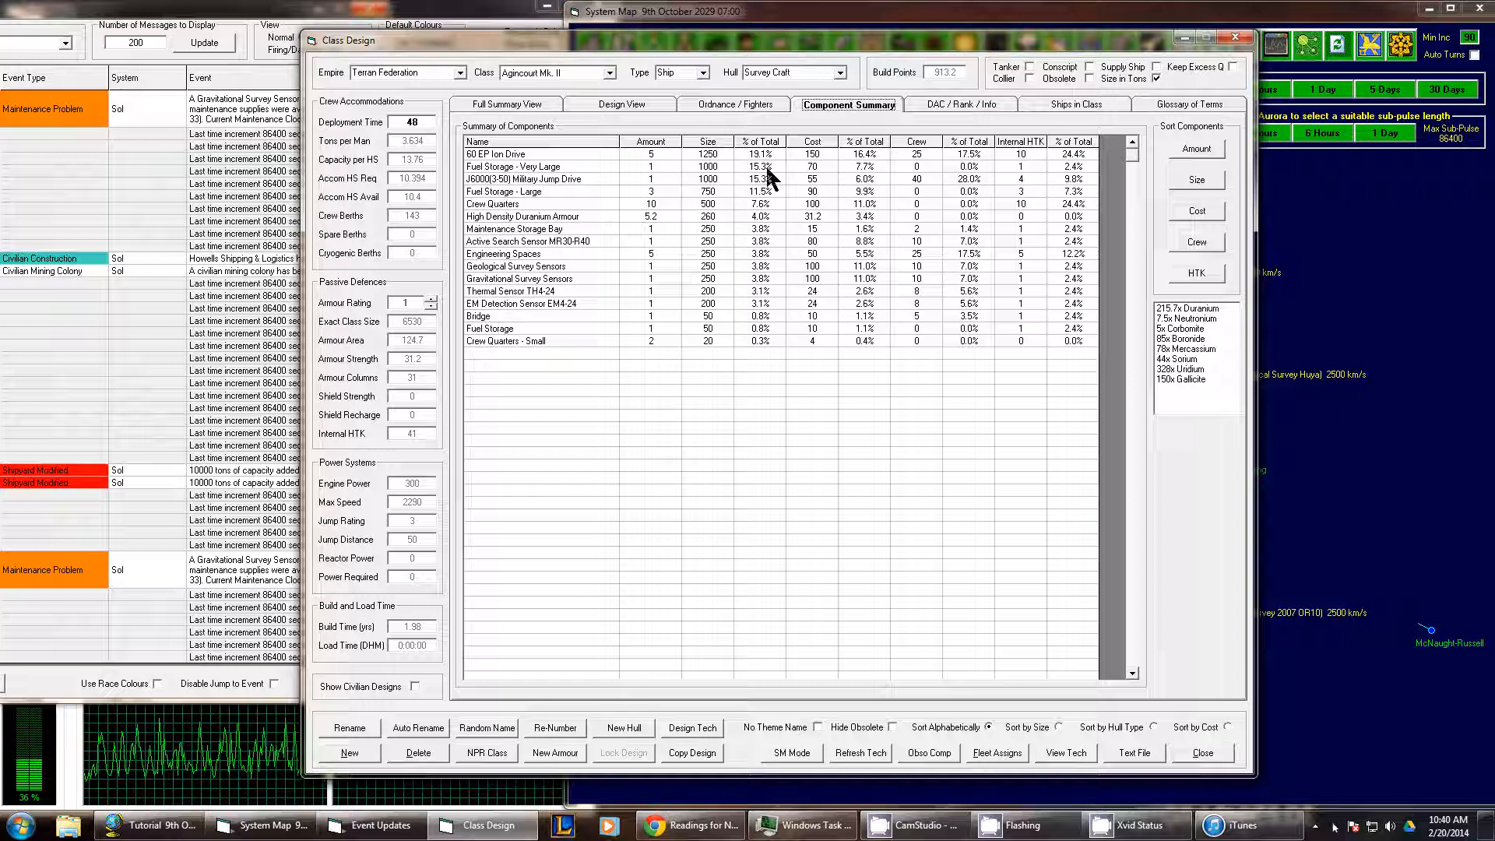
{"action": "mouse_move", "coordinate": [743, 182]}
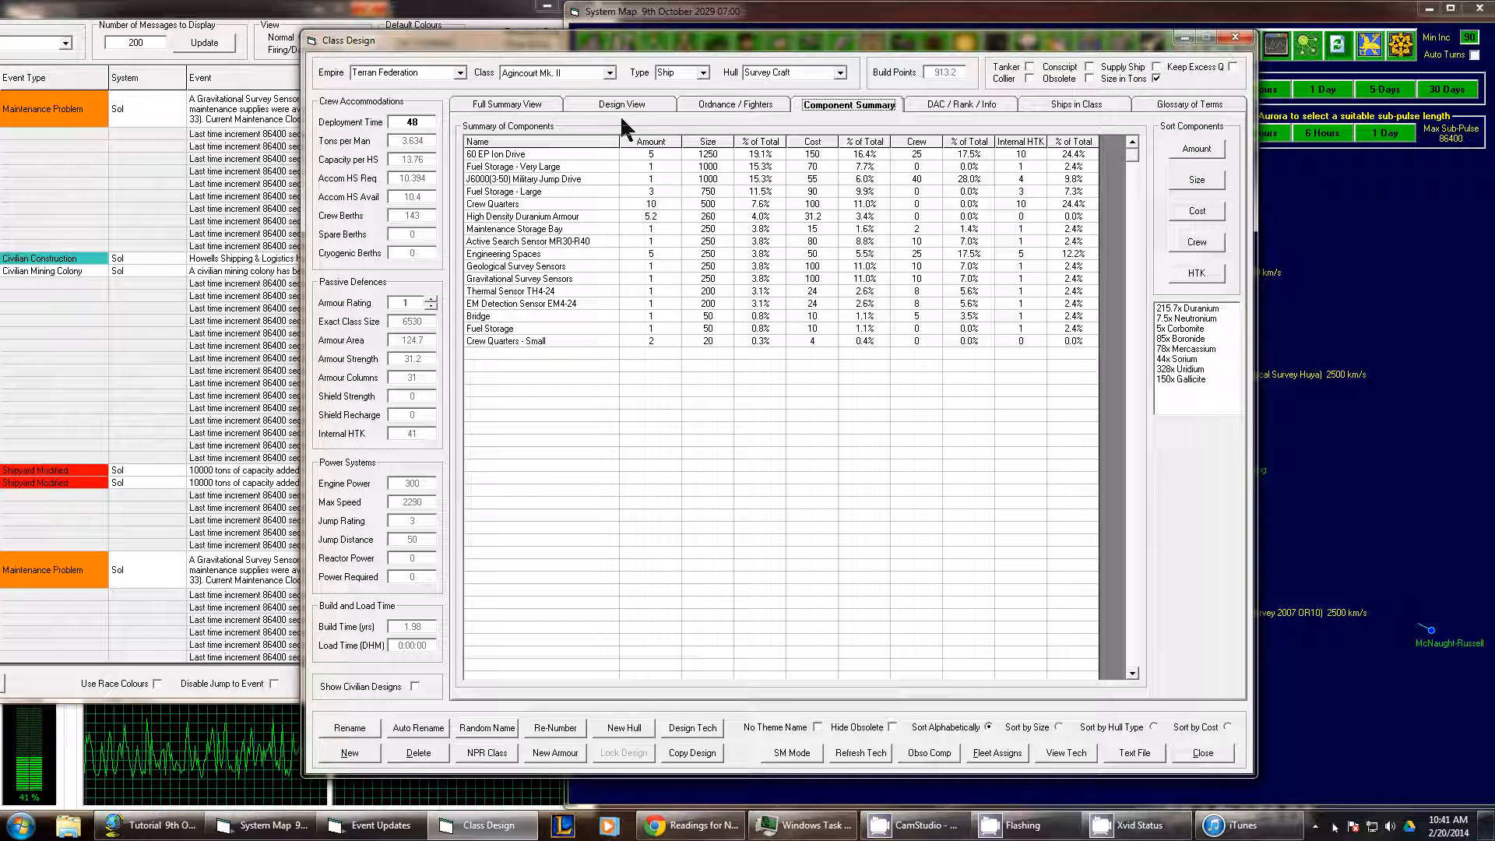
{"action": "mouse_move", "coordinate": [510, 234]}
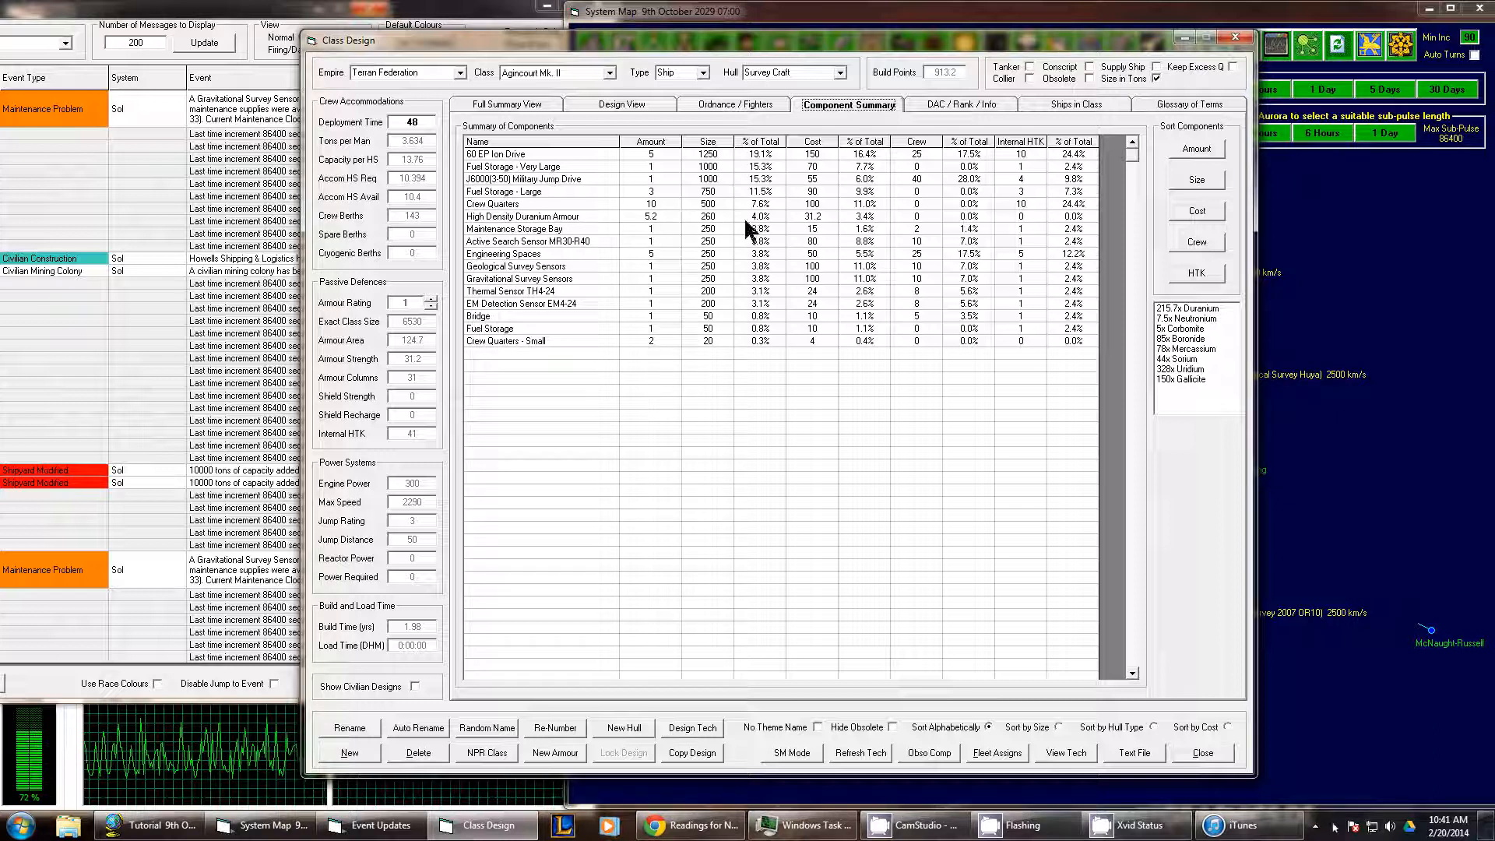
{"action": "mouse_move", "coordinate": [445, 314]}
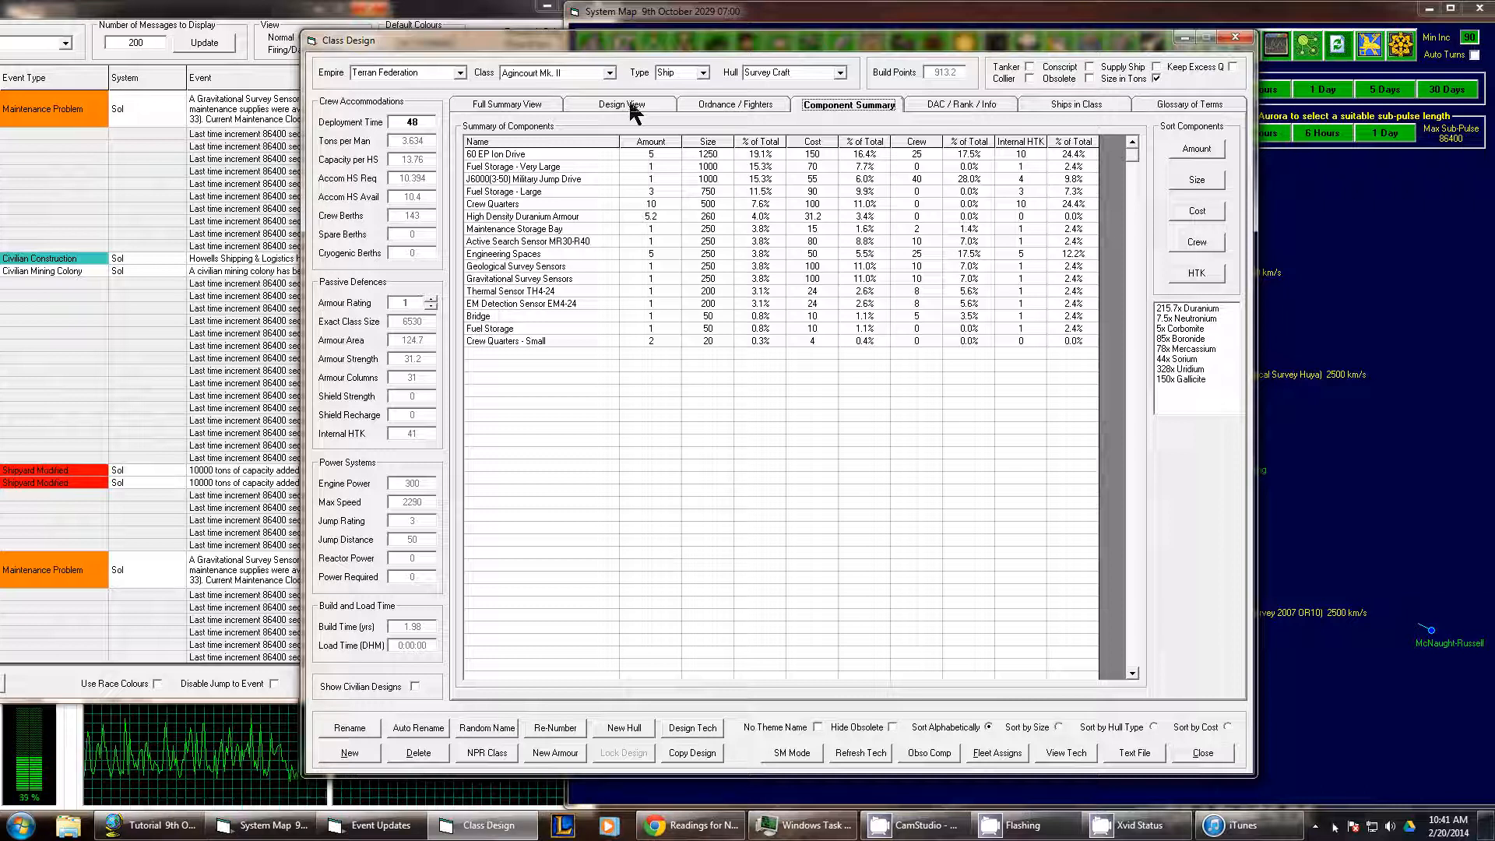
- Remove one ion drive and one large fuel tank, trimming the design to 6,000 tons
{"action": "left_click", "coordinate": [621, 103]}
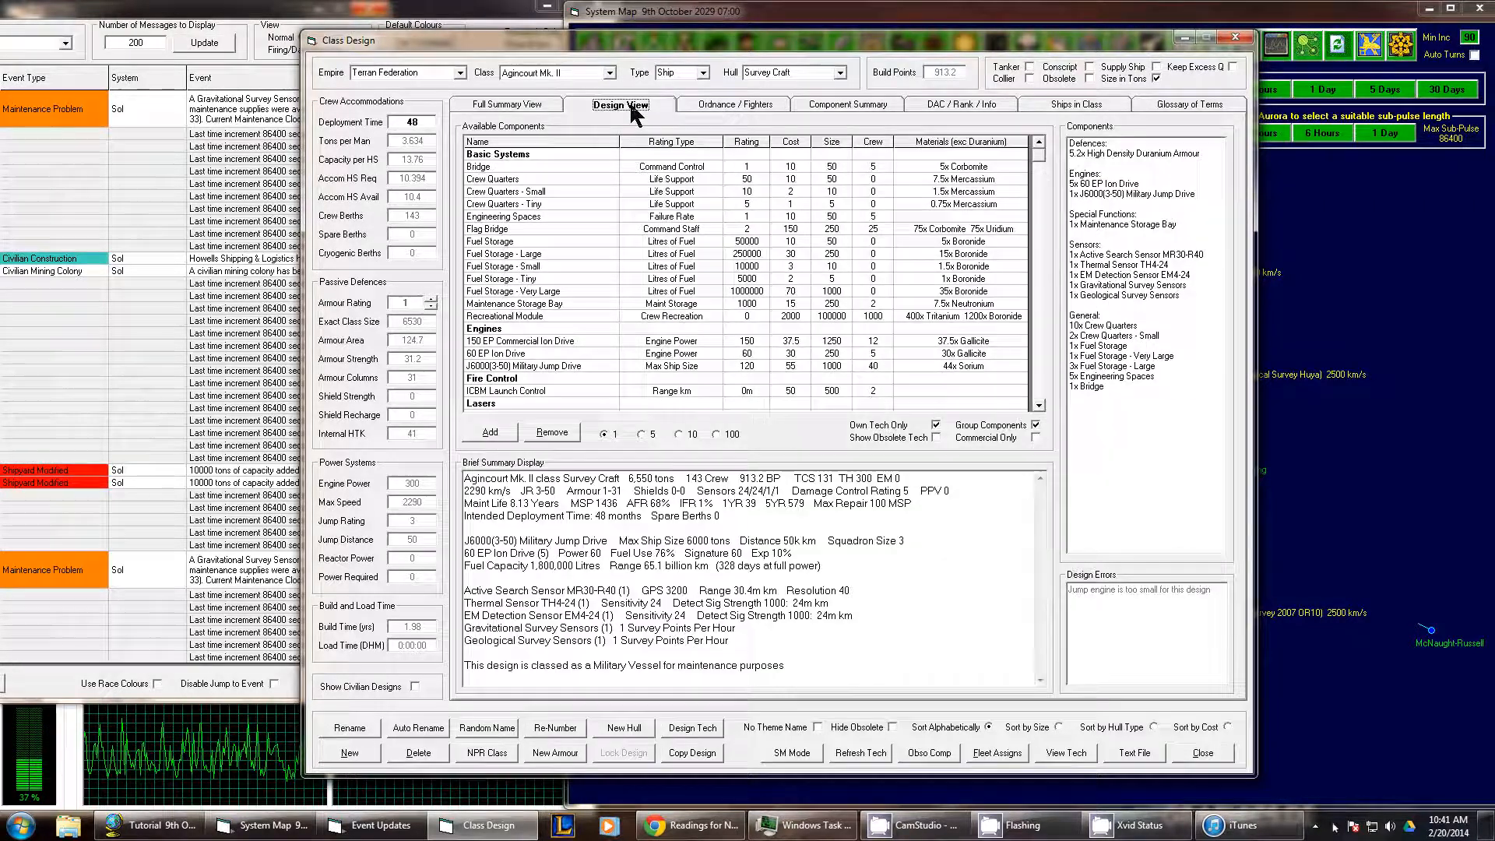
{"action": "mouse_move", "coordinate": [1144, 219]}
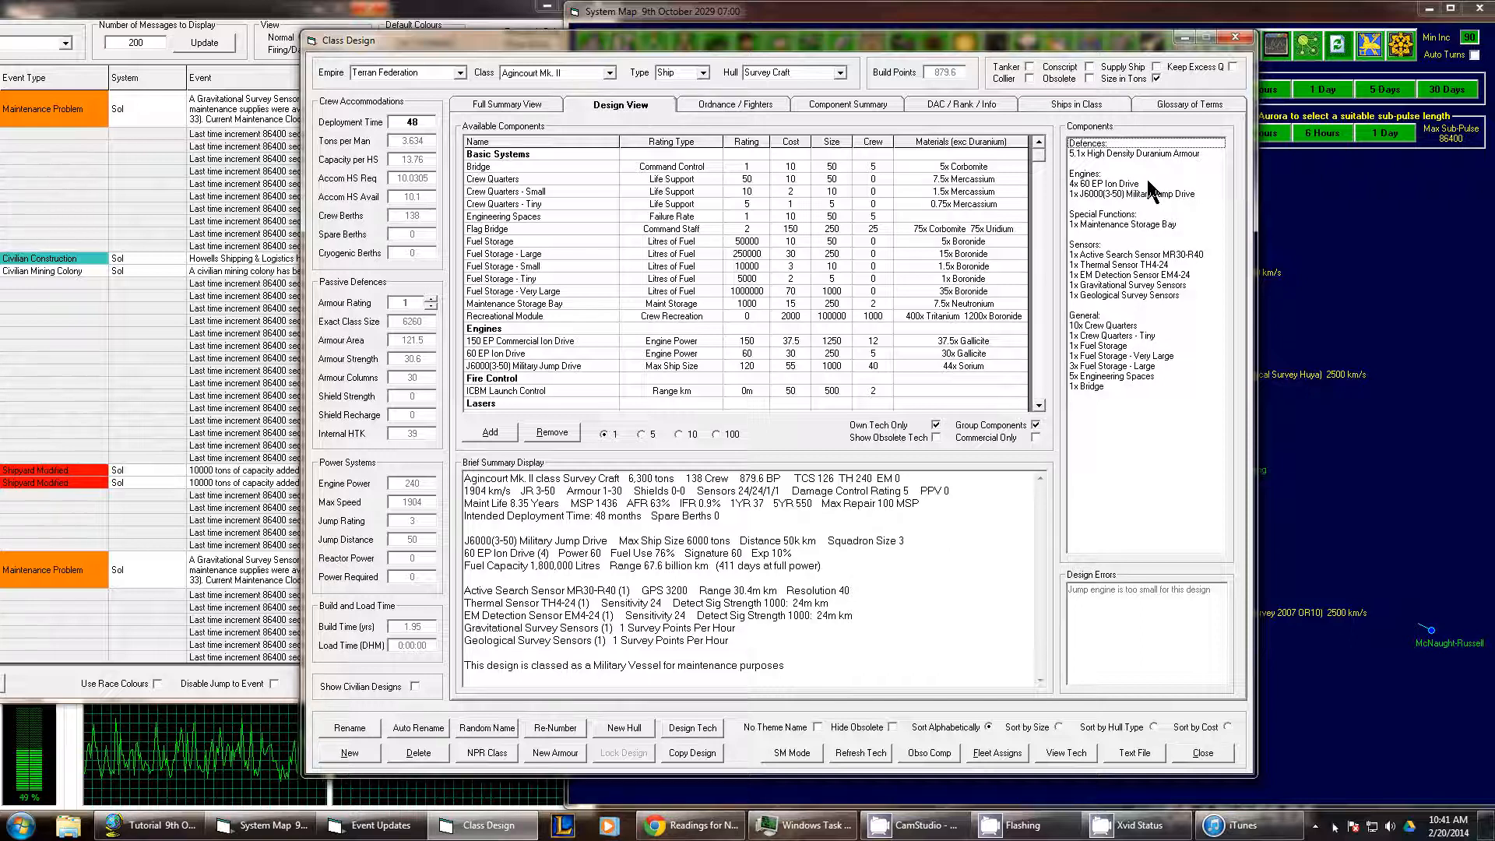
{"action": "mouse_move", "coordinate": [1161, 376]}
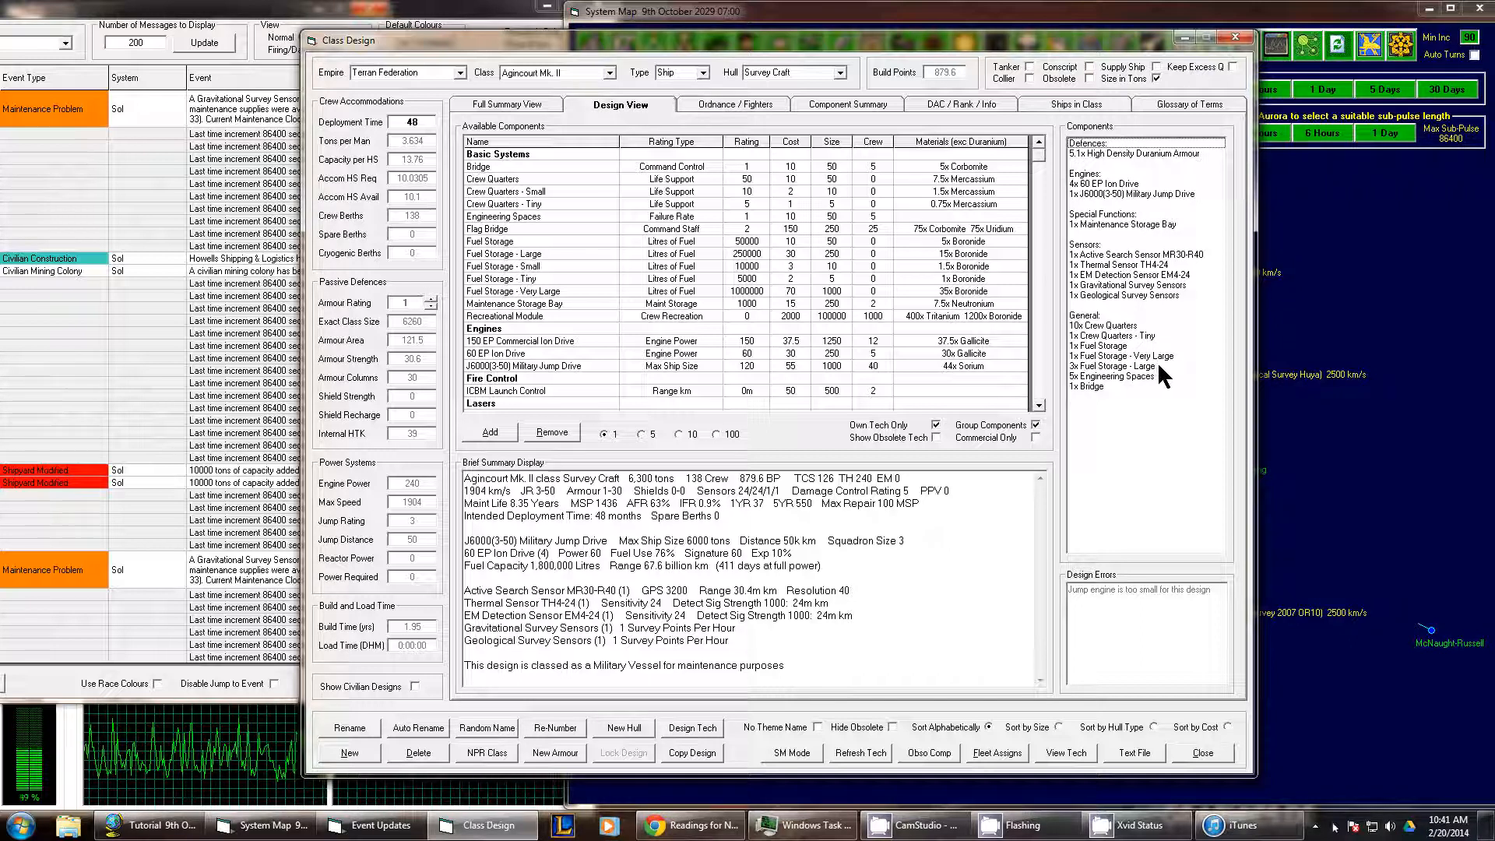
{"action": "left_click", "coordinate": [551, 432]}
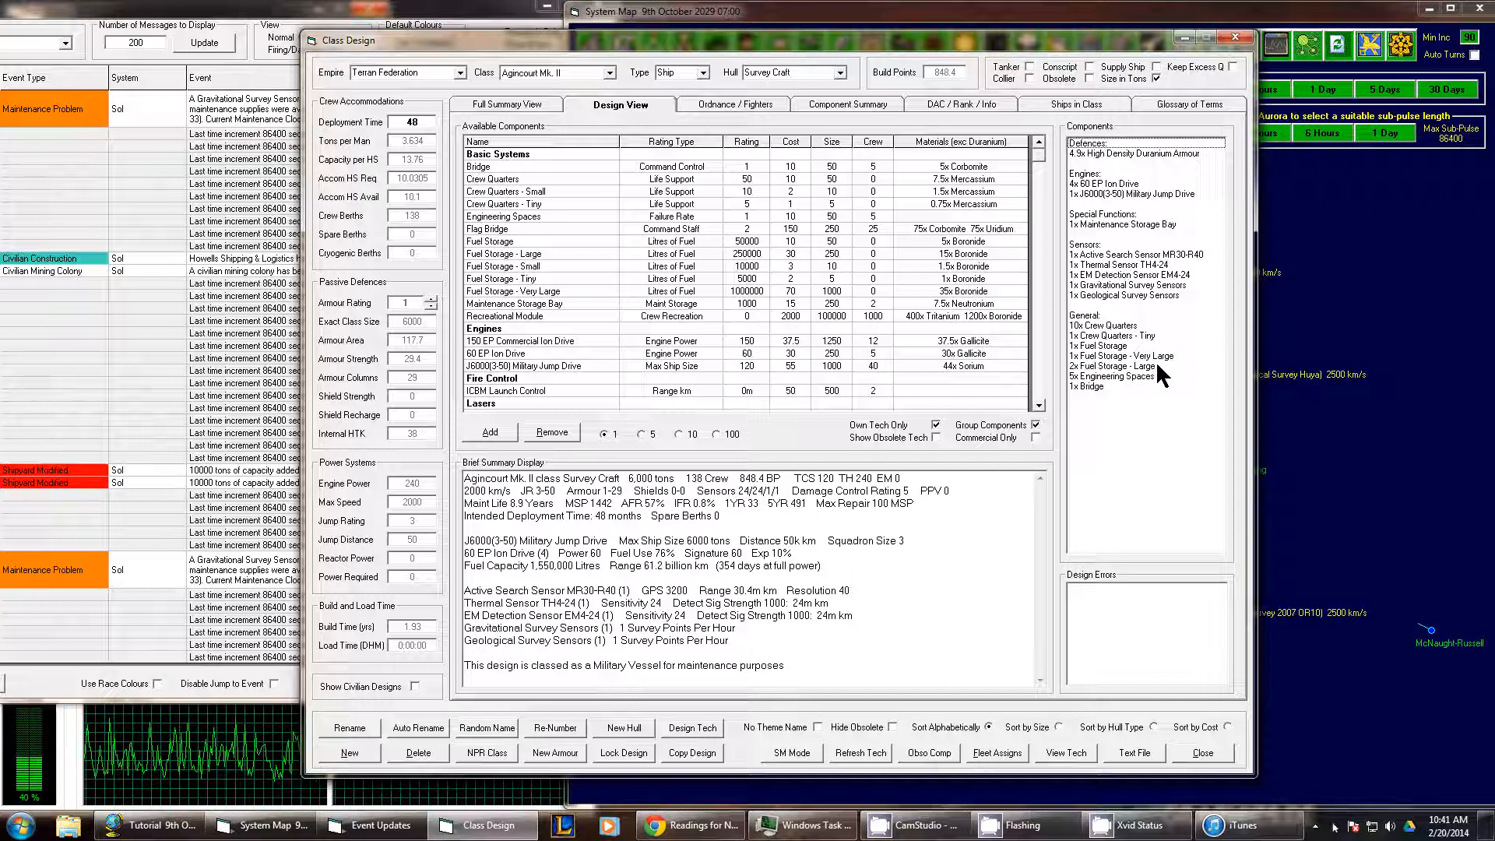
{"action": "mouse_move", "coordinate": [1155, 379]}
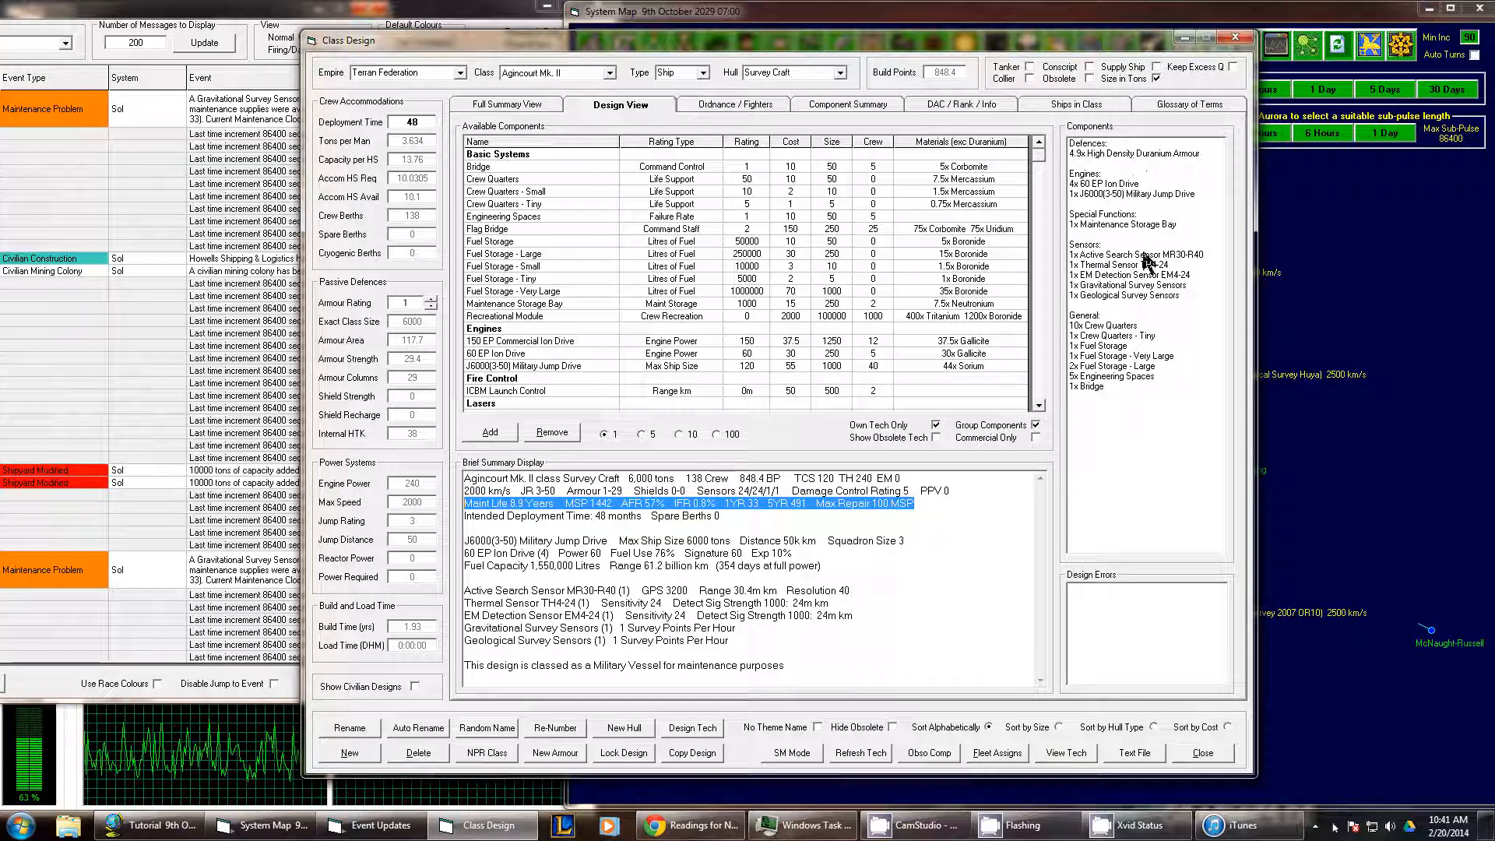
{"action": "mouse_move", "coordinate": [1154, 386]}
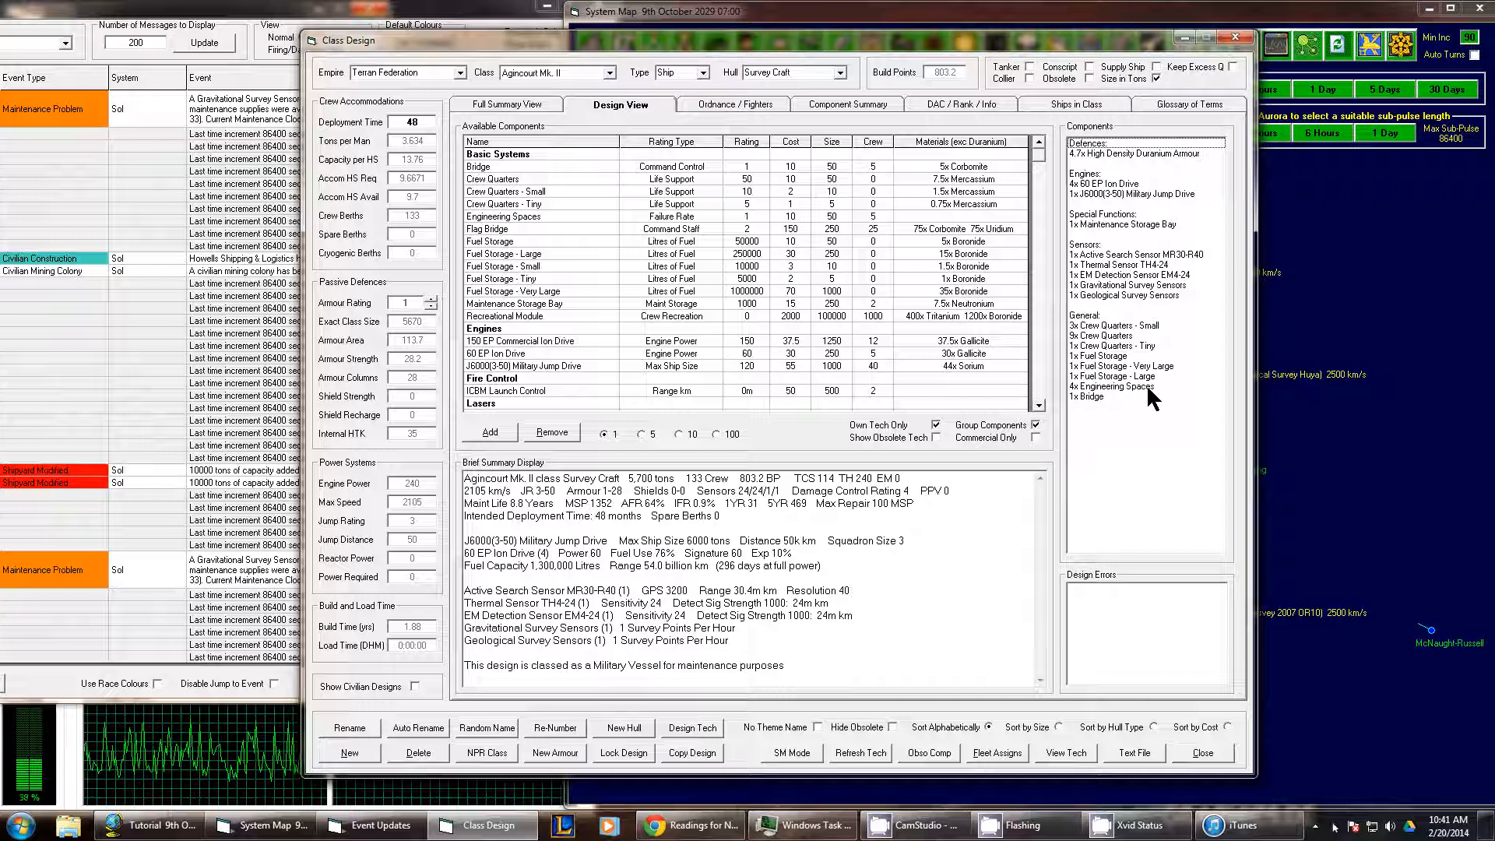
- Cut the engineering spaces and re-add one, leaving two engineering spaces at 5,550 tons
{"action": "left_click", "coordinate": [1125, 386]}
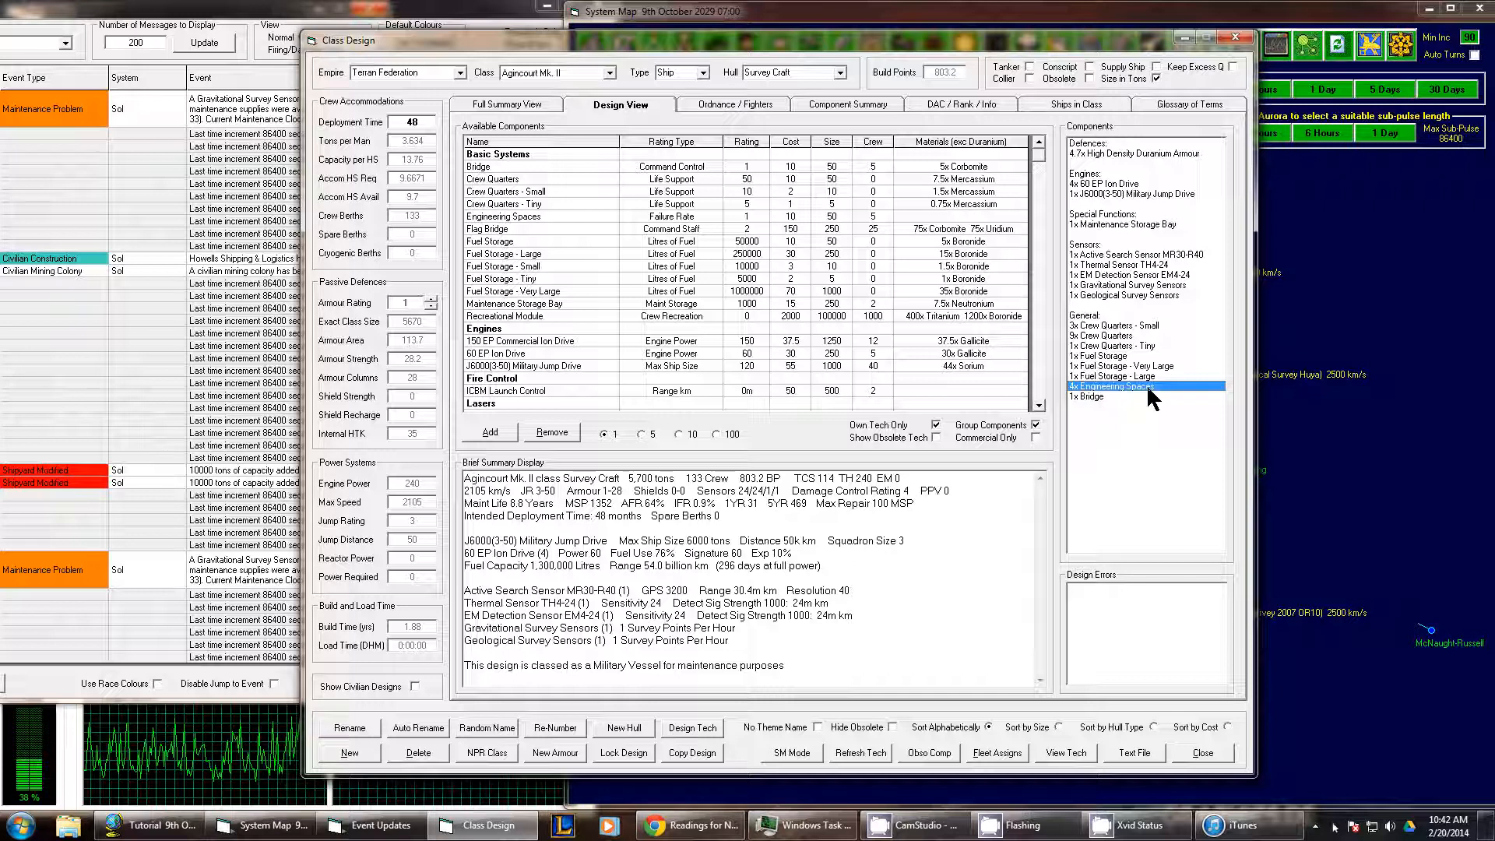
{"action": "left_click", "coordinate": [551, 432]}
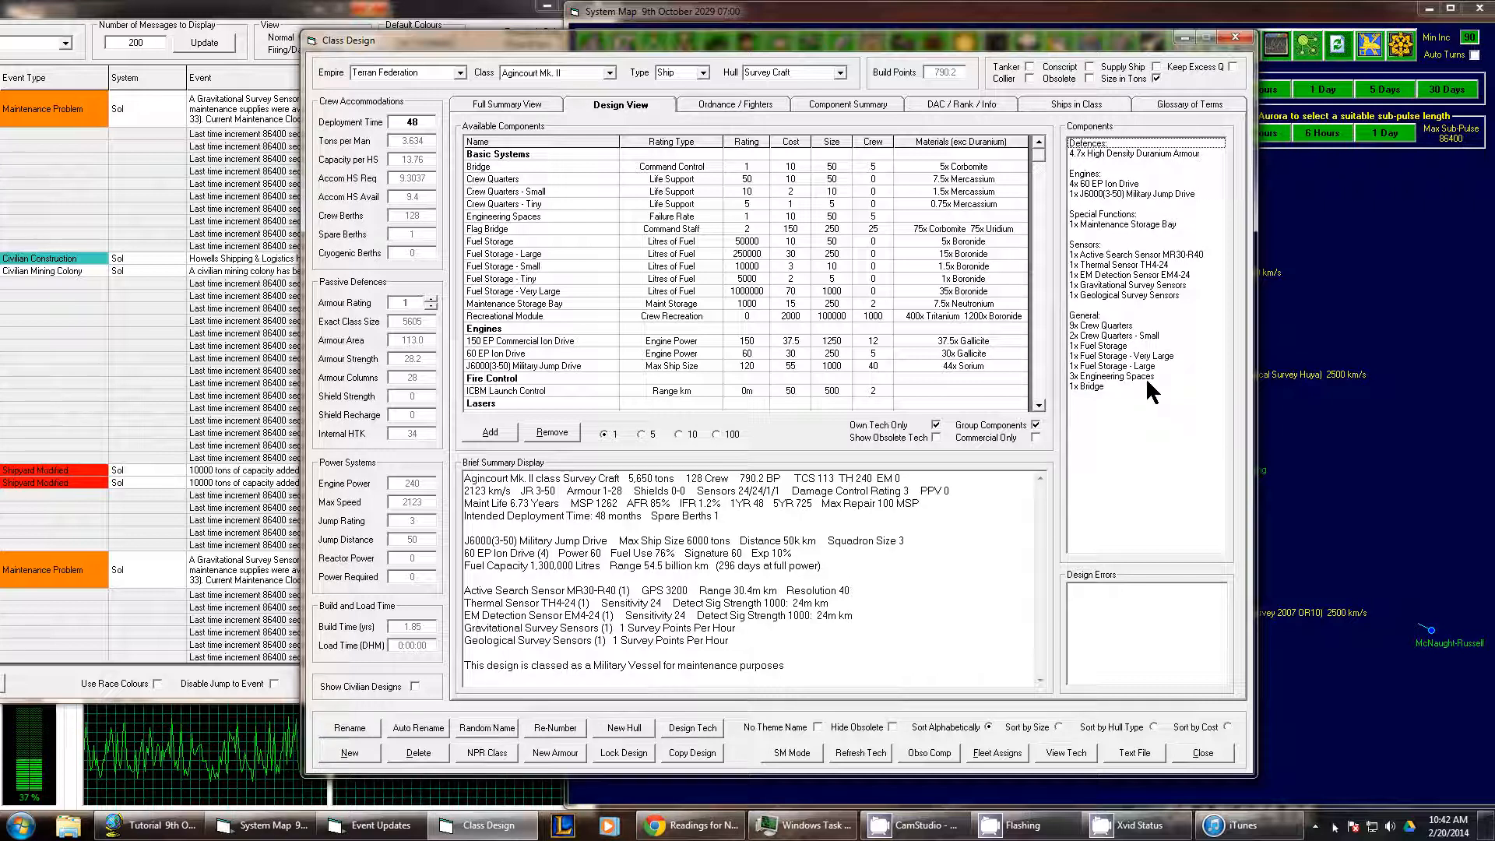
{"action": "left_click", "coordinate": [549, 430]}
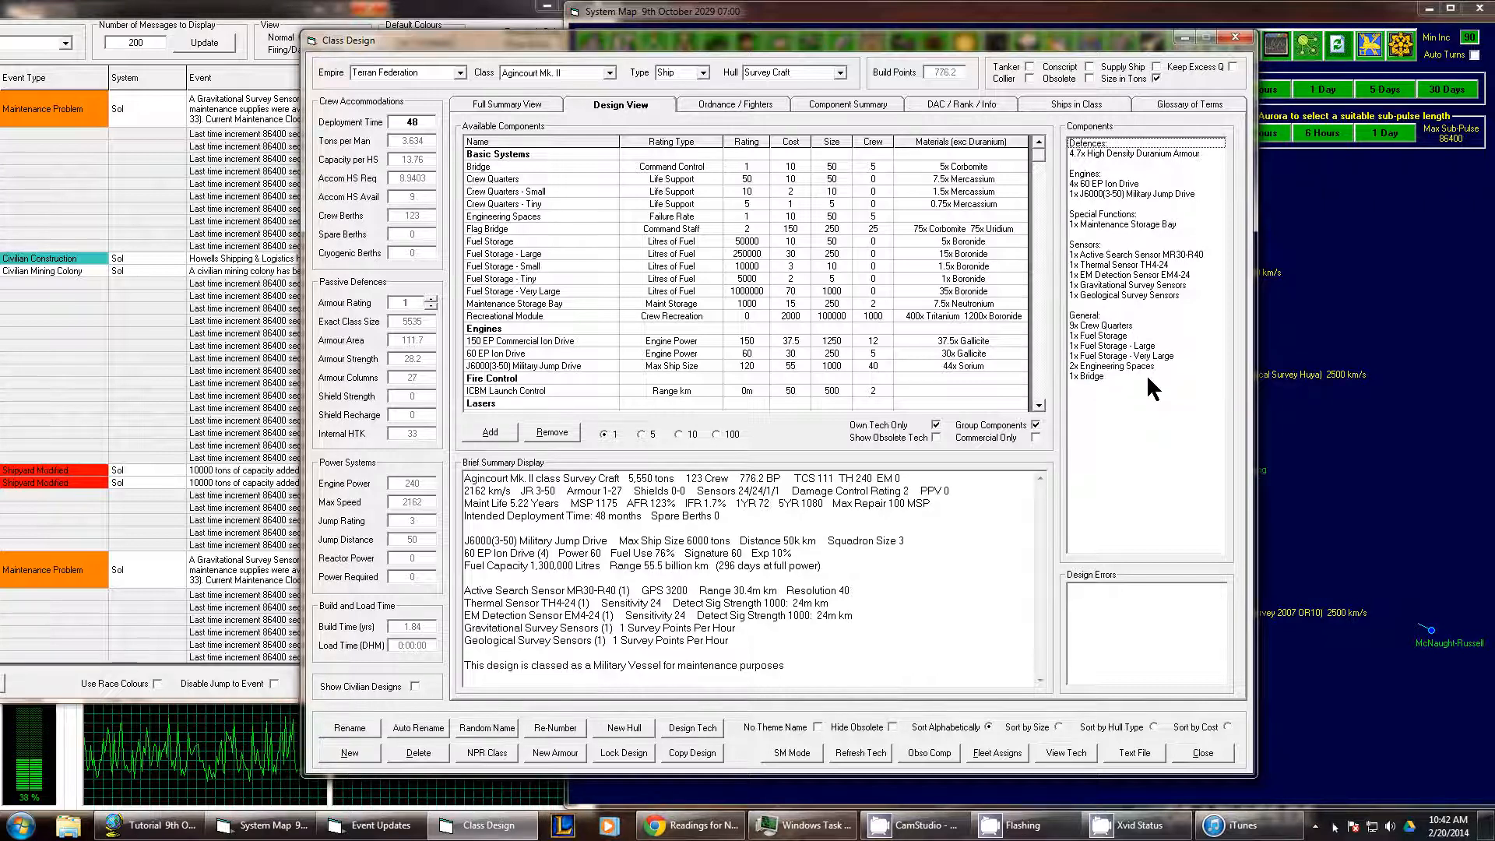
{"action": "left_click", "coordinate": [1129, 366]}
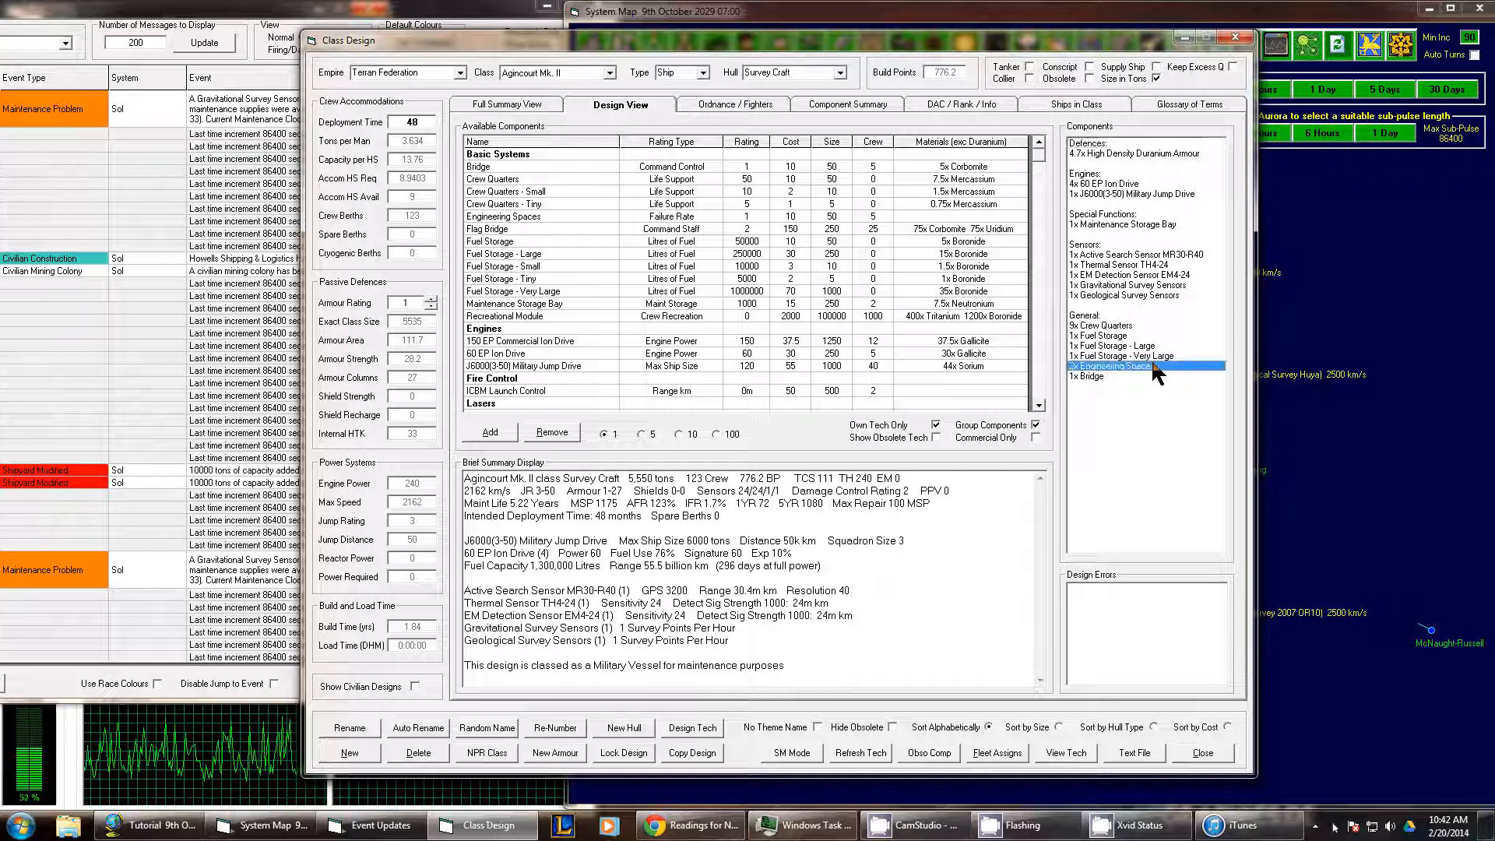
{"action": "left_click", "coordinate": [550, 432]}
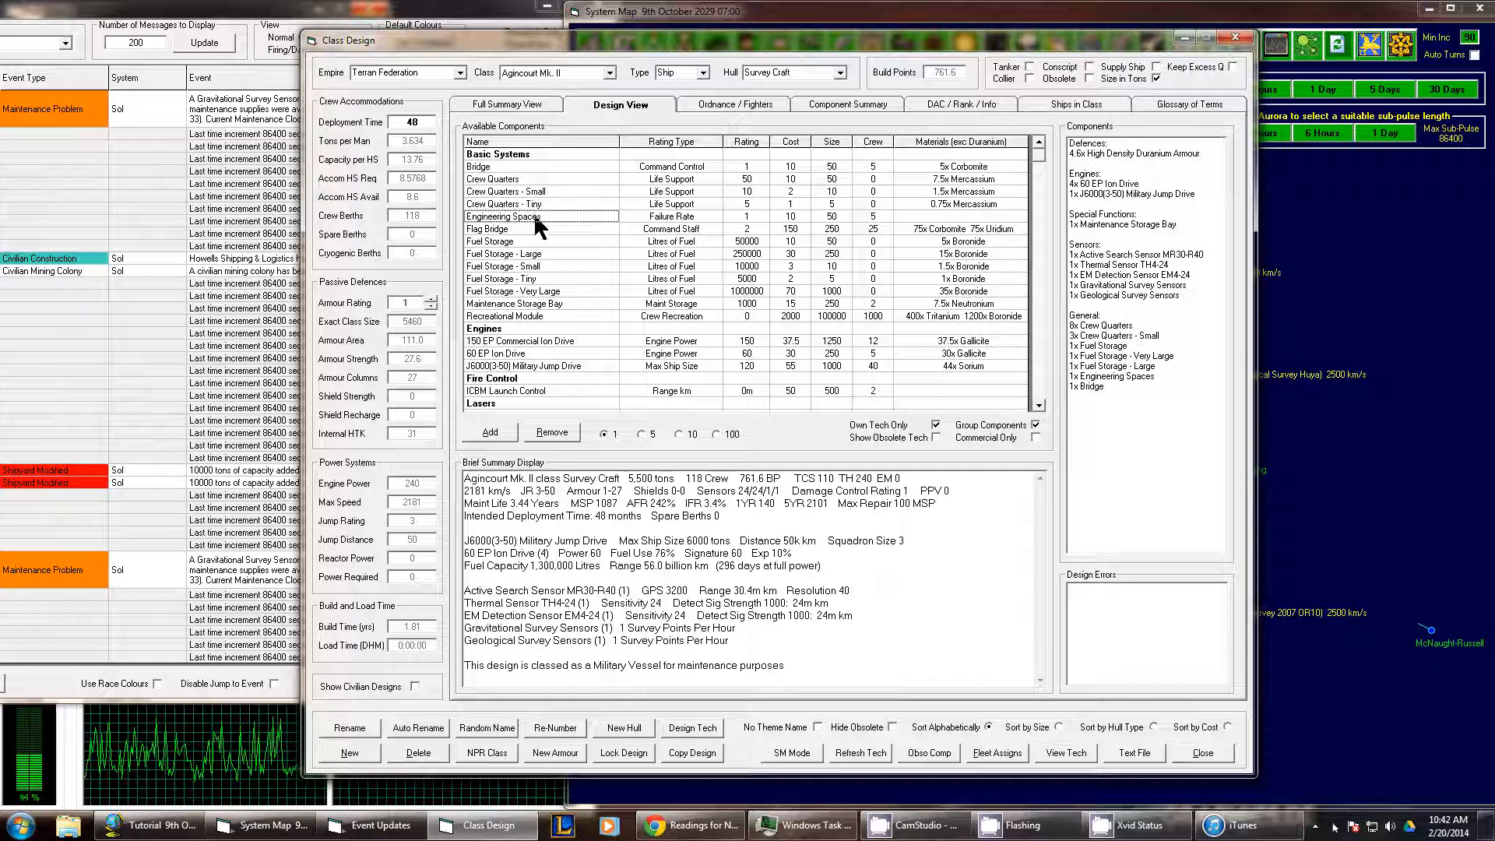
{"action": "left_click", "coordinate": [488, 433]}
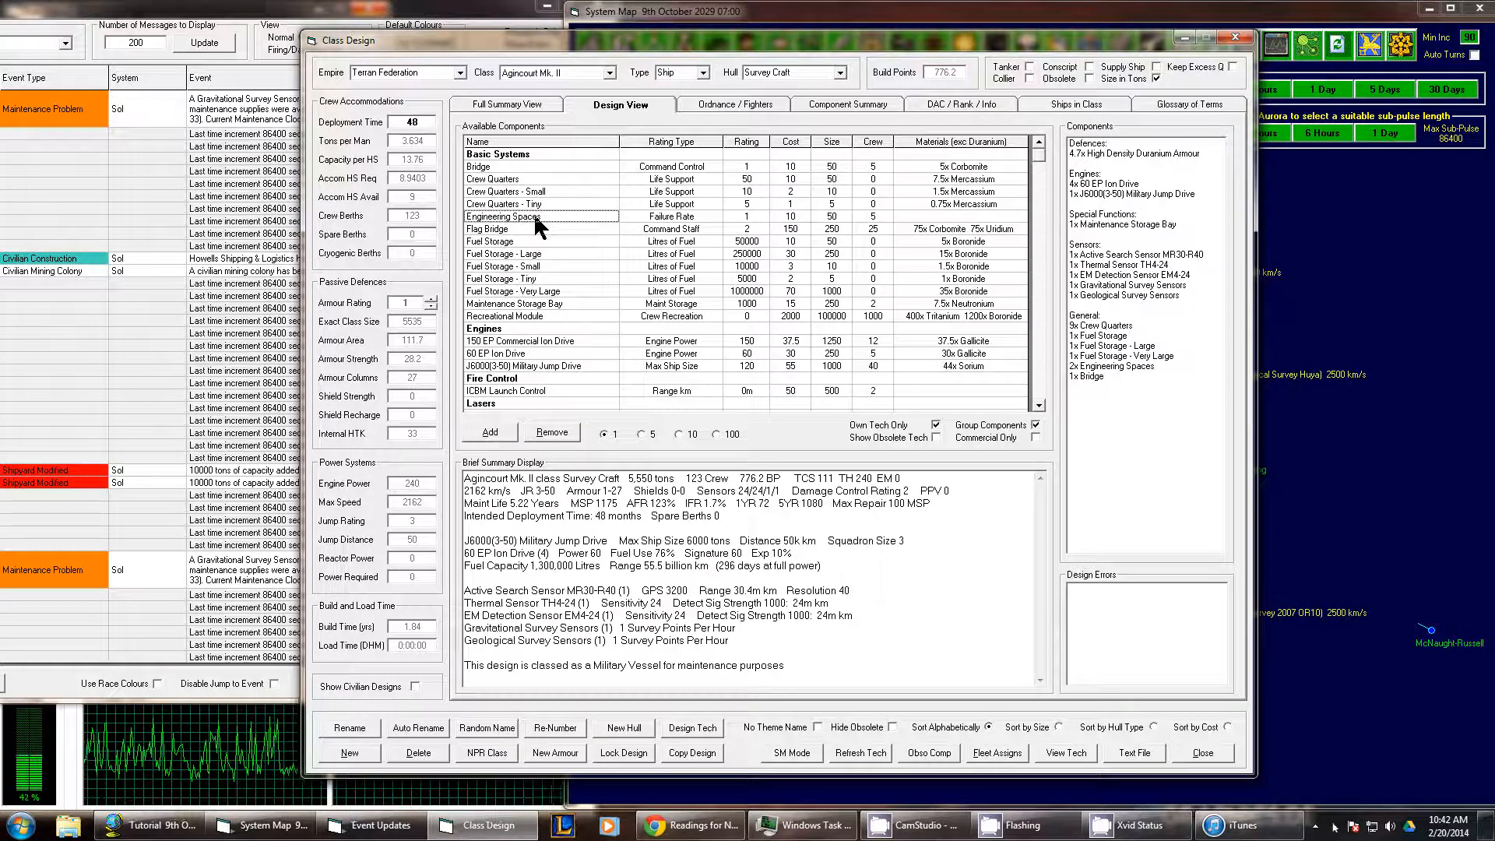
{"action": "mouse_move", "coordinate": [892, 298]}
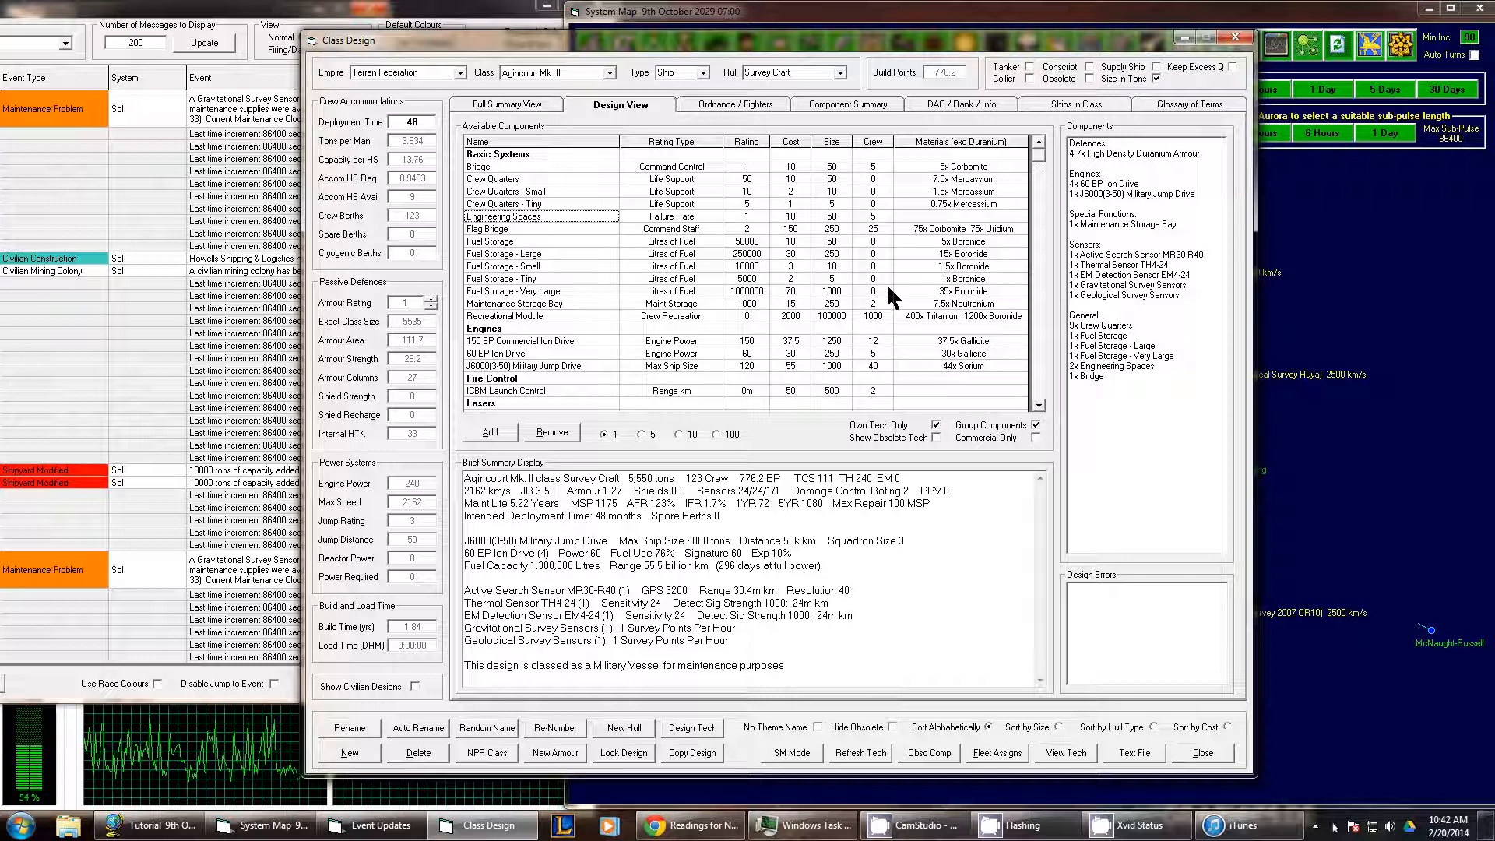
{"action": "mouse_move", "coordinate": [1125, 329]}
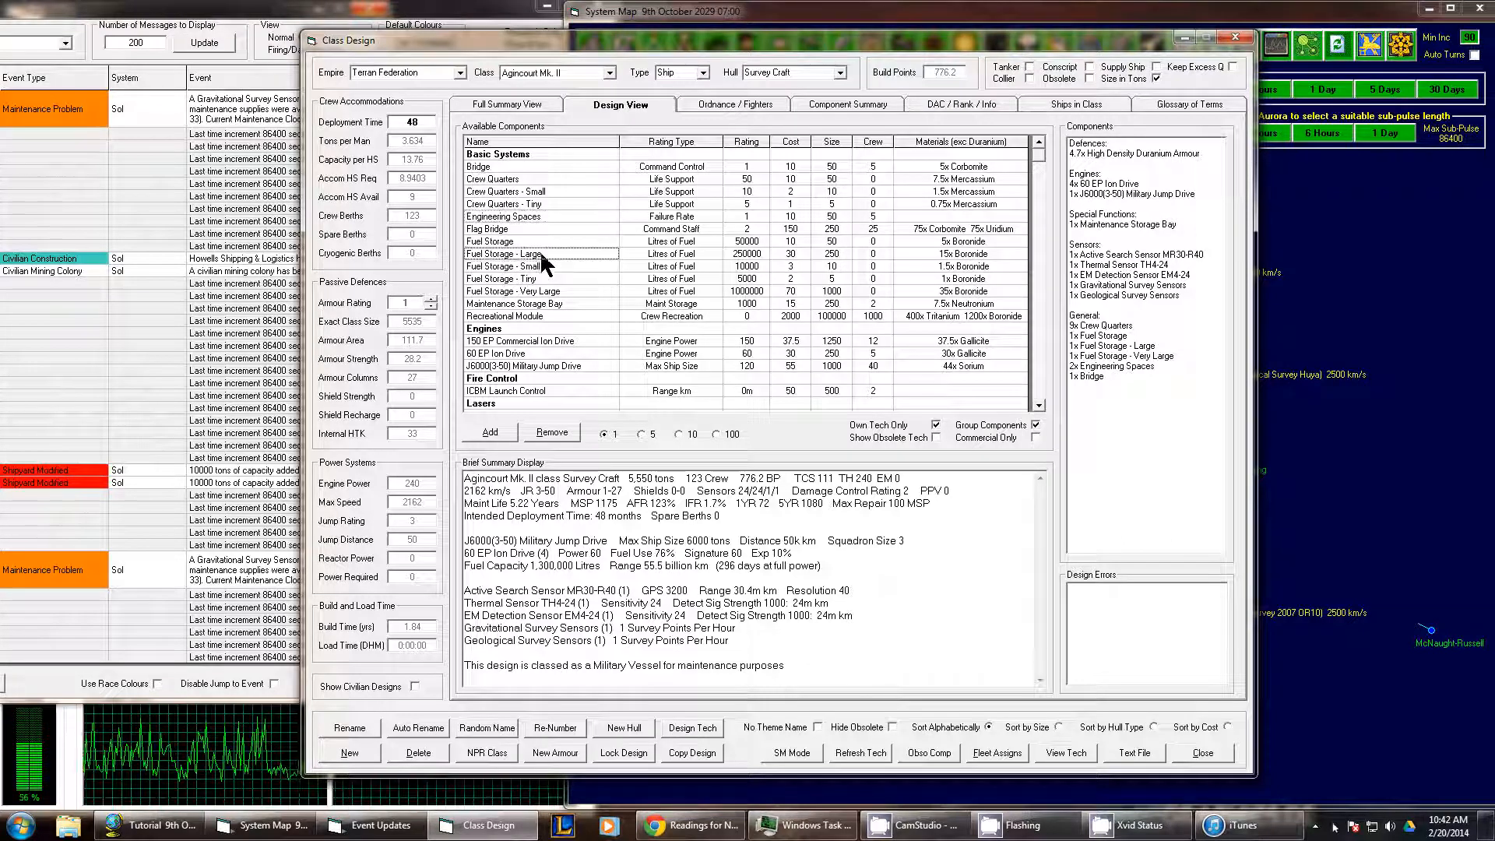
- Add a large fuel storage tank to bring fuel capacity toward 1,750,000 litres
{"action": "left_click", "coordinate": [487, 432]}
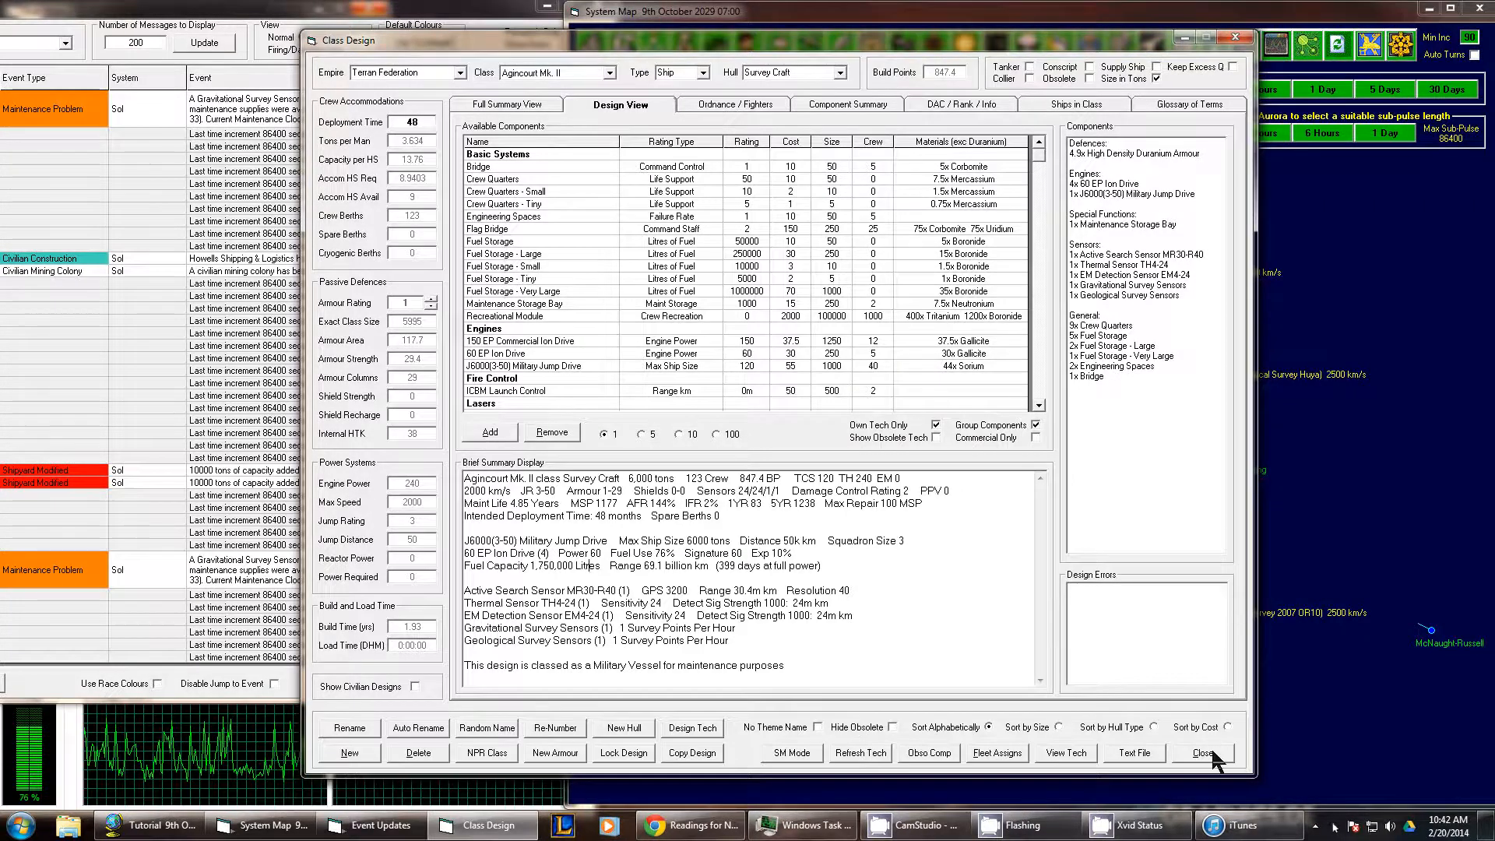
- Close the design and retool Shipyard #4 for SC Agincourt Mk. II, due 29th October 2029
{"action": "left_click", "coordinate": [1199, 752]}
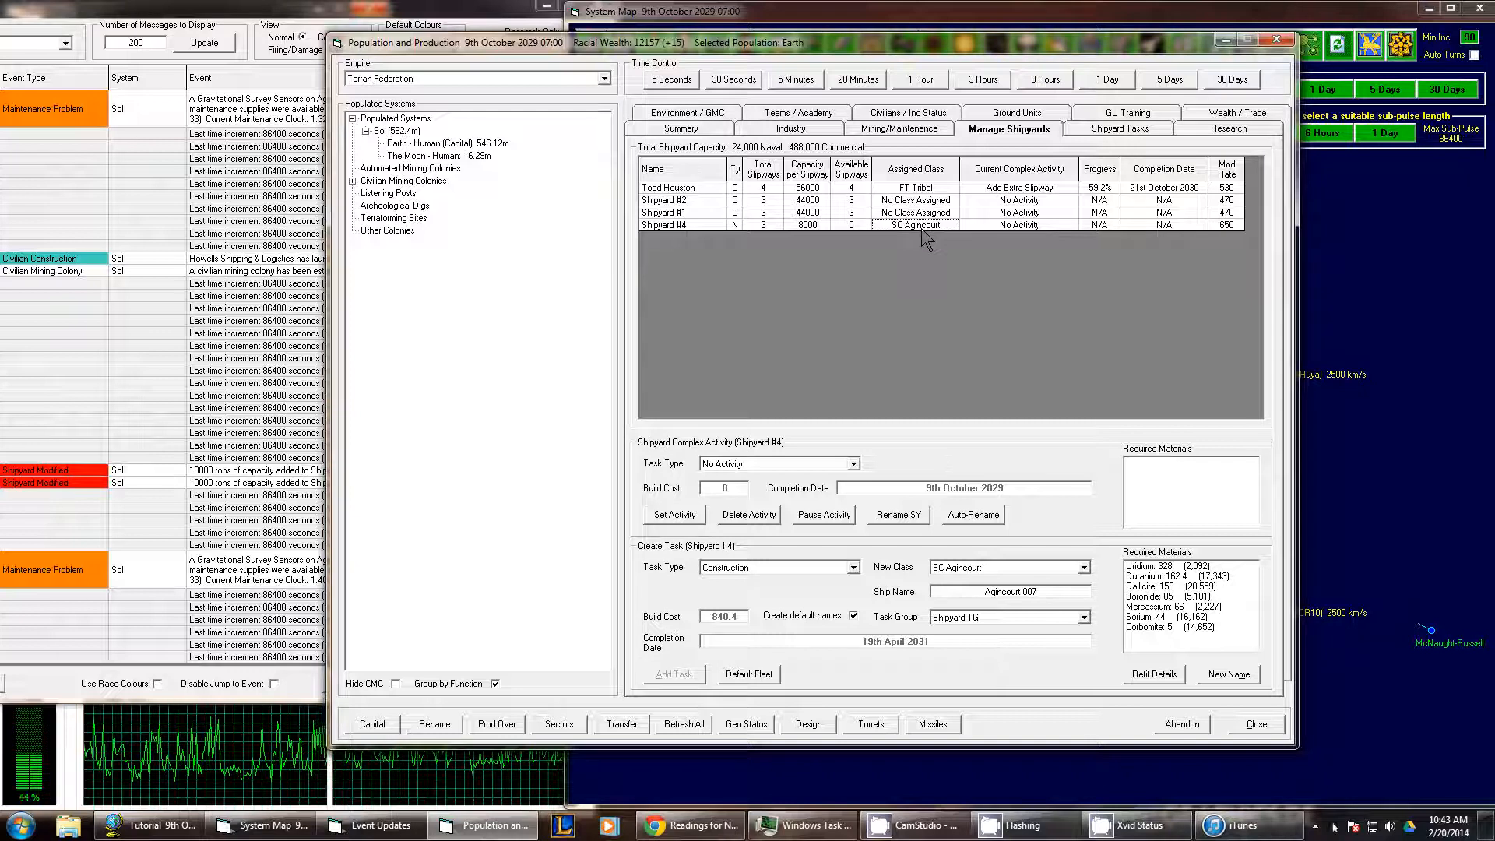
{"action": "mouse_move", "coordinate": [725, 629]}
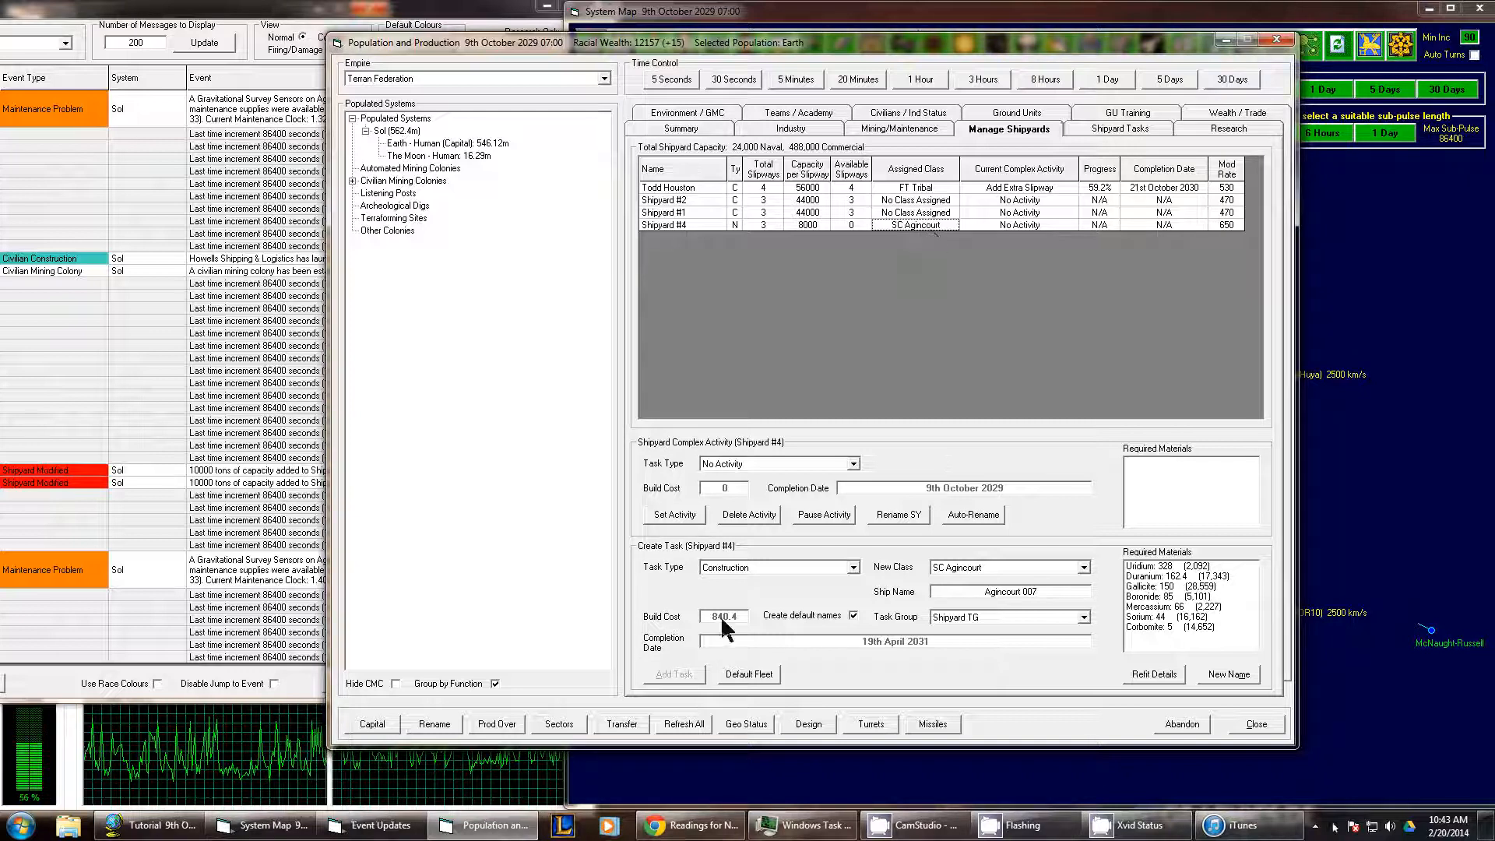
{"action": "left_click", "coordinate": [777, 463]}
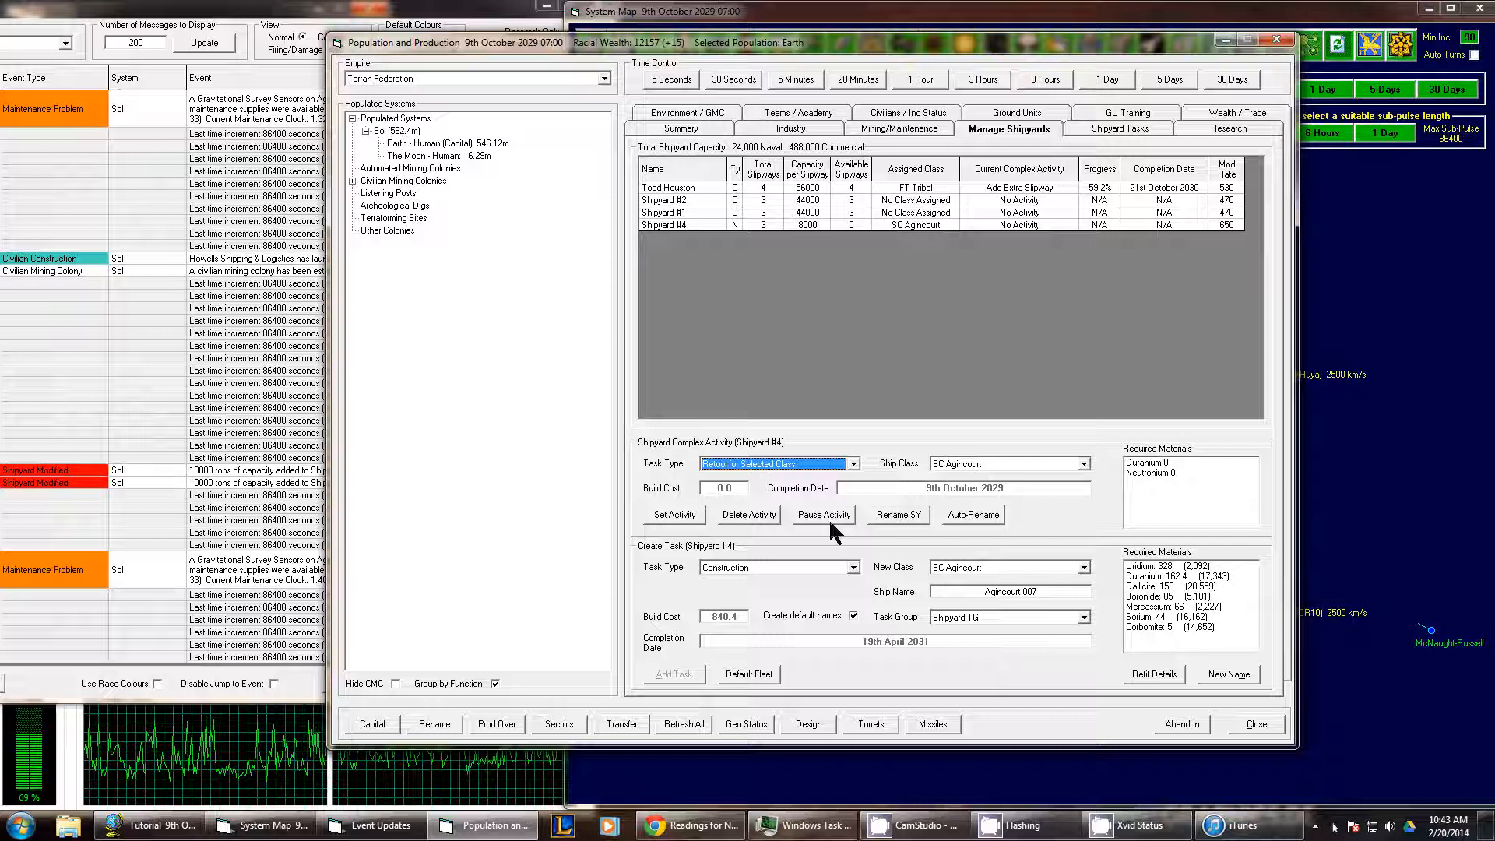
{"action": "left_click", "coordinate": [1088, 463]}
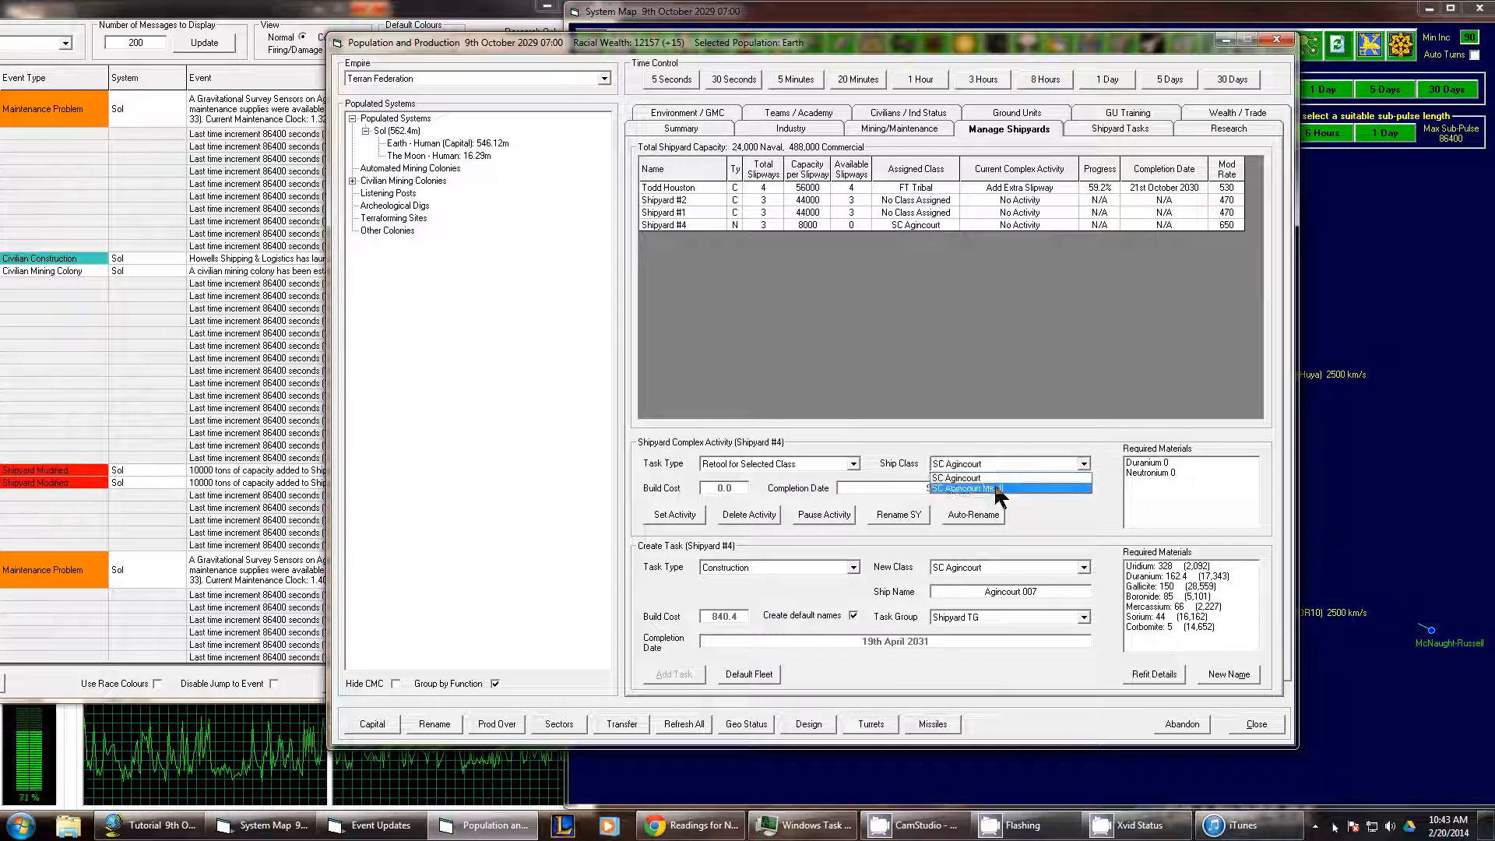
{"action": "left_click", "coordinate": [999, 488]}
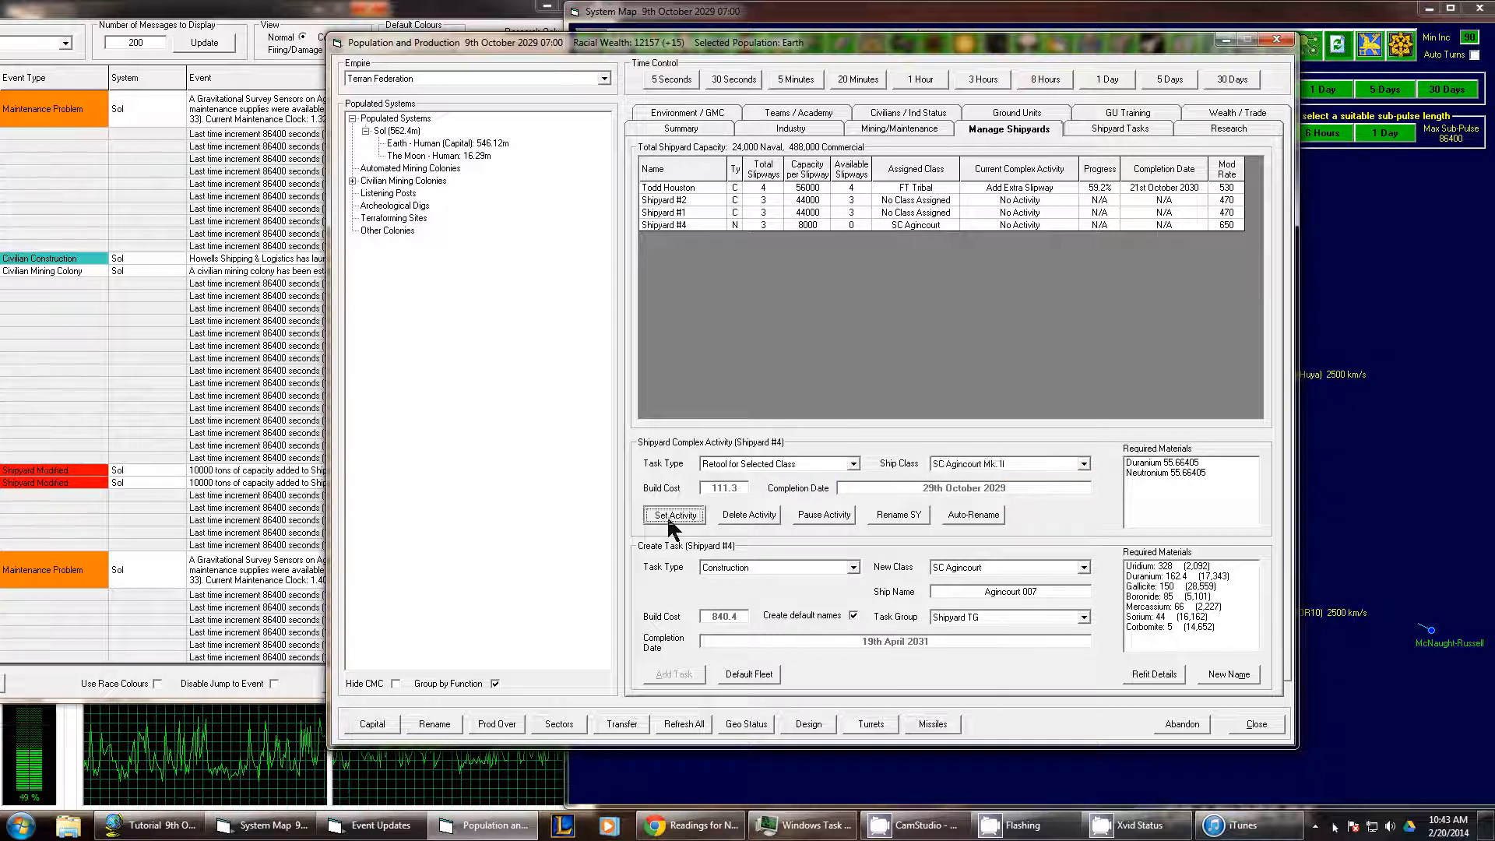
{"action": "left_click", "coordinate": [673, 514]}
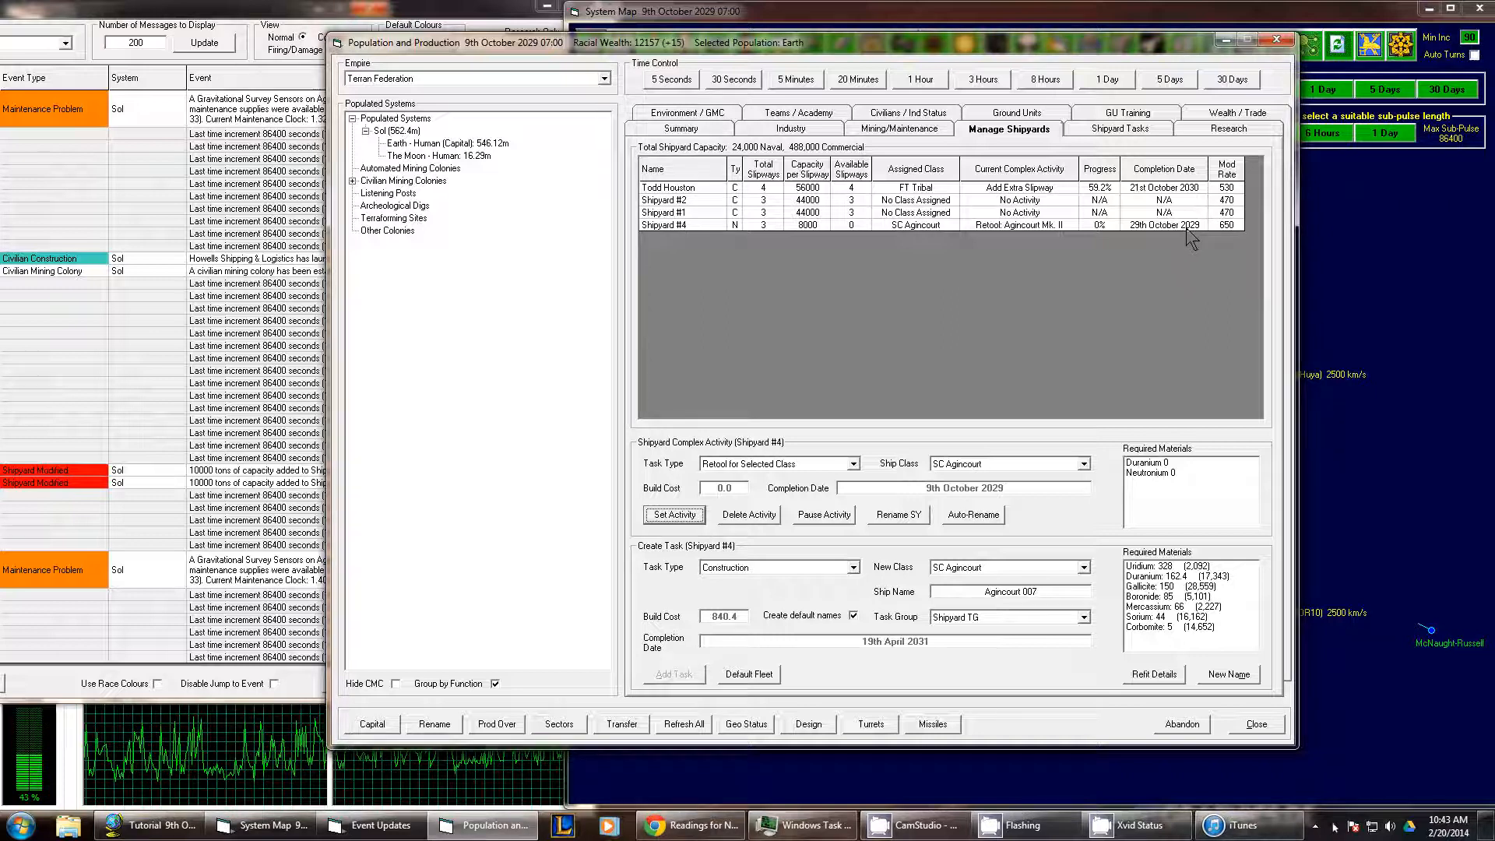
{"action": "mouse_move", "coordinate": [1087, 138]}
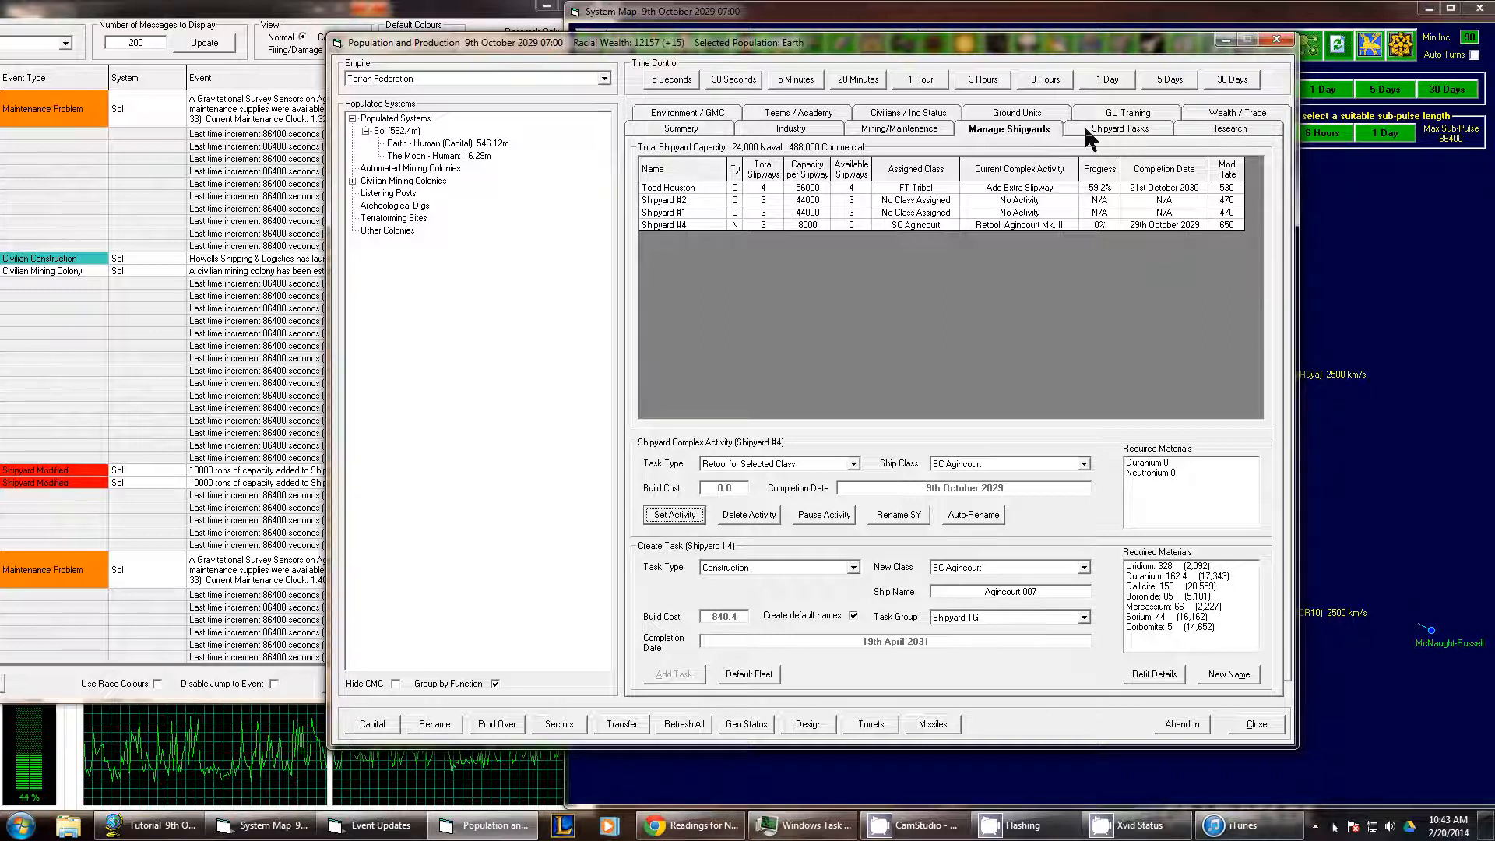
- Review shipyard tasks and research, then advance 30 days to 9th November 2029
{"action": "left_click", "coordinate": [1118, 128]}
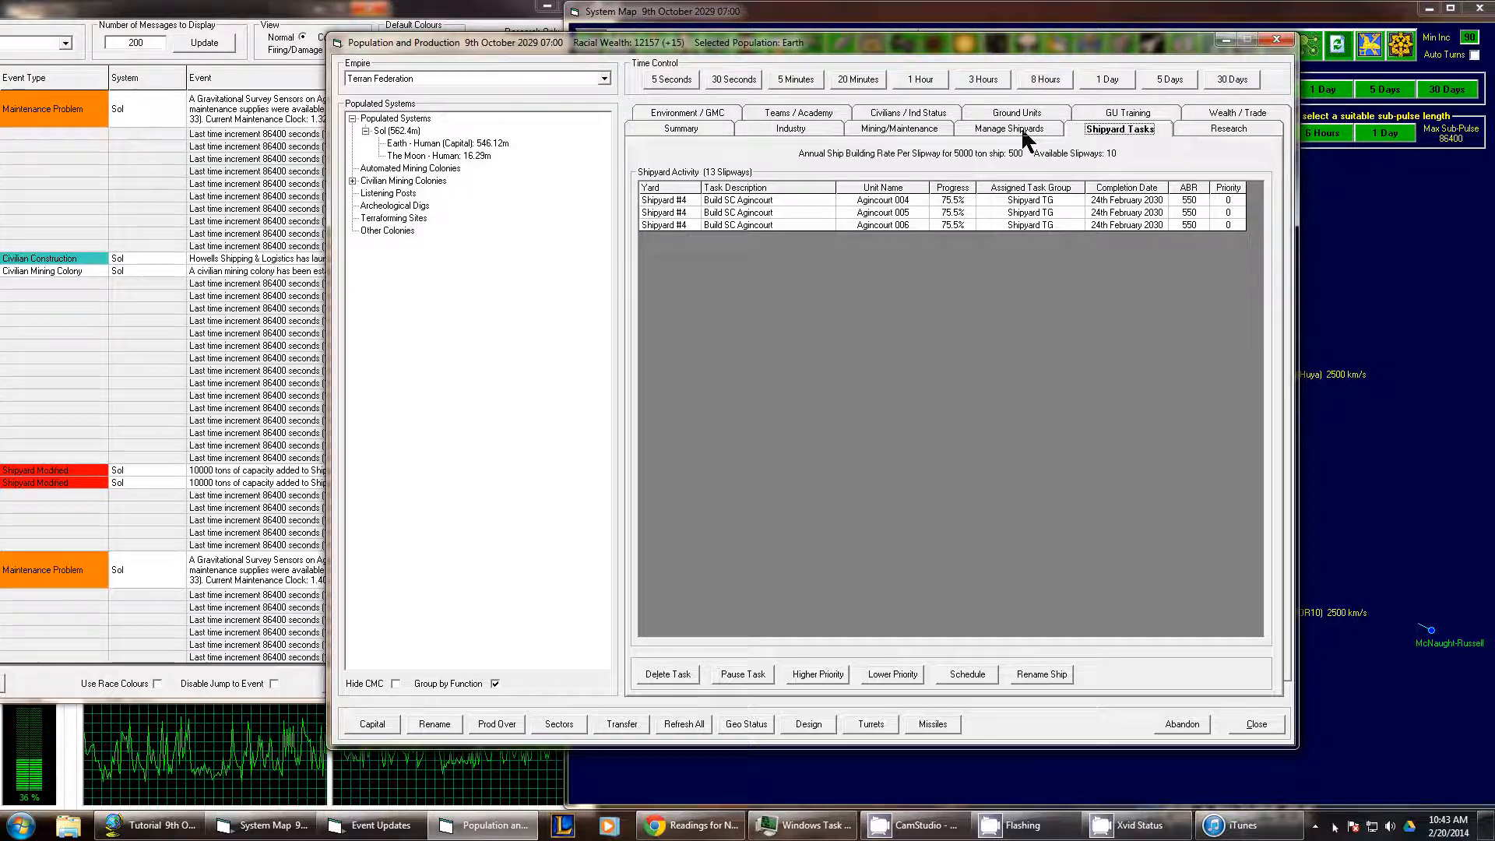
{"action": "left_click", "coordinate": [1227, 128]}
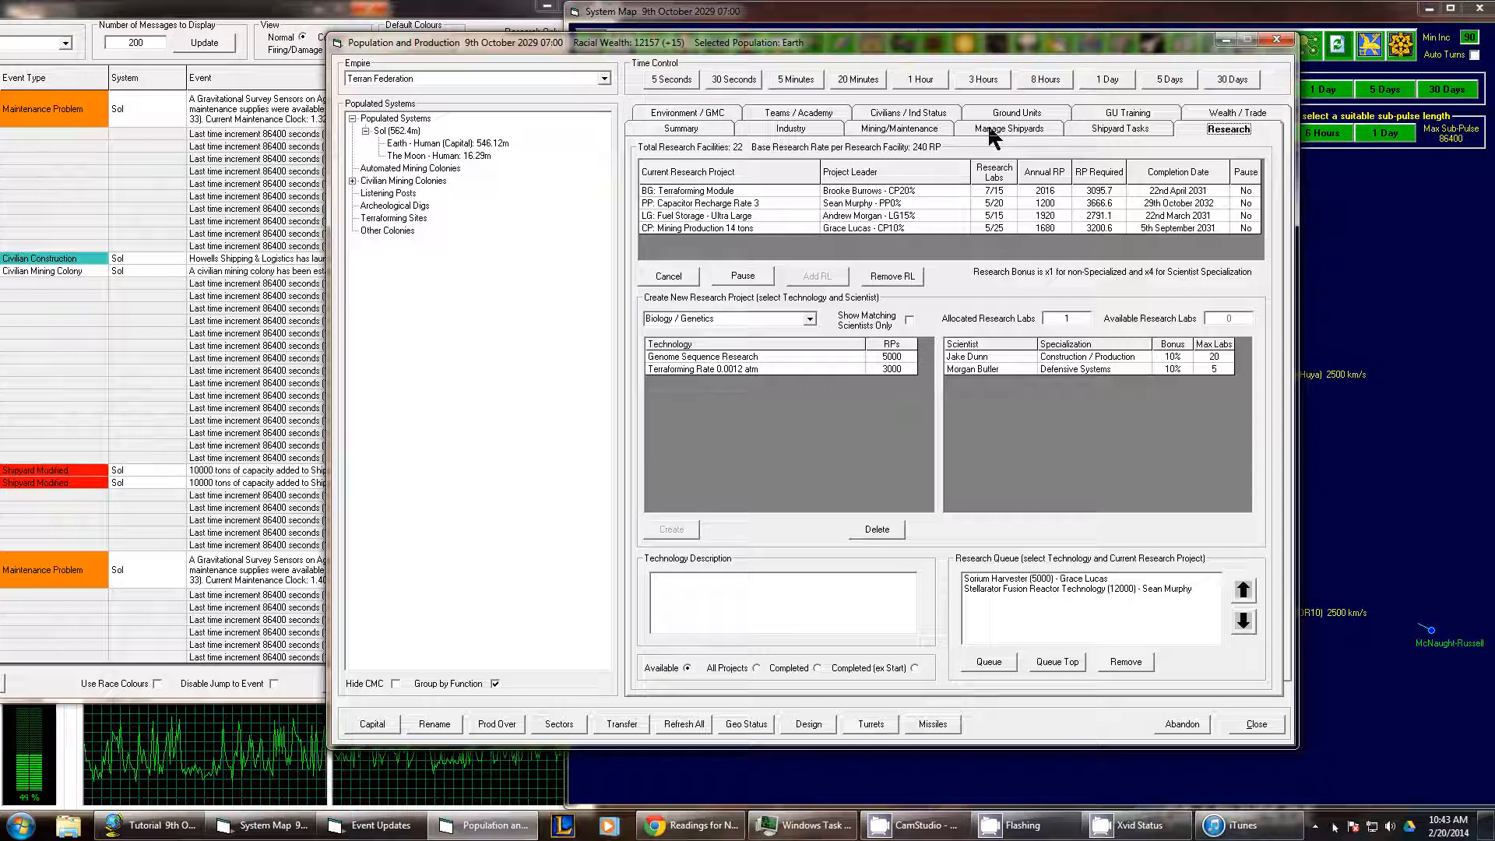
{"action": "left_click", "coordinate": [1009, 128]}
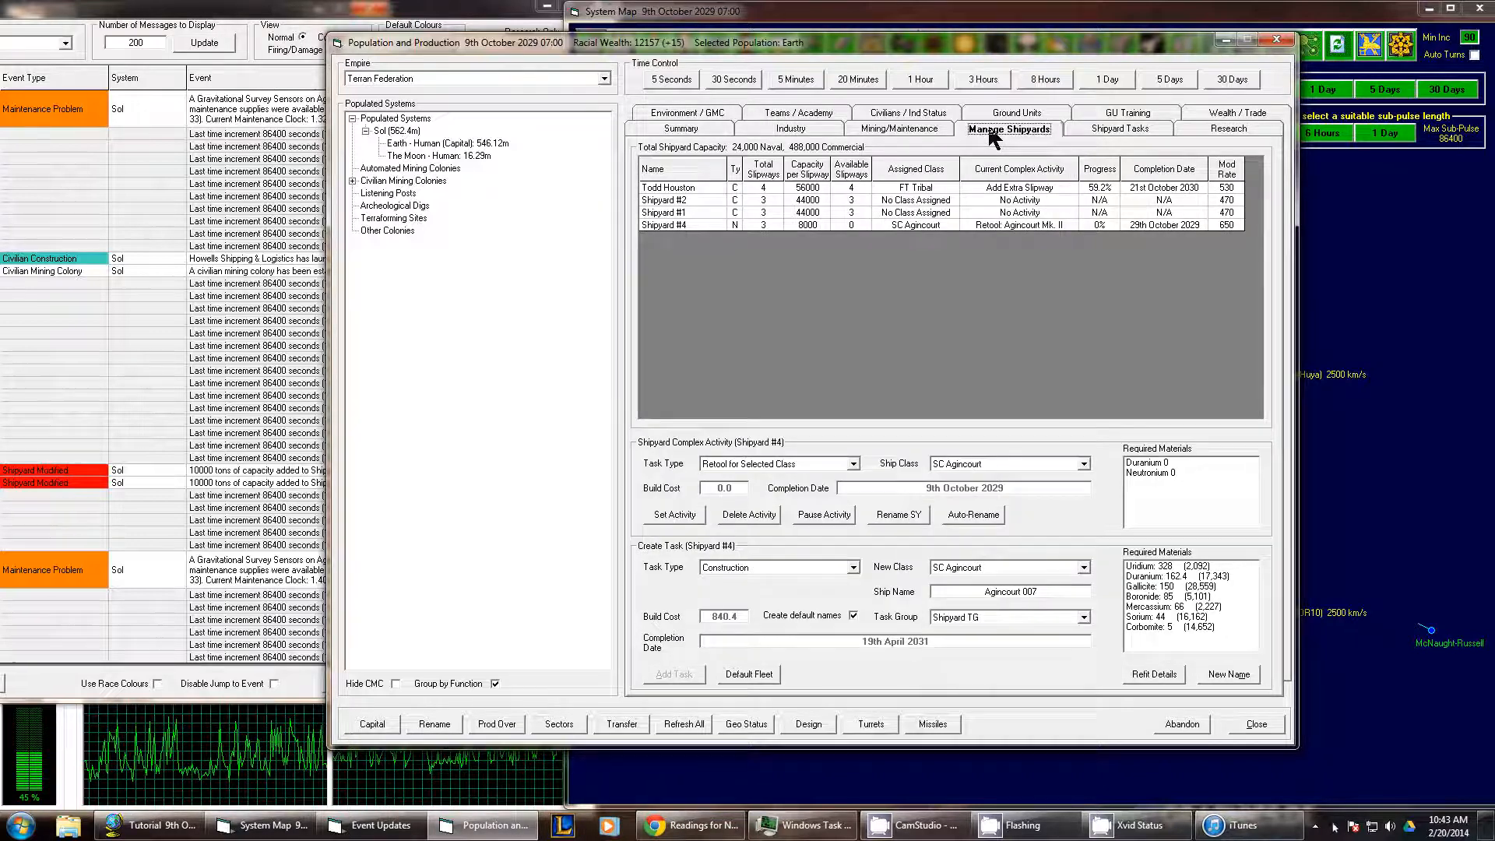
{"action": "mouse_move", "coordinate": [968, 148]}
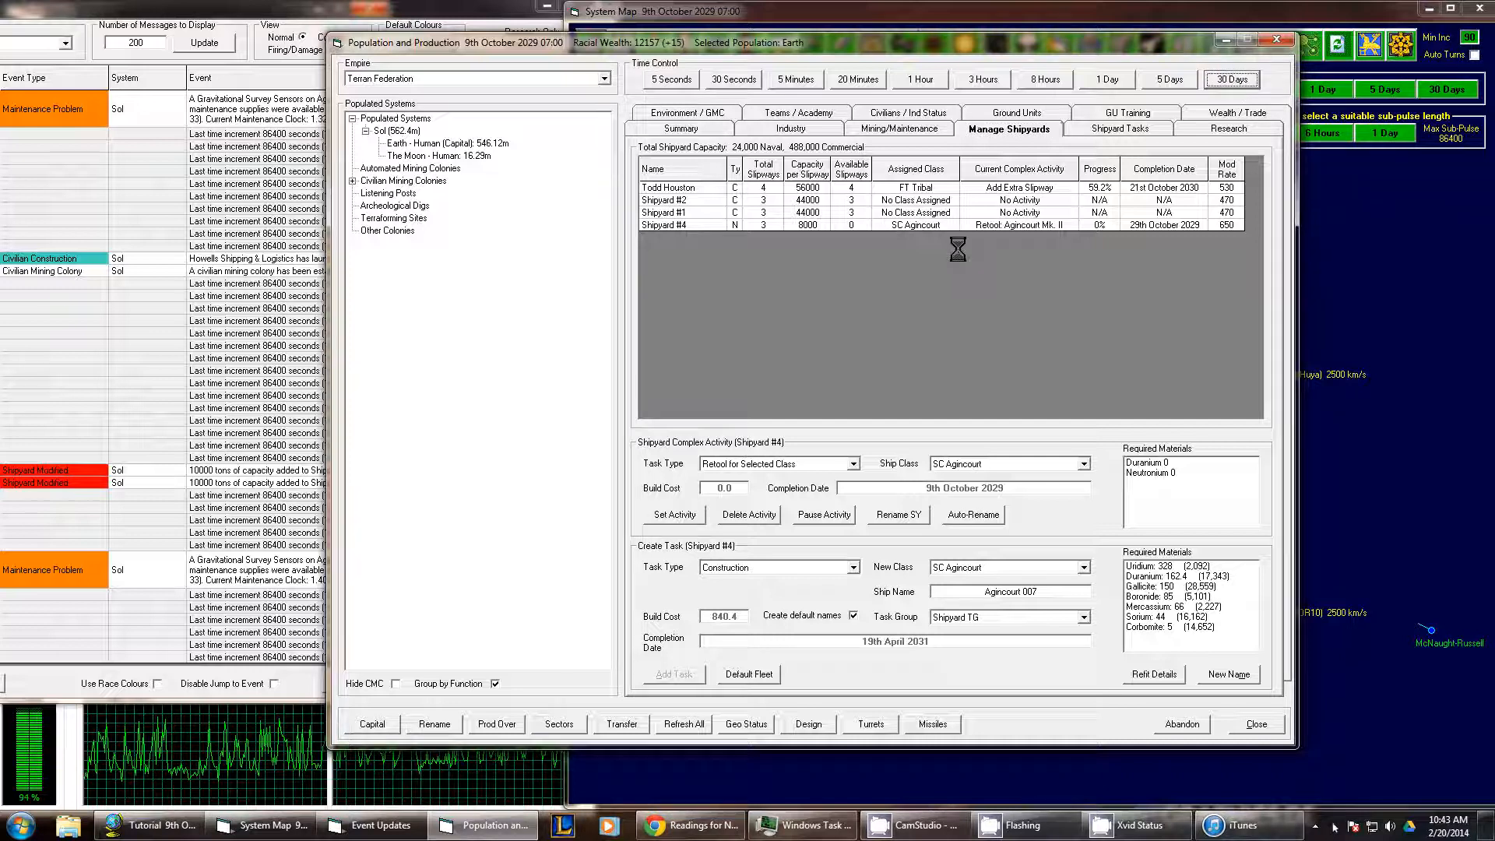
{"action": "left_click", "coordinate": [1231, 78]}
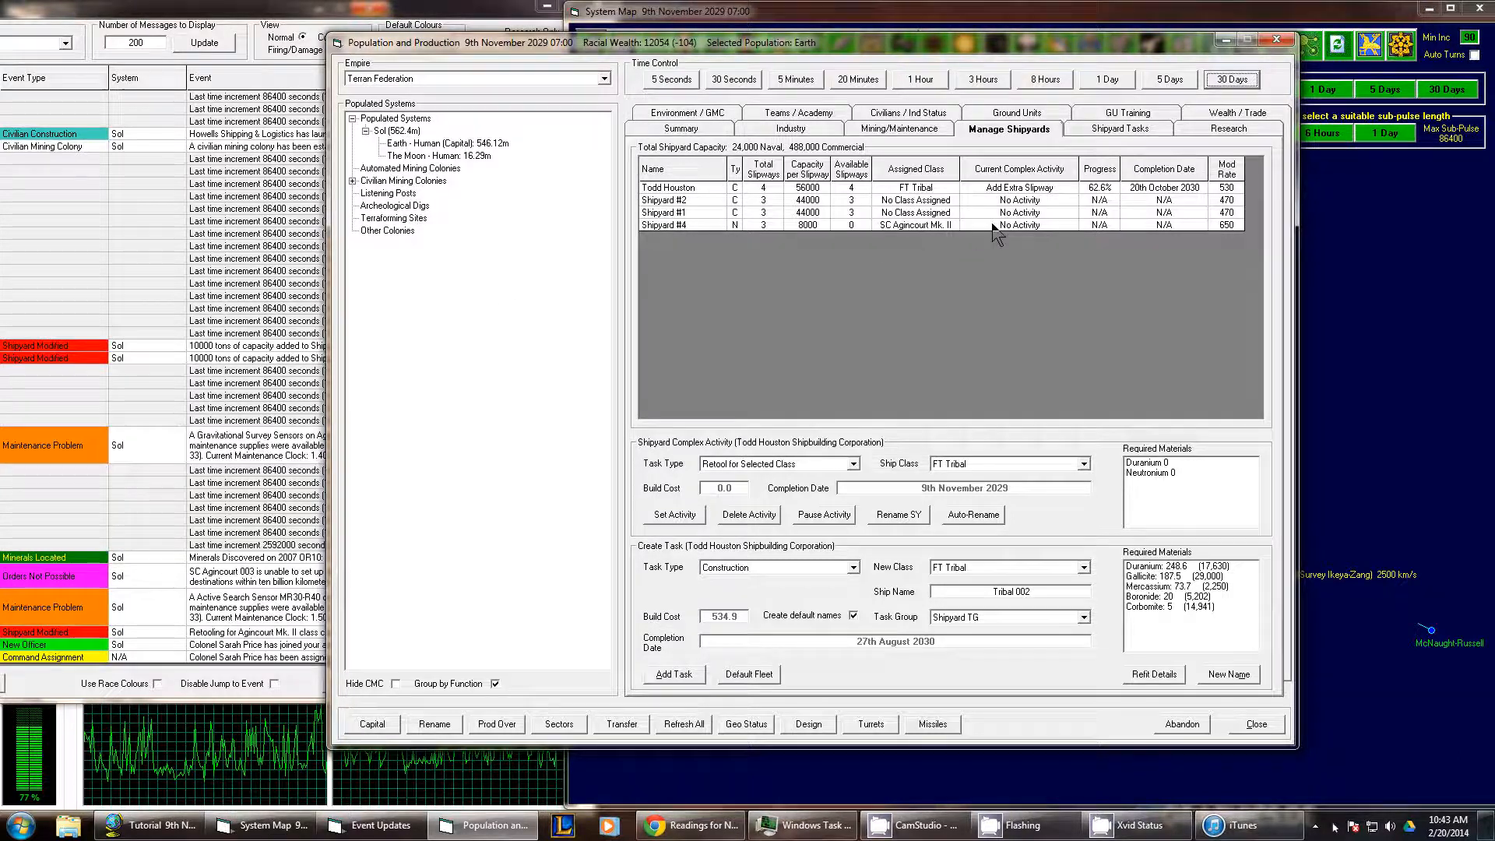
- Set up a Shipyard #4 refit task to SC Agincourt Mk. II
{"action": "left_click", "coordinate": [916, 225]}
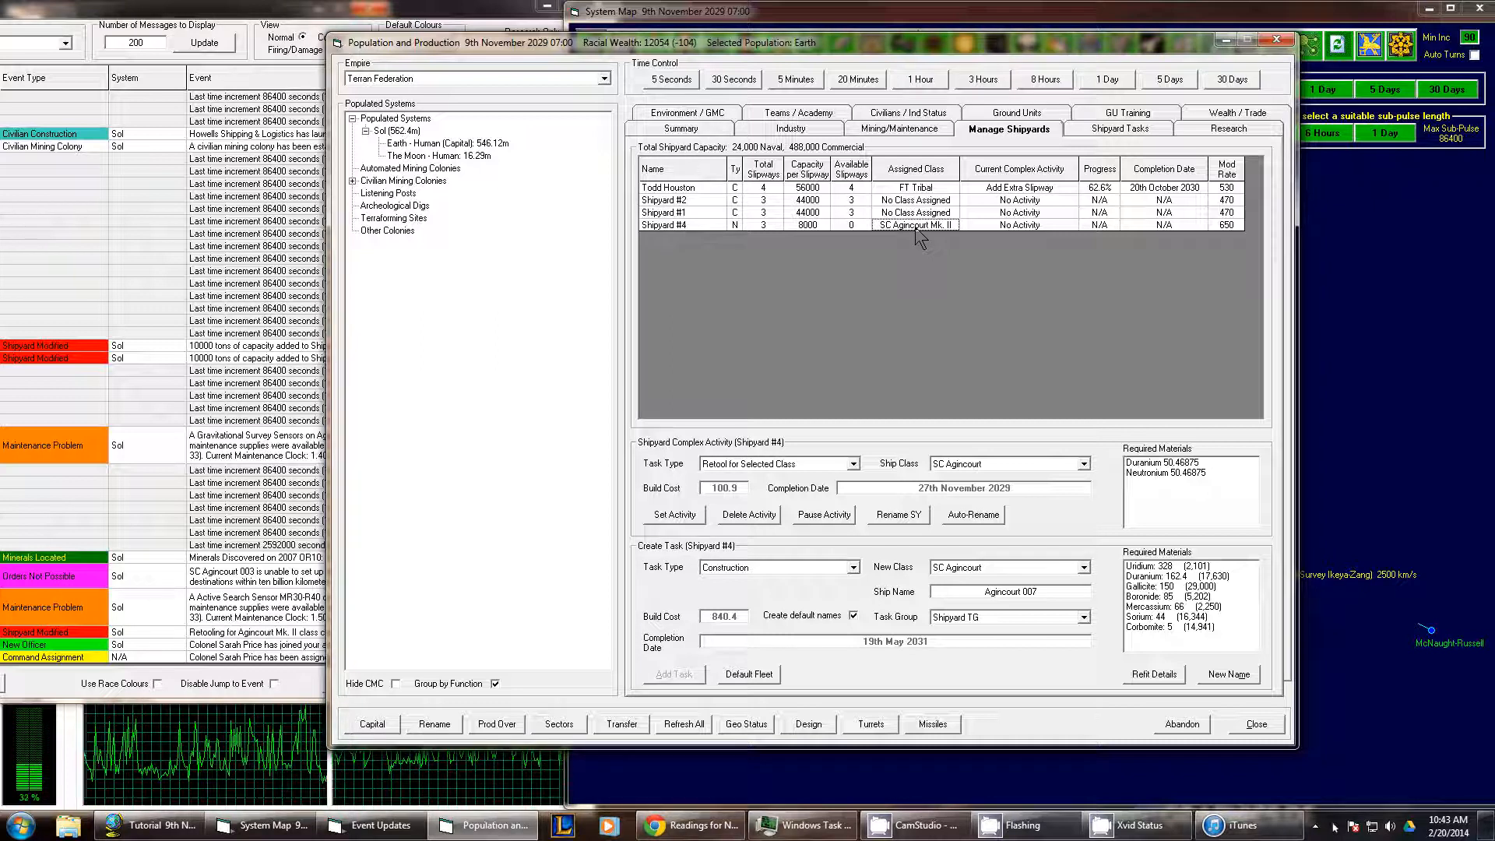
{"action": "left_click", "coordinate": [773, 567]}
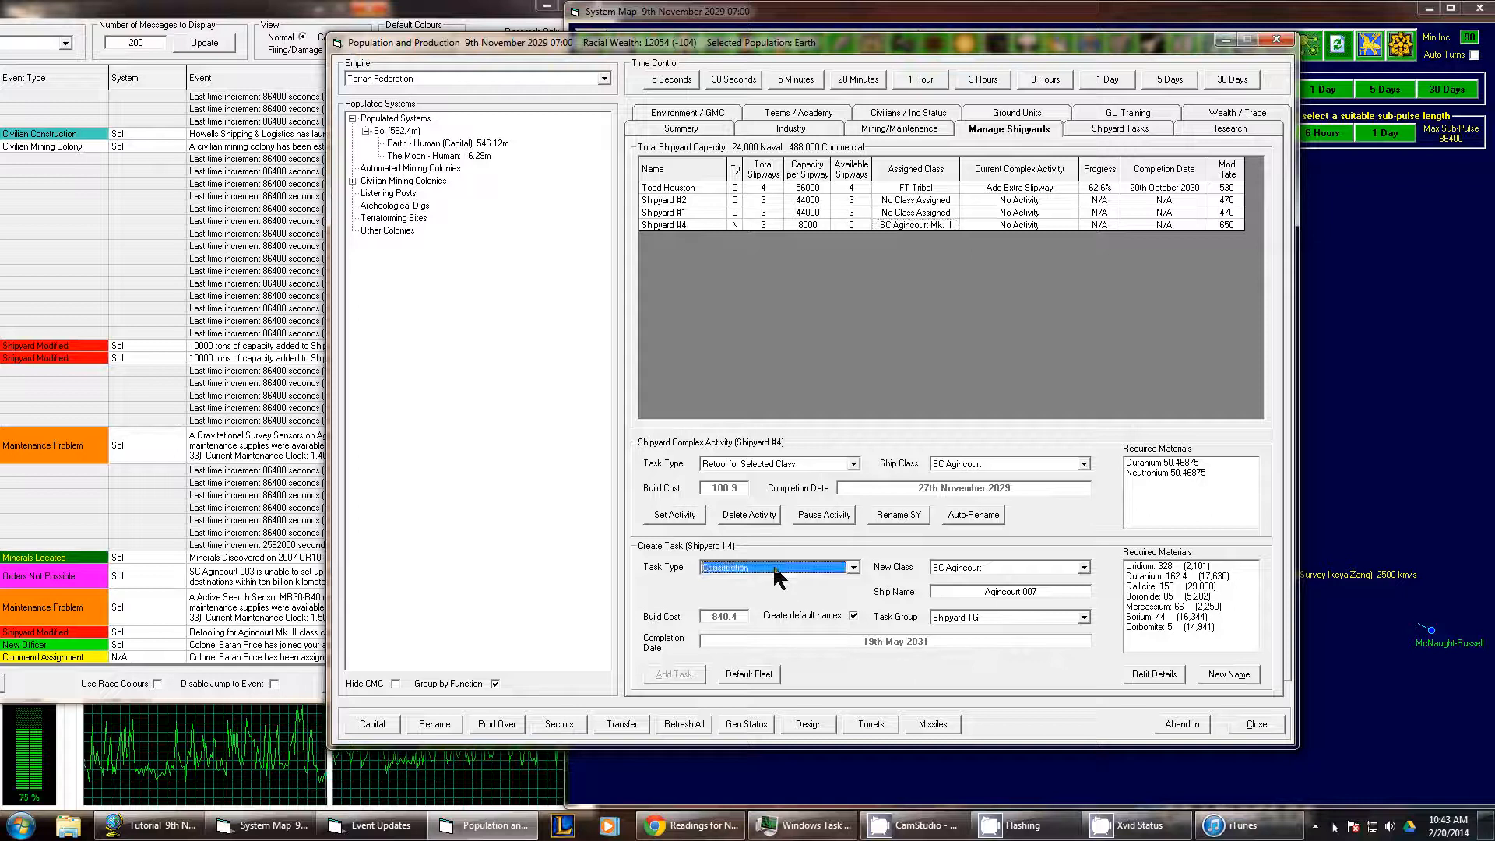
{"action": "left_click", "coordinate": [777, 566]}
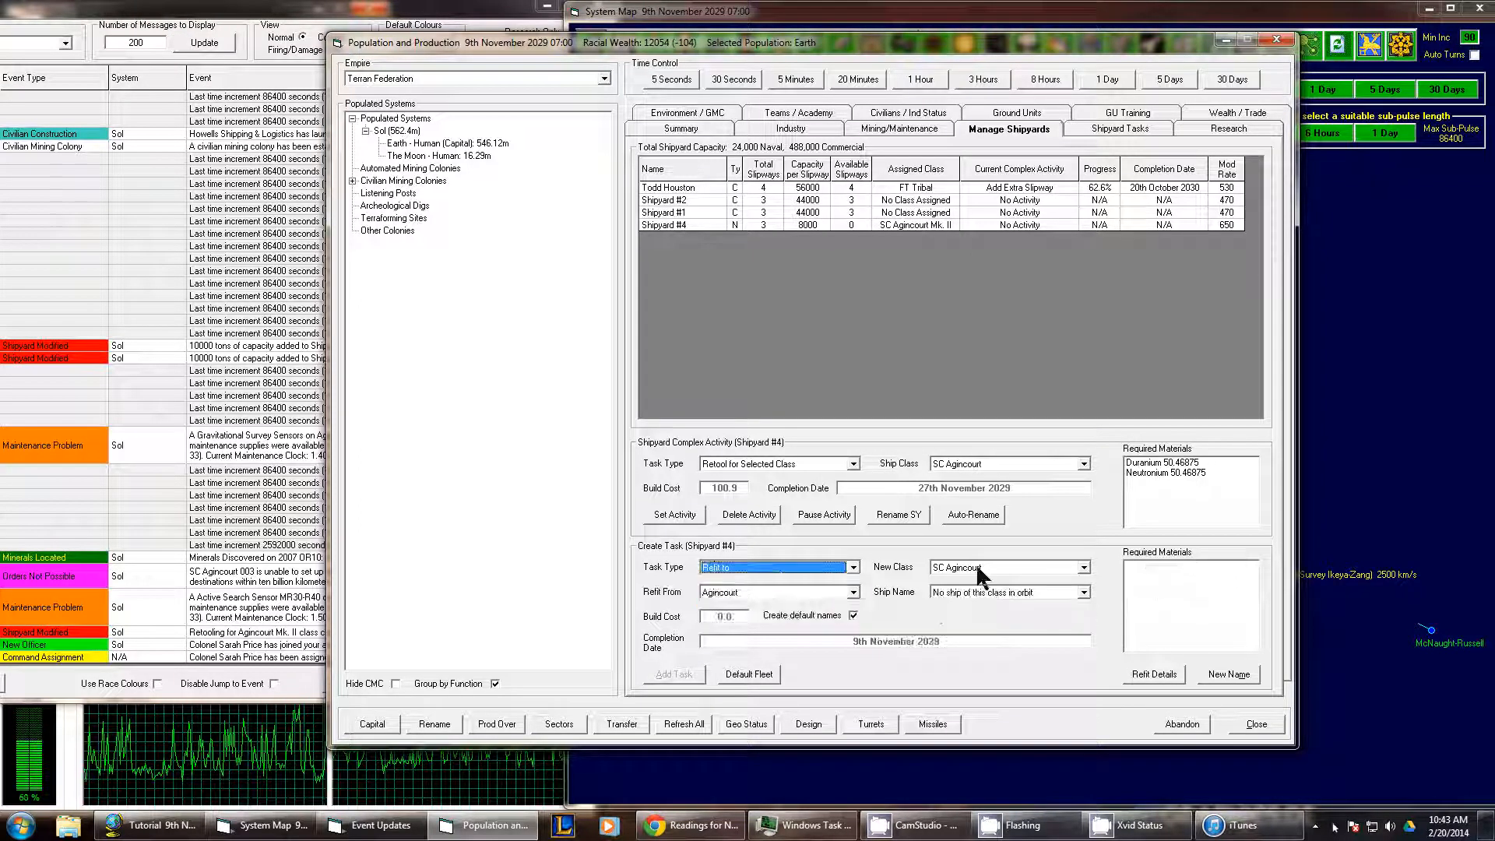
{"action": "left_click", "coordinate": [1082, 567]}
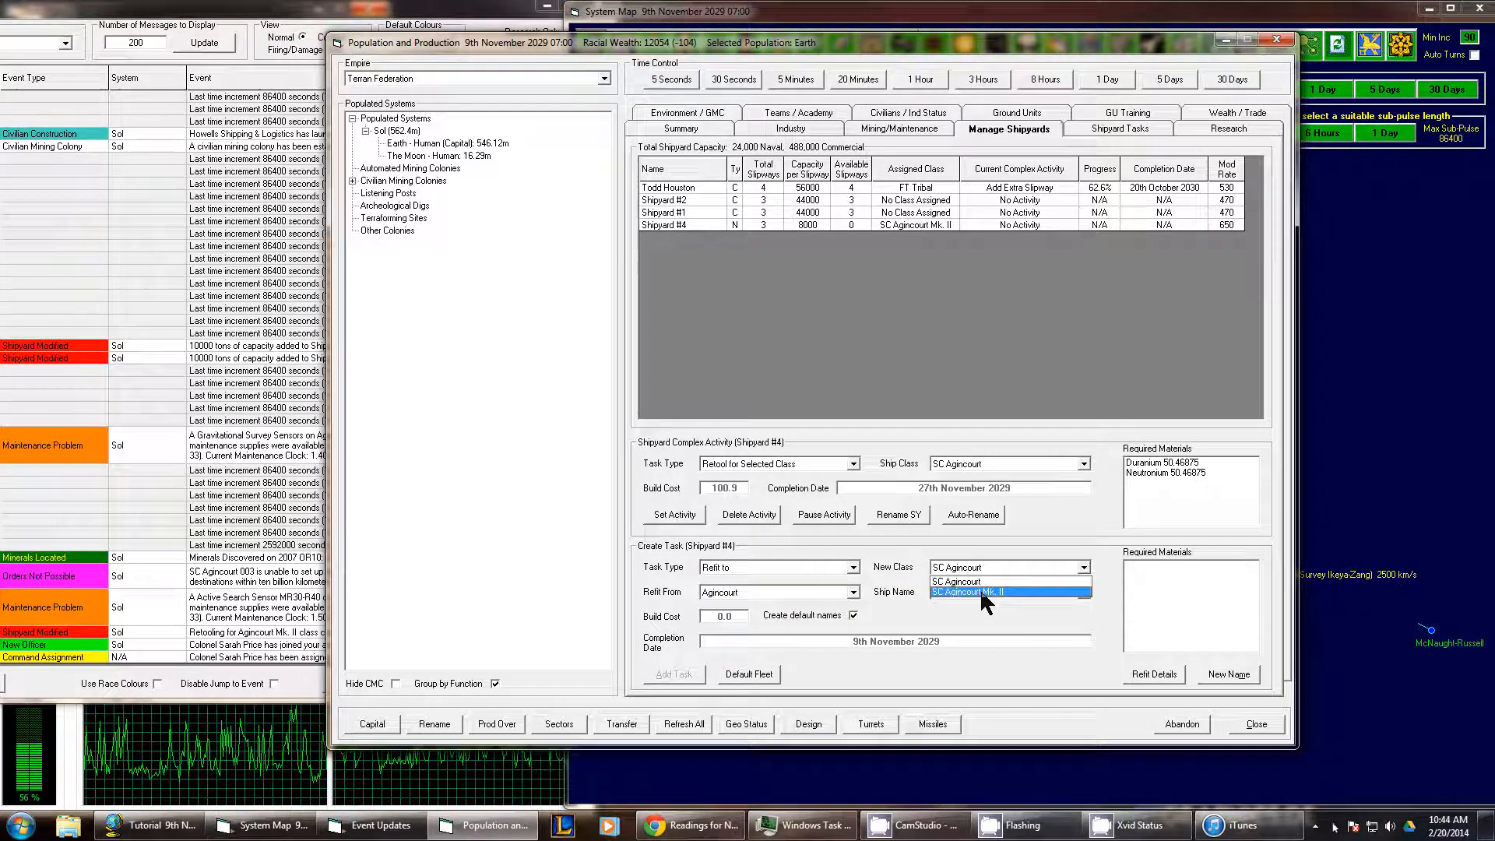
{"action": "left_click", "coordinate": [982, 591]}
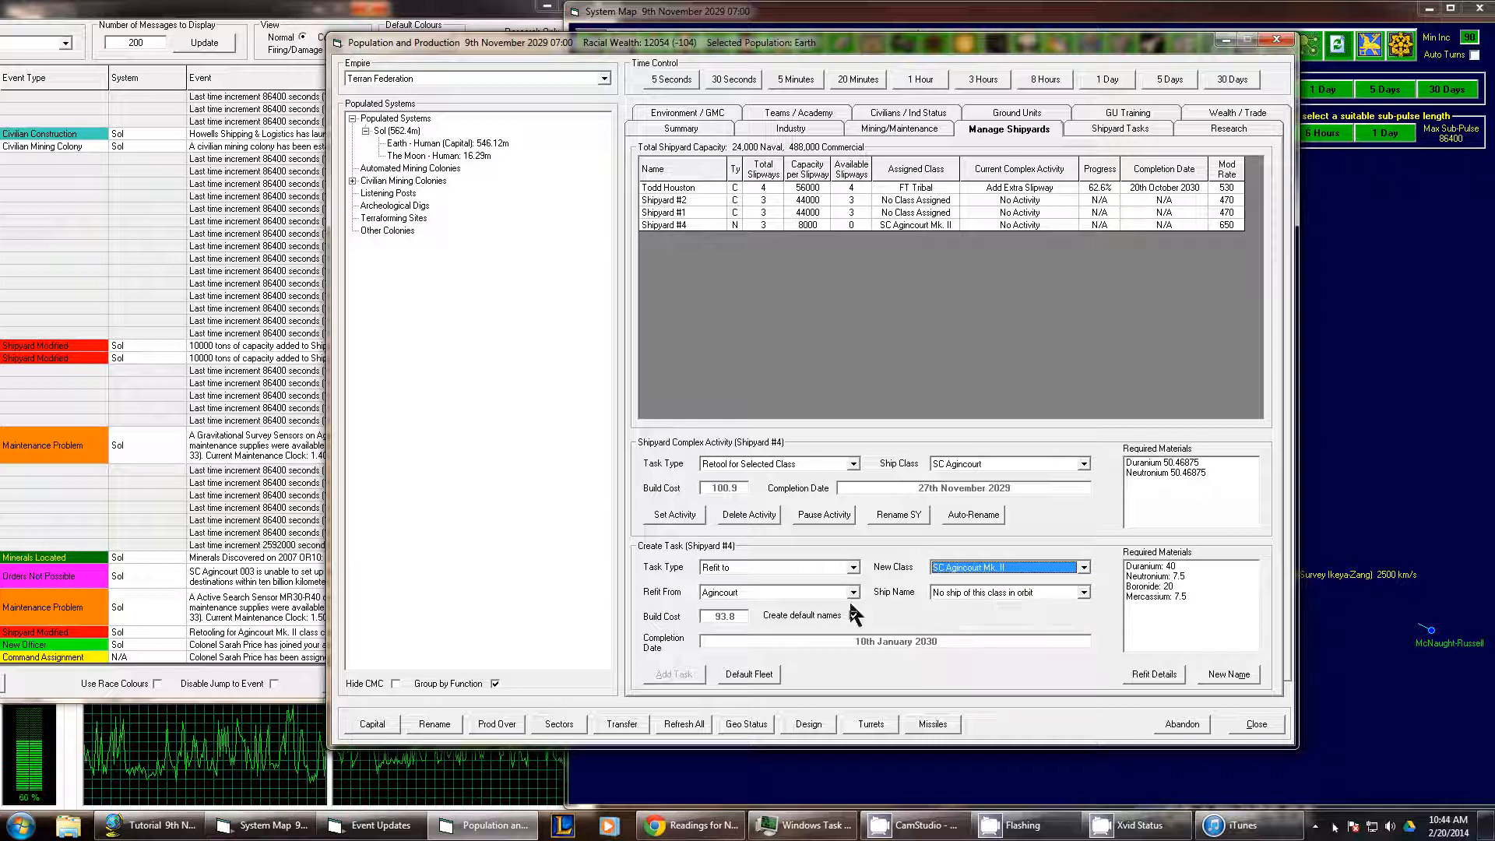
- Check refit sources and ships, find none in orbit, and close the production window
{"action": "left_click", "coordinate": [772, 591]}
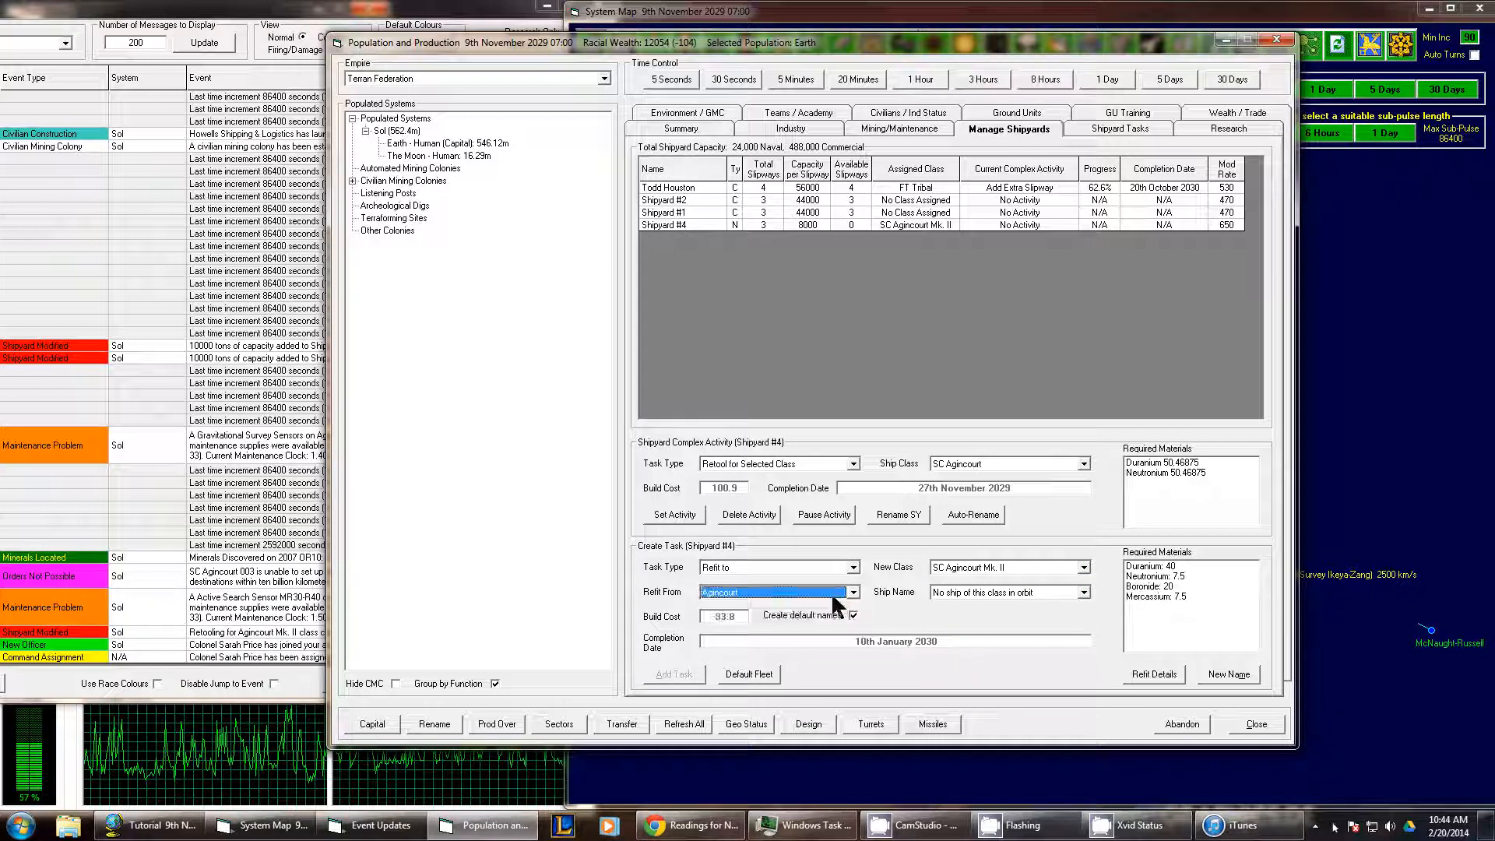
{"action": "left_click", "coordinate": [1083, 592]}
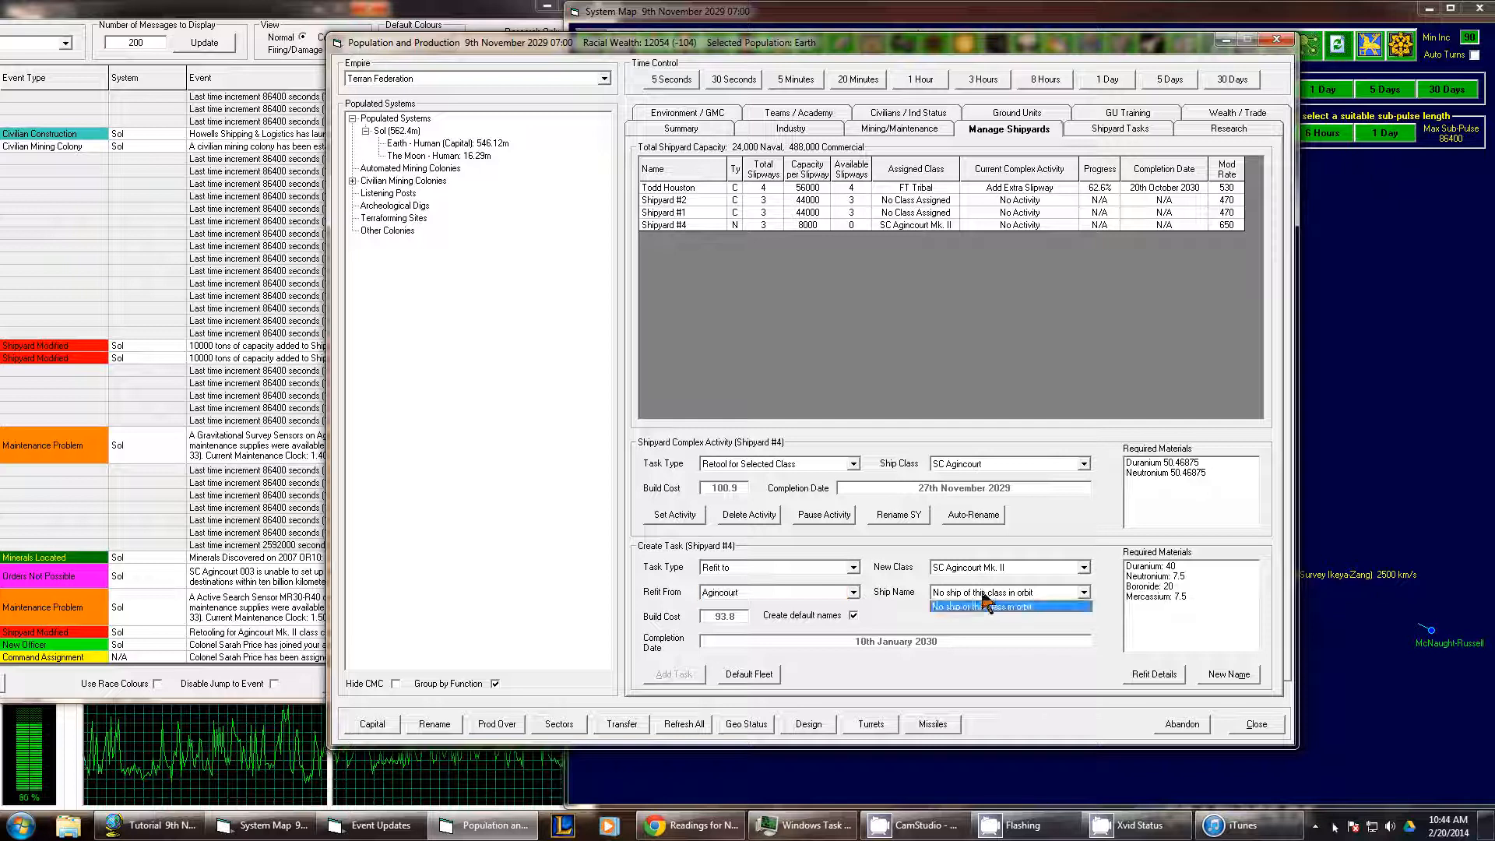
{"action": "left_click", "coordinate": [1009, 591]}
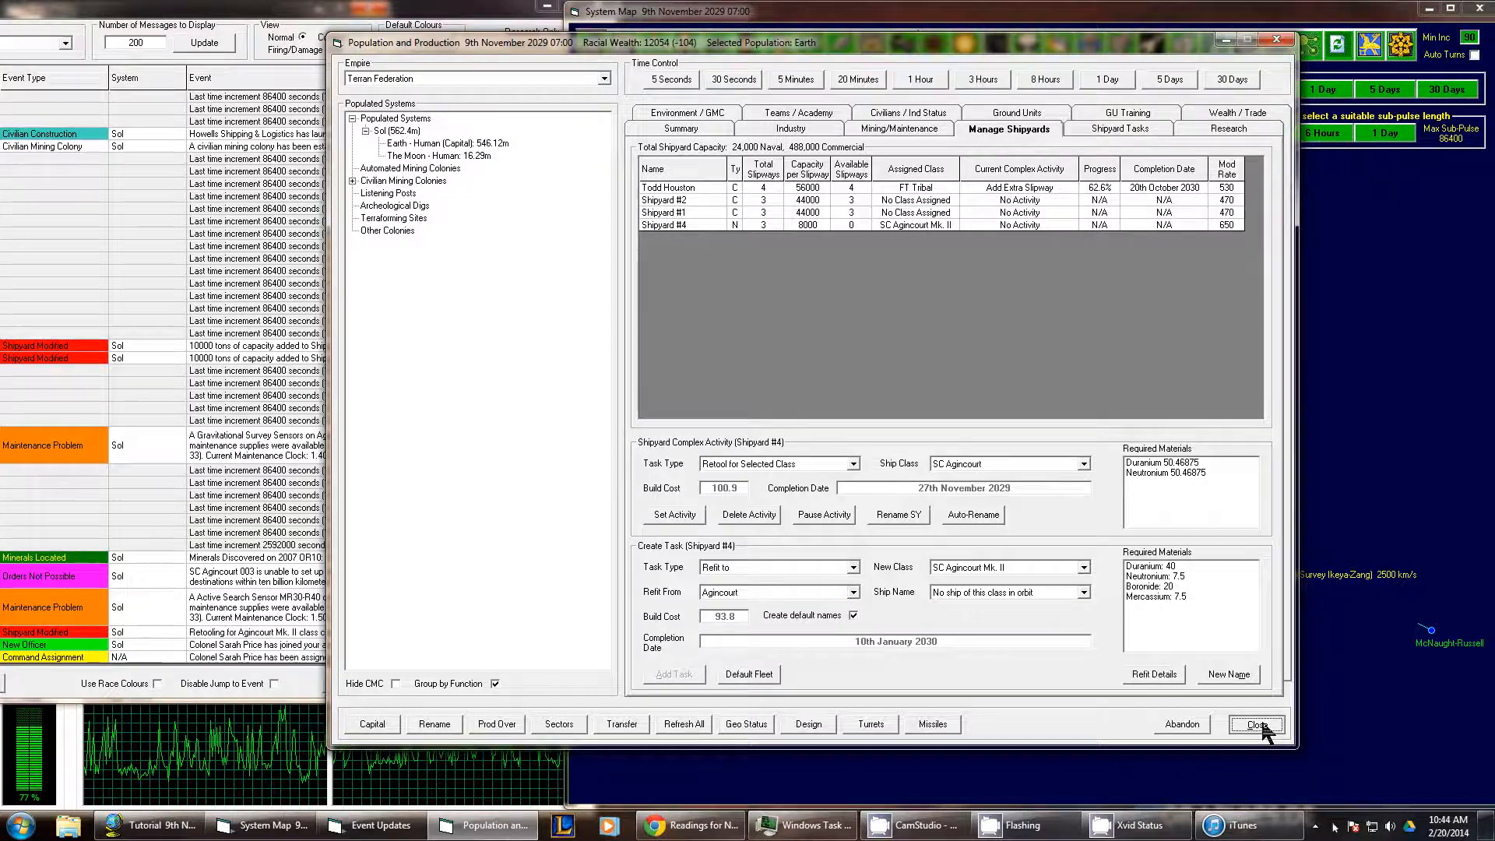
{"action": "left_click", "coordinate": [1255, 723]}
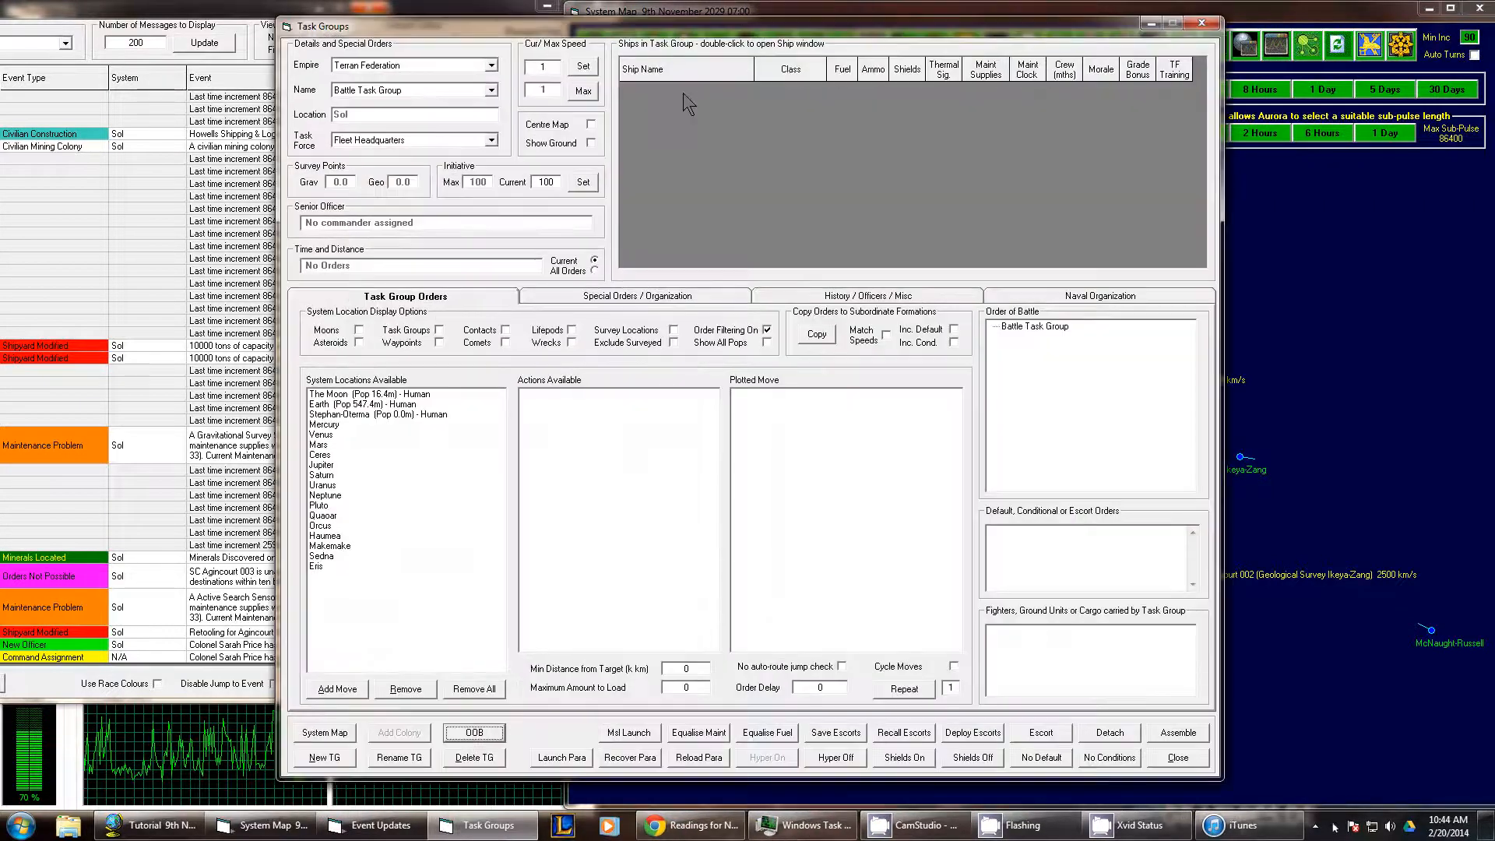
- Review the special orders and organization of SC Agincourt 001, 002 and 003
{"action": "left_click", "coordinate": [492, 89]}
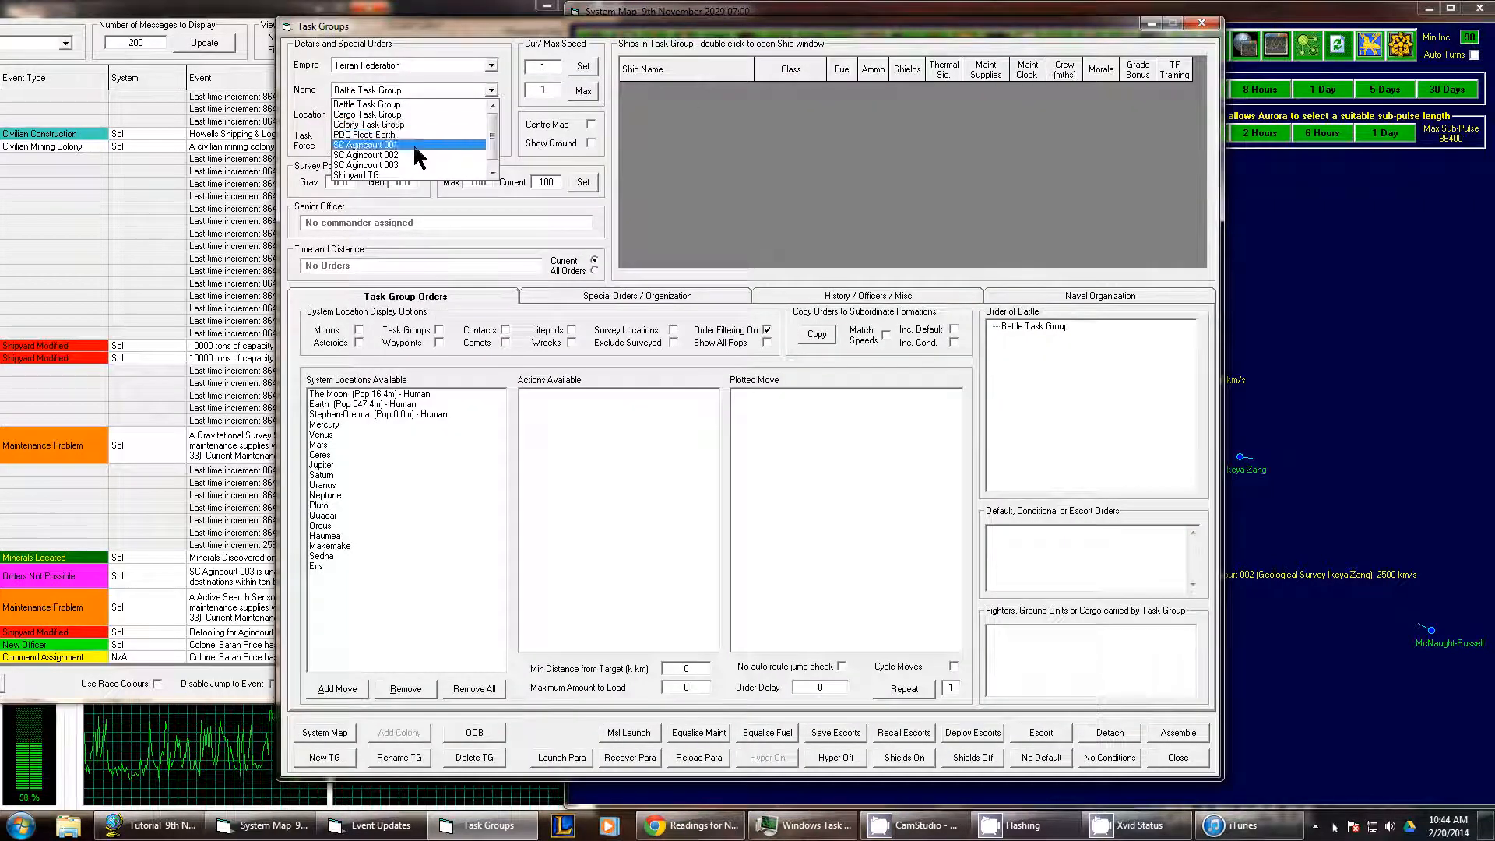
{"action": "left_click", "coordinate": [364, 144]}
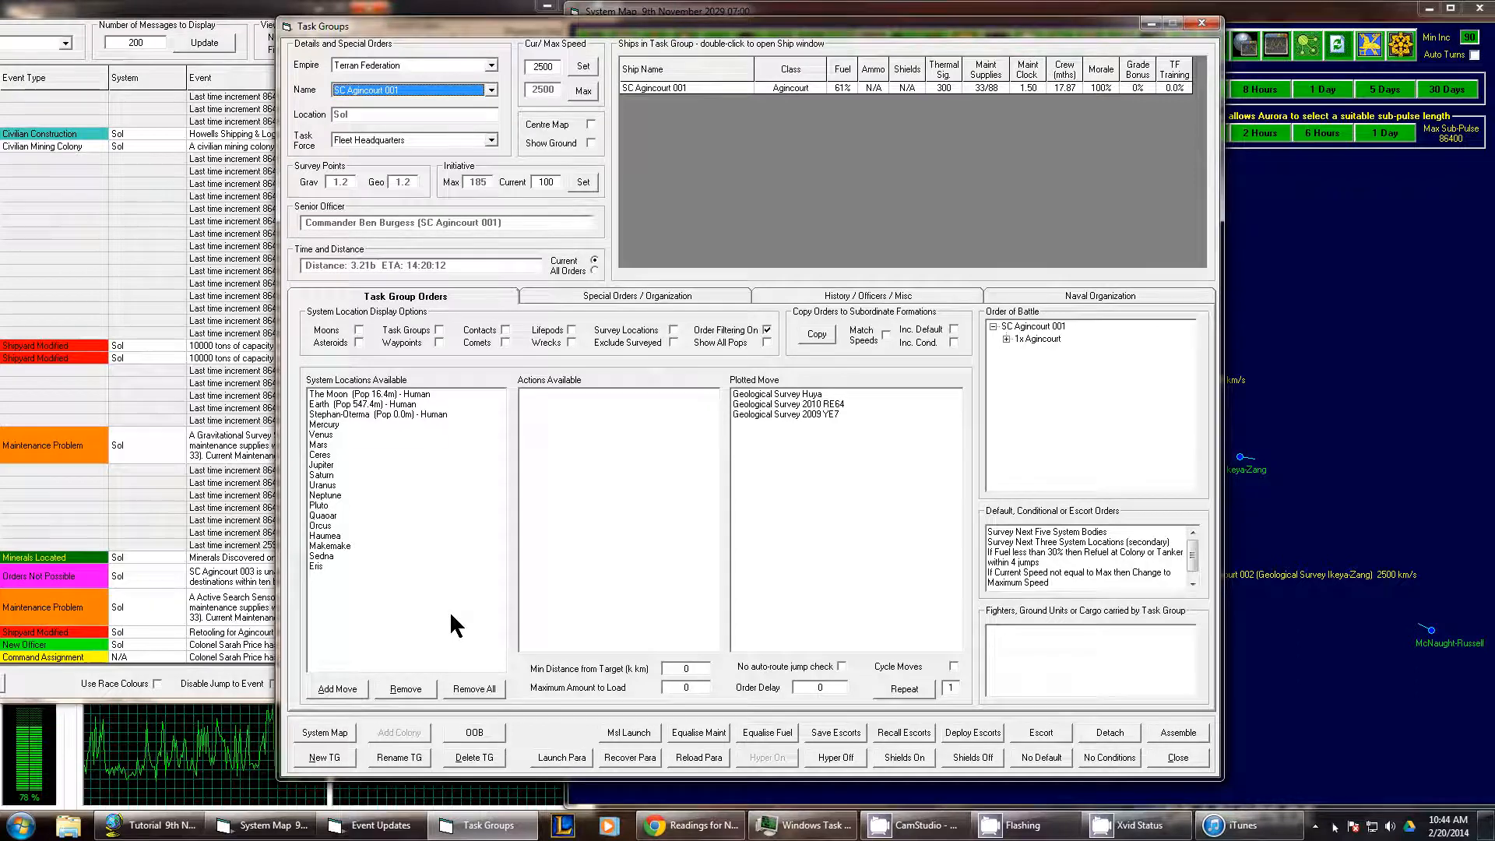
{"action": "left_click", "coordinate": [635, 296]}
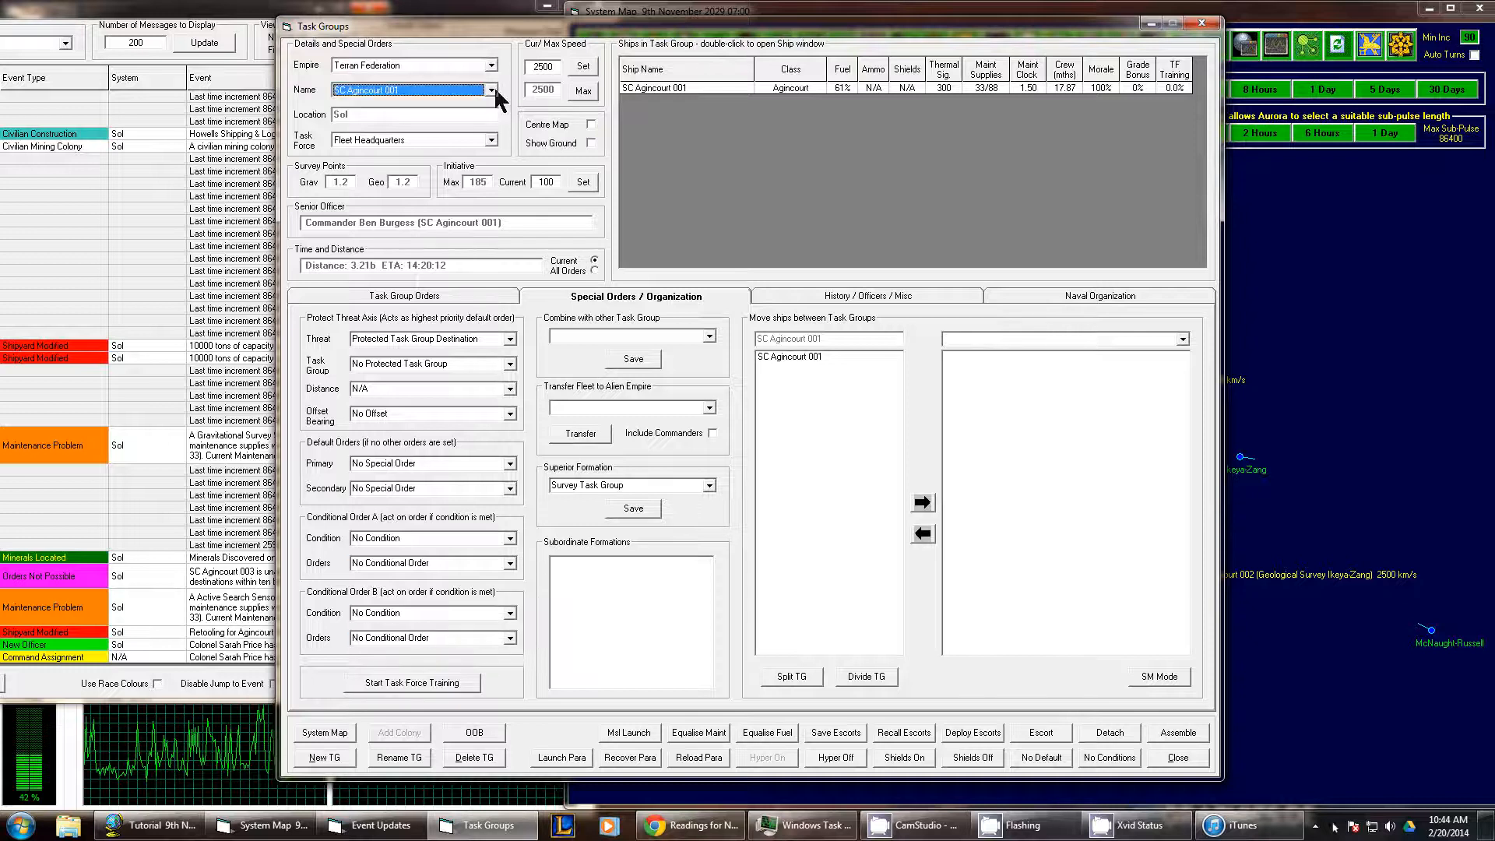
{"action": "left_click", "coordinate": [493, 90]}
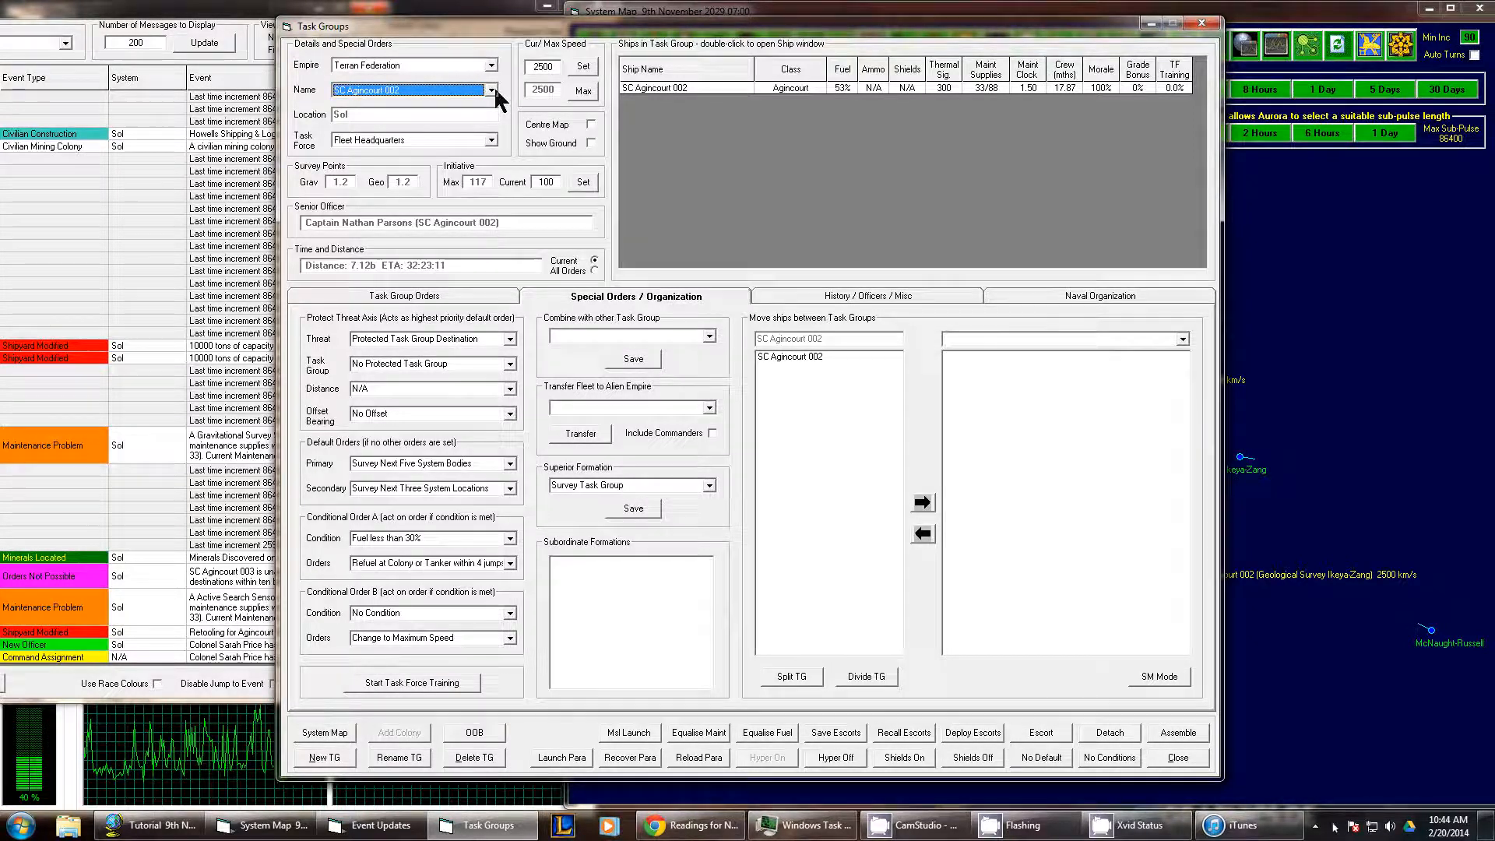
{"action": "left_click", "coordinate": [510, 611]}
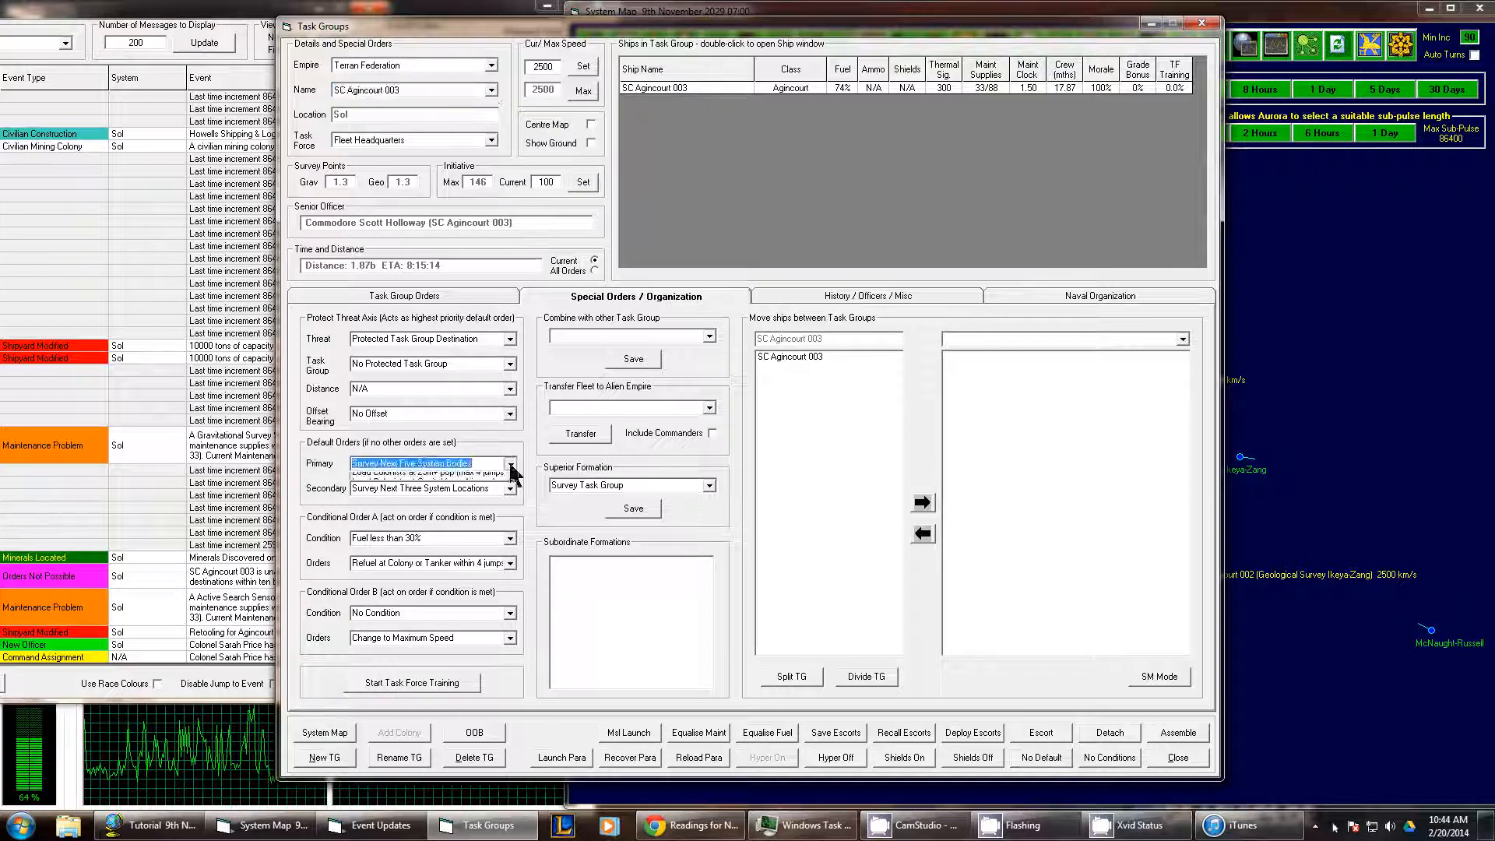
- Select the Survey Task Group and inspect its secondary default order choices
{"action": "left_click", "coordinate": [495, 90]}
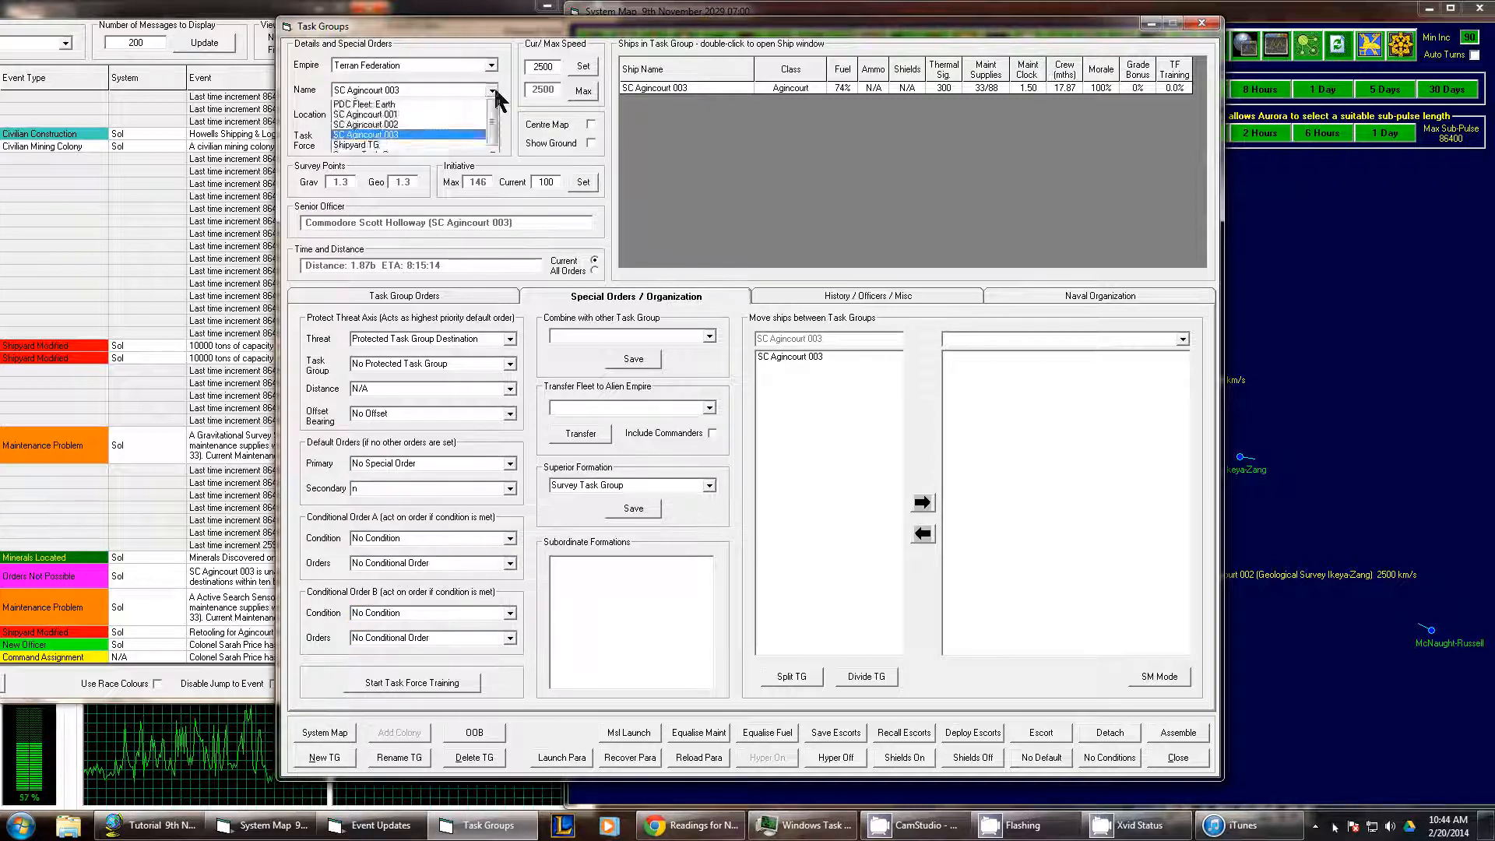
{"action": "left_click", "coordinate": [492, 103]}
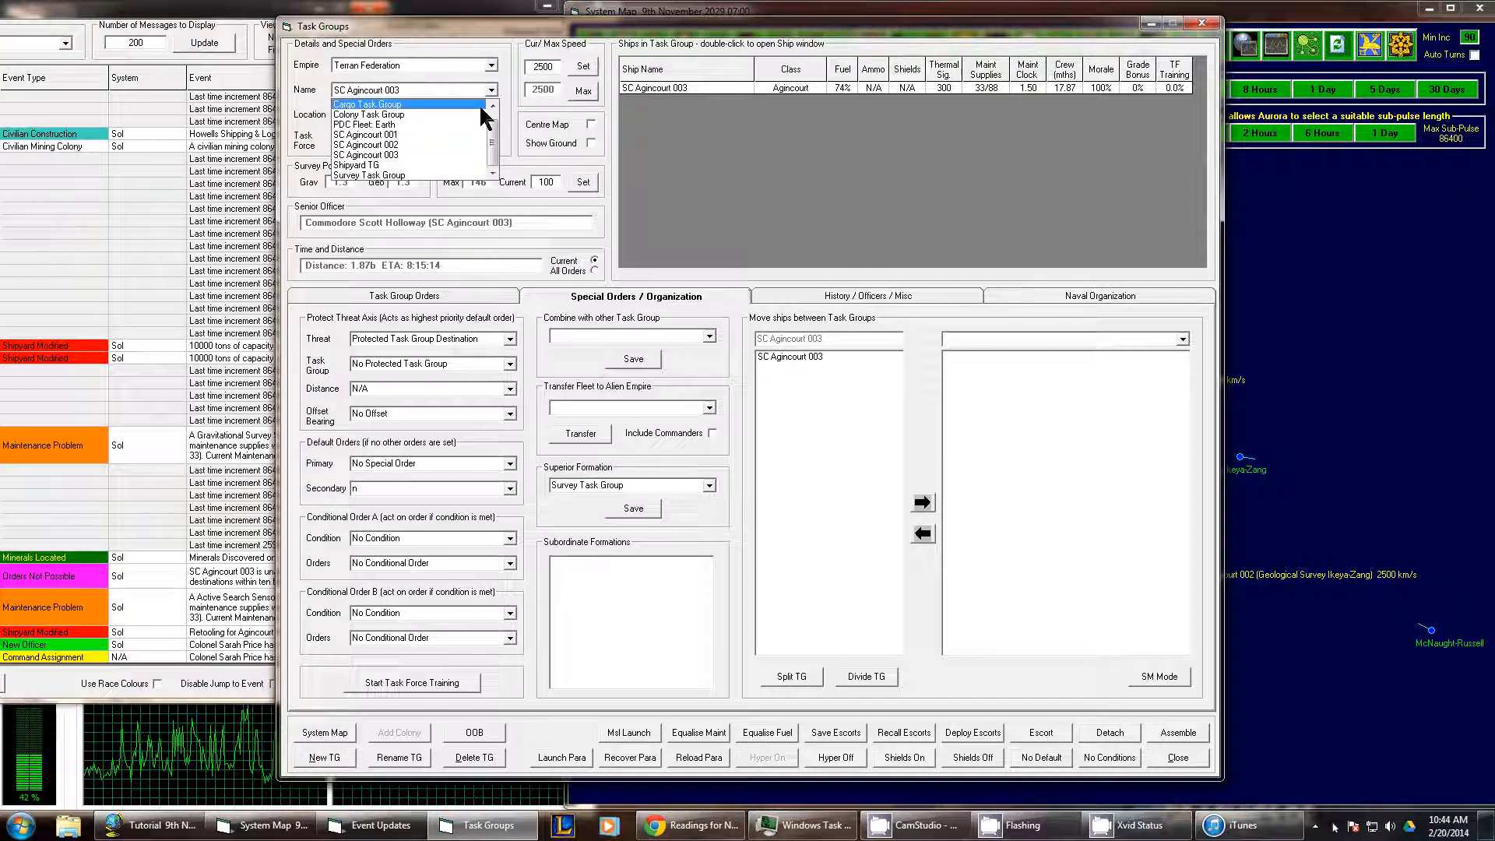
{"action": "left_click", "coordinate": [368, 175]}
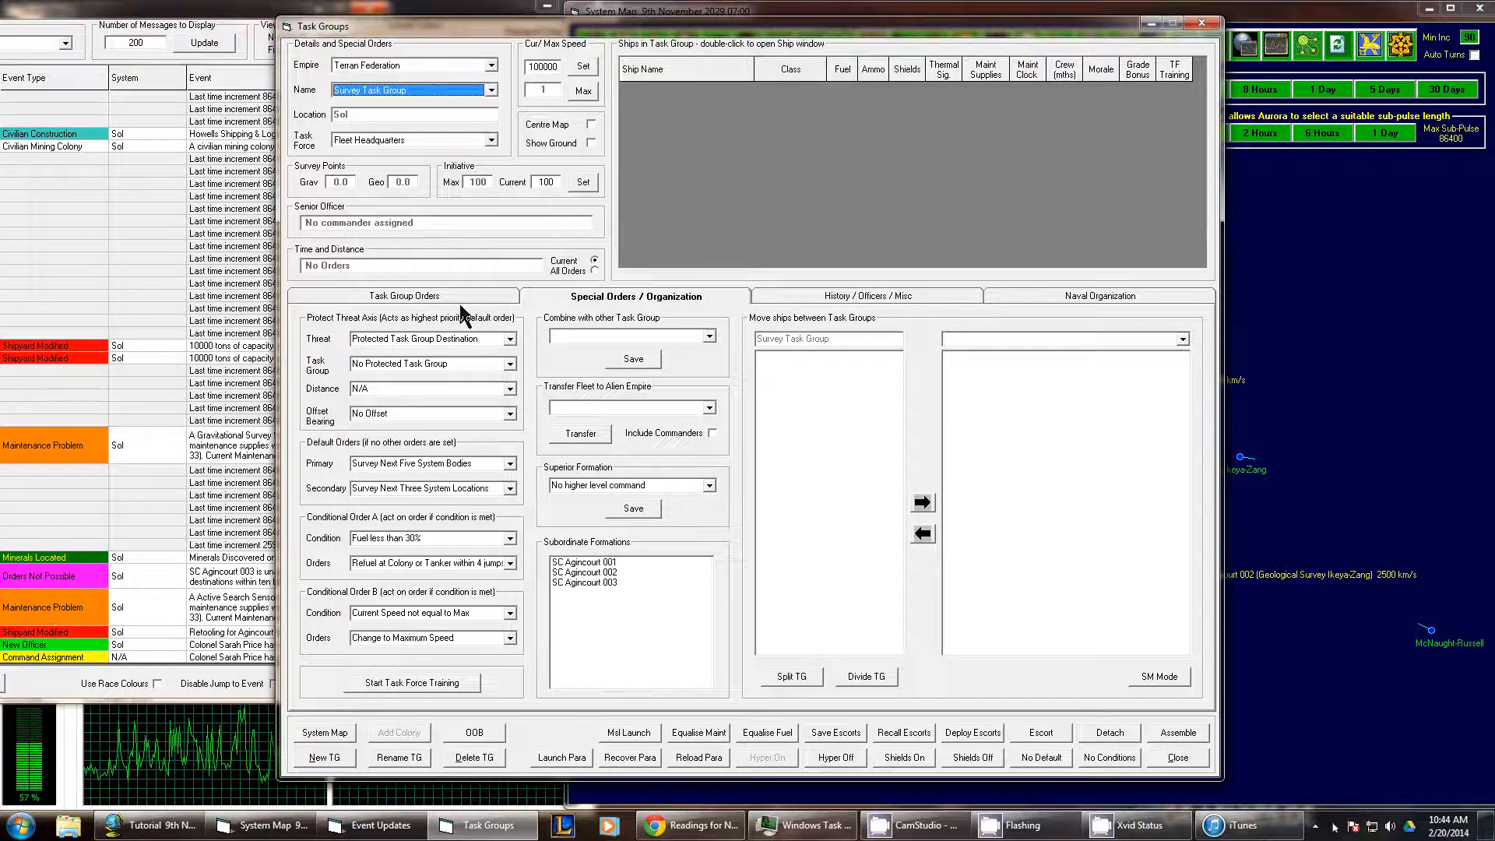
{"action": "left_click", "coordinate": [404, 295]}
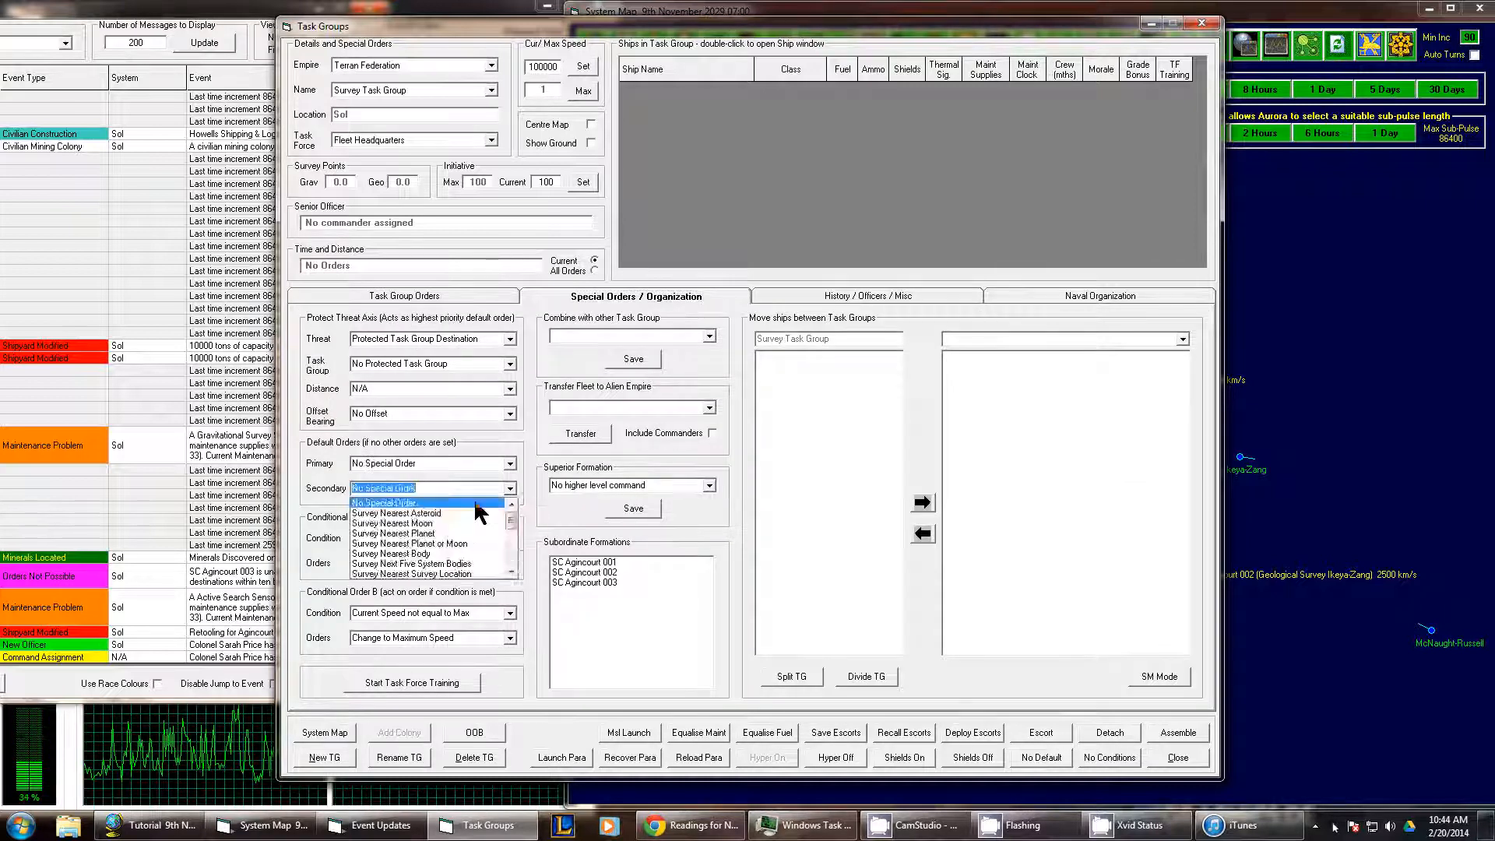
{"action": "left_click", "coordinate": [493, 90]}
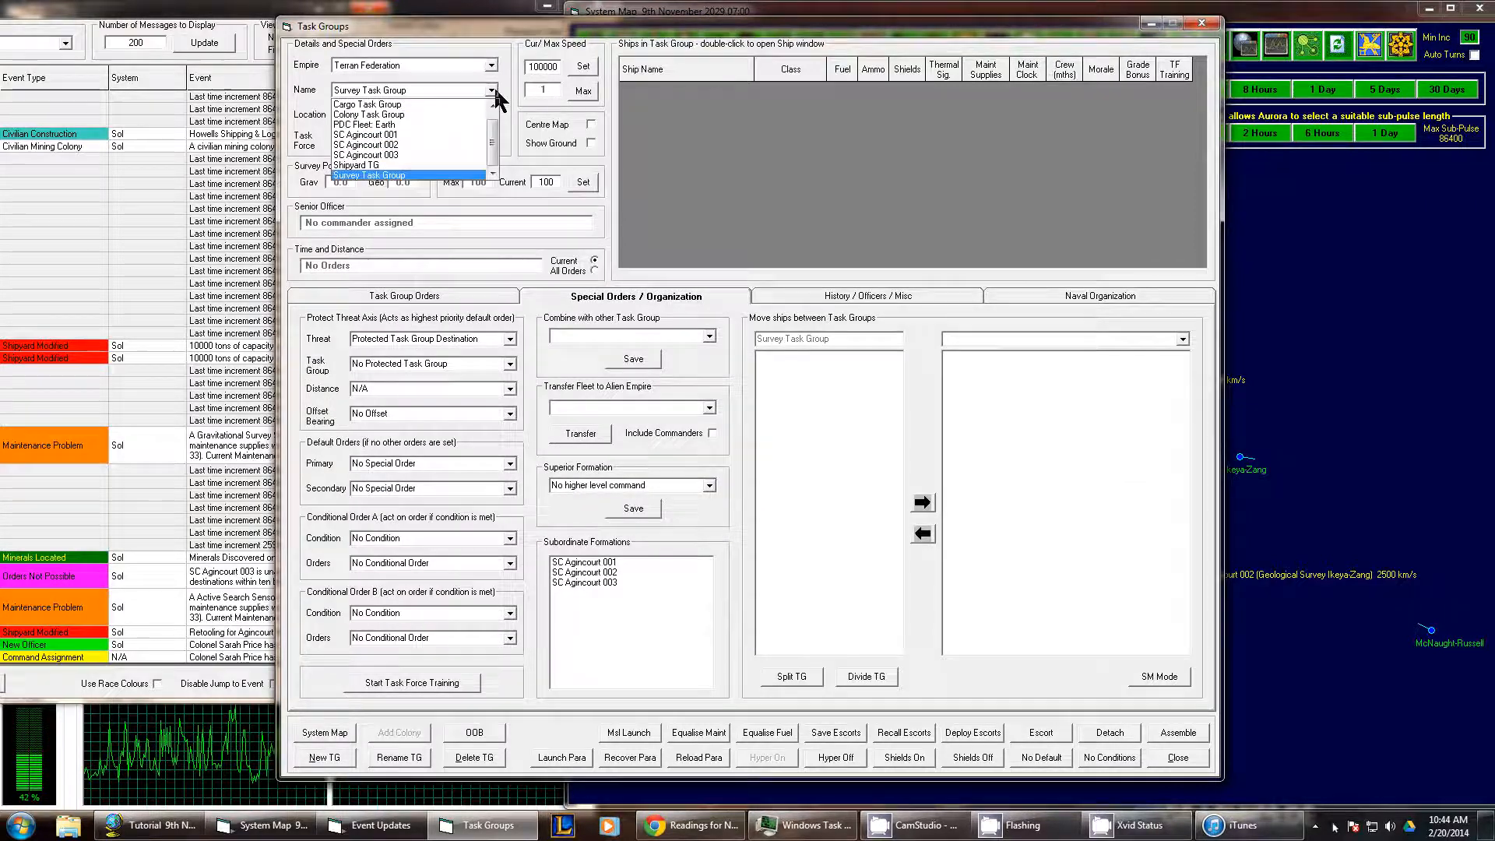
{"action": "left_click", "coordinate": [369, 176]}
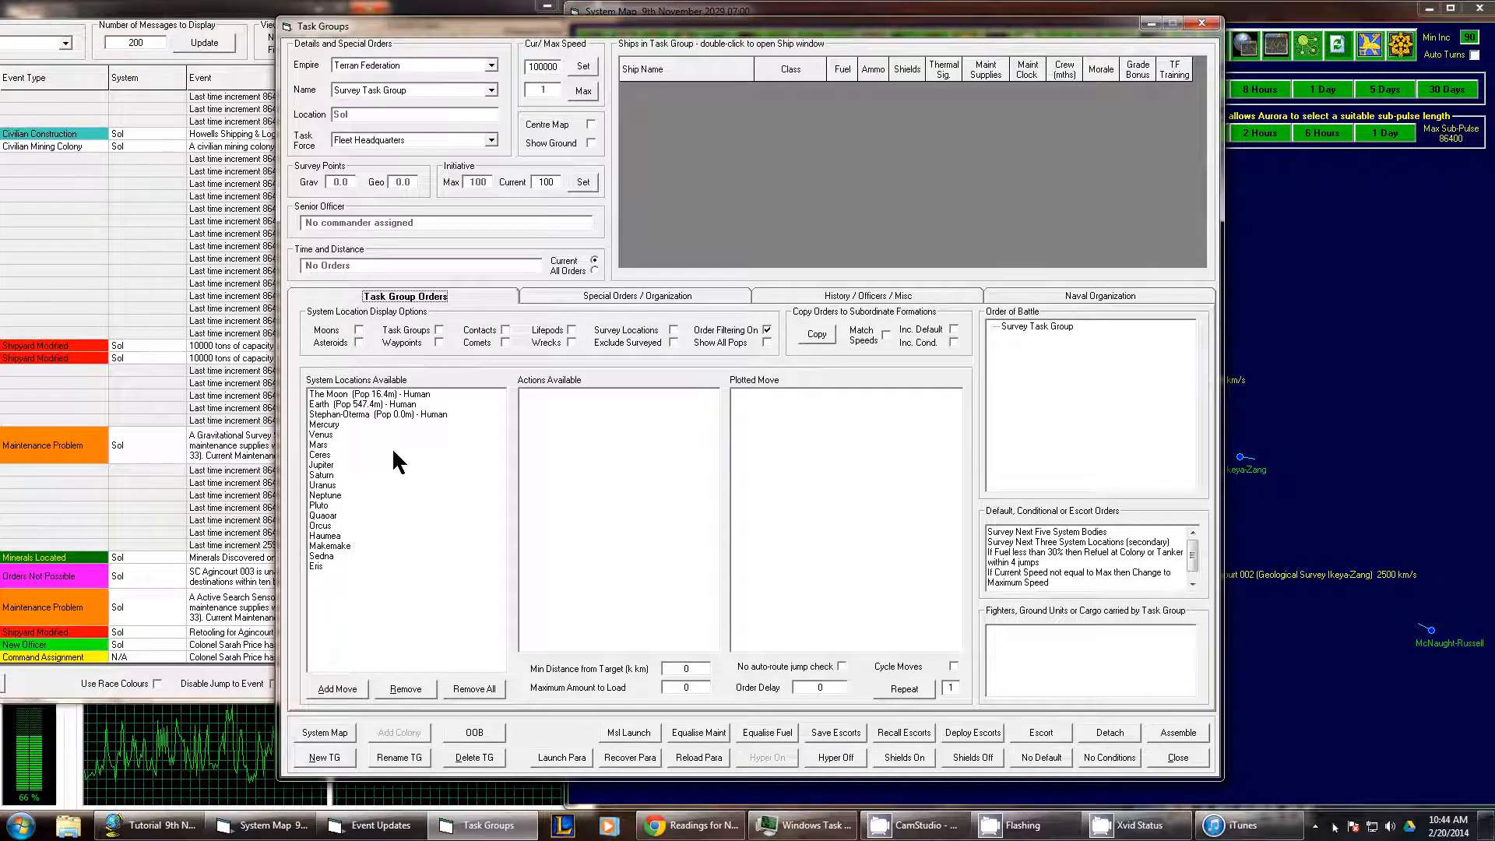
- Plot a refuel-from-colony move to Earth, acknowledge the slow movement warning, then remove it
{"action": "left_click", "coordinate": [362, 403]}
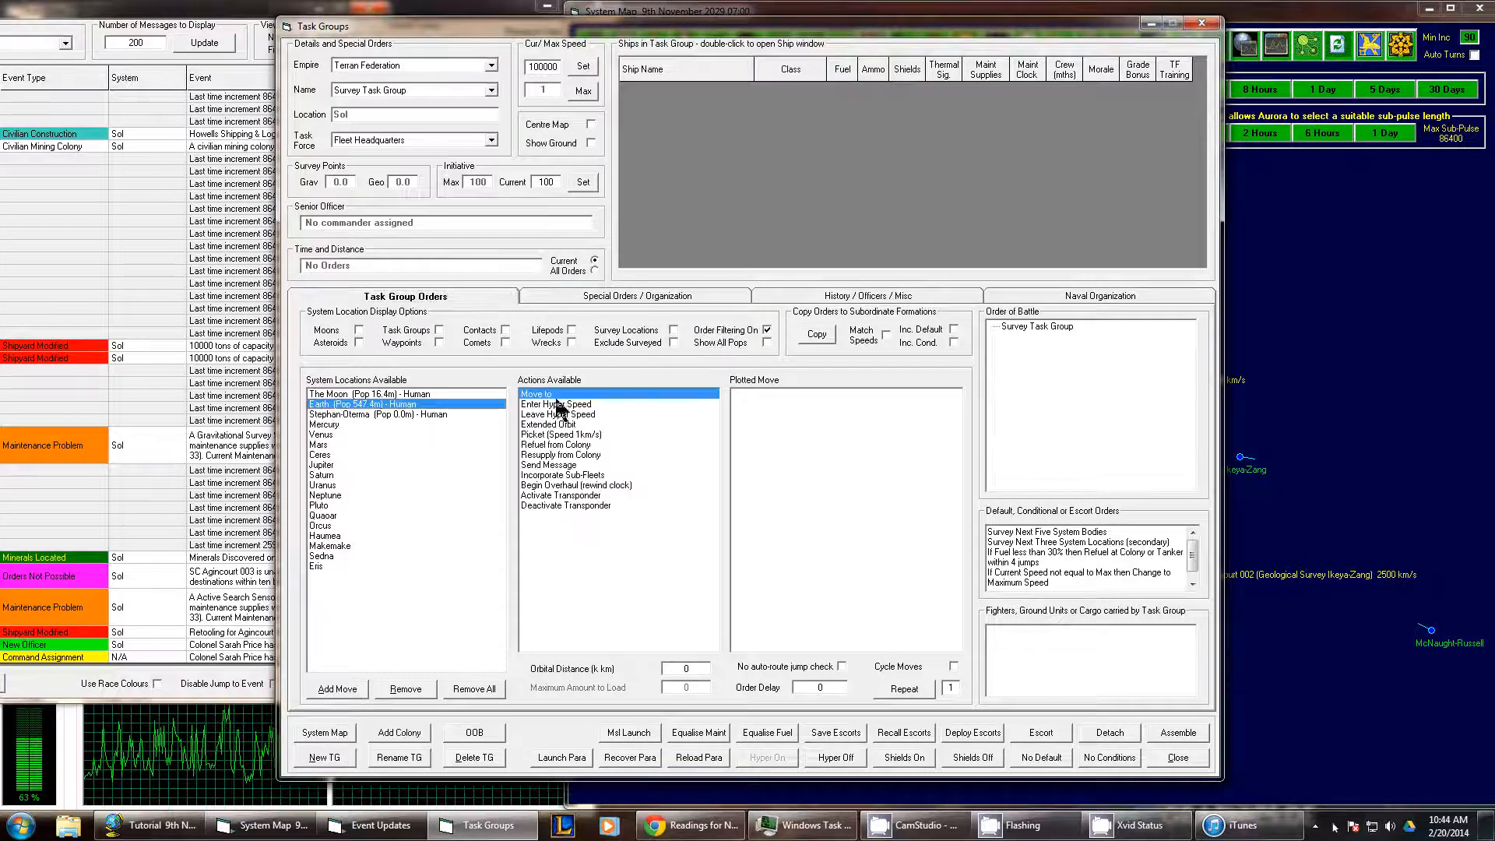
{"action": "mouse_move", "coordinate": [575, 464]}
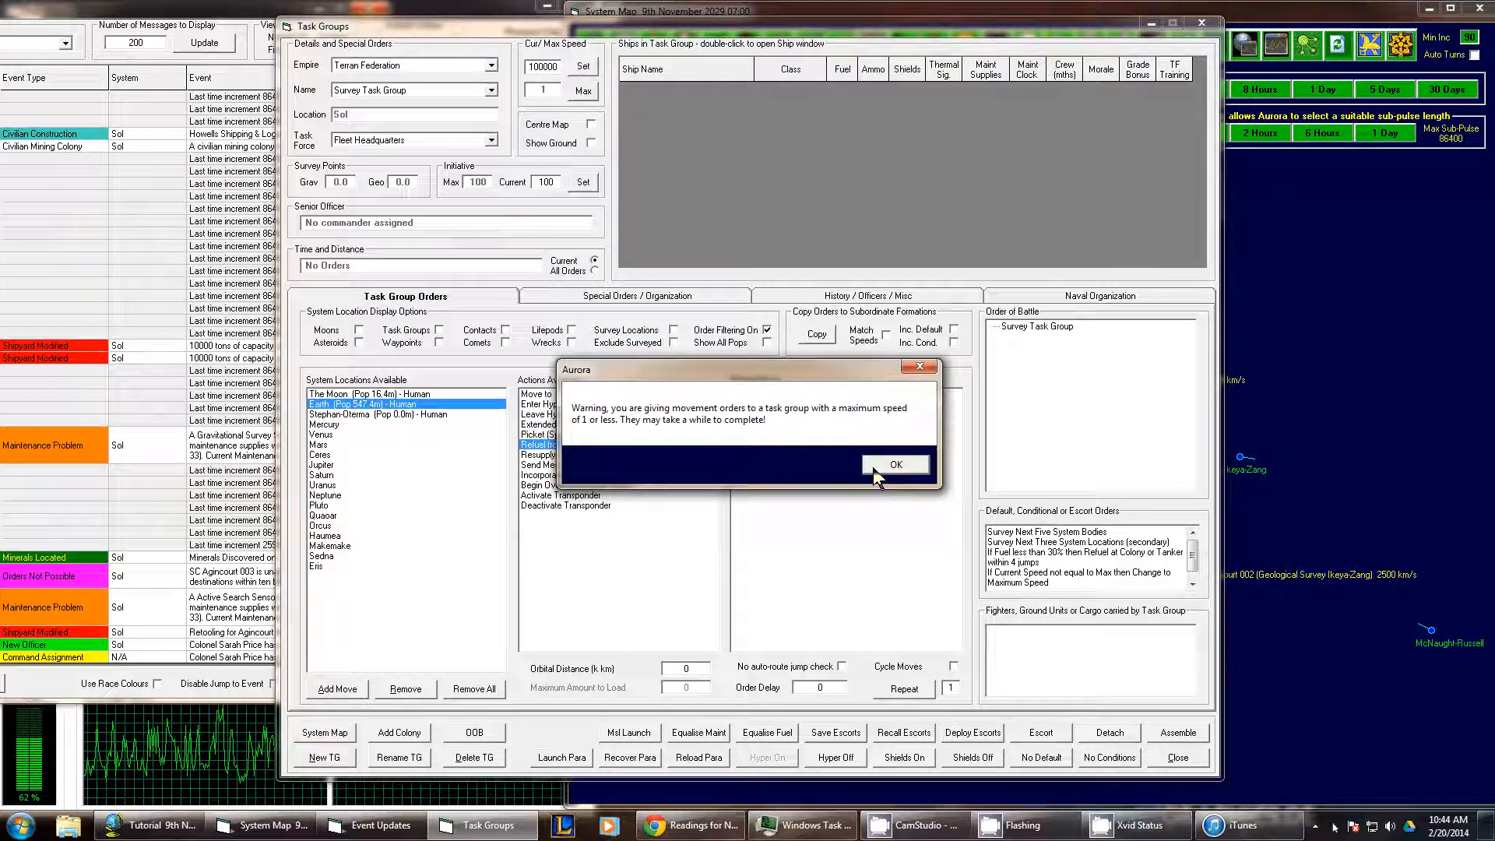
{"action": "left_click", "coordinate": [893, 464]}
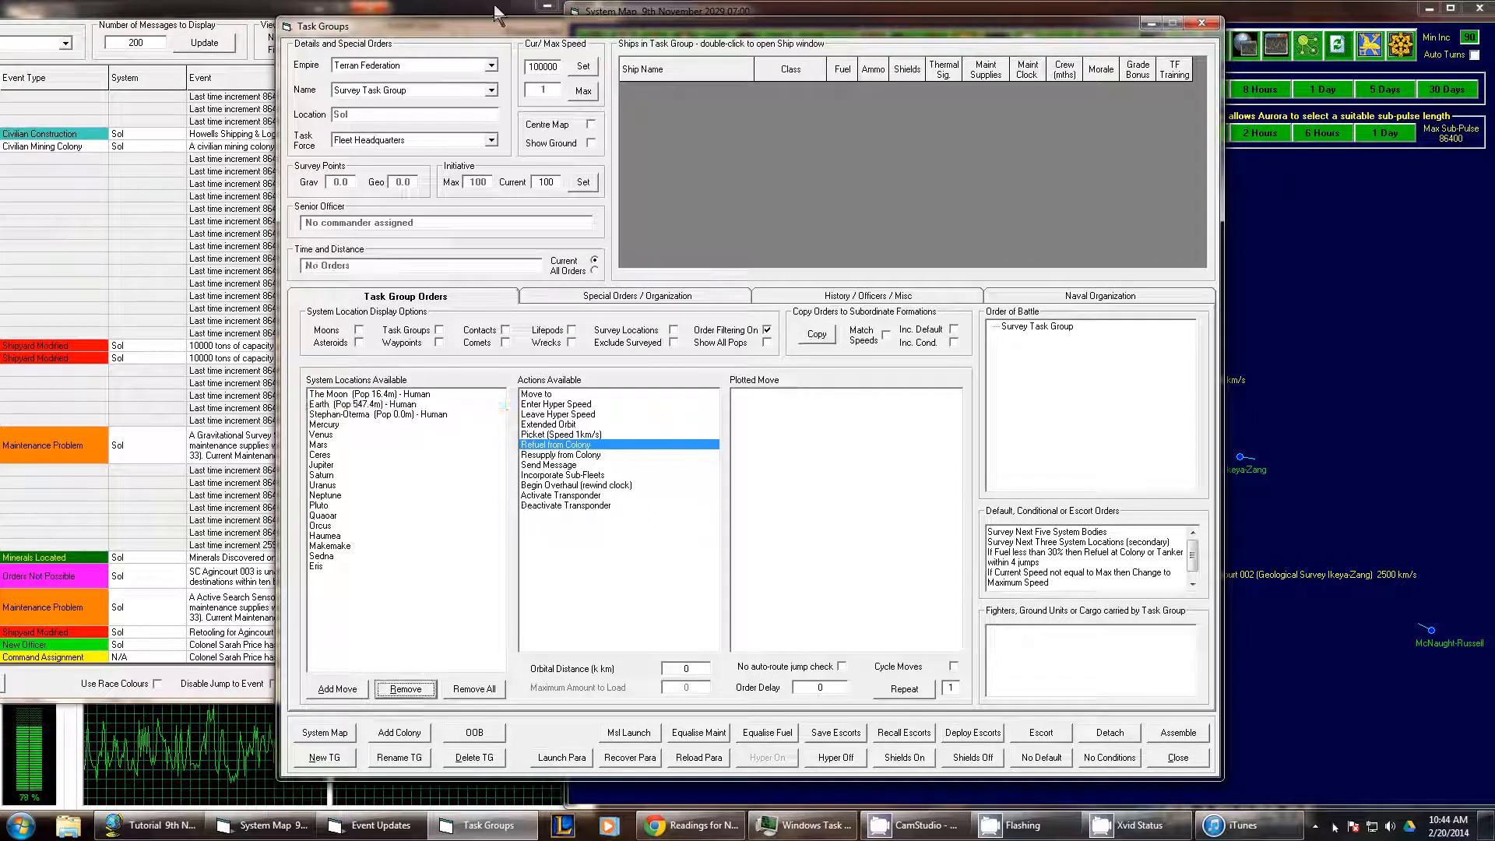
{"action": "left_click", "coordinate": [493, 89]}
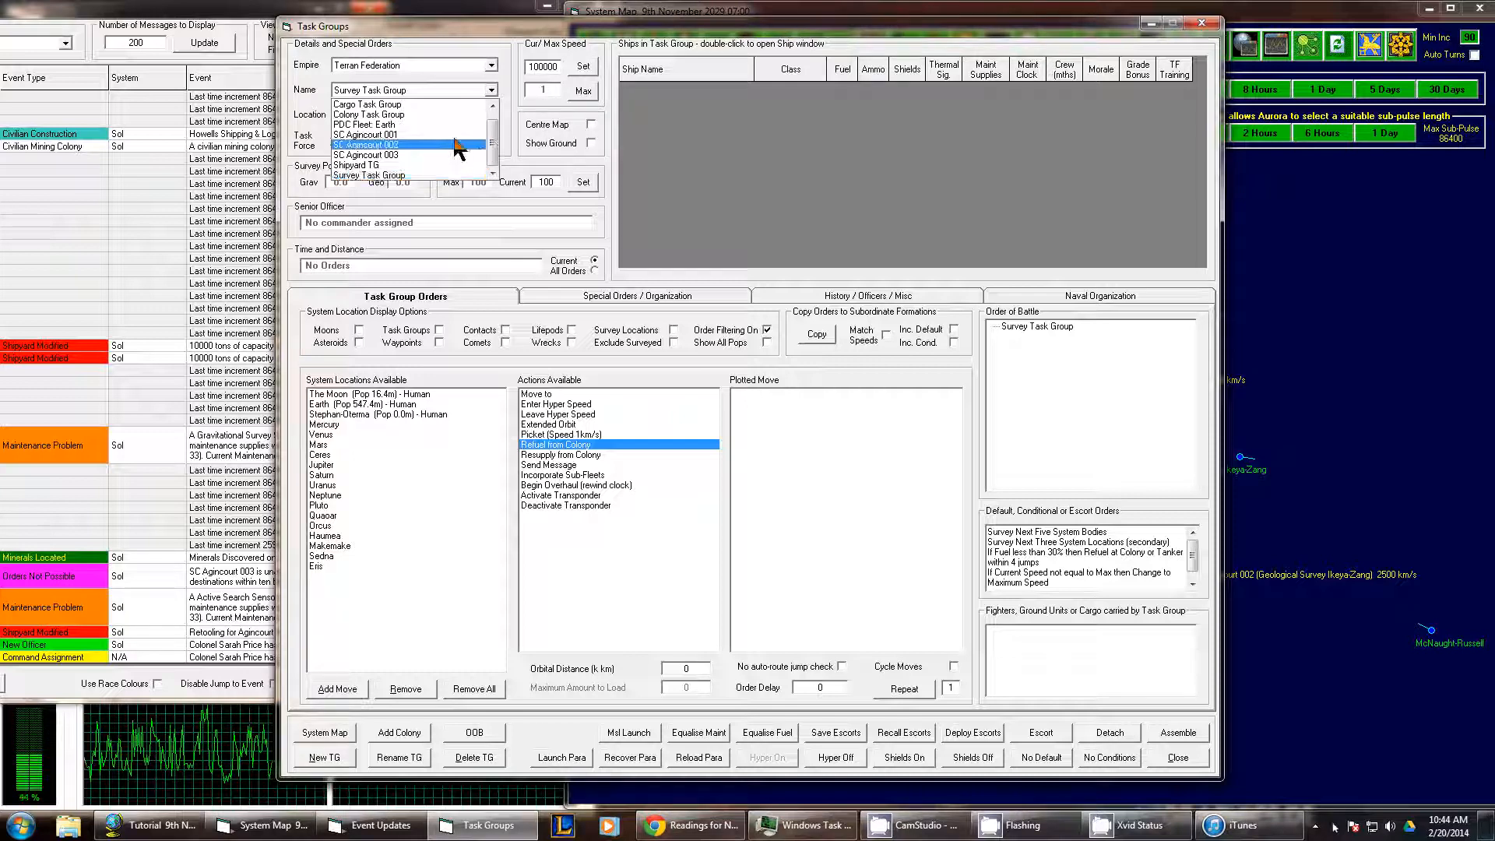
- Check the standing and conditional orders of SC Agincourt 003, 002 and 001
{"action": "left_click", "coordinate": [366, 145]}
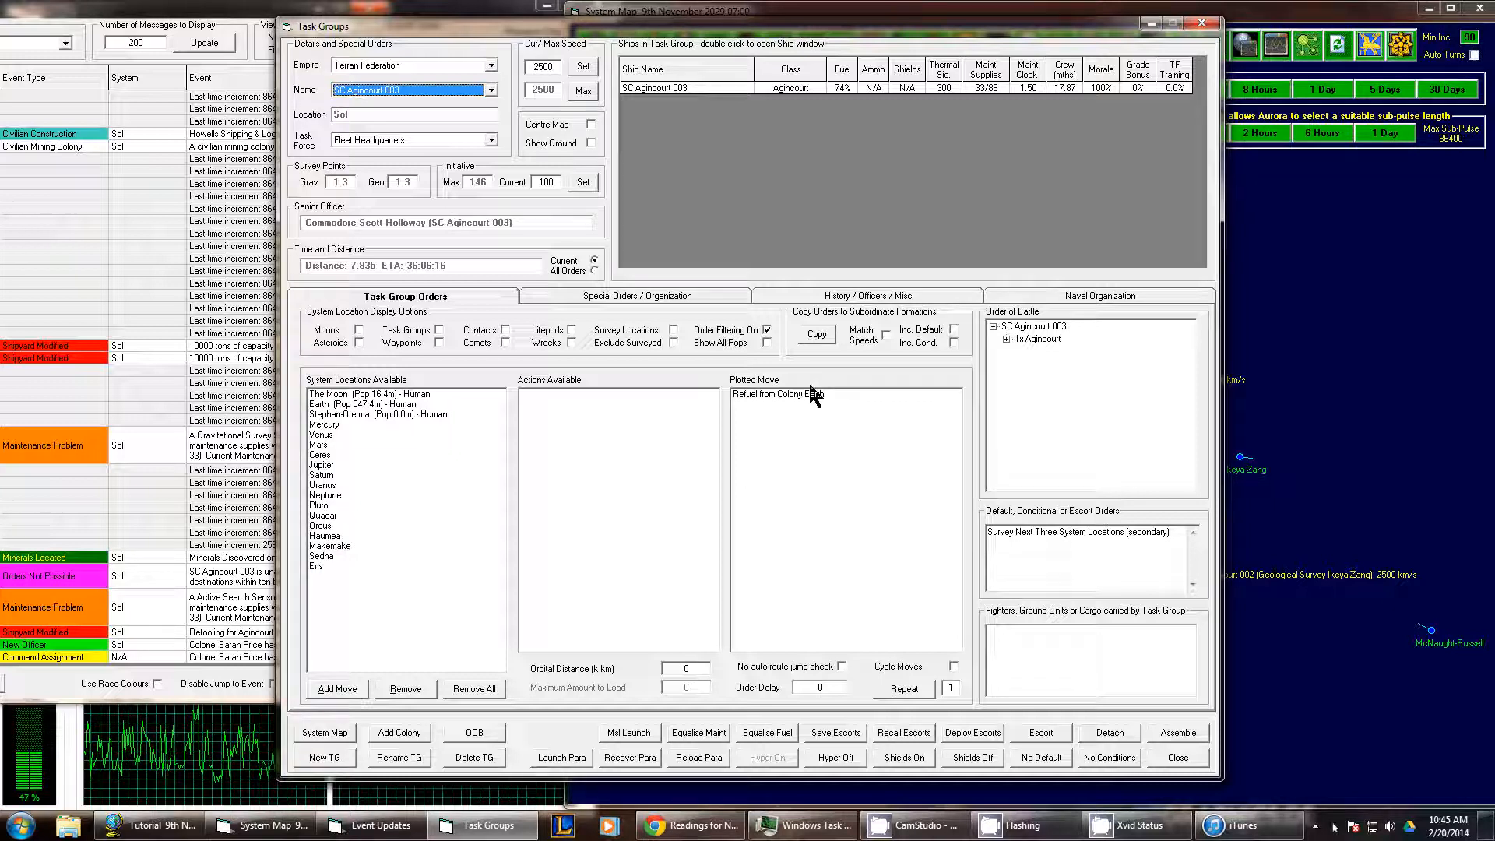
{"action": "left_click", "coordinate": [636, 296]}
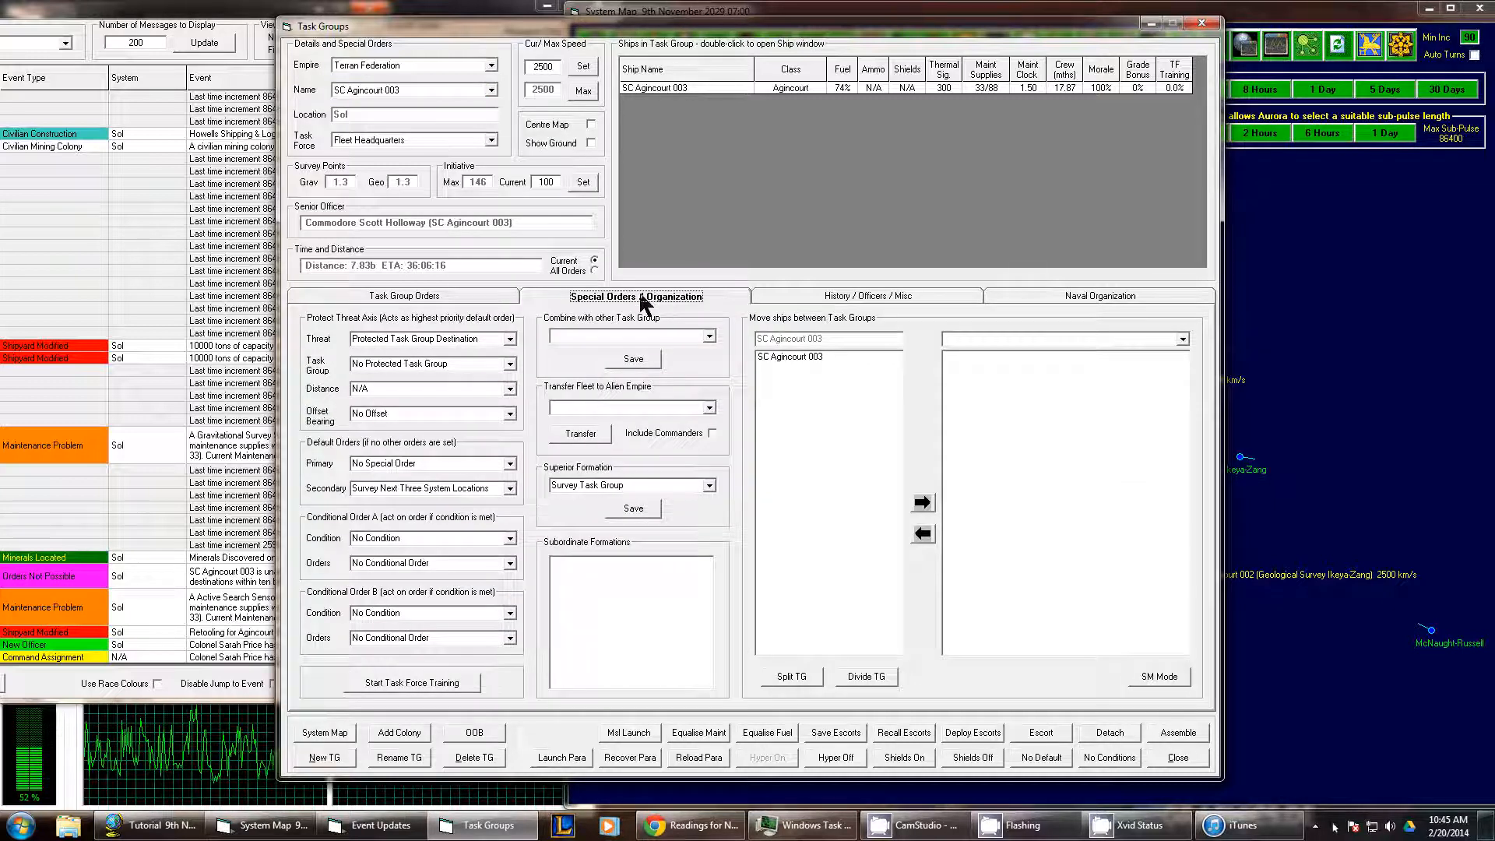
{"action": "left_click", "coordinate": [510, 488]}
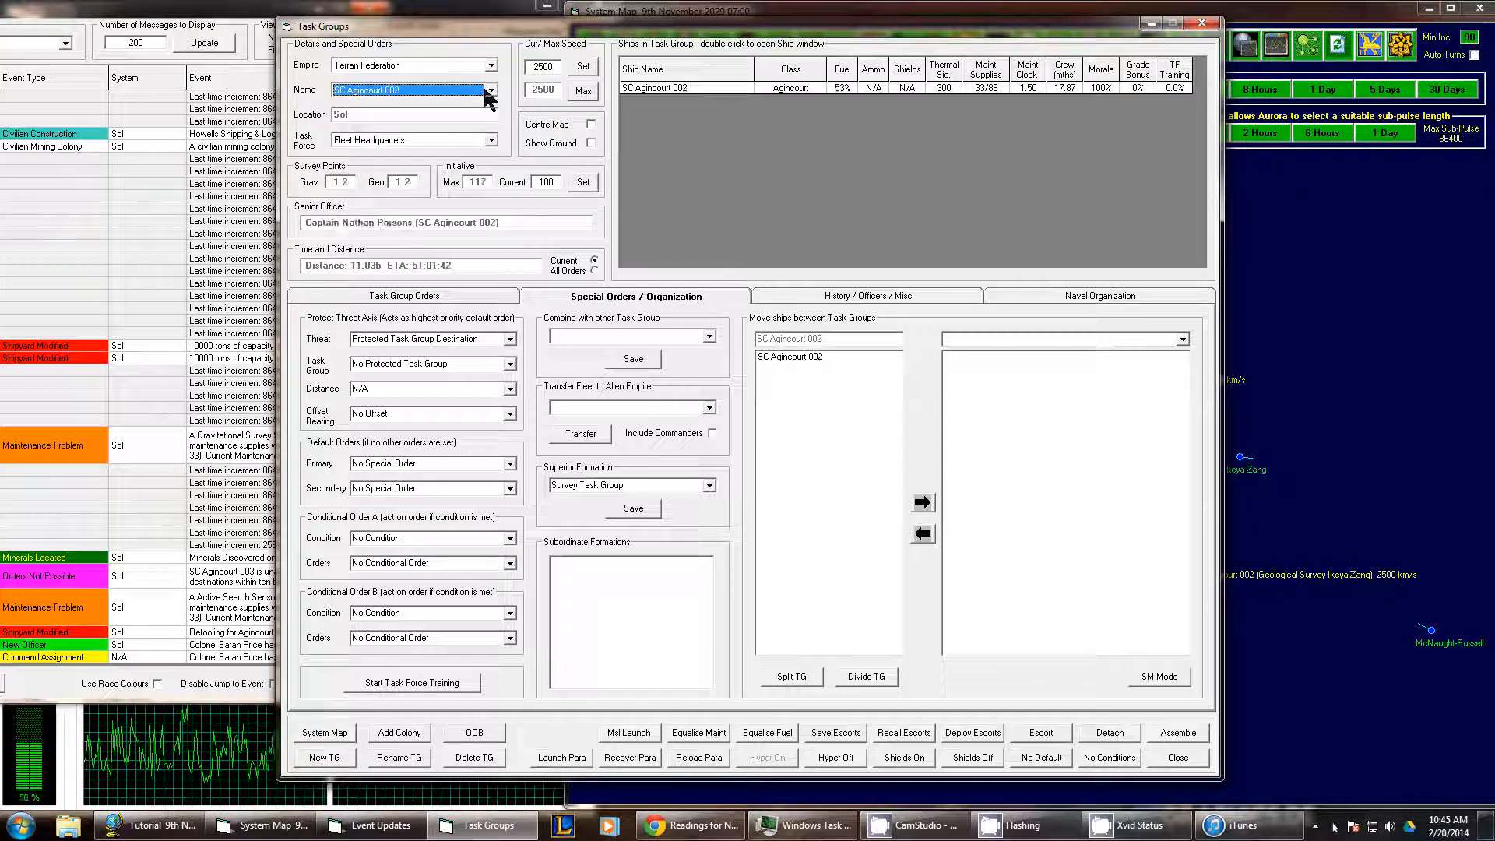
{"action": "left_click", "coordinate": [489, 90]}
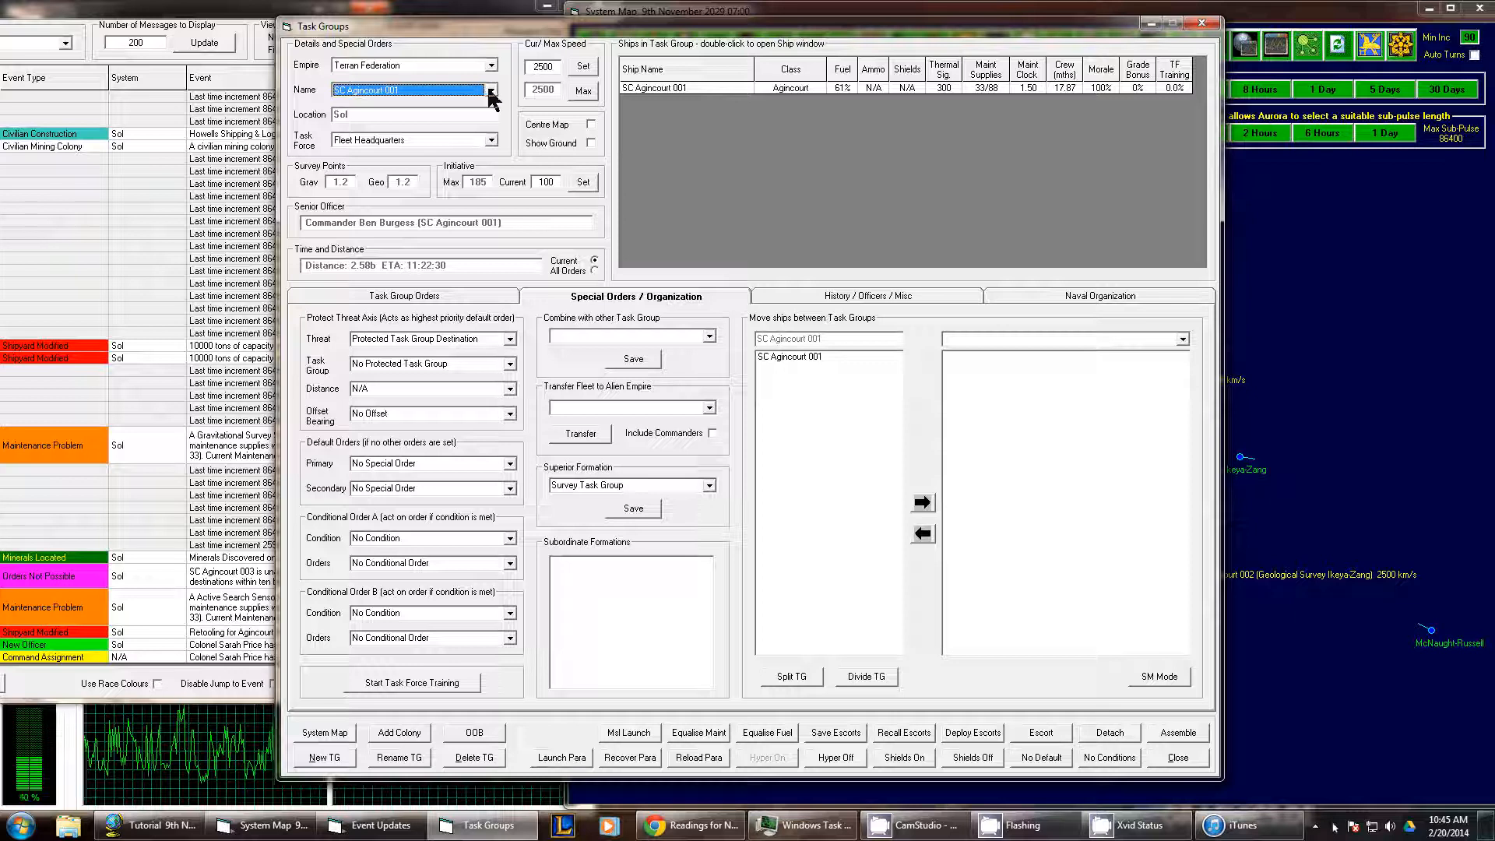
{"action": "left_click", "coordinate": [492, 90]}
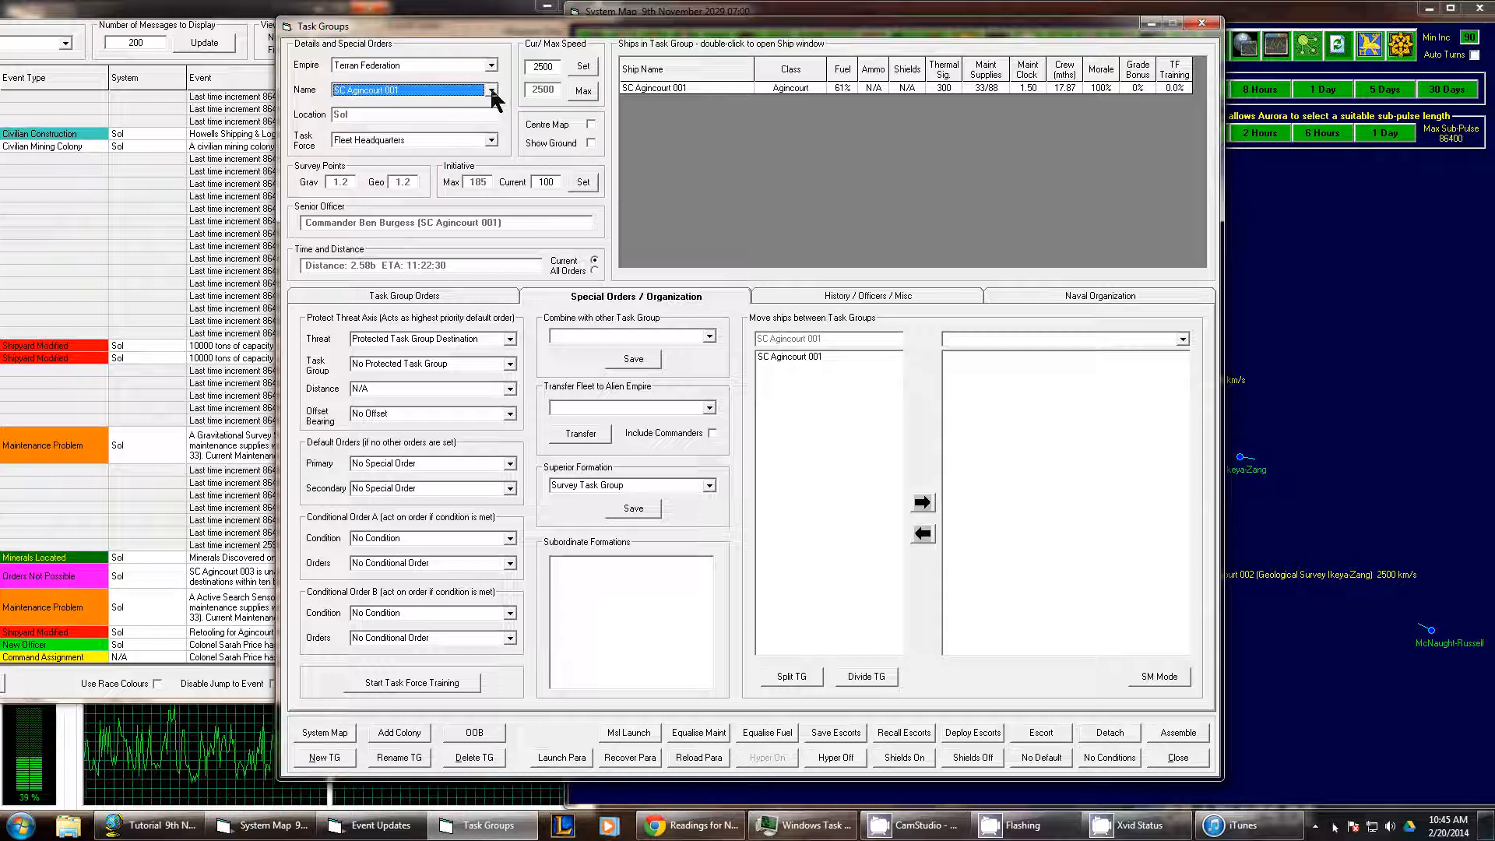
{"action": "mouse_move", "coordinate": [787, 107]}
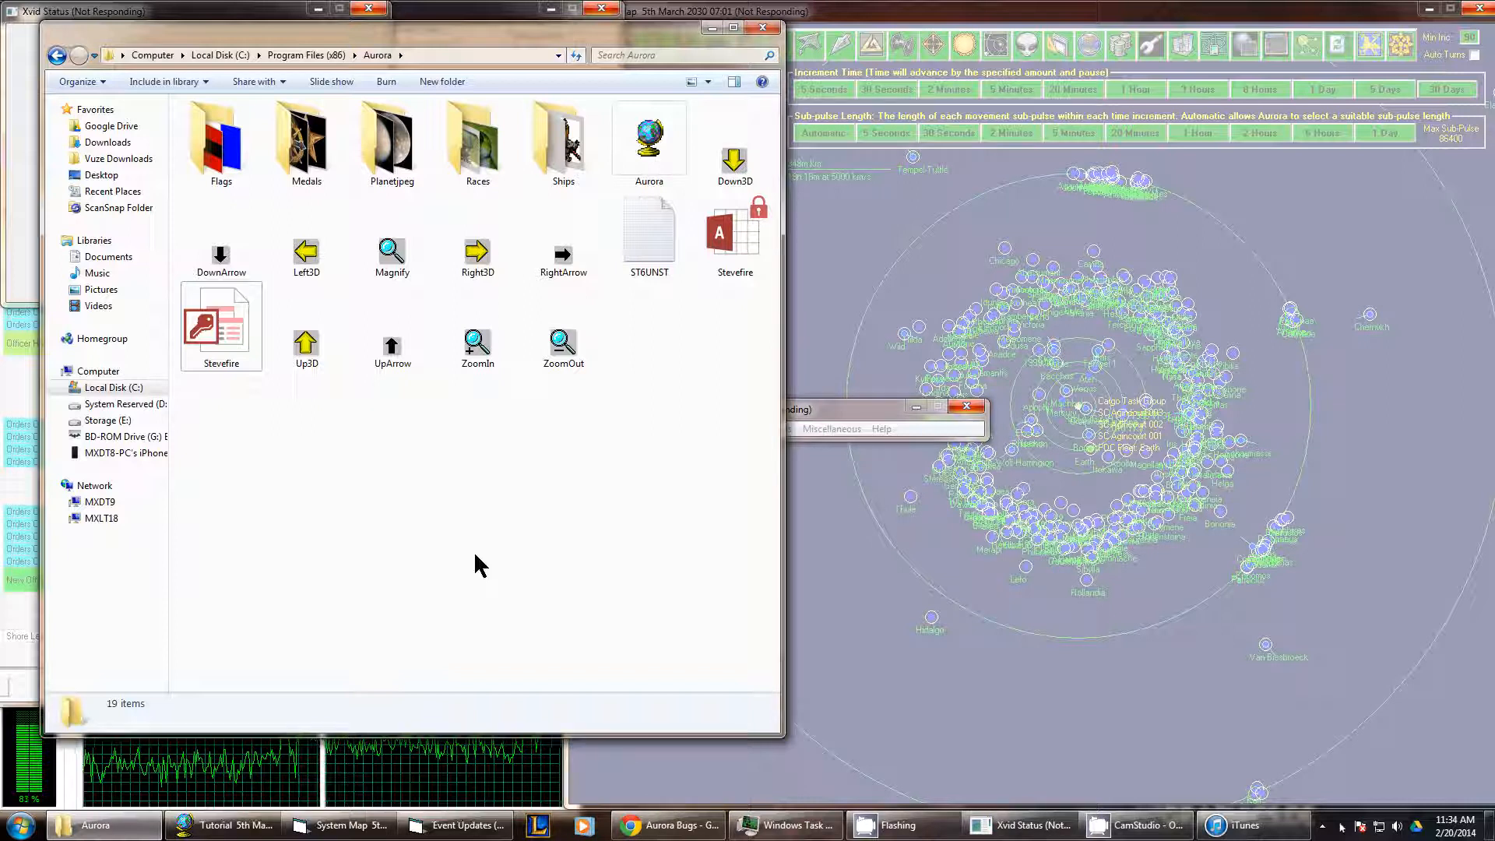
{"action": "mouse_move", "coordinate": [532, 521]}
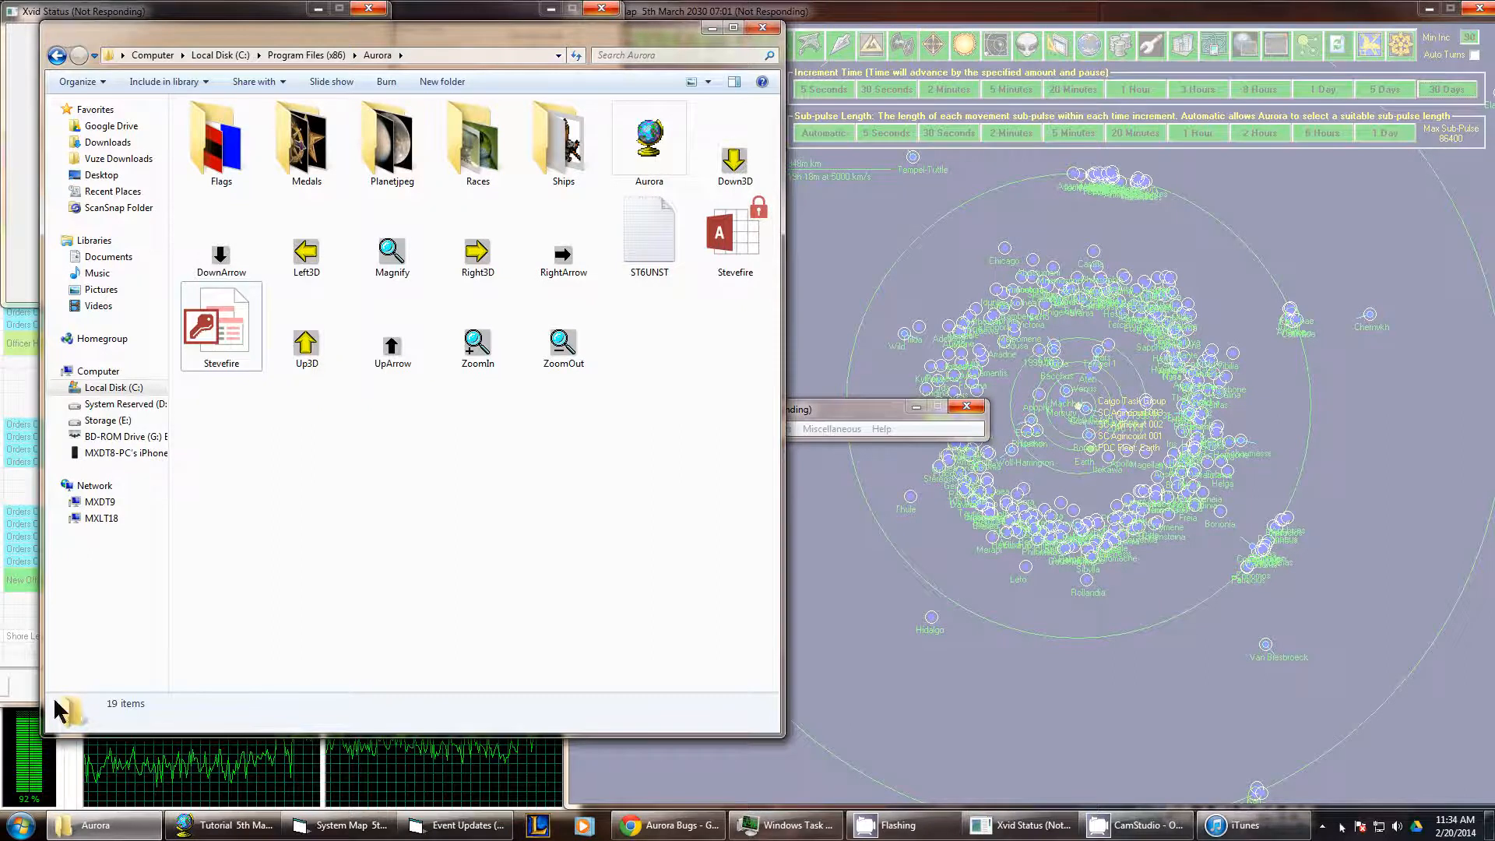
- Minimise the Explorer window showing the Aurora program folder to reveal the event log
{"action": "left_click", "coordinate": [453, 824]}
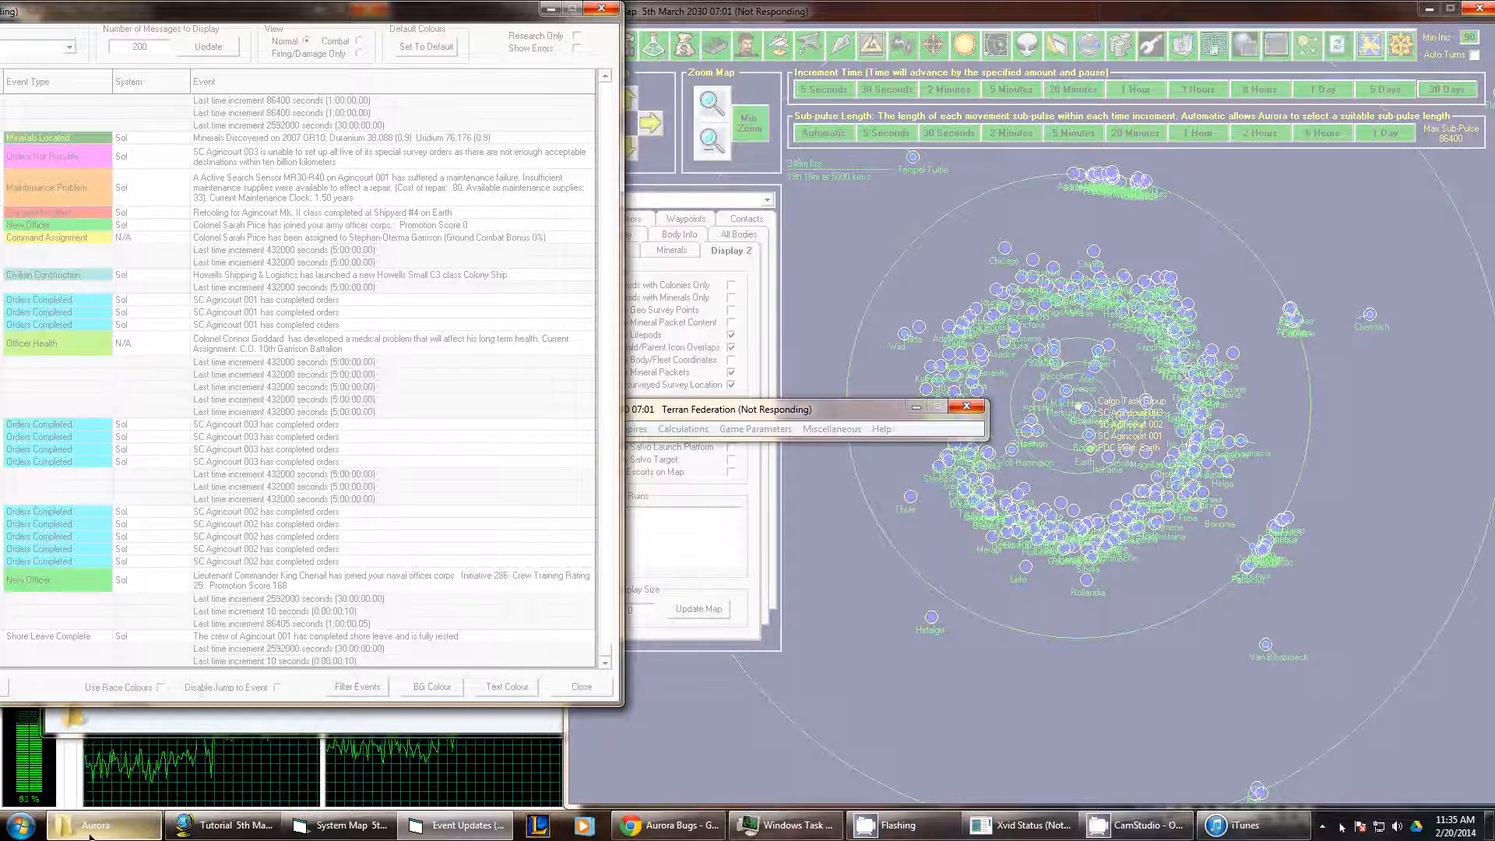
{"action": "mouse_move", "coordinate": [93, 825]}
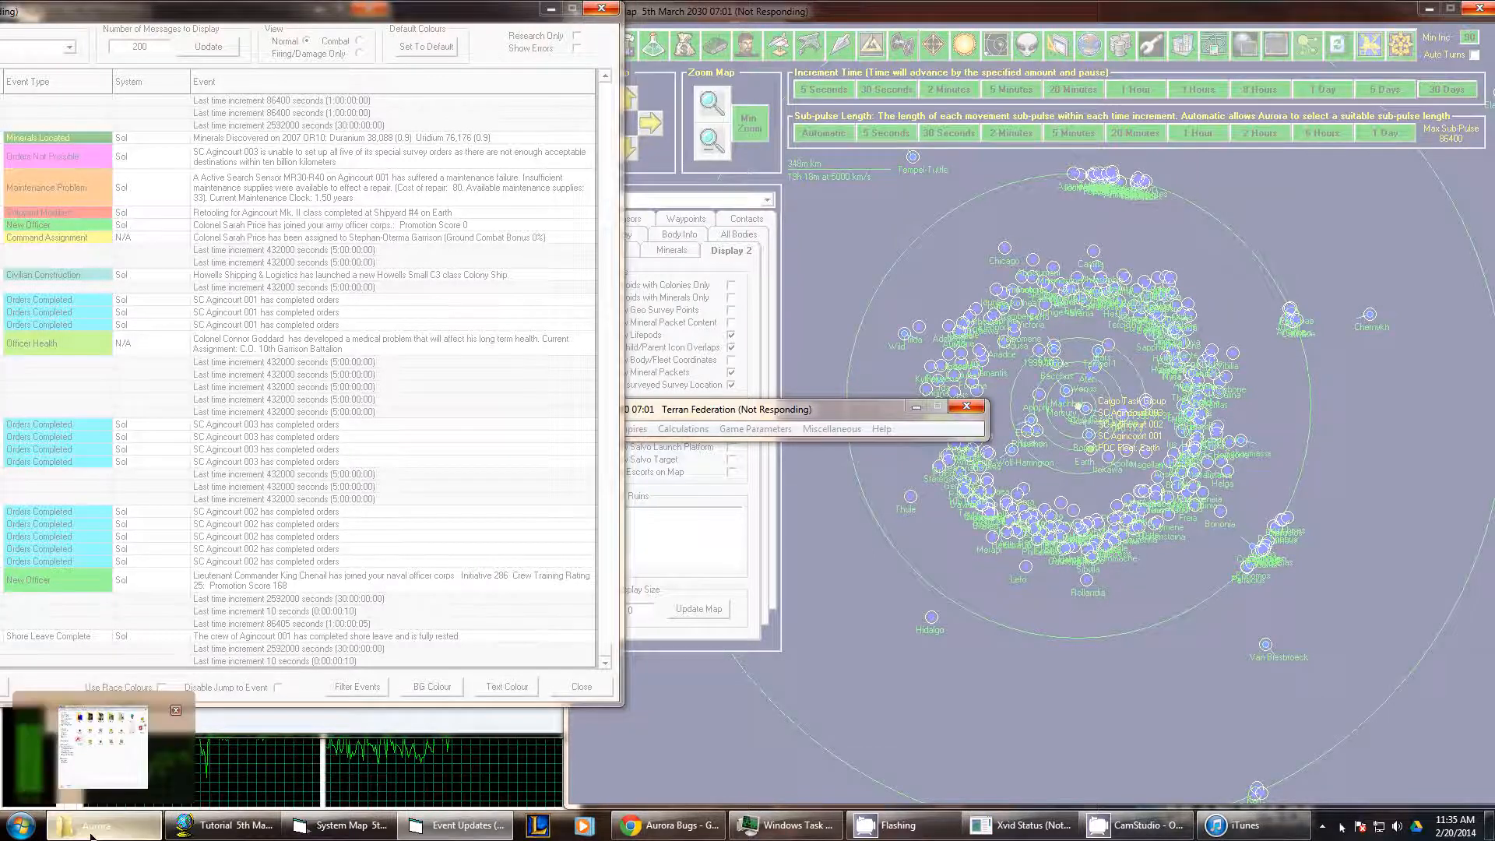
- Restore the Aurora folder and check Task Manager's running processes before returning to graph view
{"action": "left_click", "coordinate": [103, 825]}
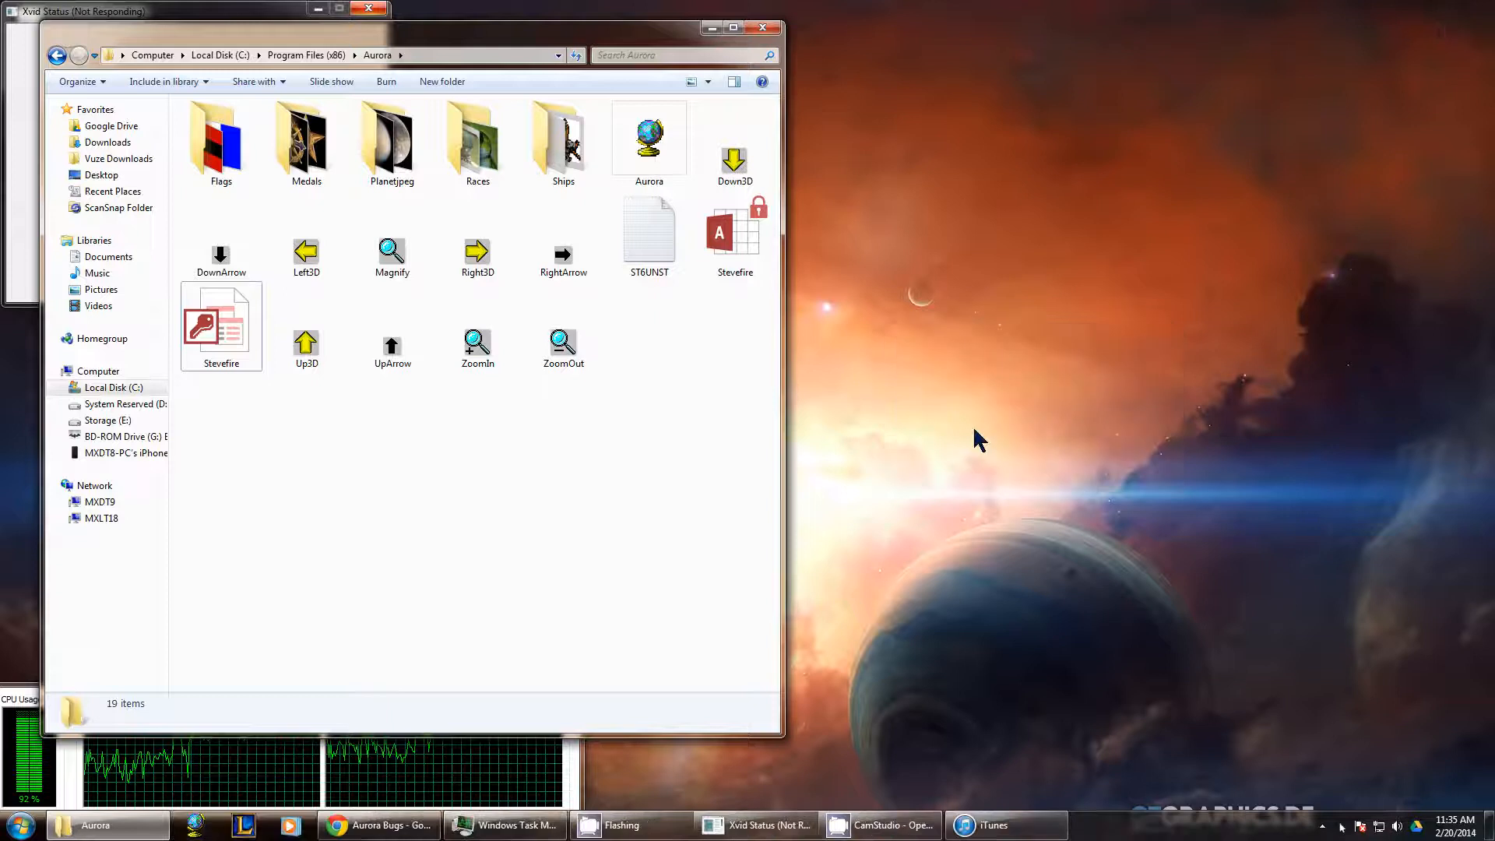
{"action": "mouse_move", "coordinate": [858, 476]}
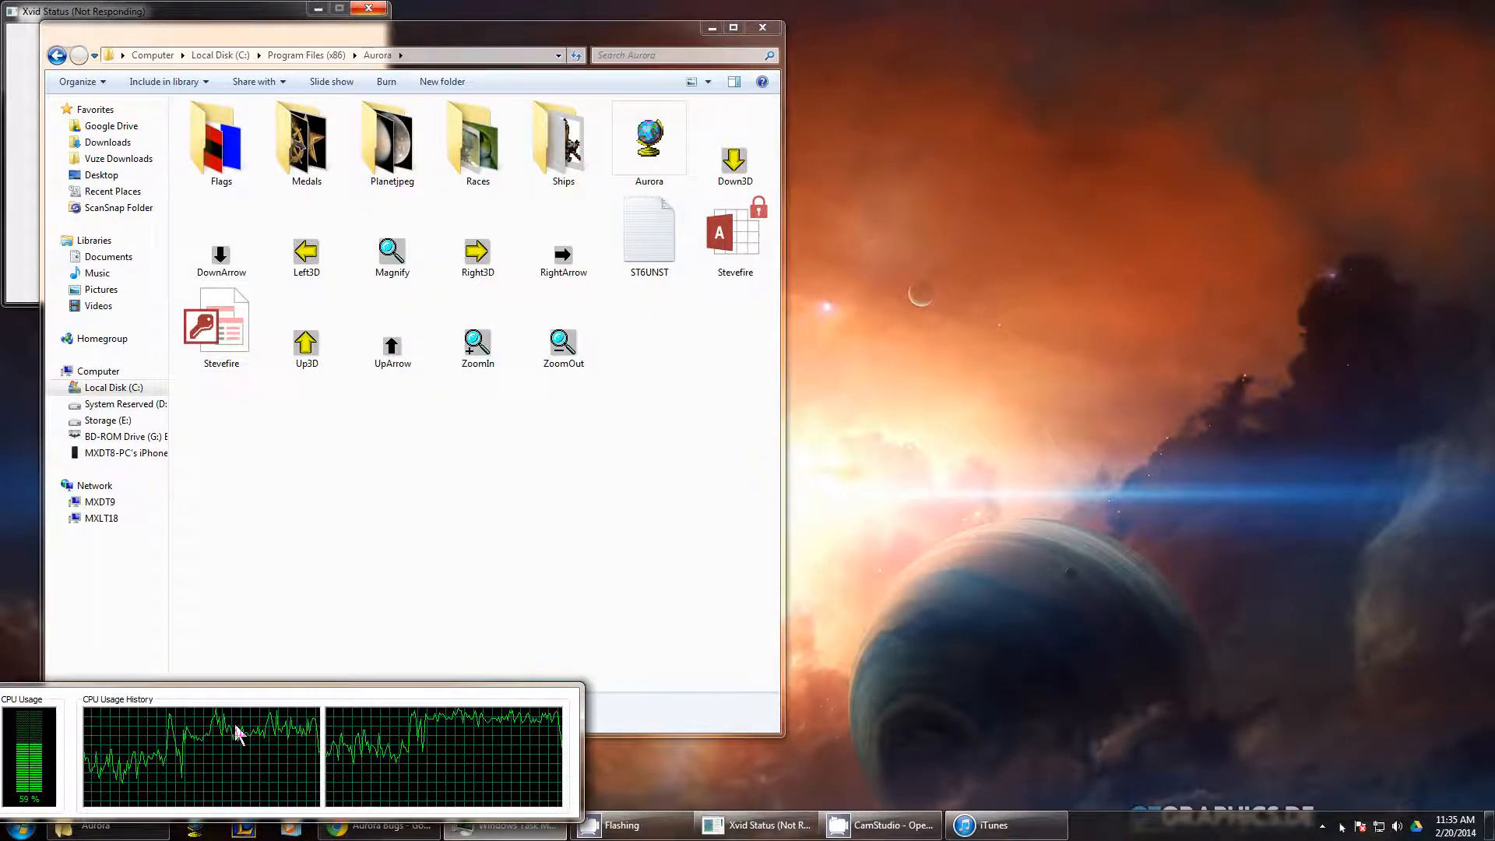
{"action": "left_click", "coordinate": [67, 732]}
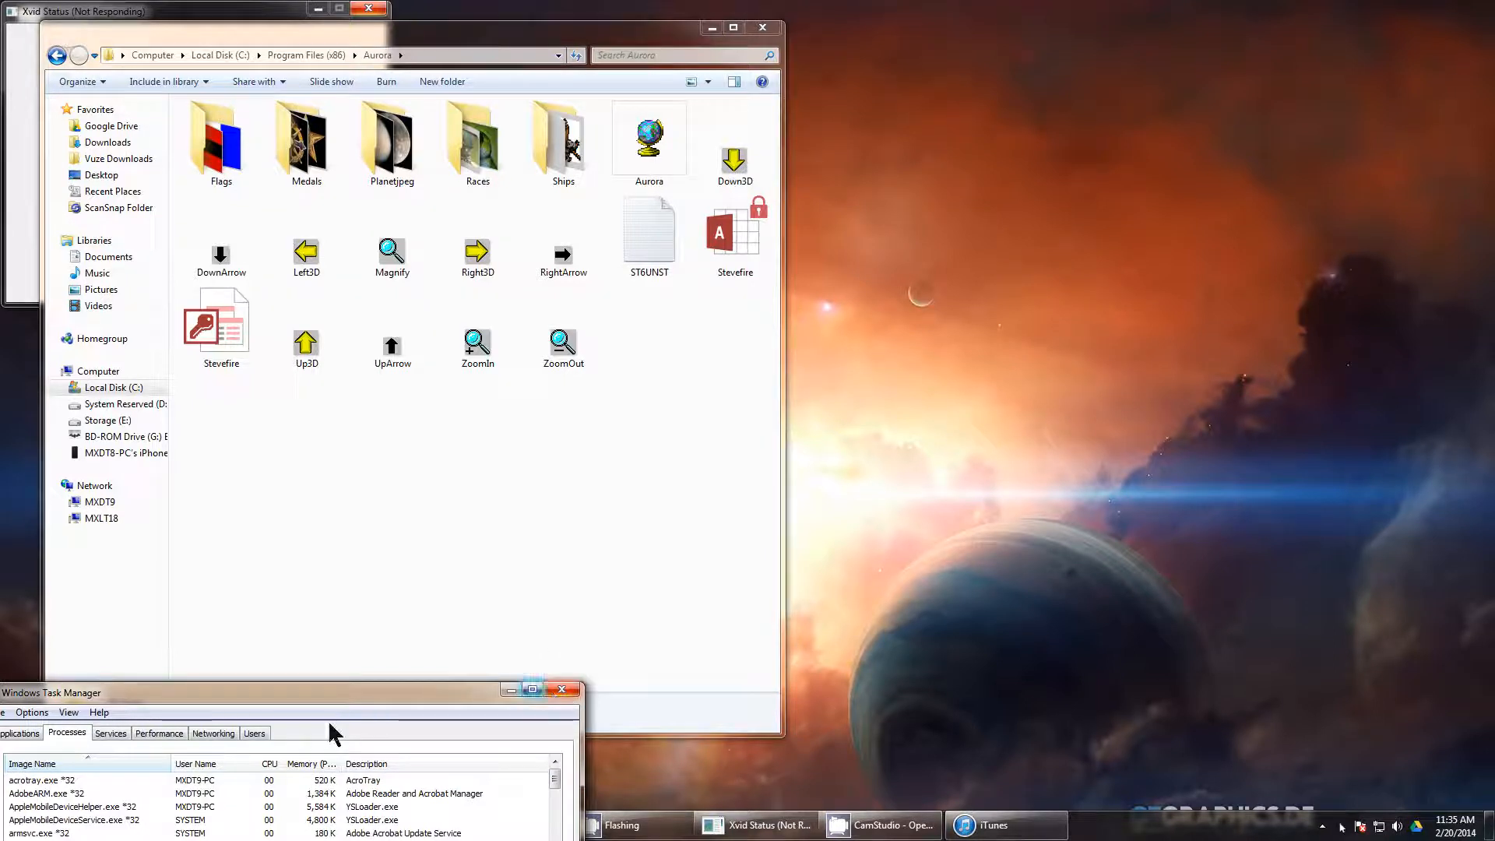
{"action": "left_click", "coordinate": [158, 732]}
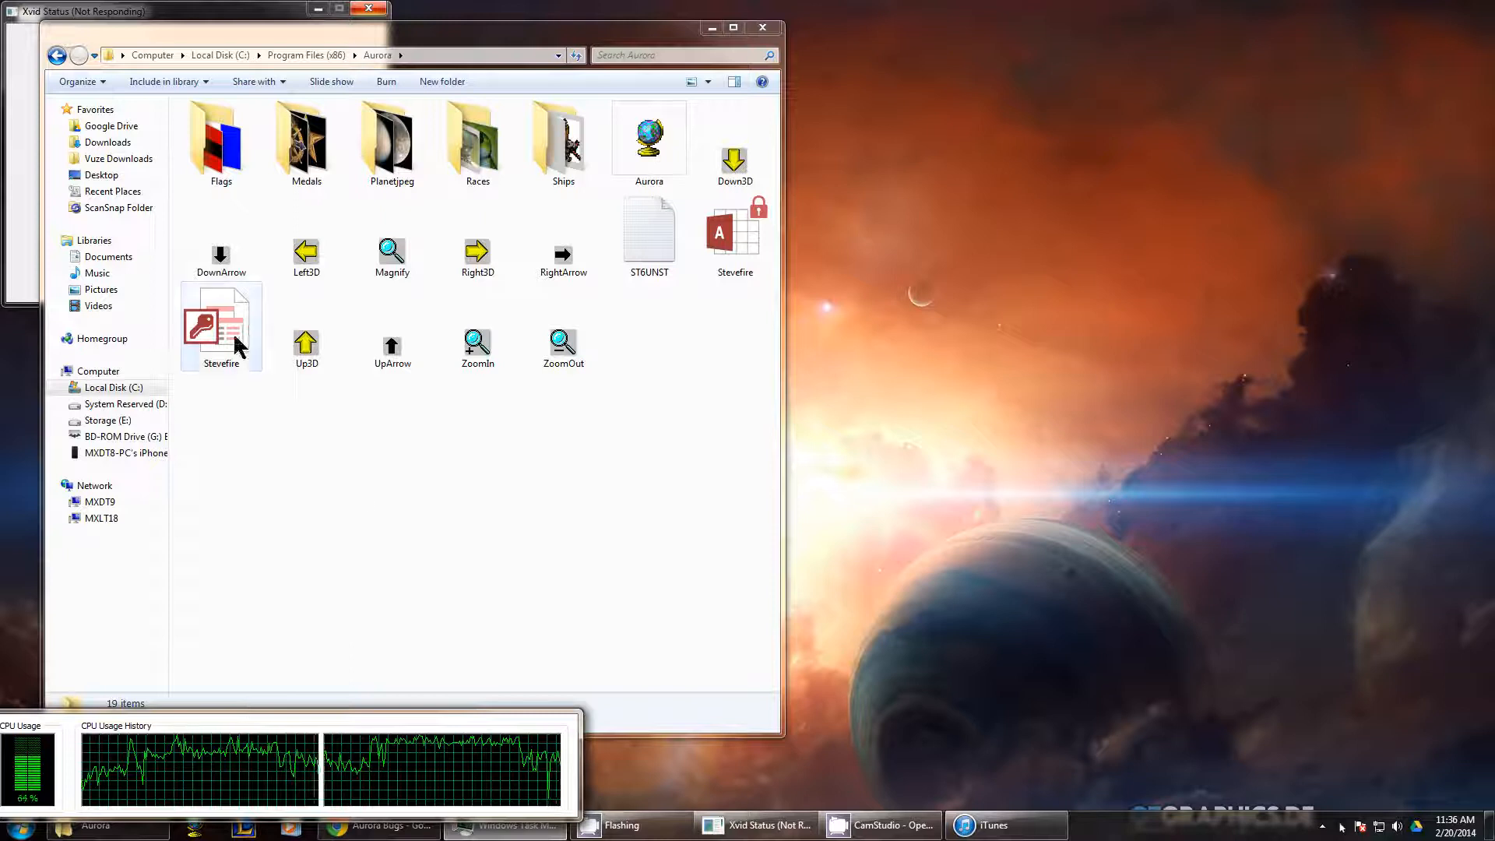
- Select the Stevefire save database in the Aurora folder to copy it
{"action": "left_click", "coordinate": [221, 324]}
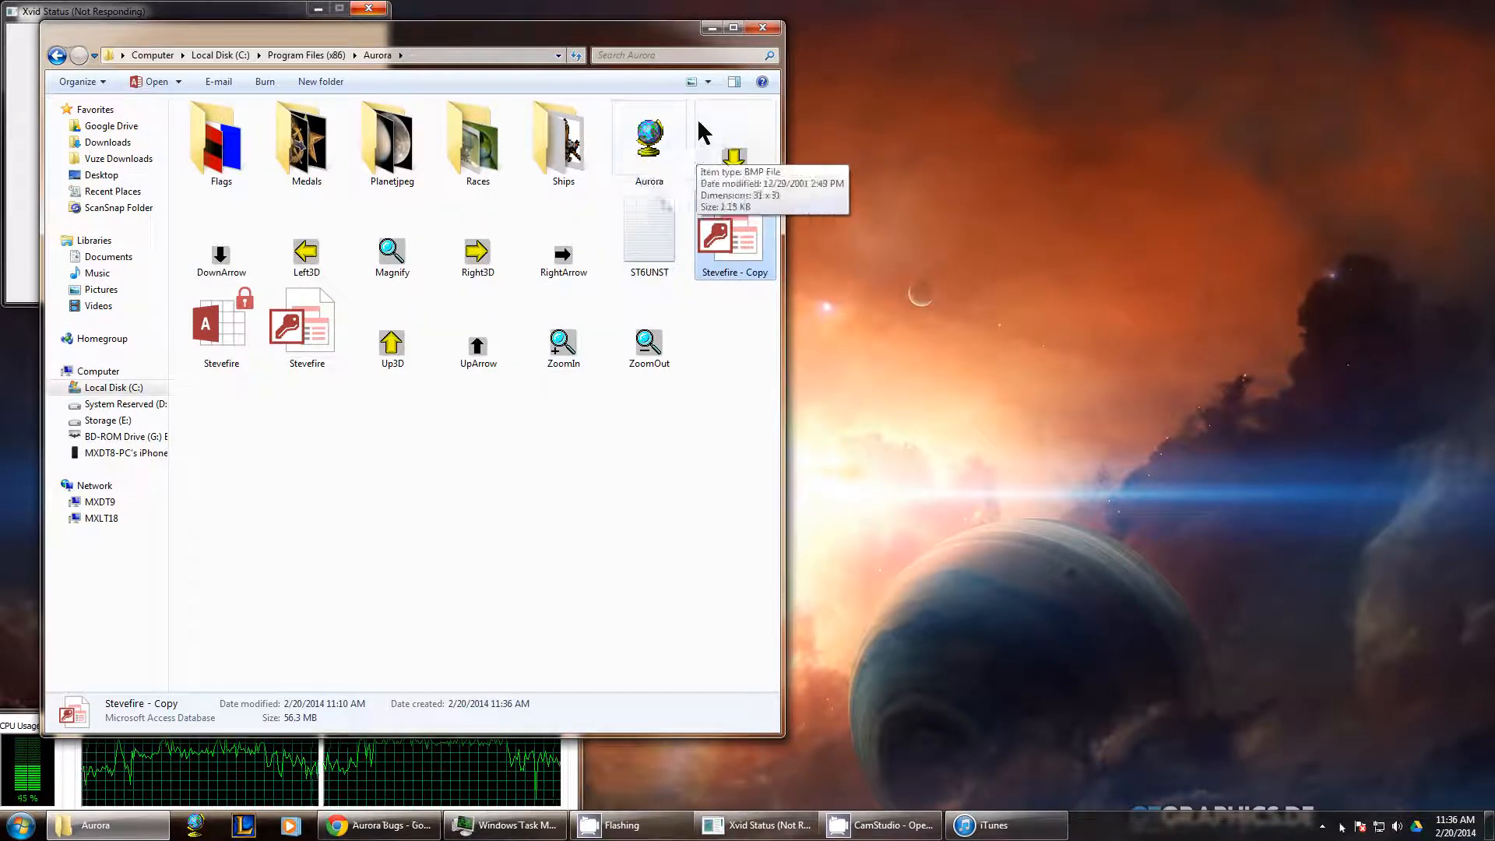
{"action": "mouse_move", "coordinate": [688, 195]}
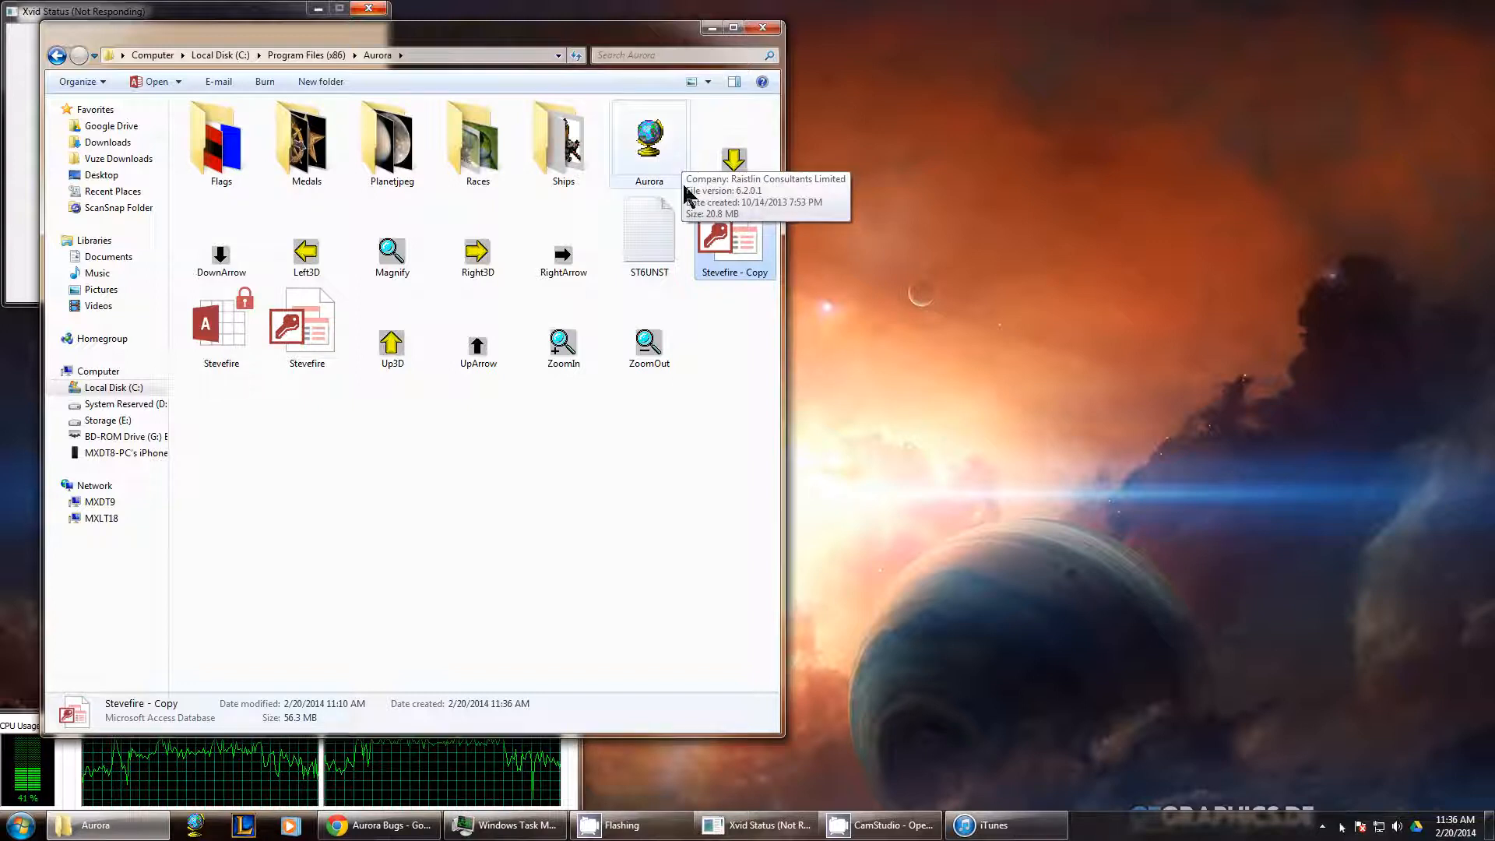
- Launch Aurora.exe and load the Tutorial game from the Game Name list
{"action": "double_click", "coordinate": [649, 139]}
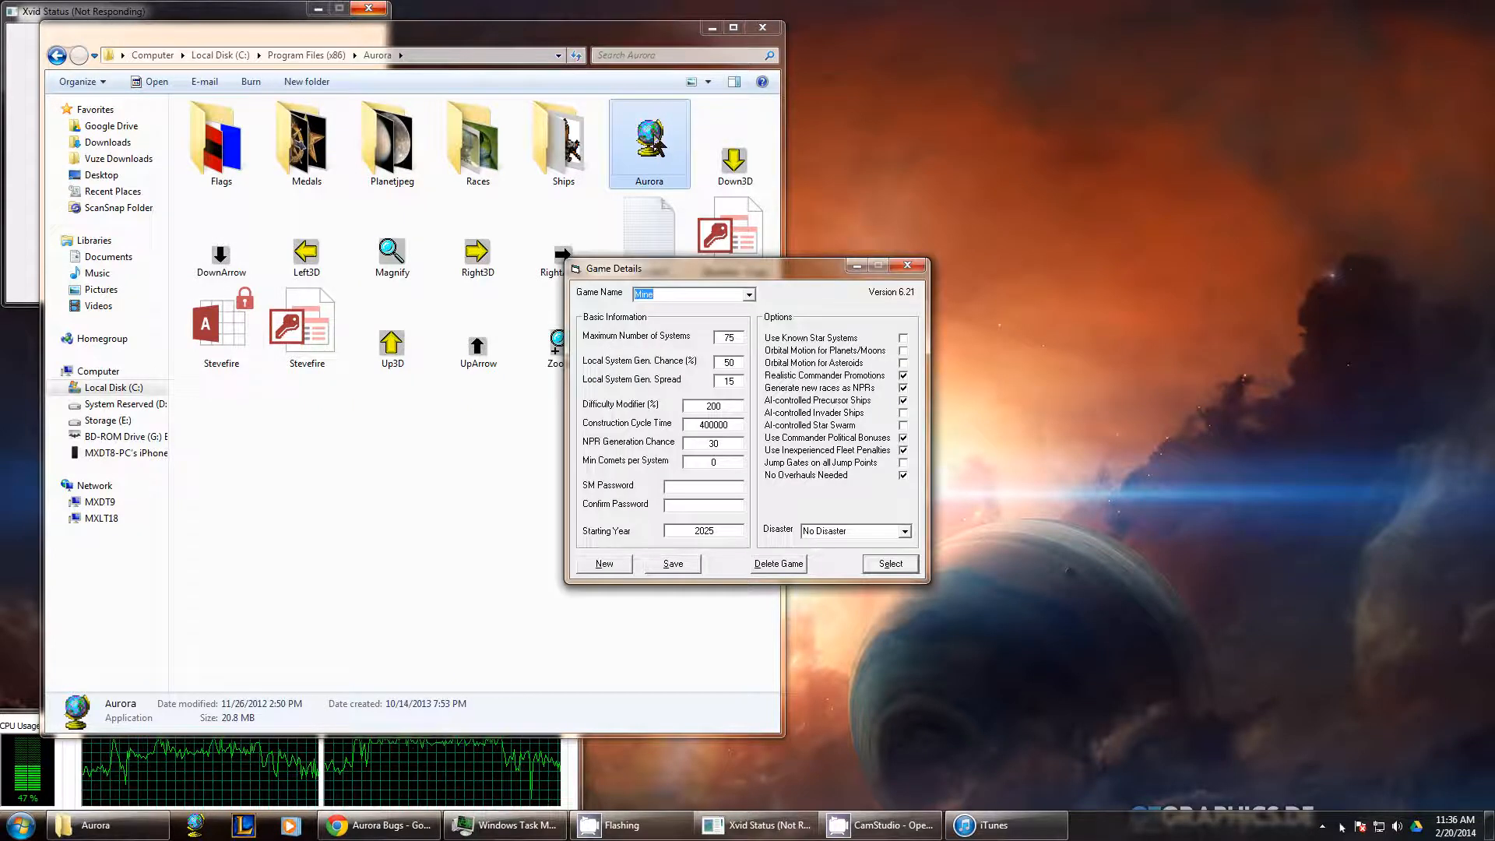
{"action": "left_click", "coordinate": [749, 292]}
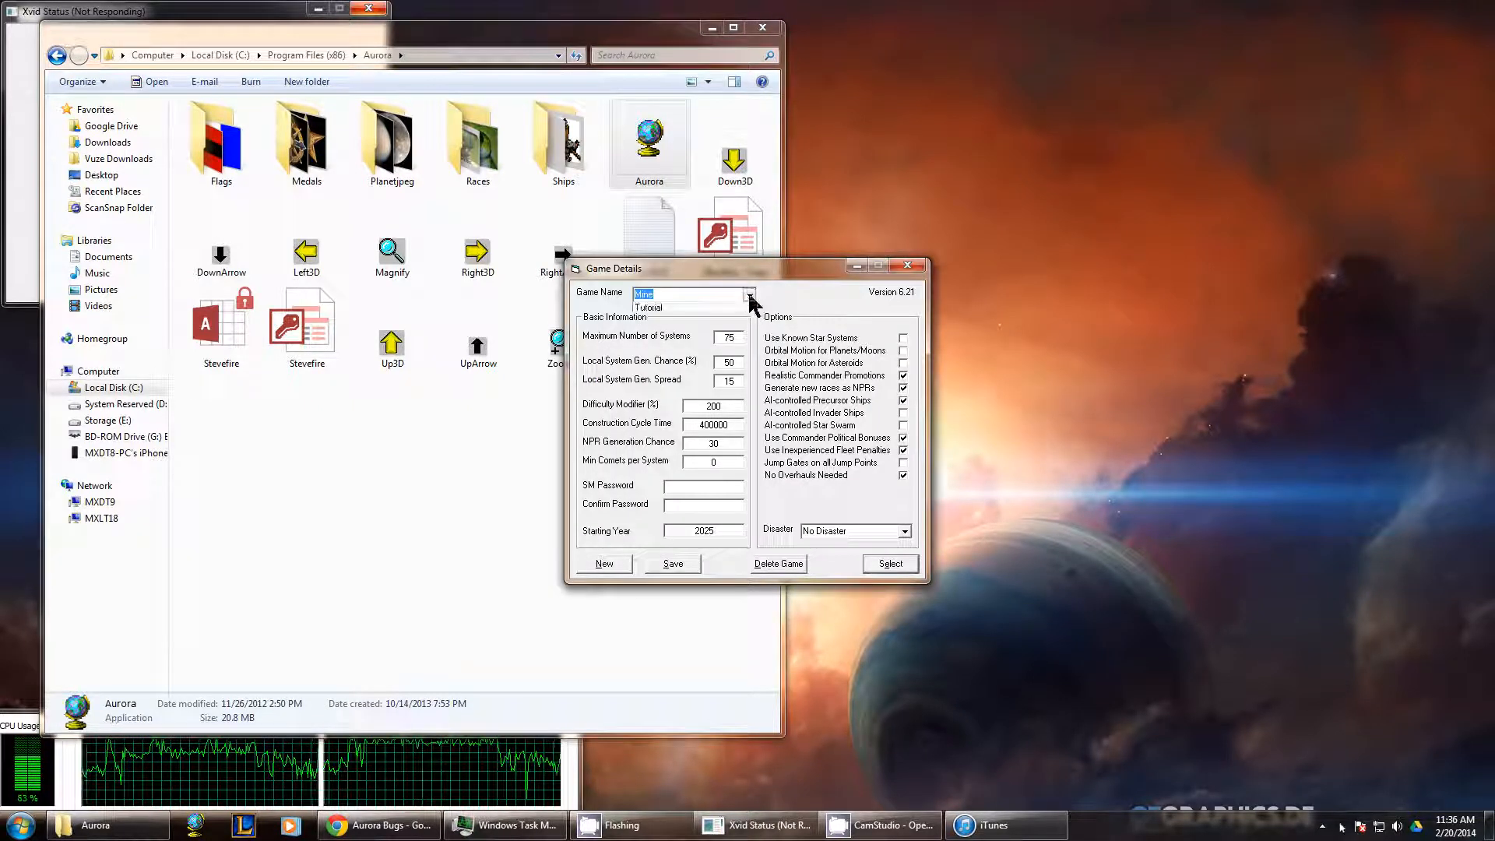
{"action": "left_click", "coordinate": [647, 306]}
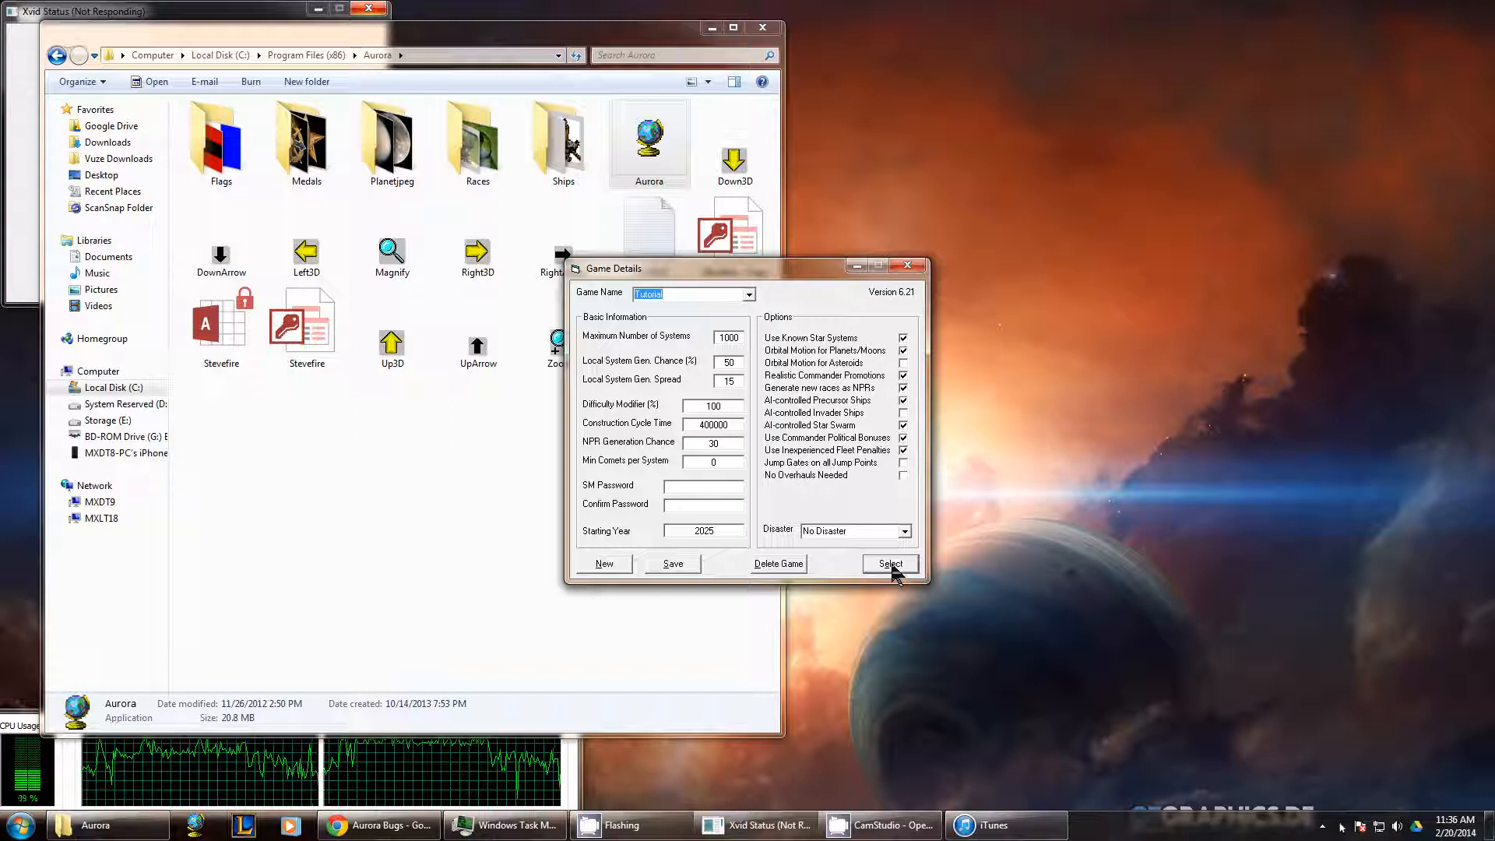
{"action": "left_click", "coordinate": [888, 563]}
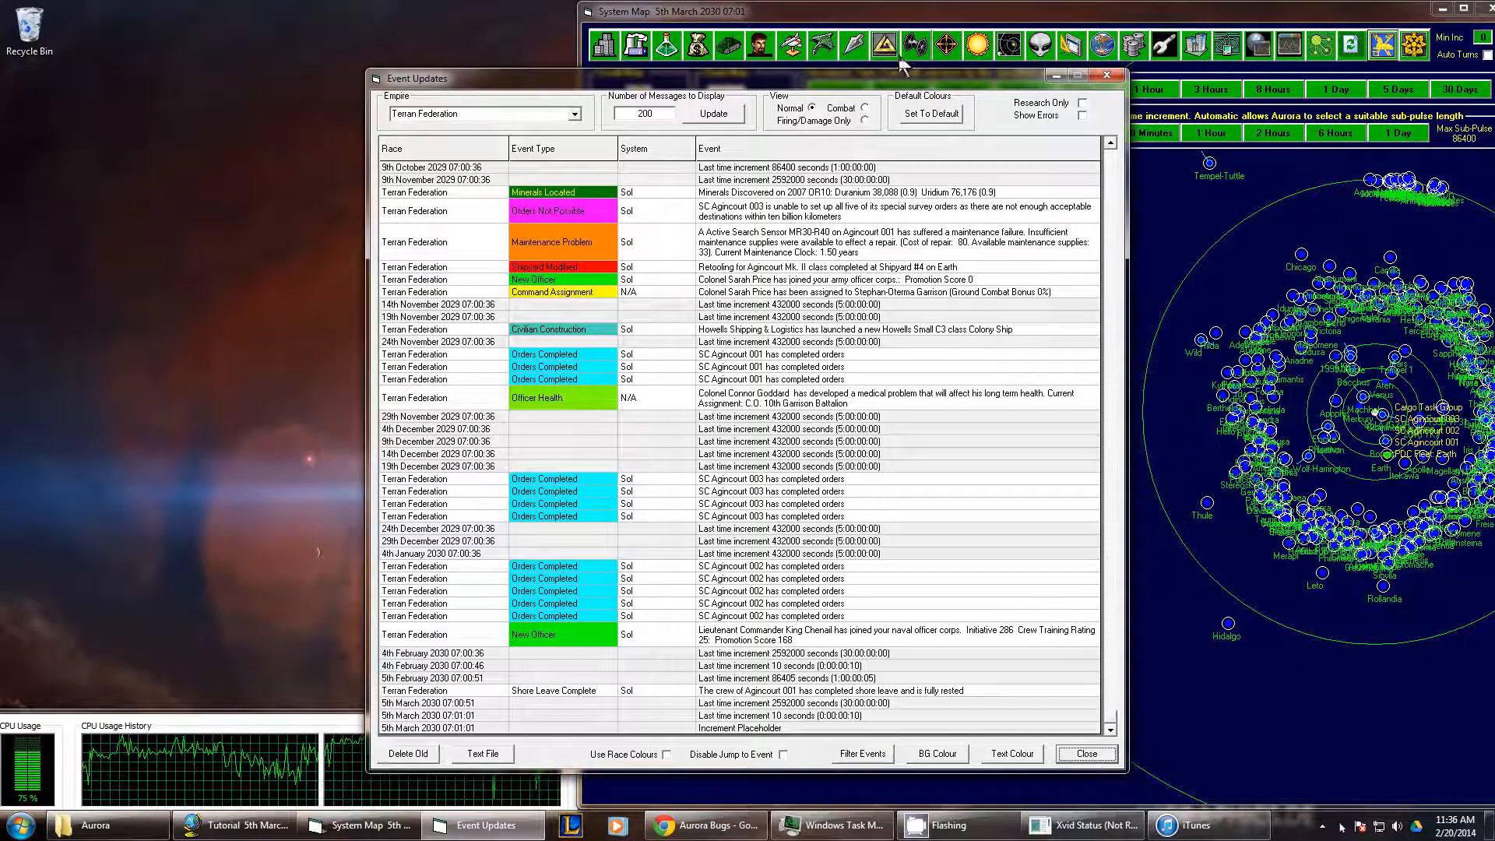
{"action": "mouse_move", "coordinate": [892, 90]}
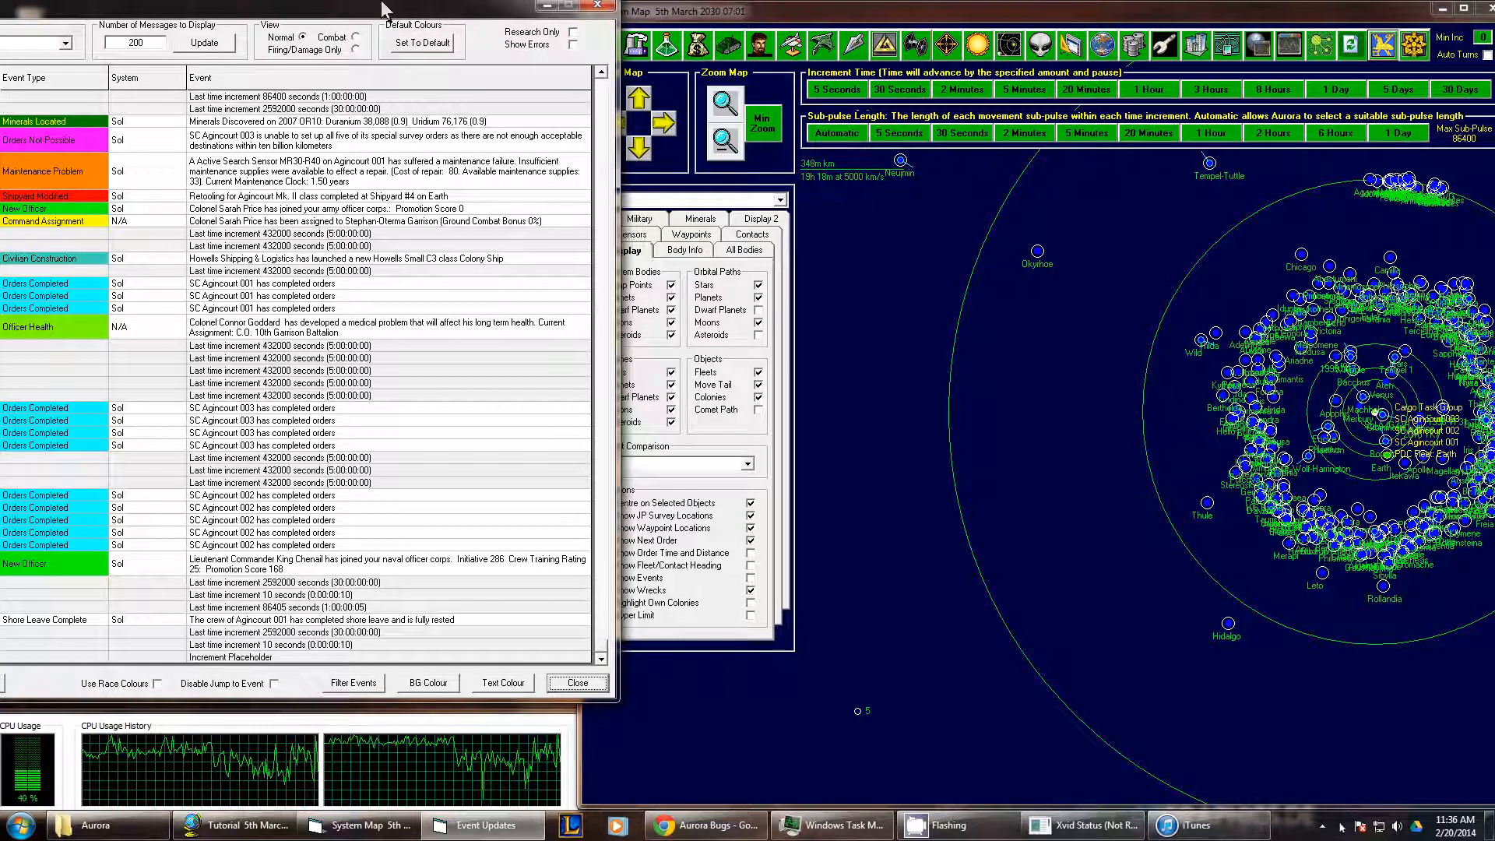
{"action": "mouse_move", "coordinate": [1023, 384]}
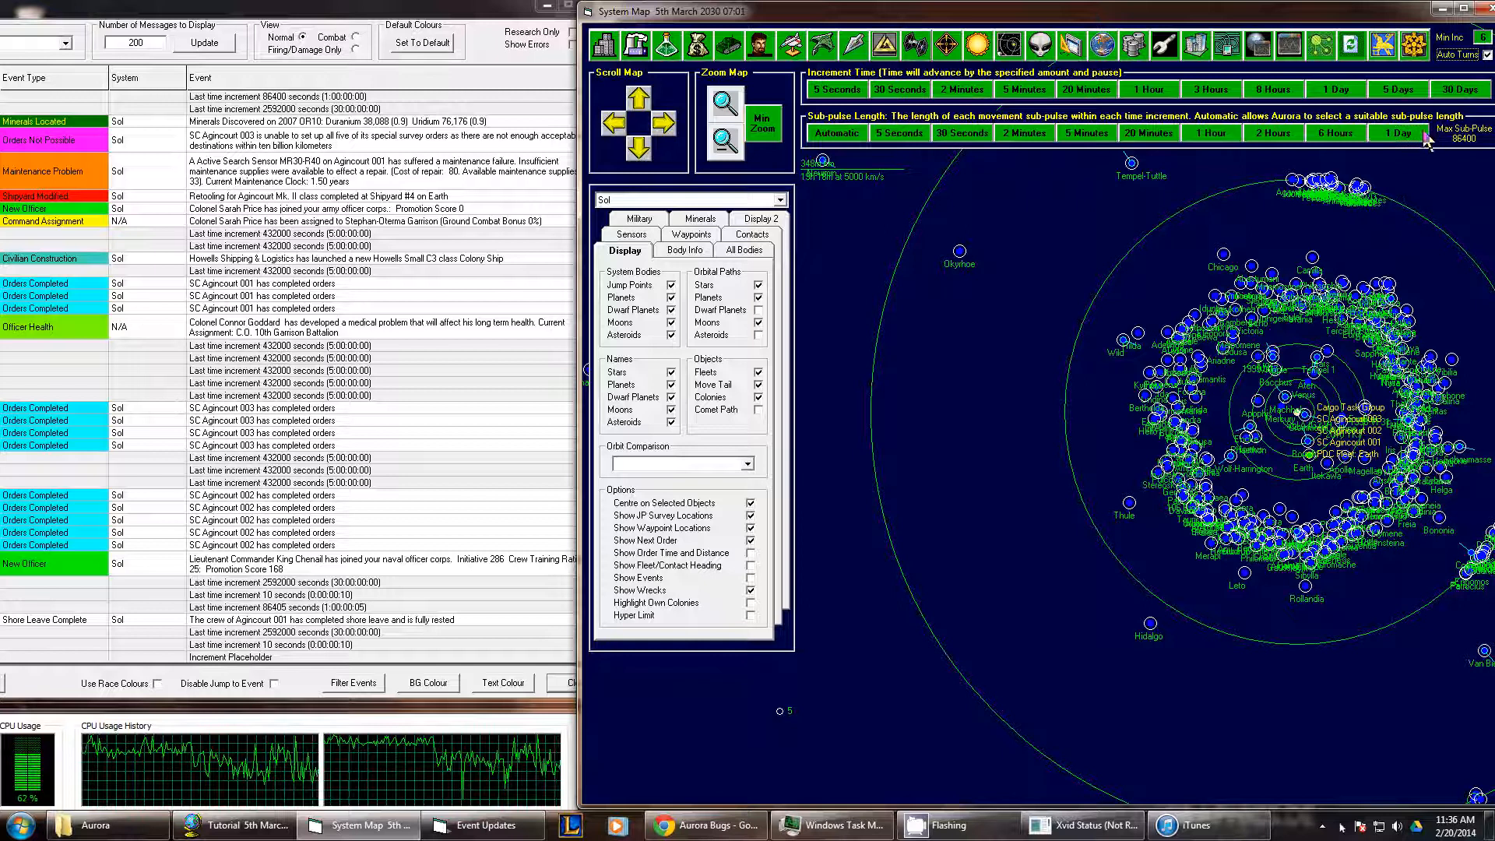
- Advance the Tutorial game clock with a System Map time increment button
{"action": "left_click", "coordinate": [1396, 133]}
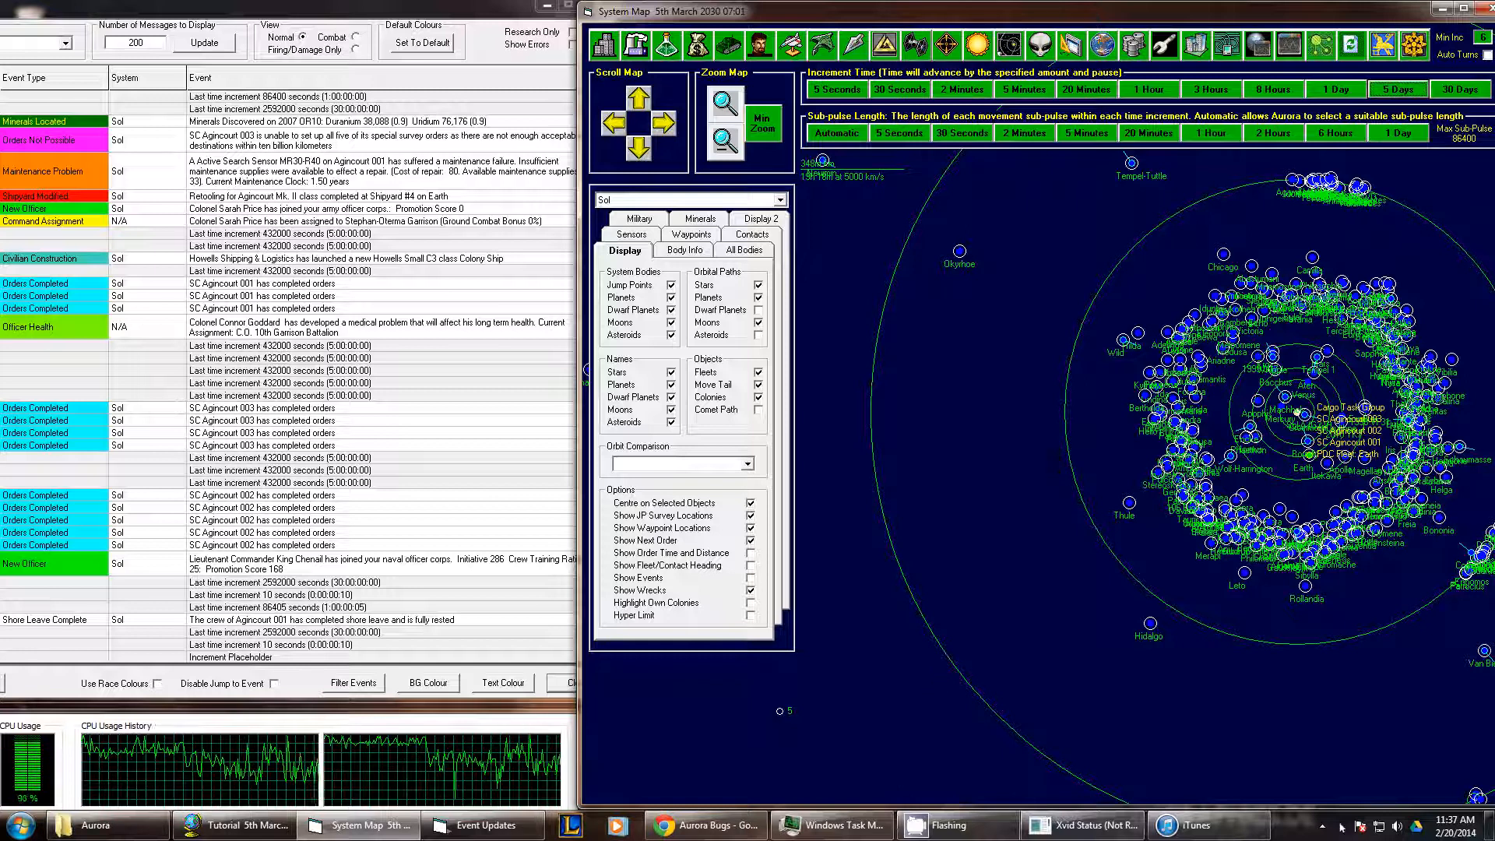
{"action": "mouse_move", "coordinate": [481, 739]}
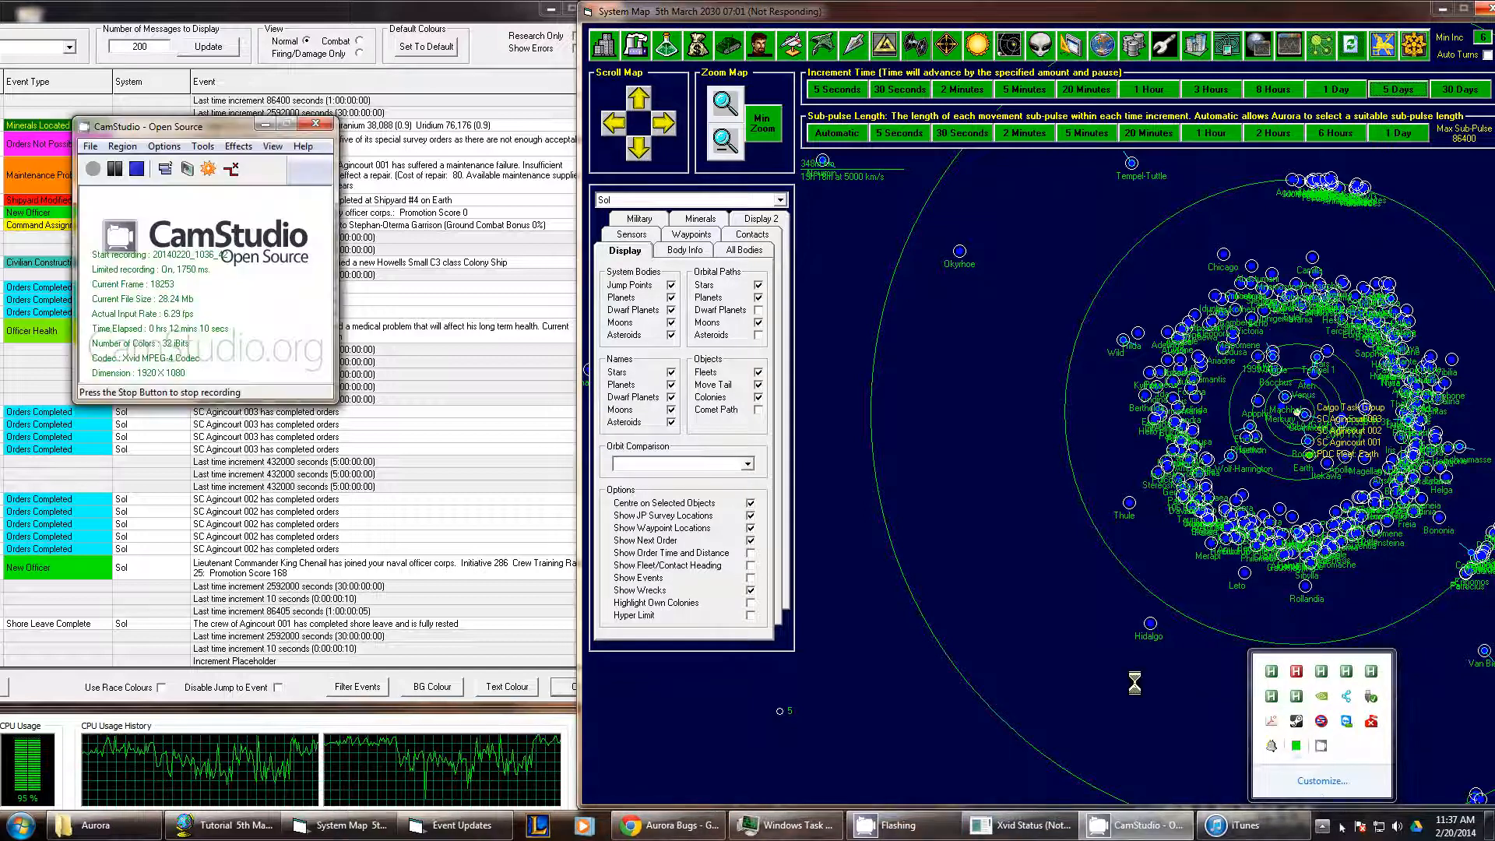
{"action": "left_click", "coordinate": [114, 169]}
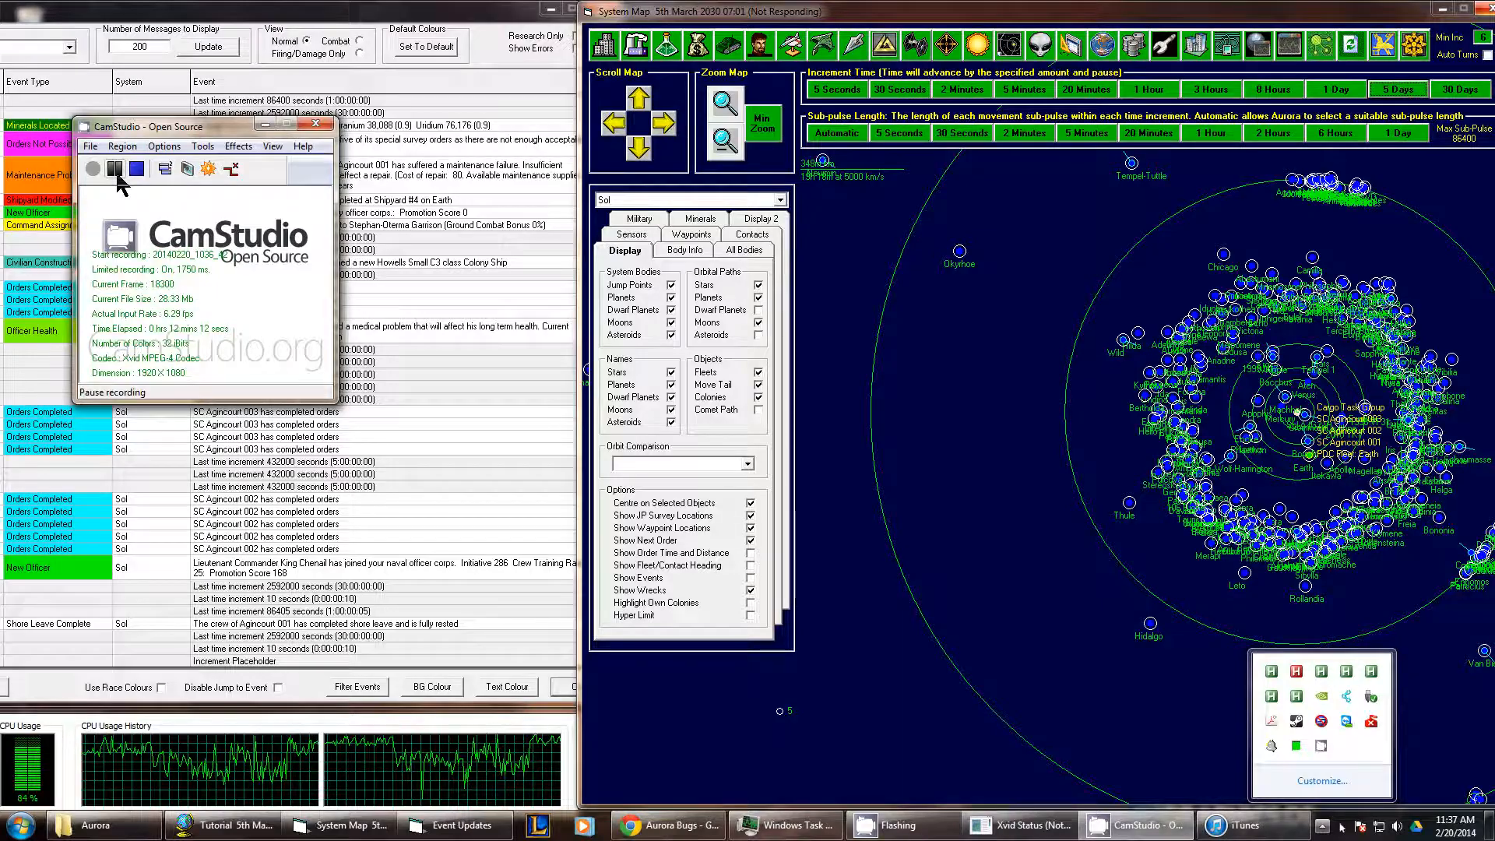